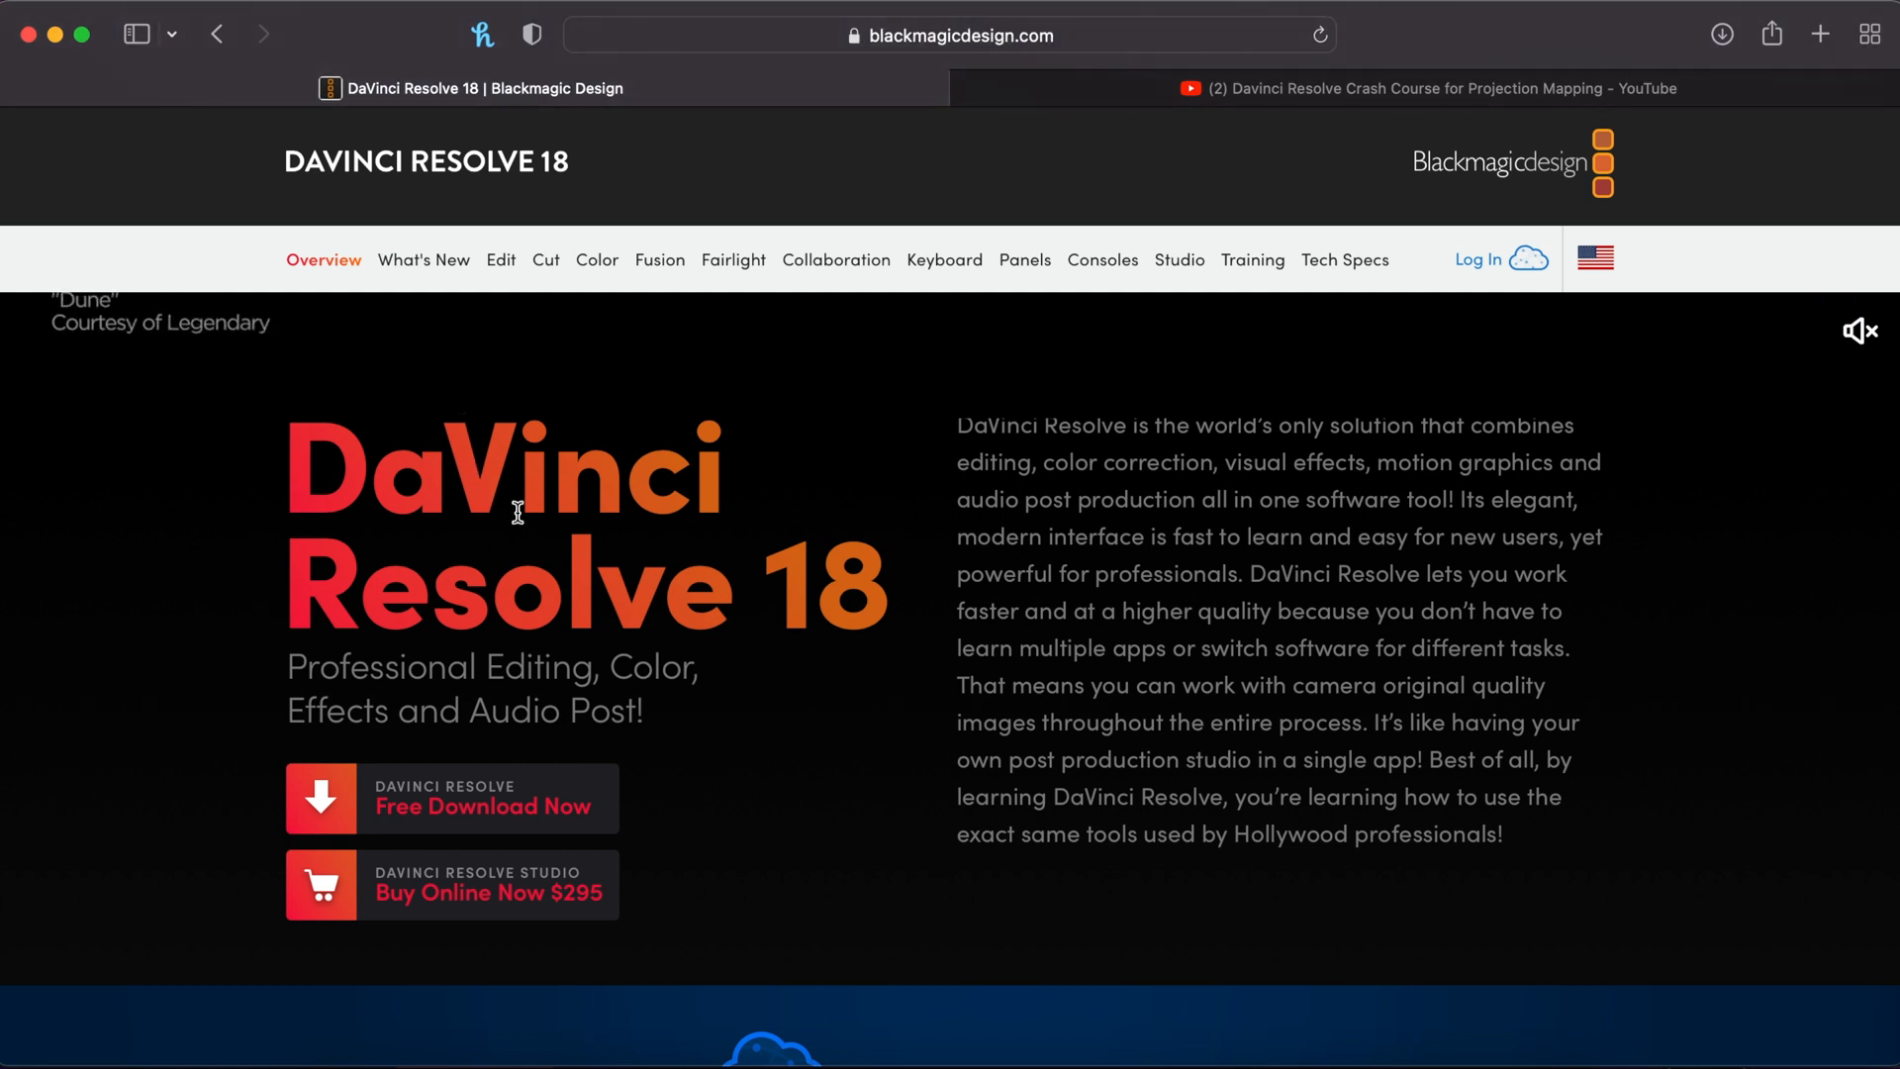
mouse_move(464, 814)
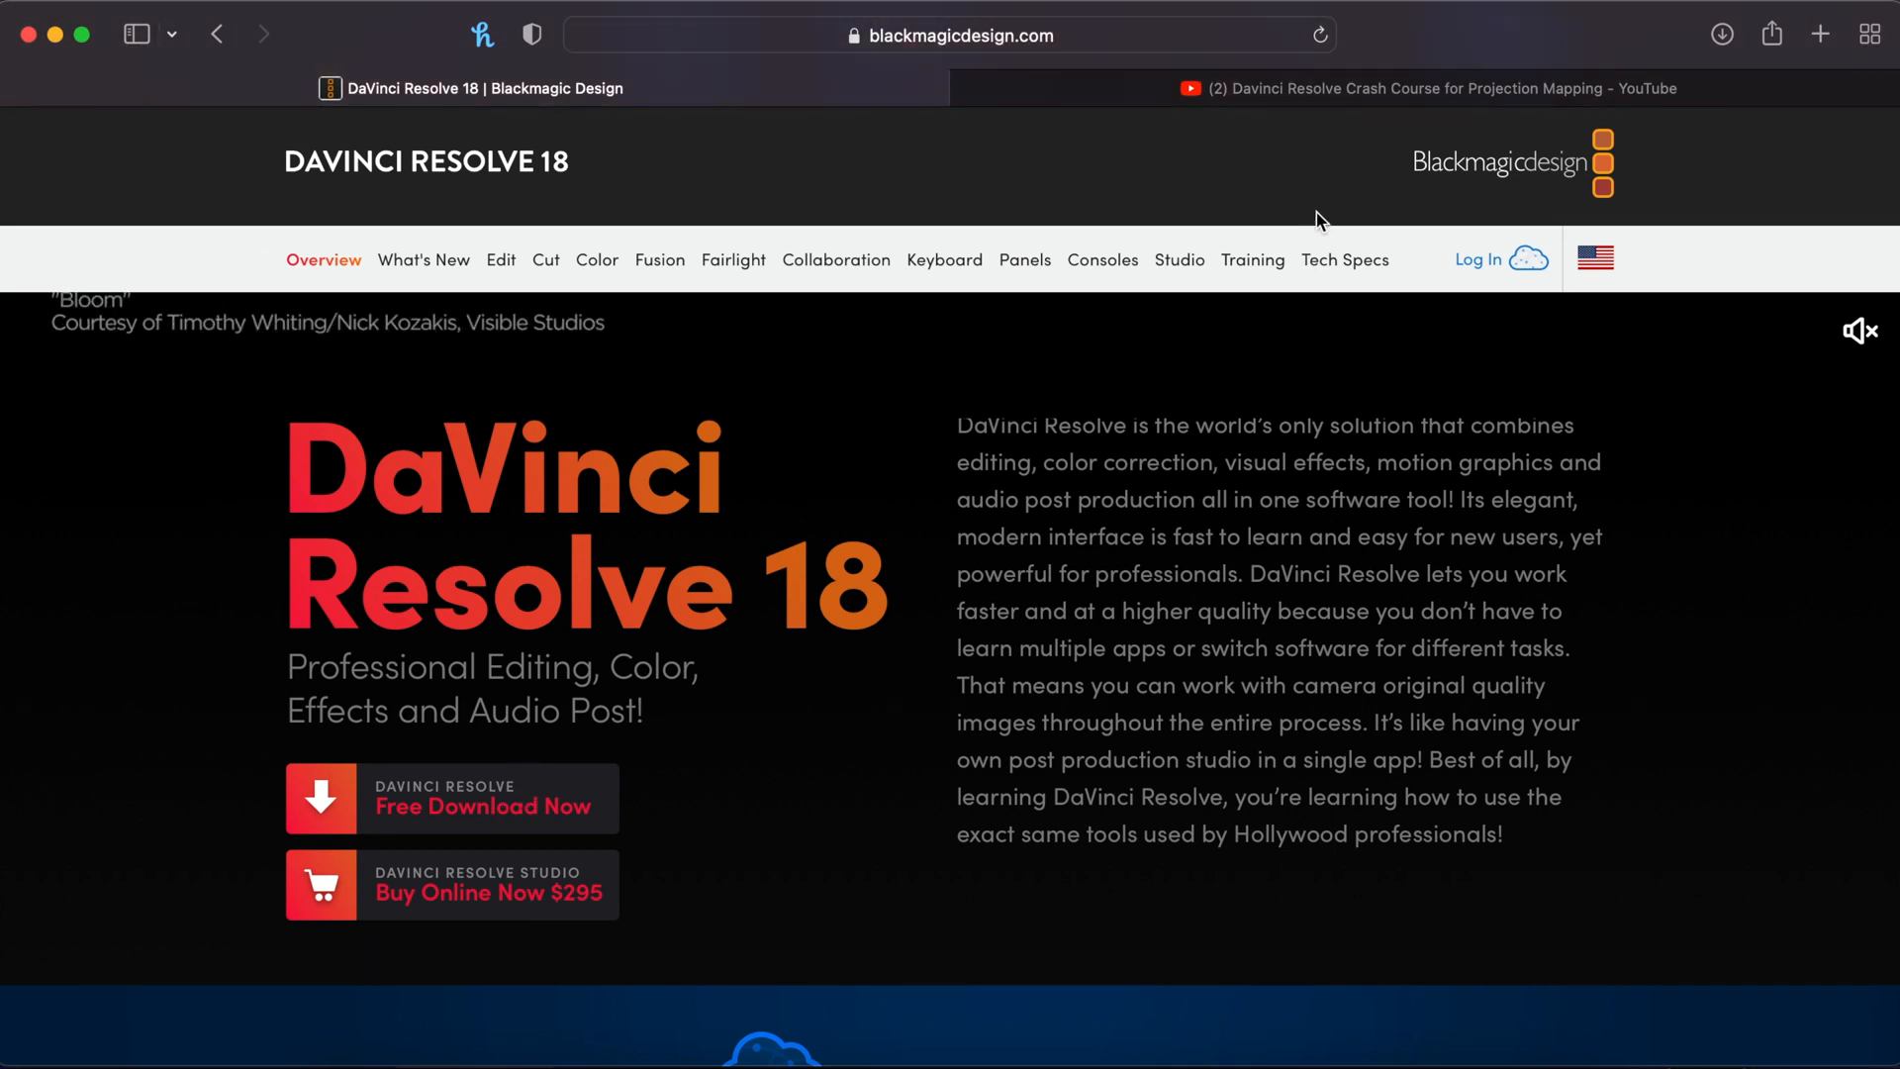
Step: Switch to the YouTube tab with the DaVinci Resolve Crash Course for Projection Mapping video
click(1430, 87)
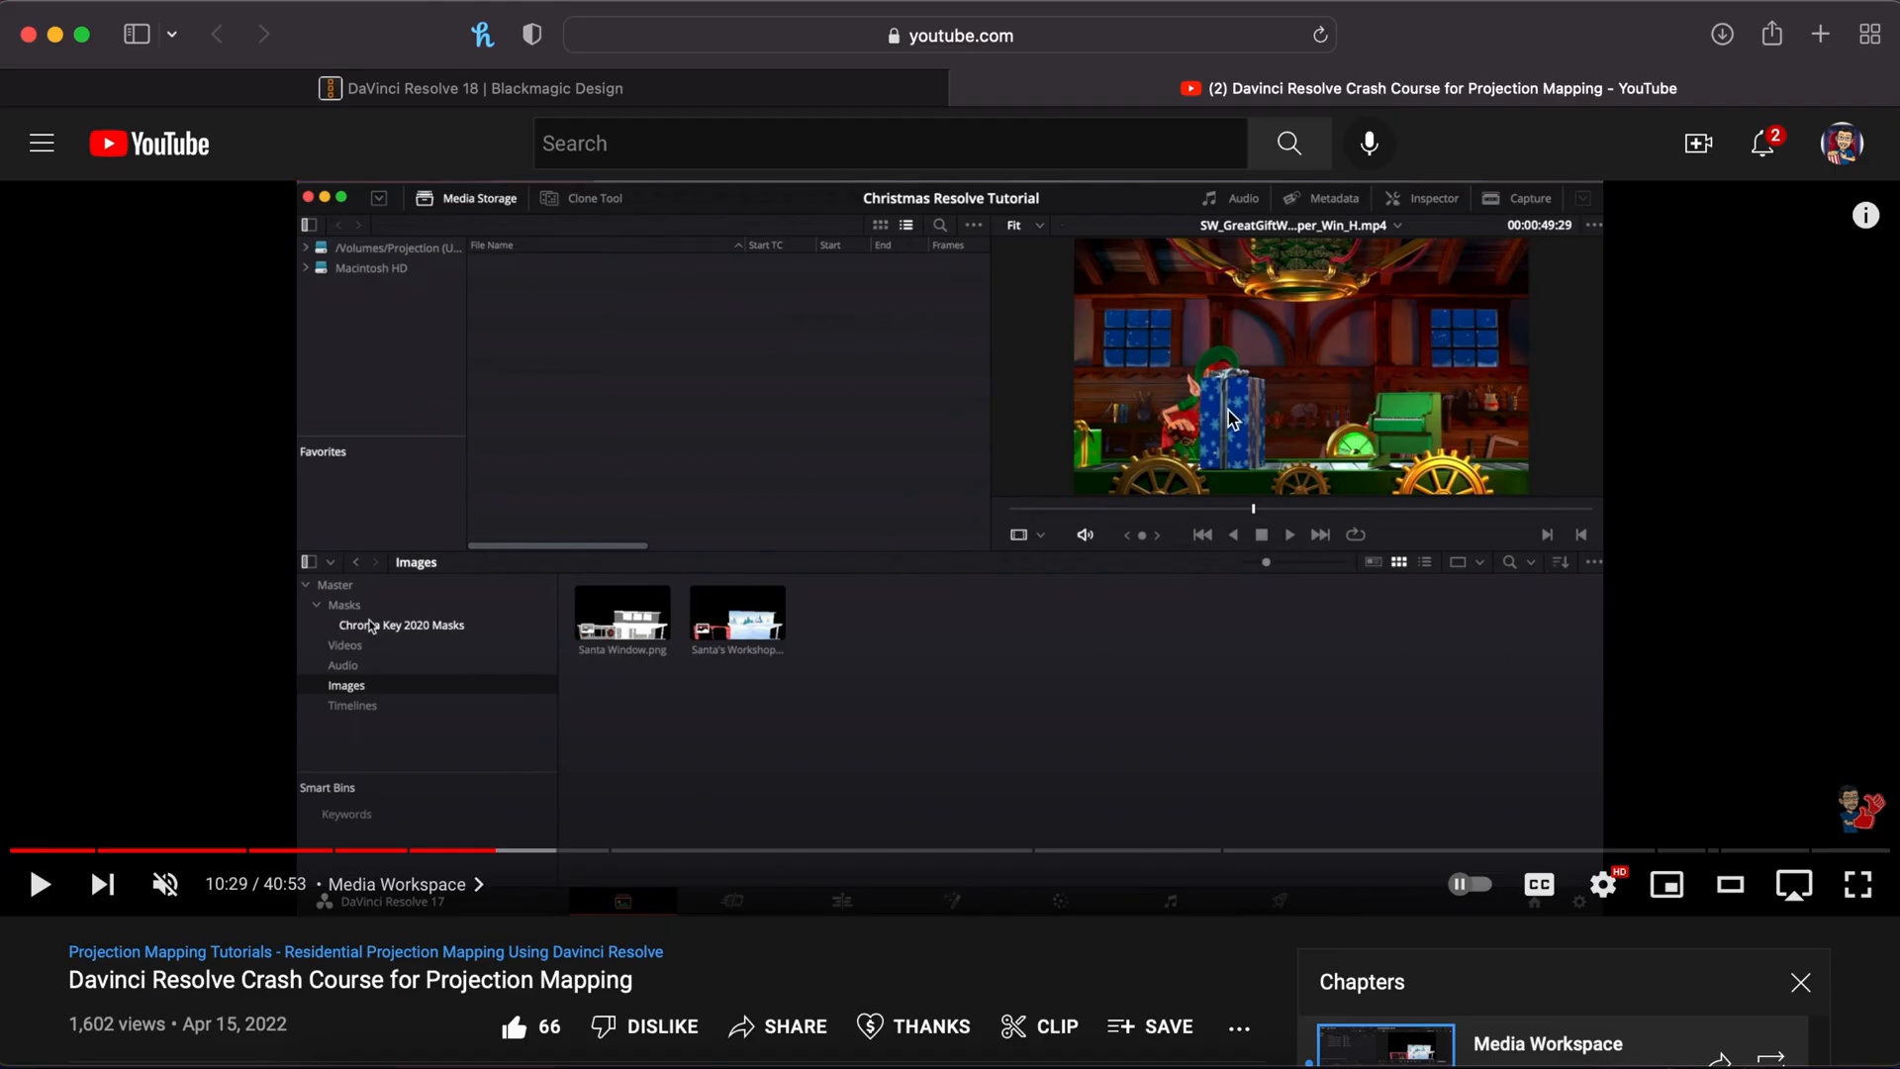
mouse_move(269, 852)
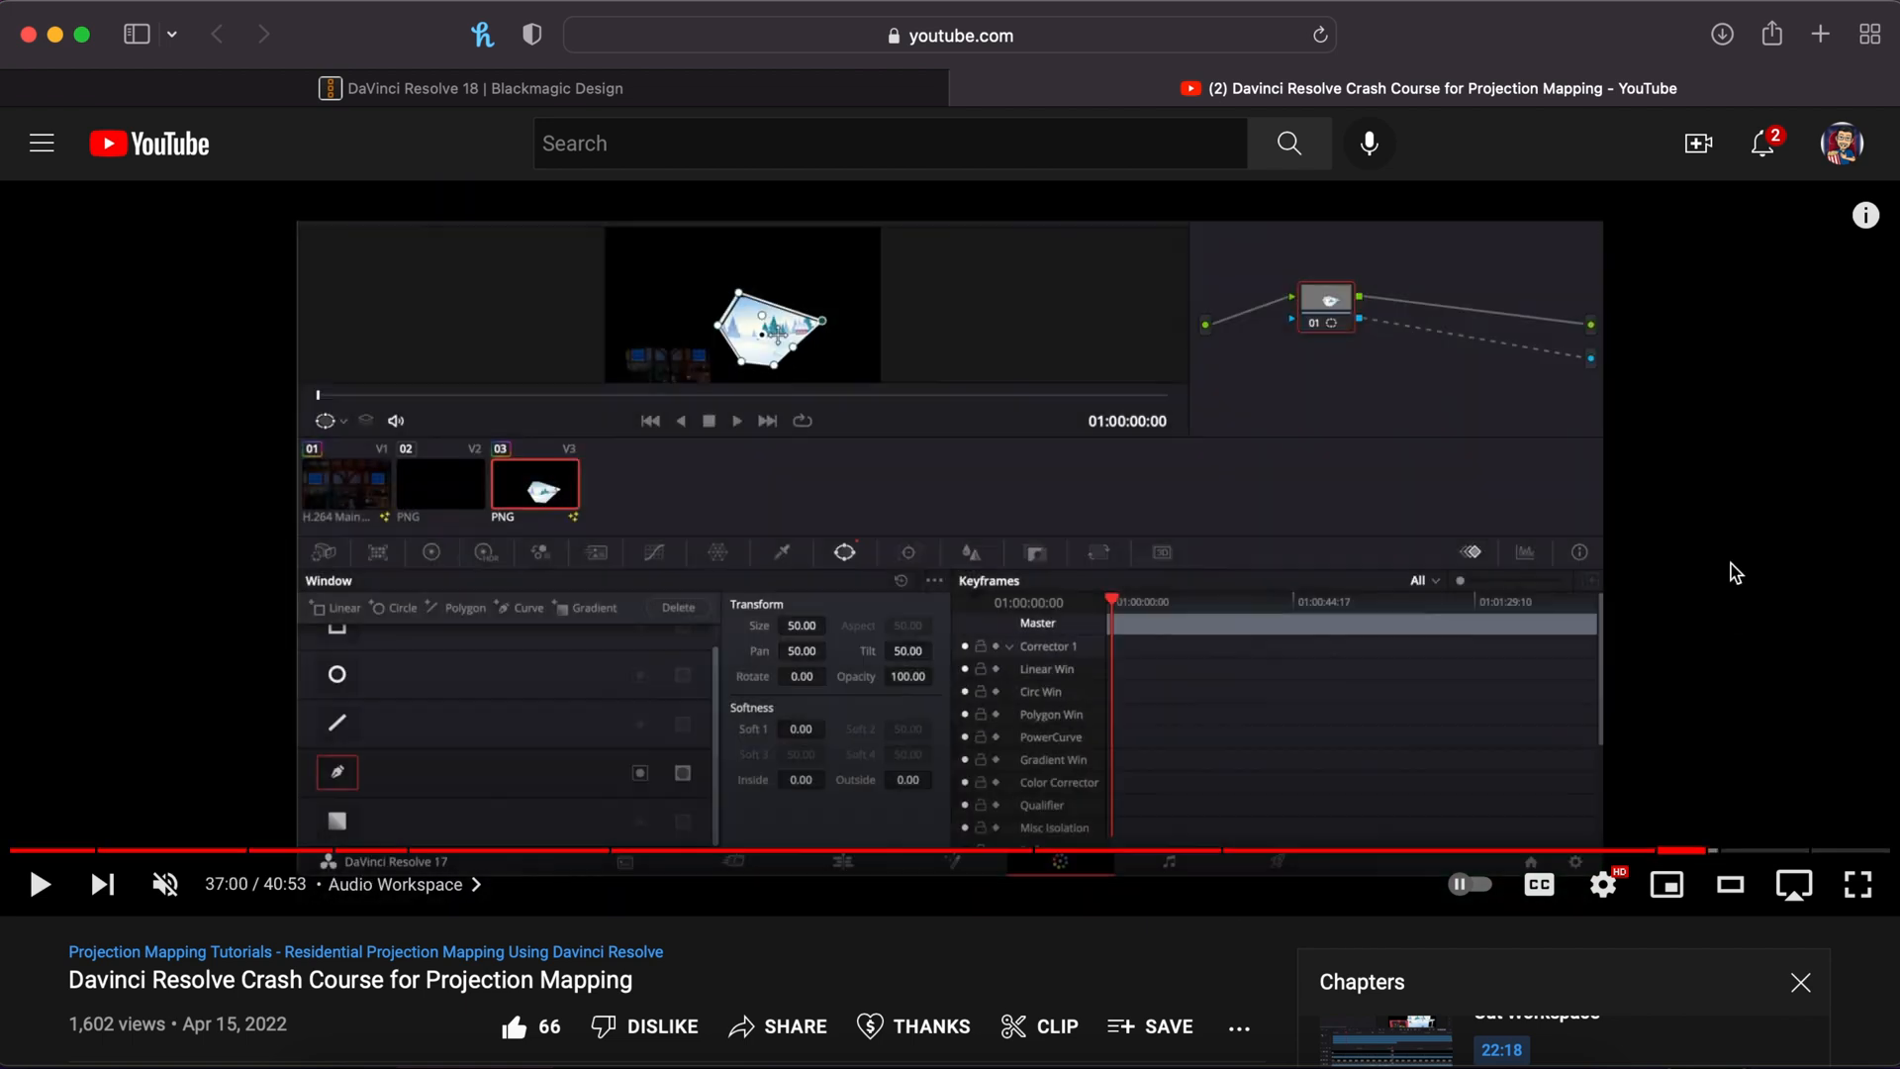
mouse_move(1485, 470)
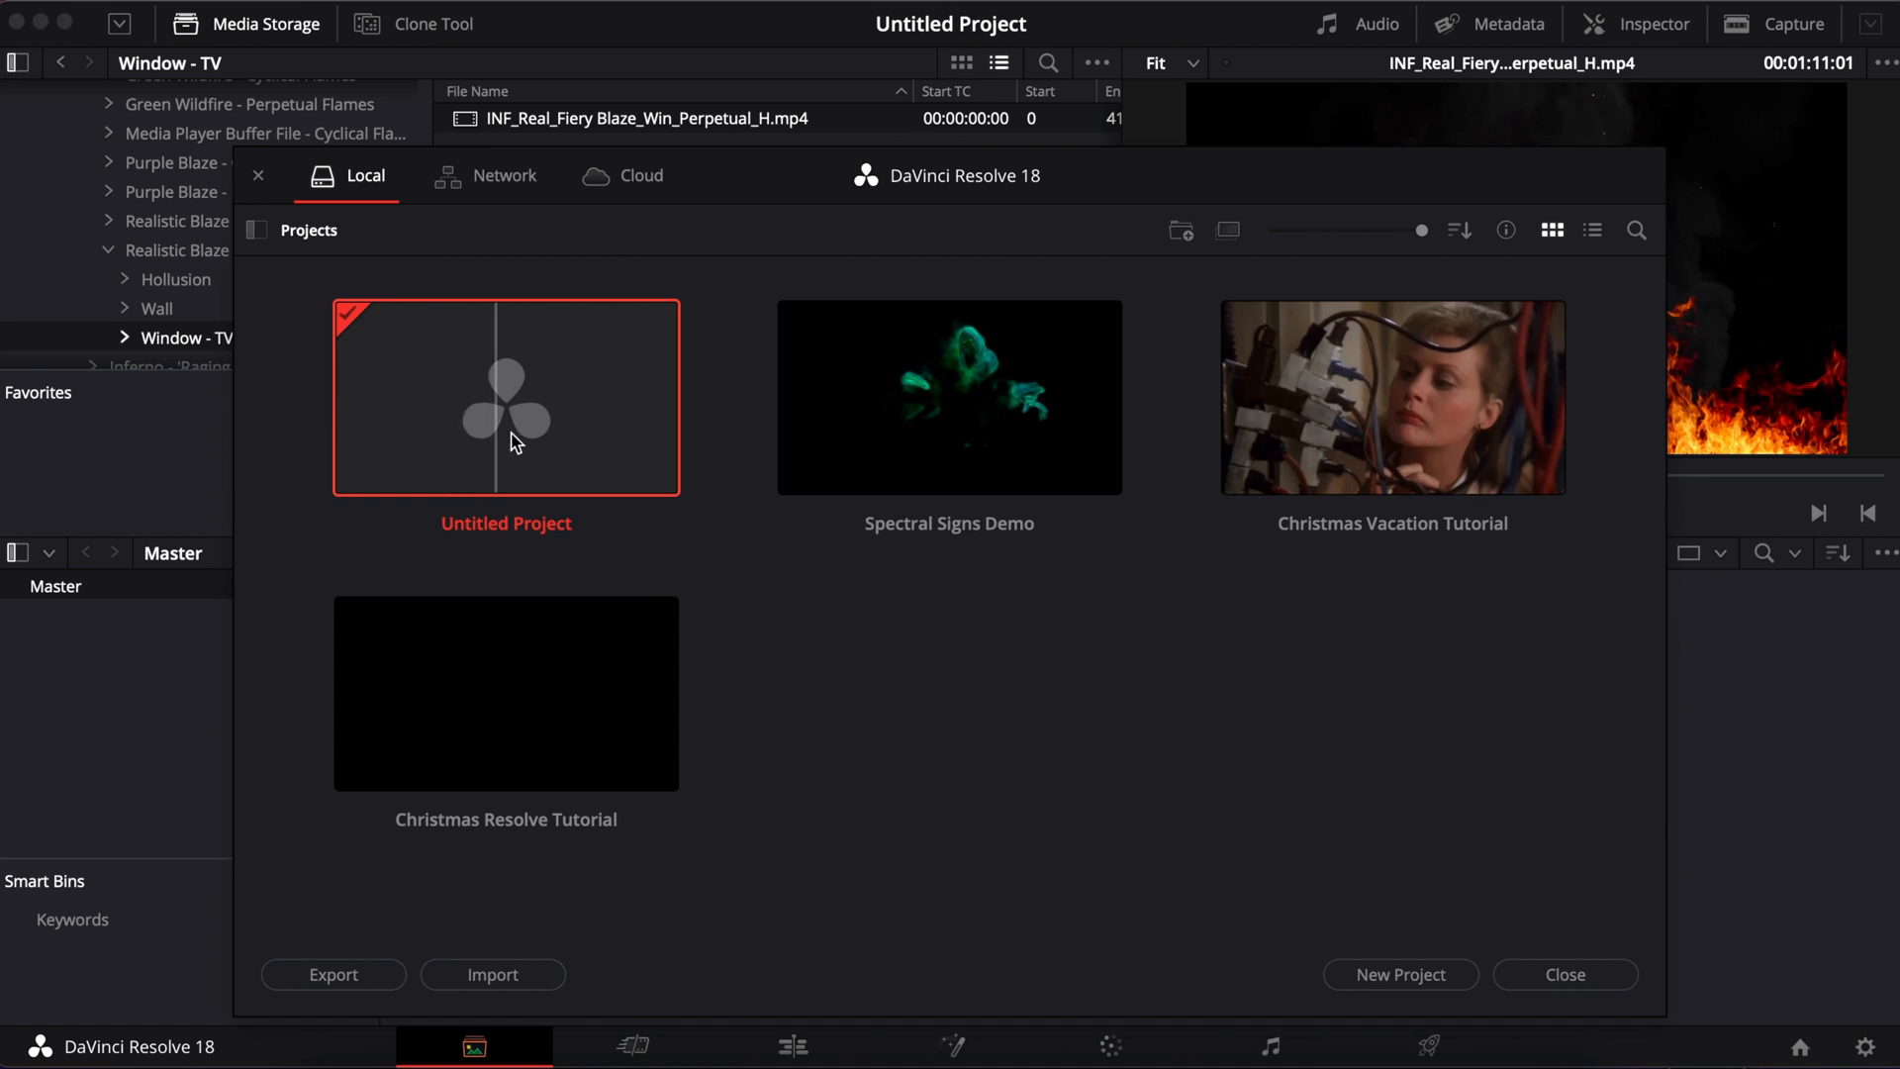
Step: Open Untitled Project and import INF_Real_Fiery Blaze_Win_Perpetual_H.mp4 into the media pool
click(1564, 973)
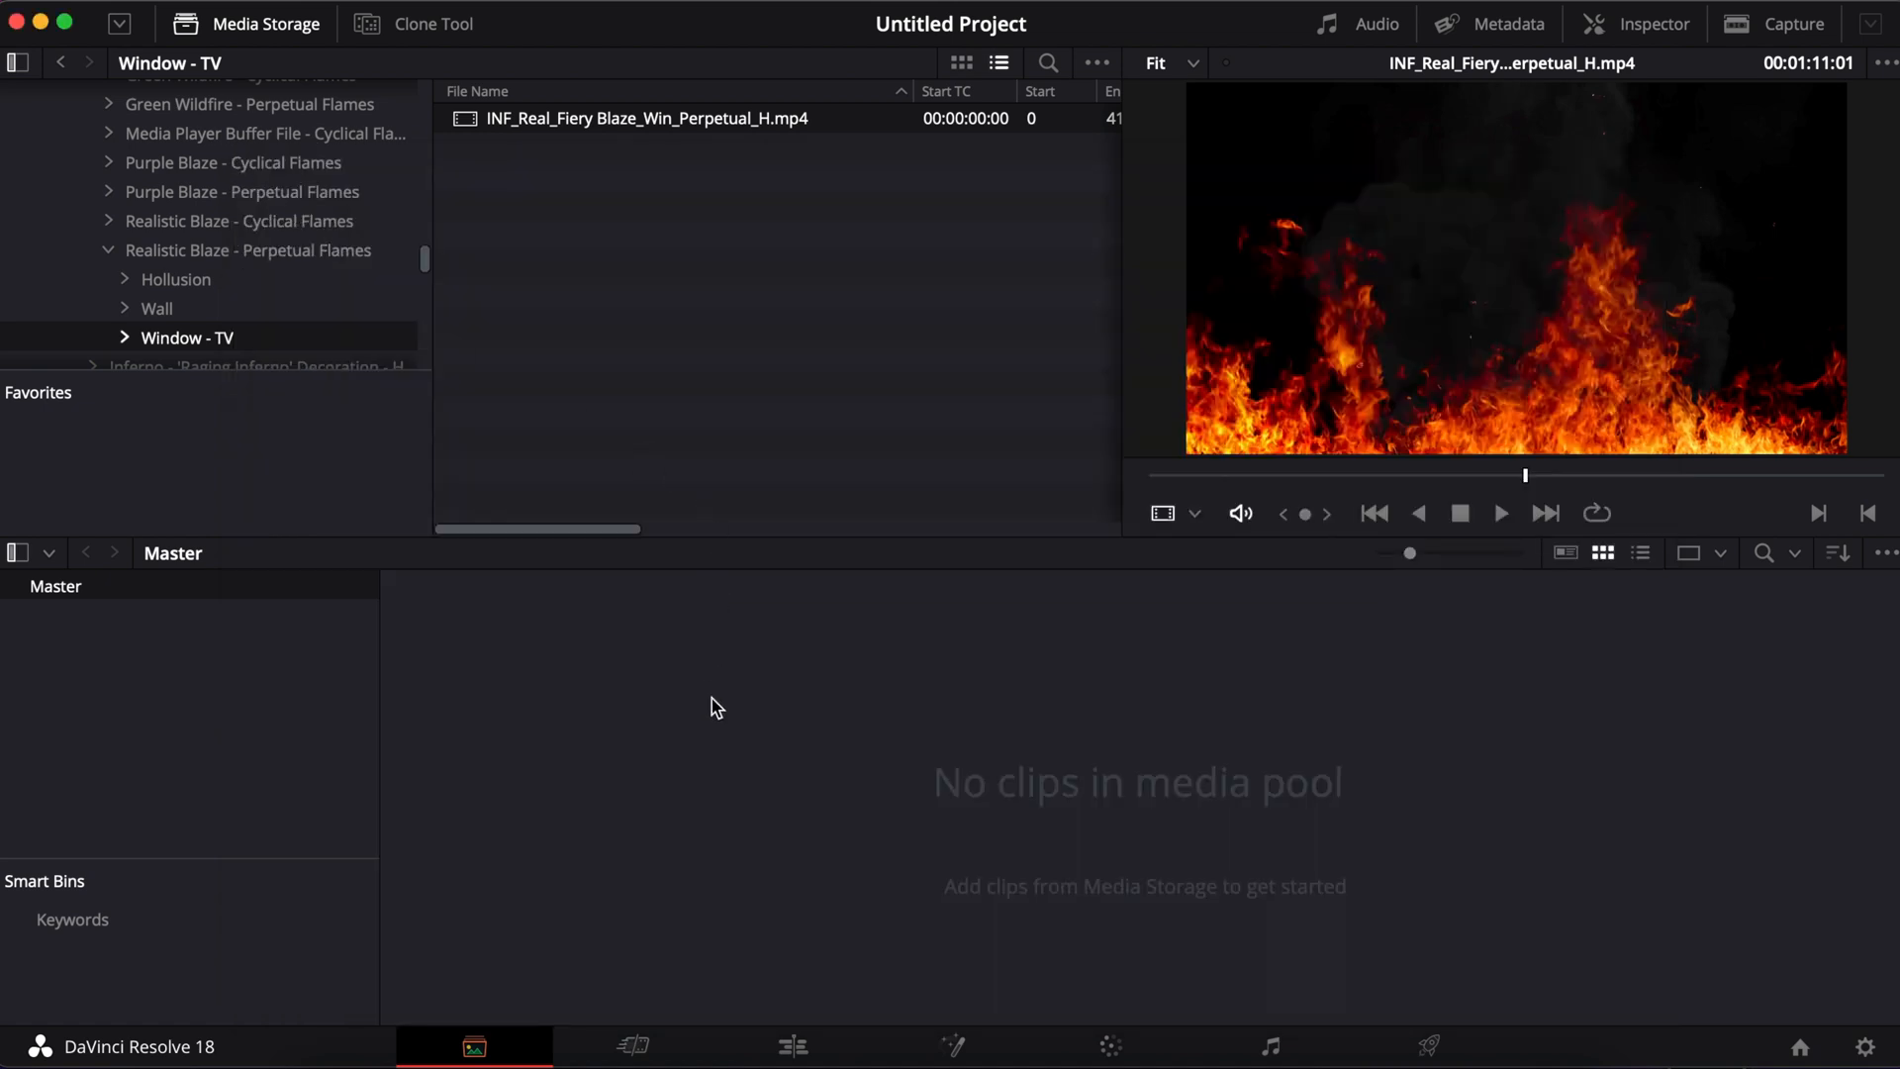
mouse_move(507, 1042)
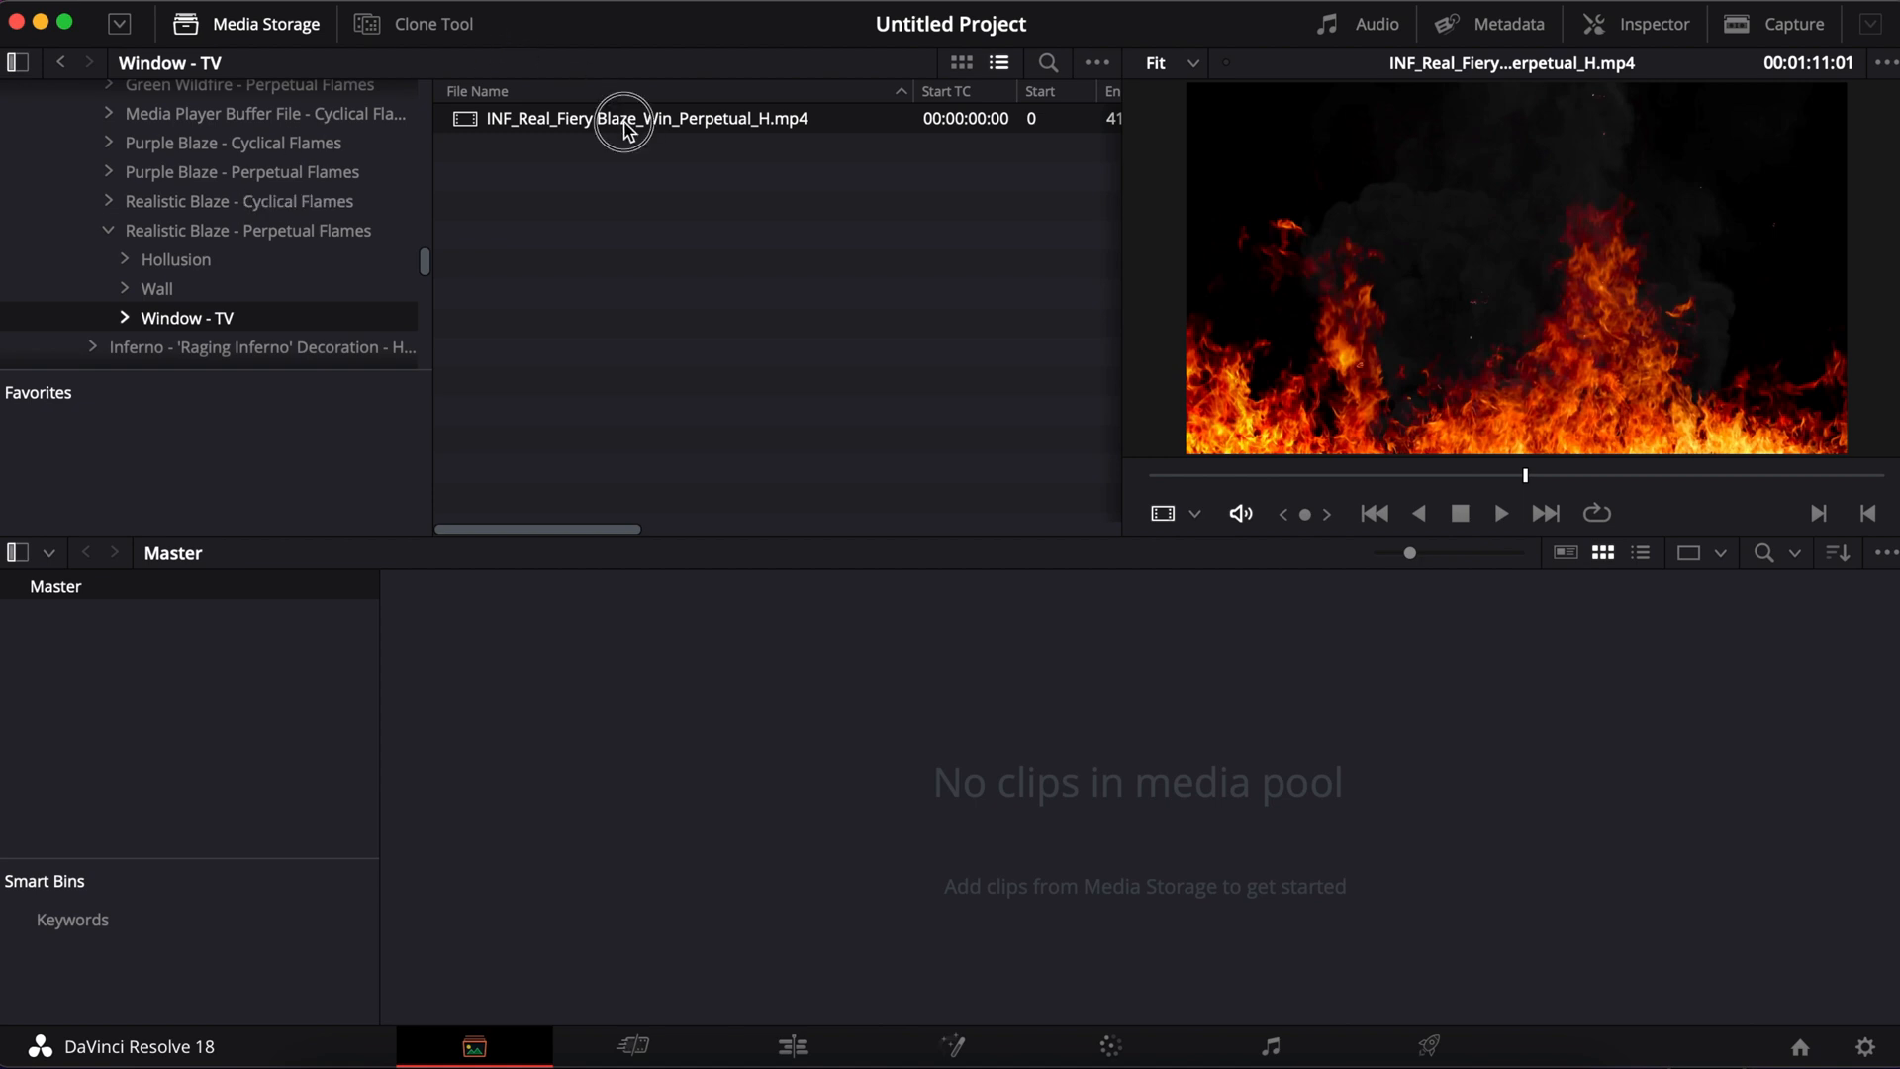
drag(624, 118, 498, 785)
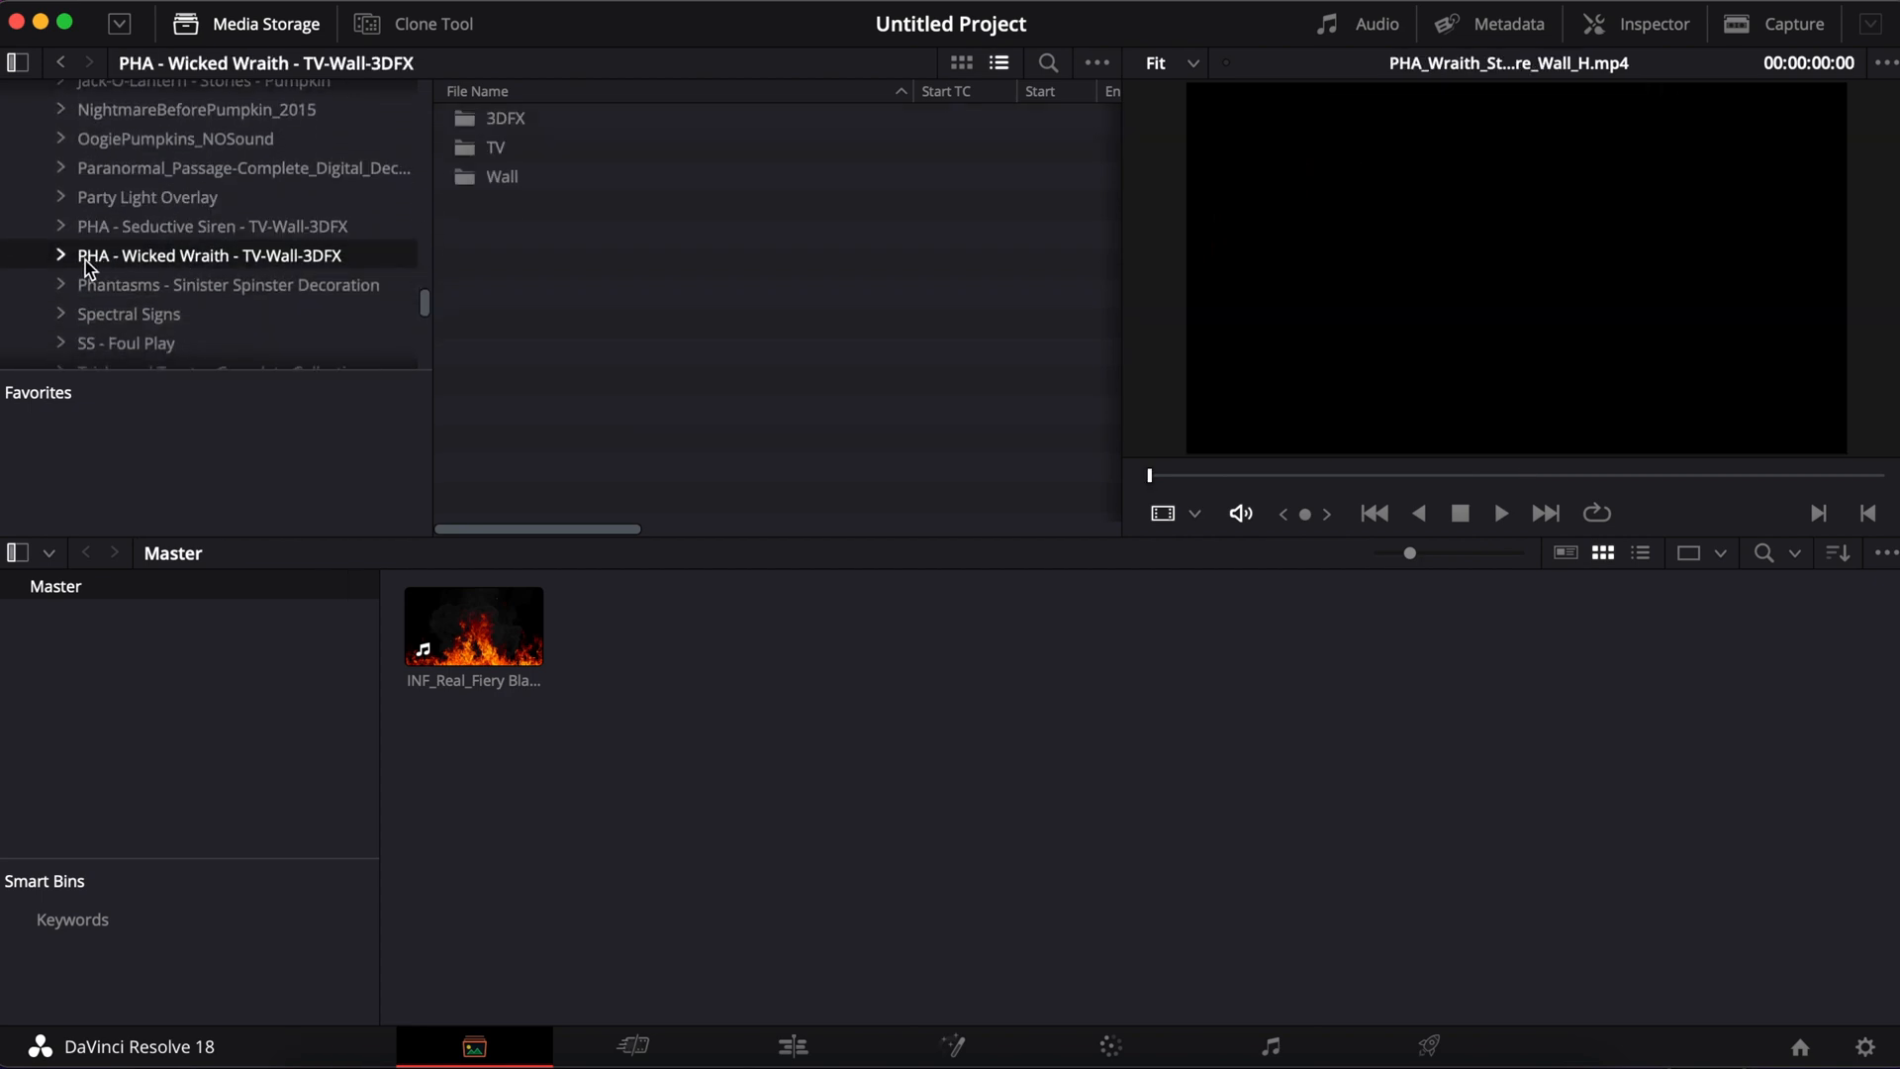
Step: Preview the Wicked Wraith Wall folder clips and add PHA_Wraith_StartleScare_Wall_H.mp4 to the media pool
click(59, 256)
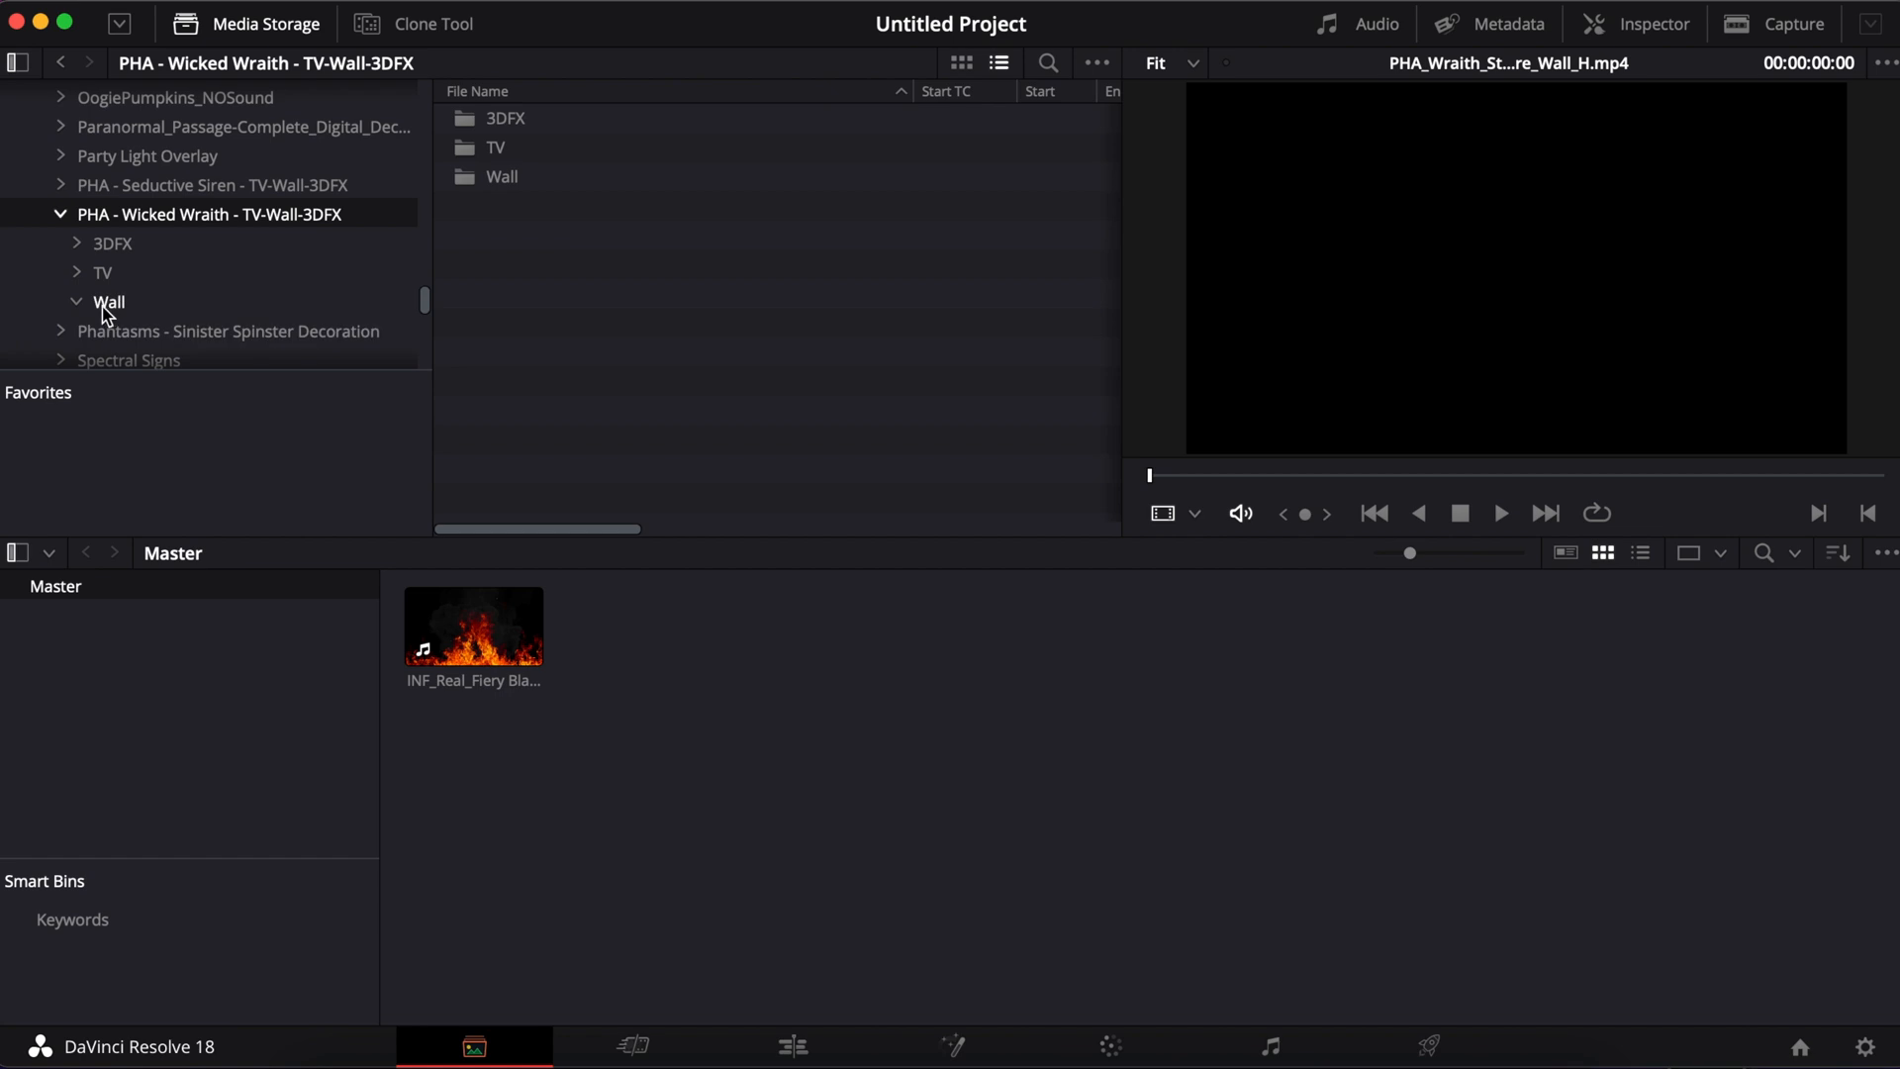
click(109, 302)
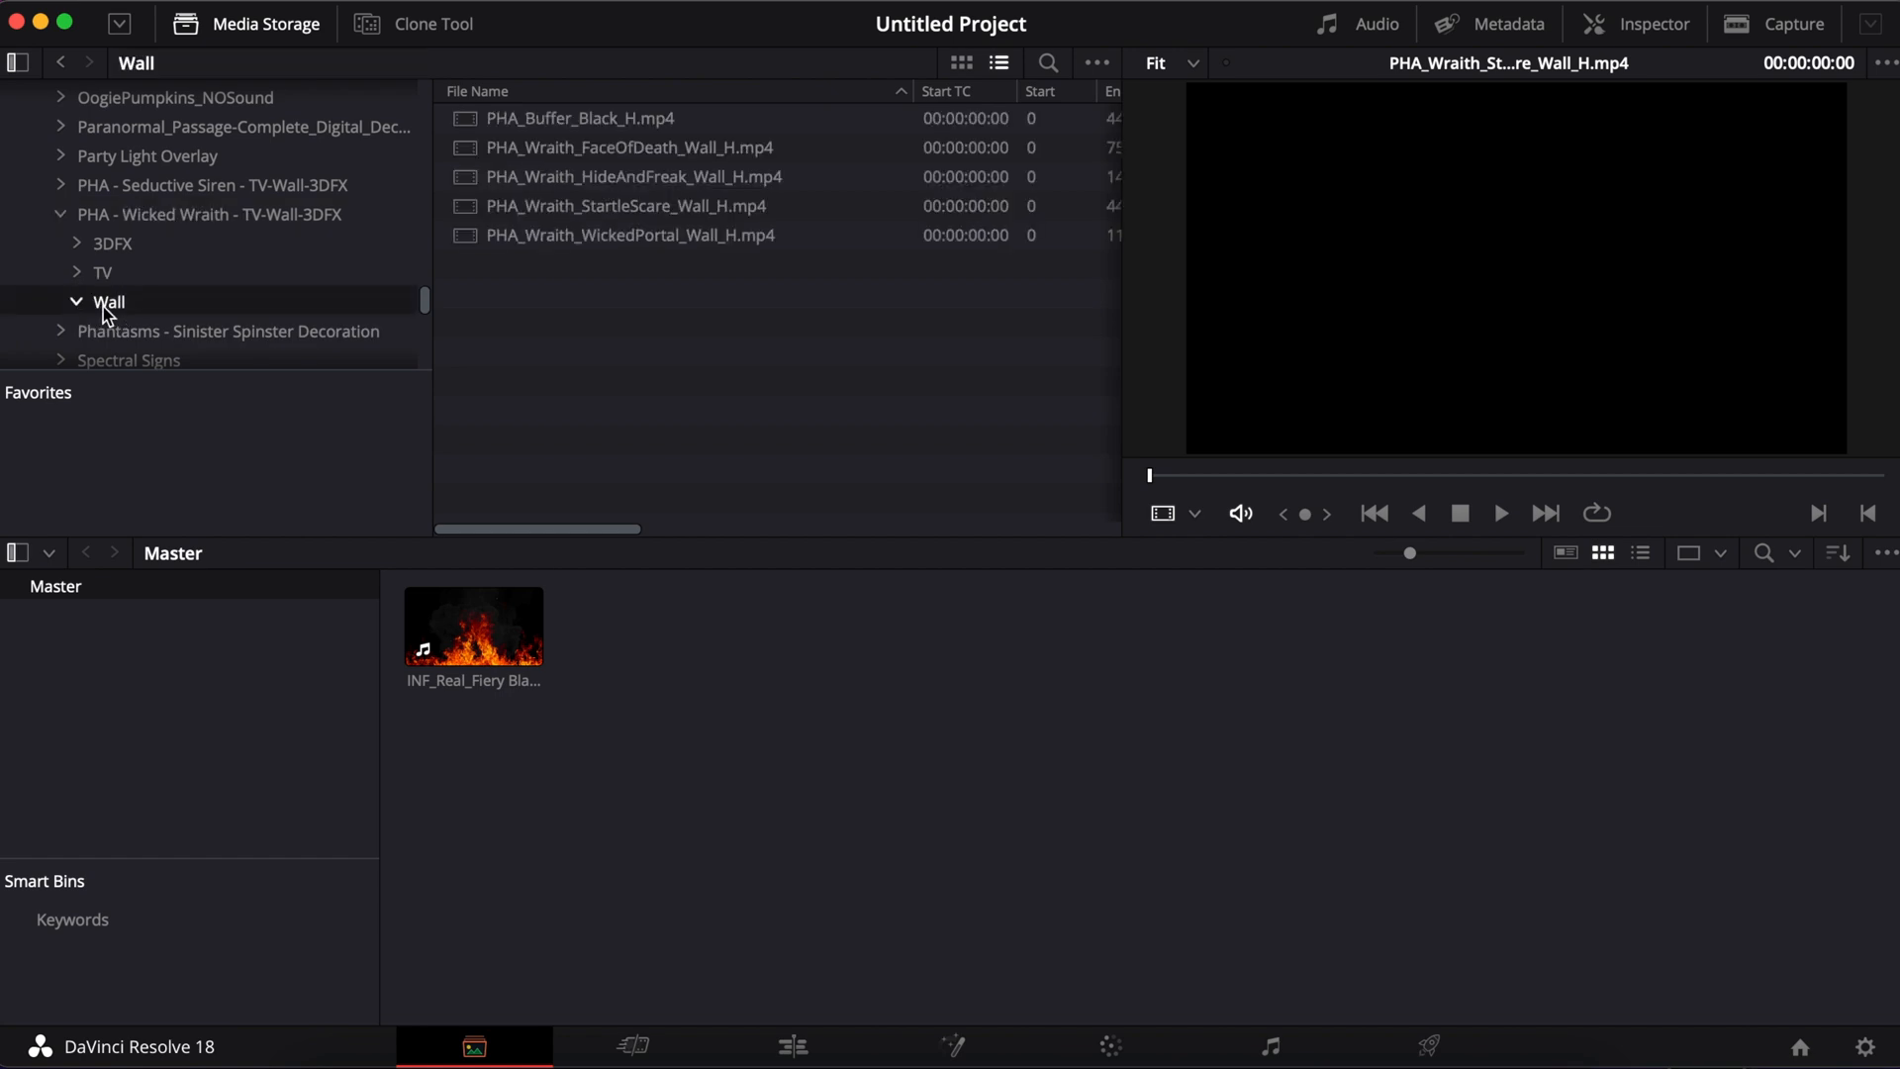
click(633, 176)
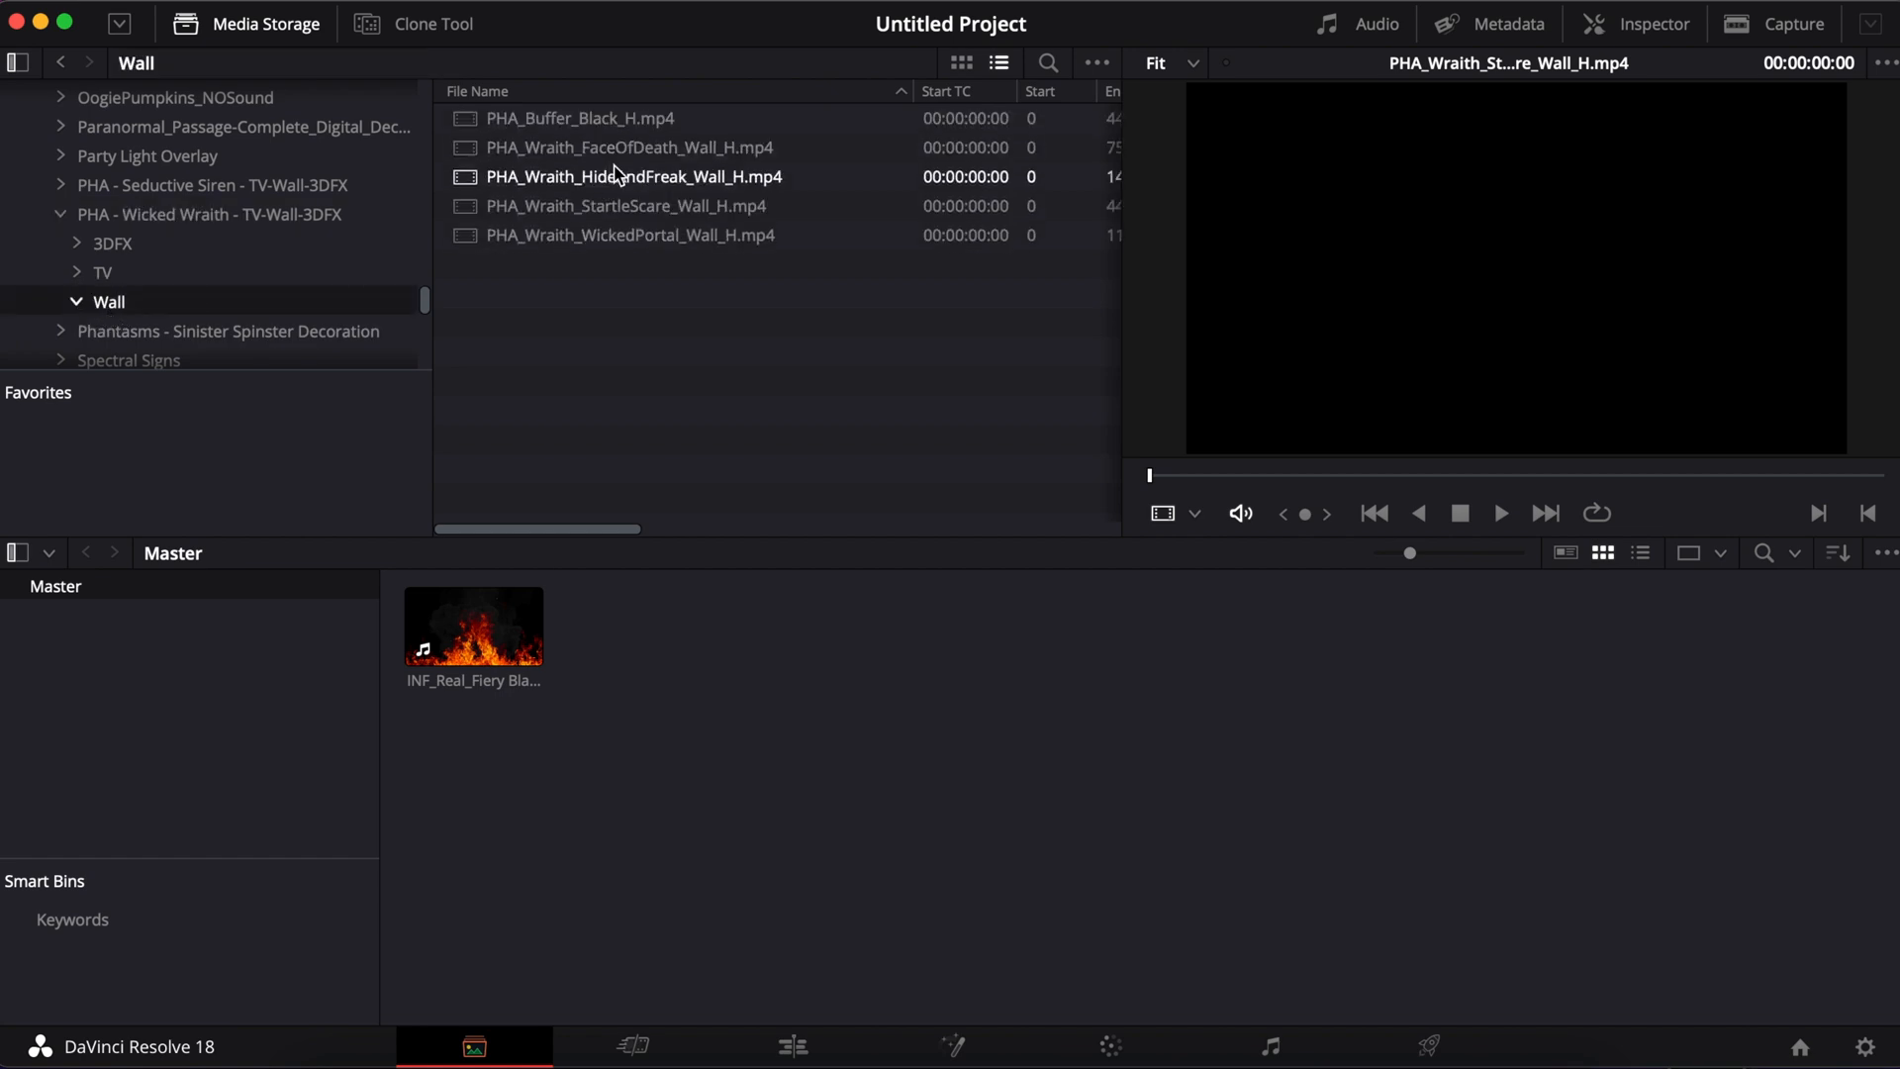
click(625, 205)
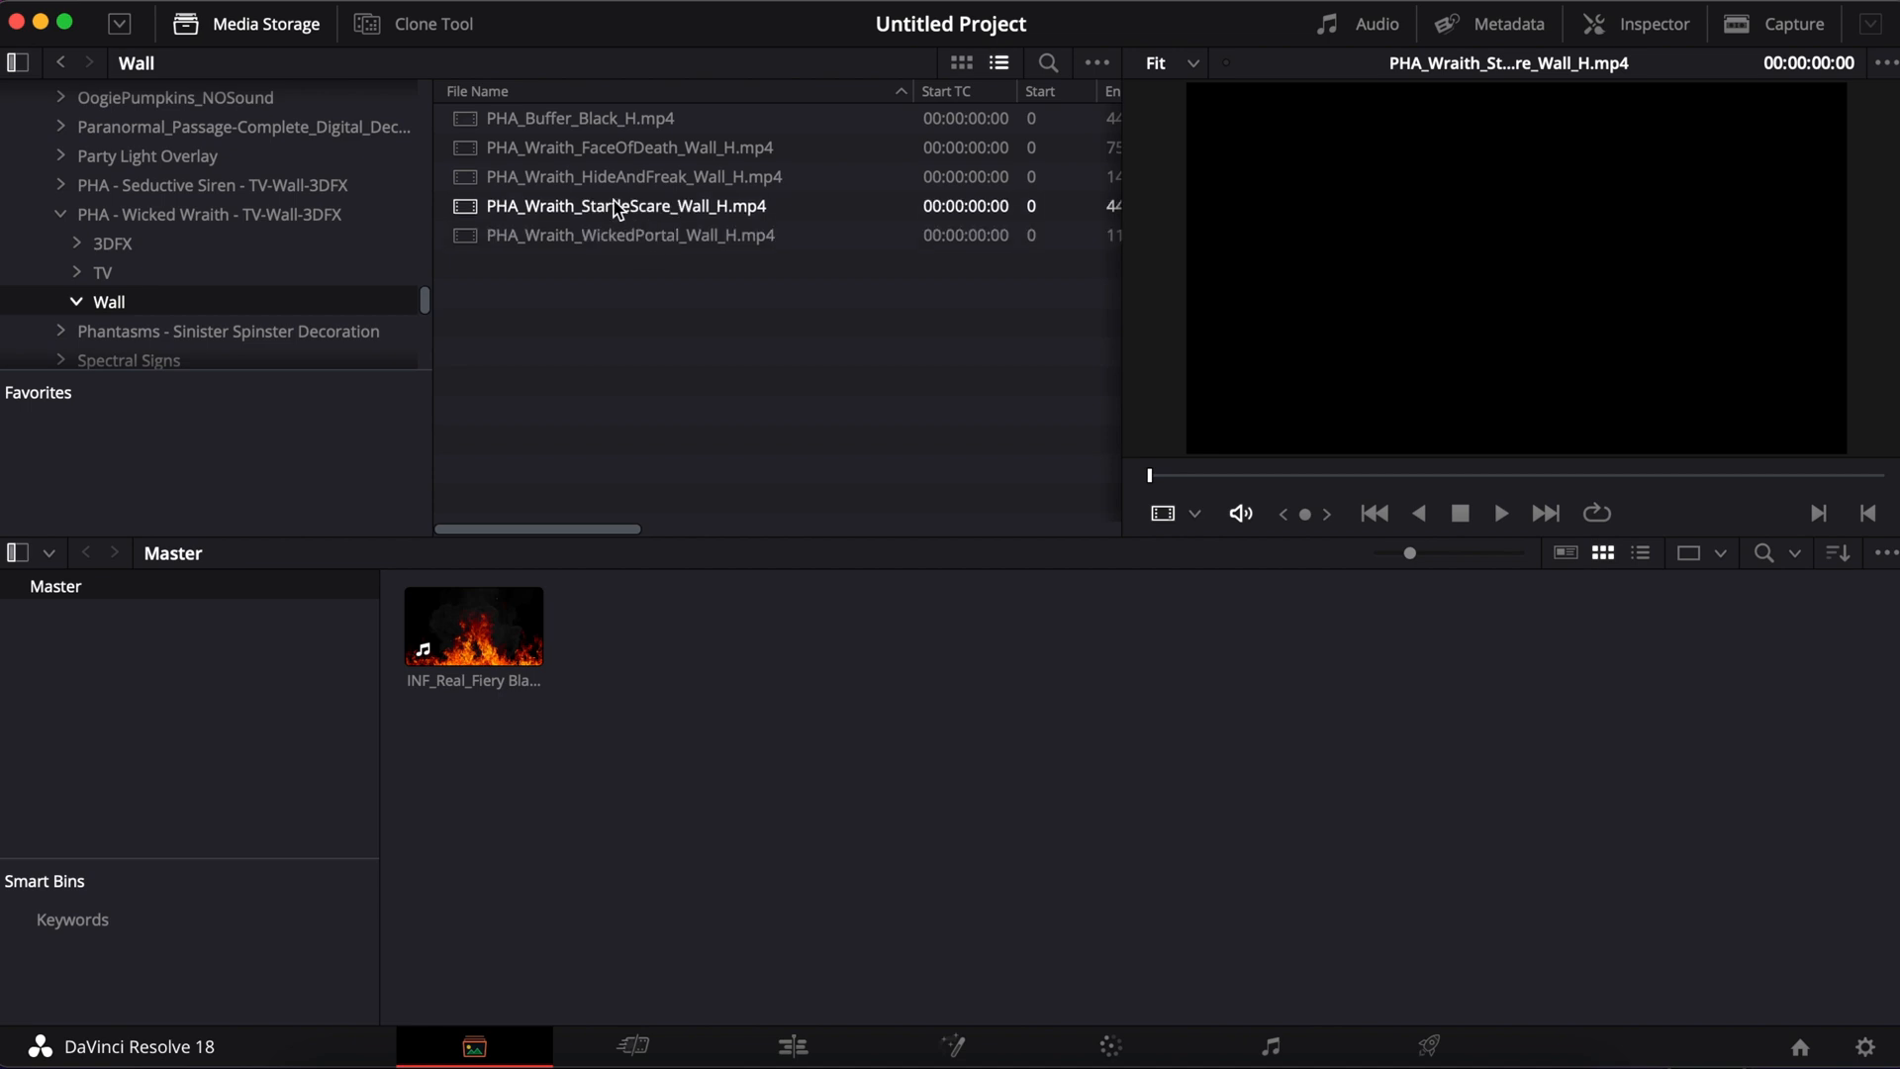
click(626, 147)
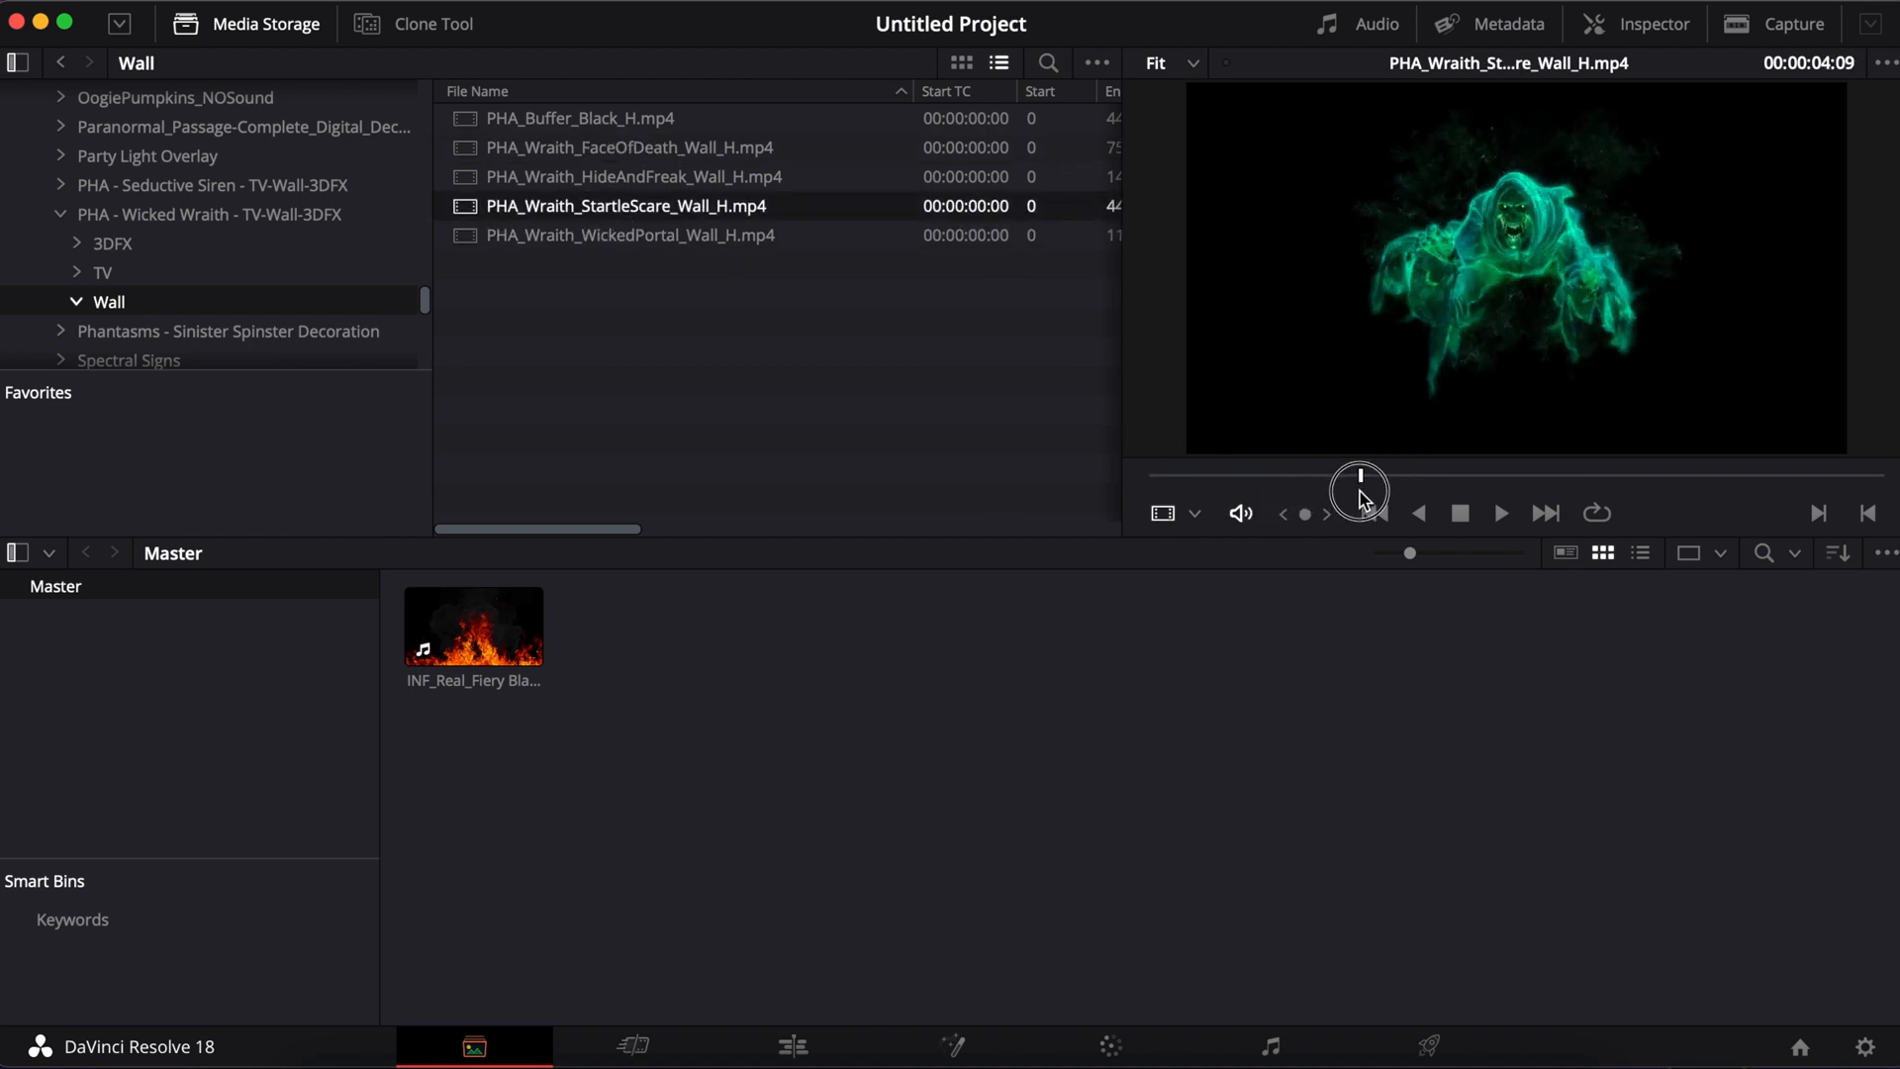
drag(626, 205, 660, 266)
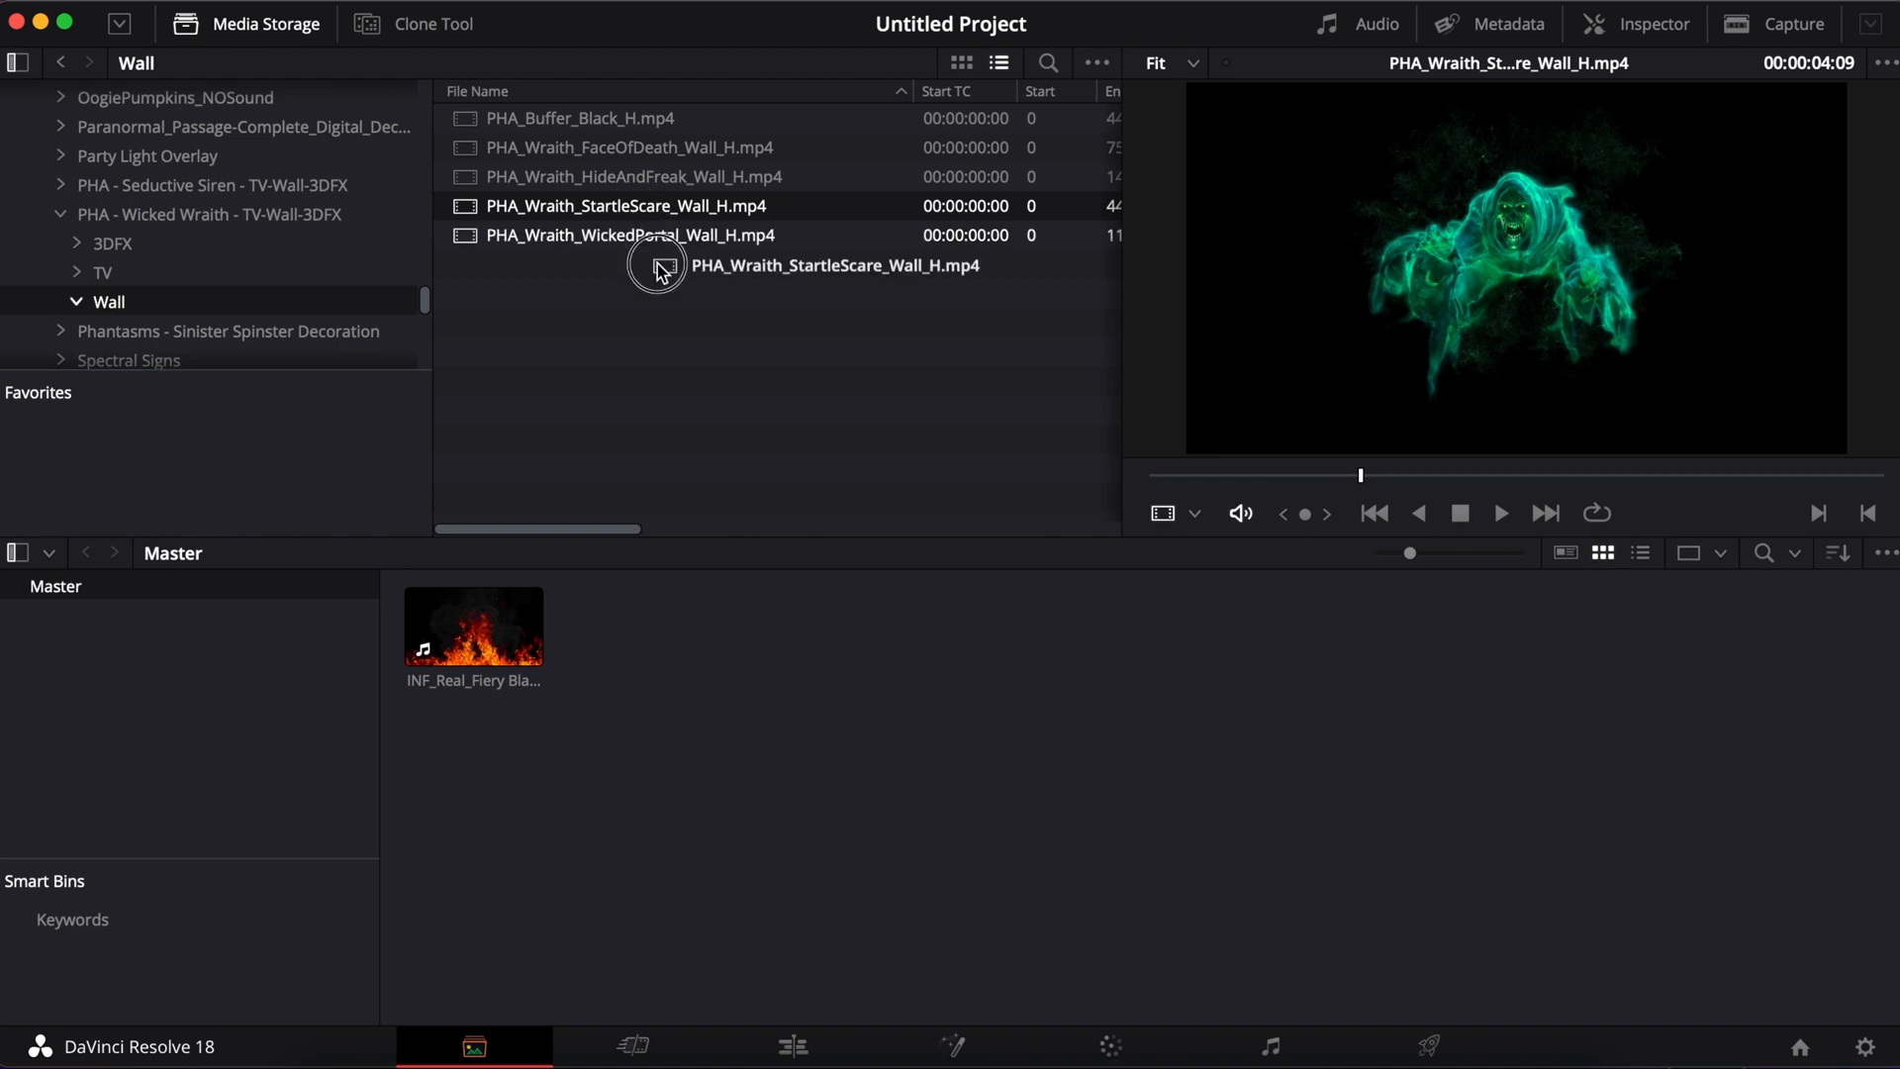
drag(625, 205, 641, 627)
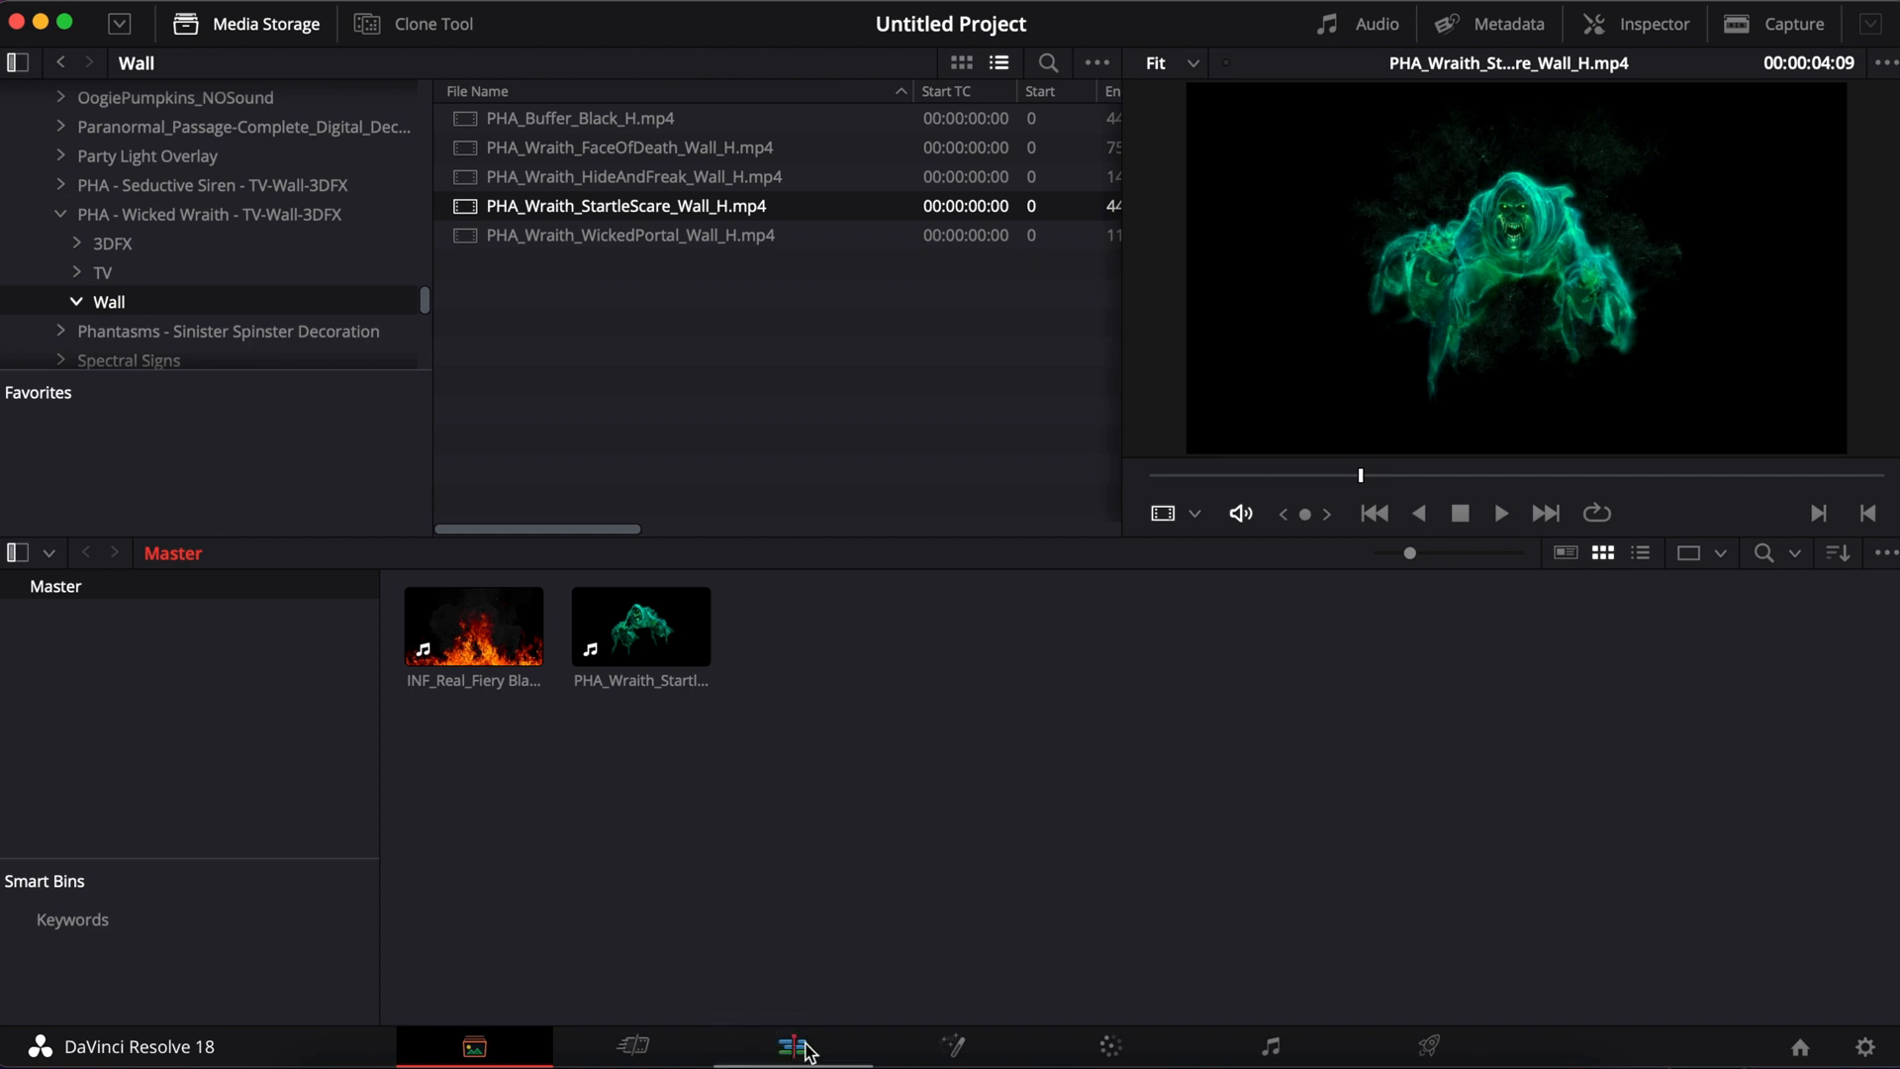
Step: Place the fiery blaze and StartleScare clips on Timeline 1, then zoom in and scrub to the wraith
click(793, 1046)
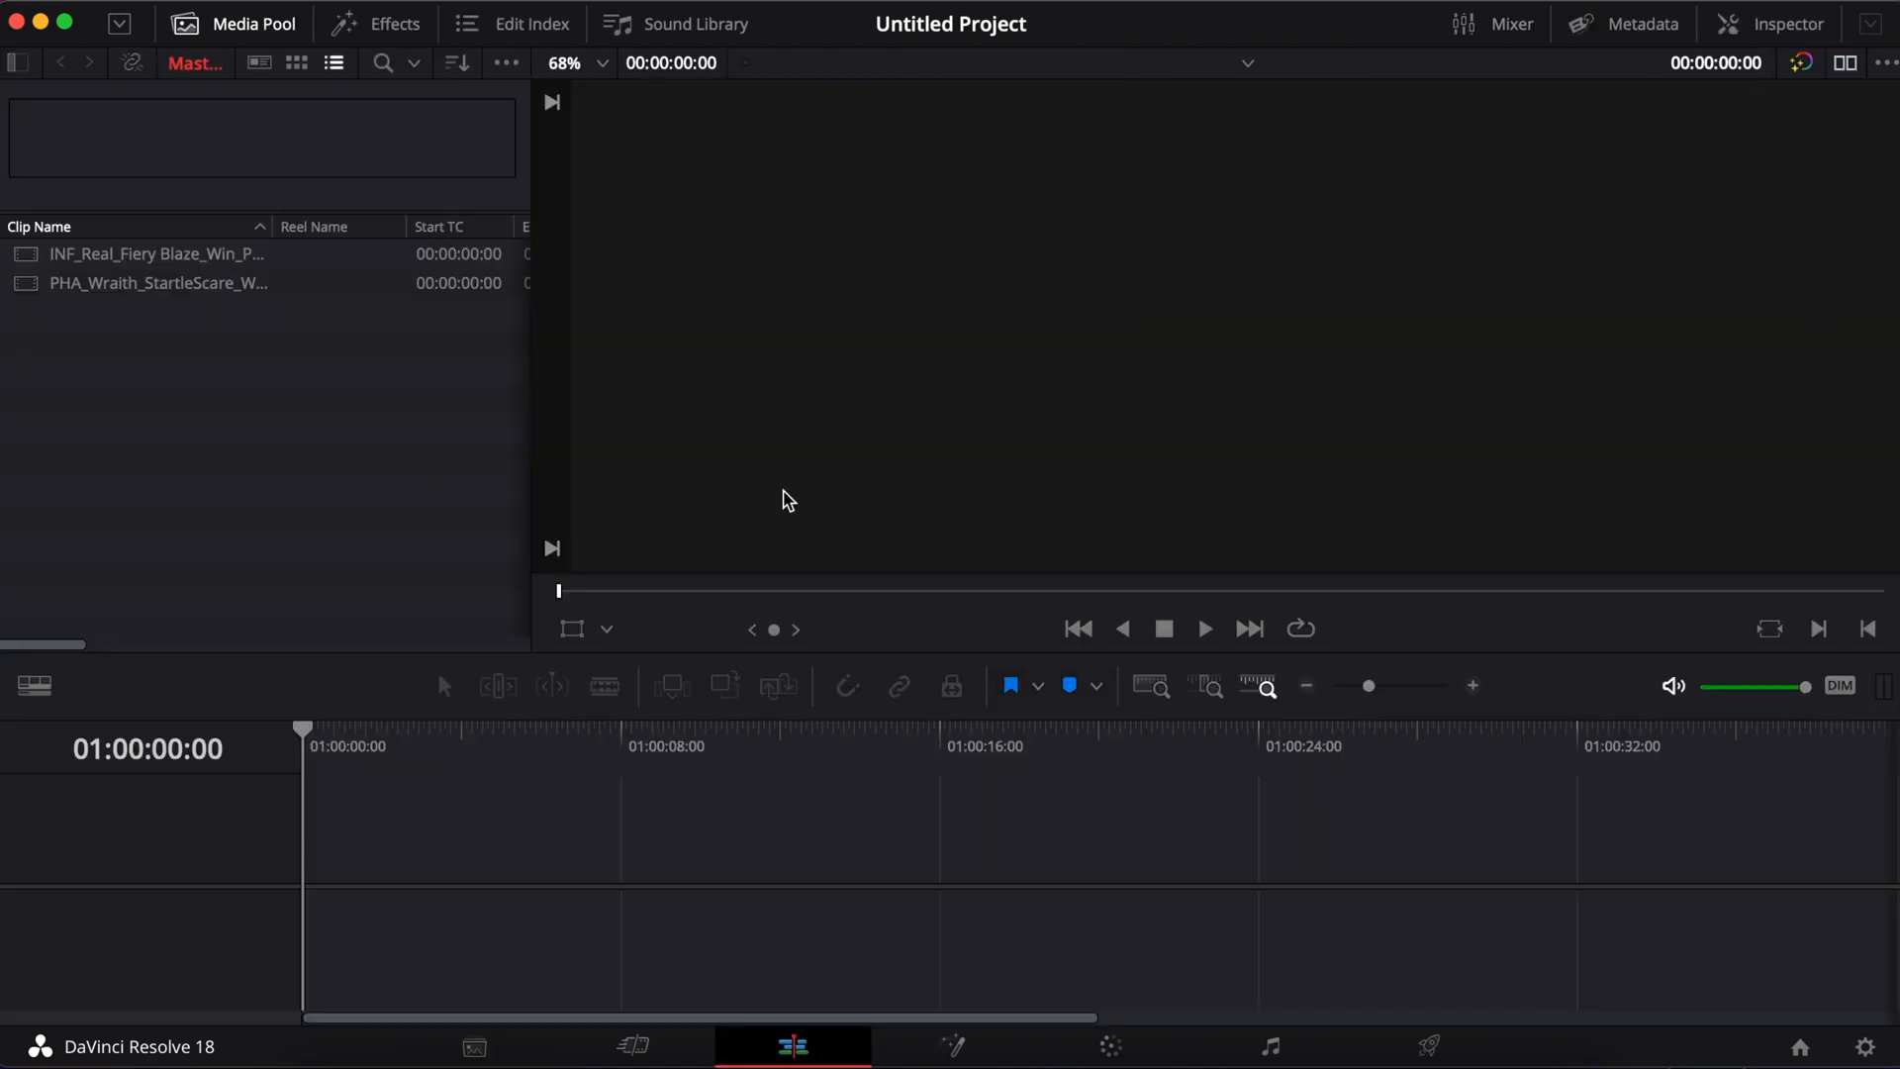
click(252, 23)
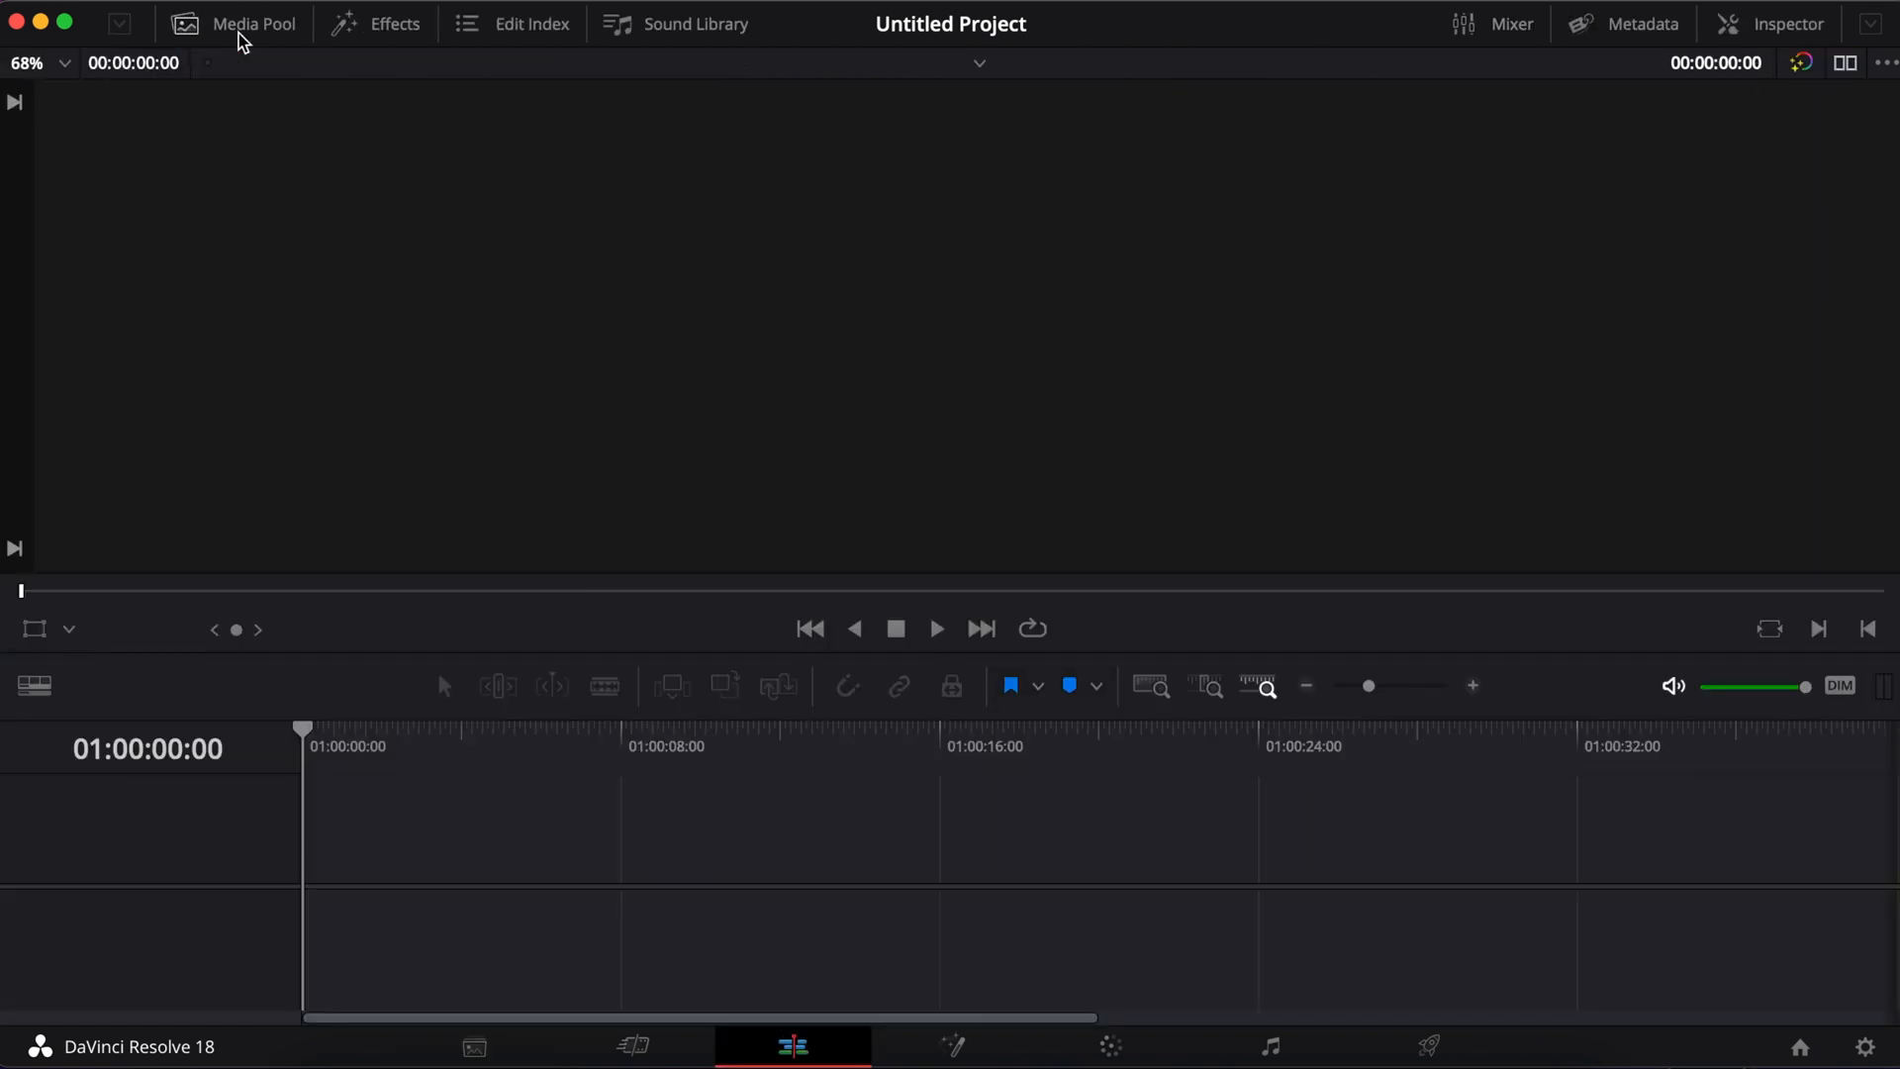
click(253, 23)
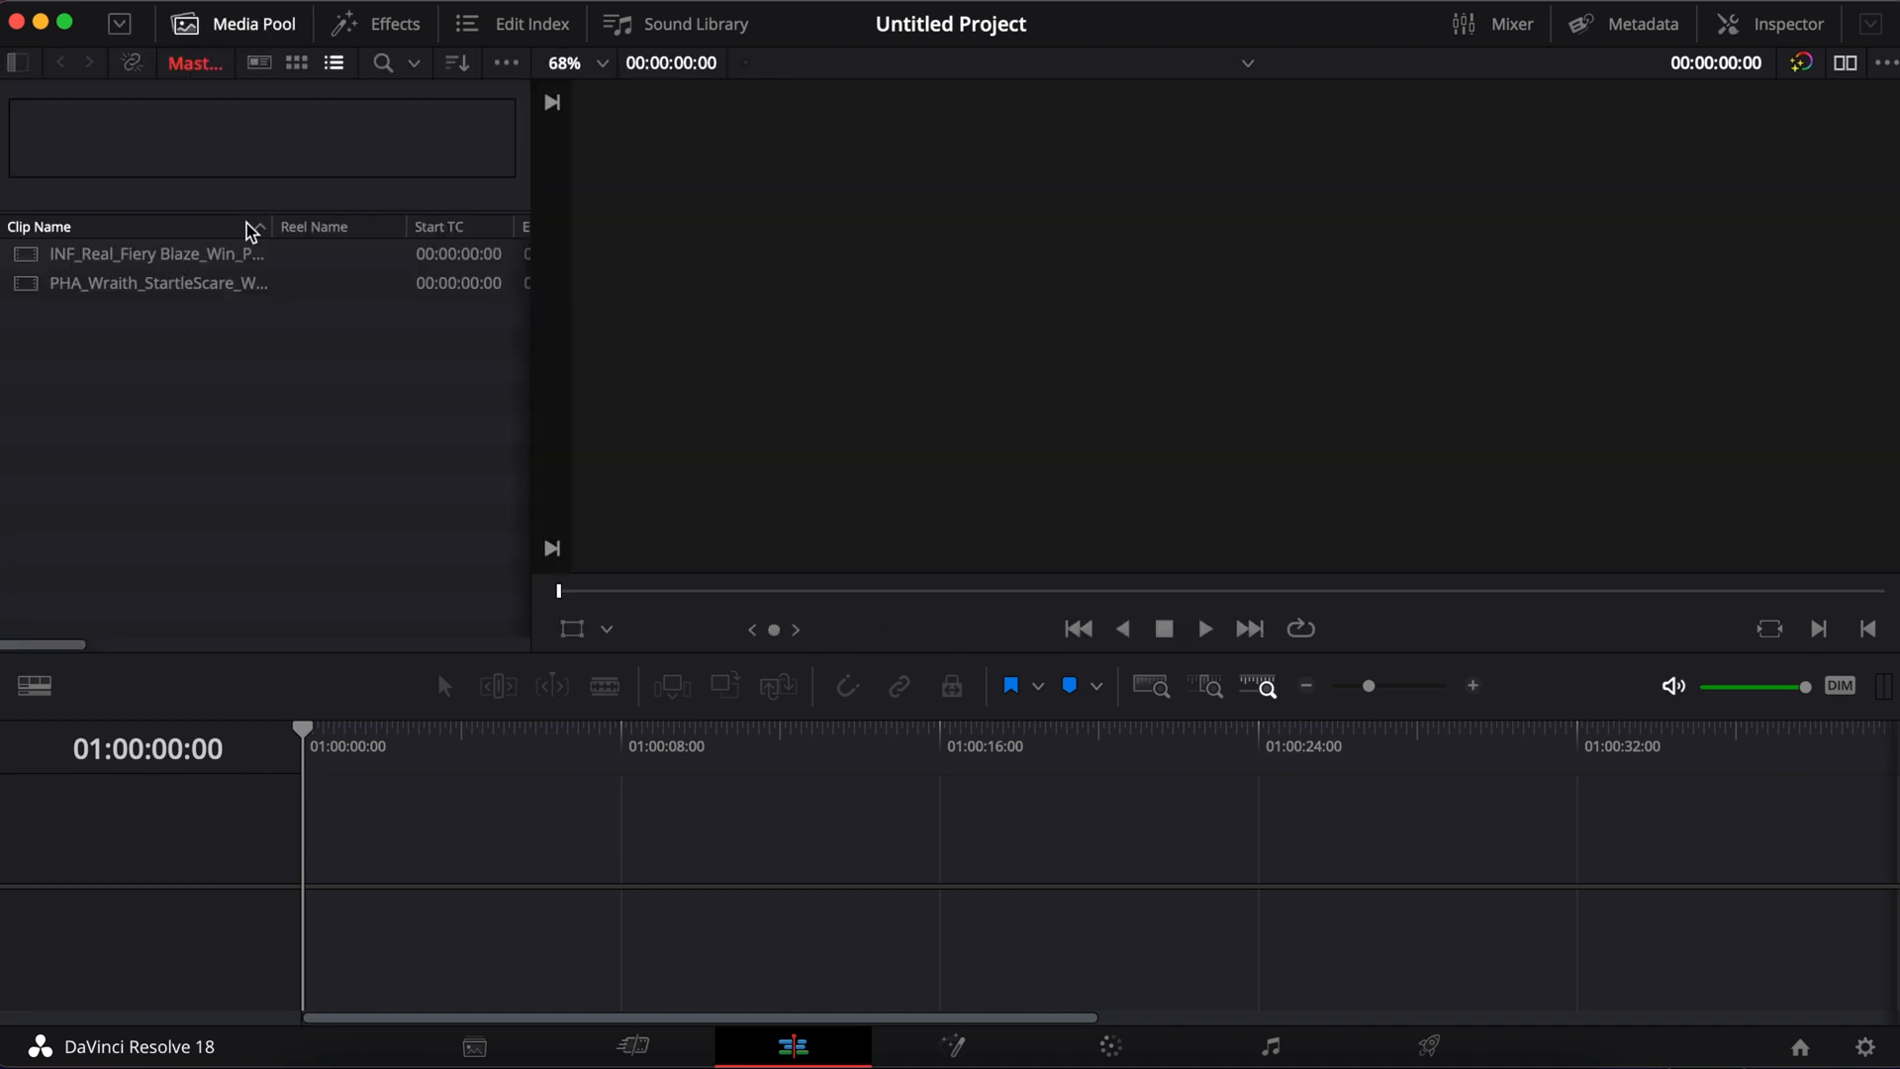
drag(156, 253, 400, 860)
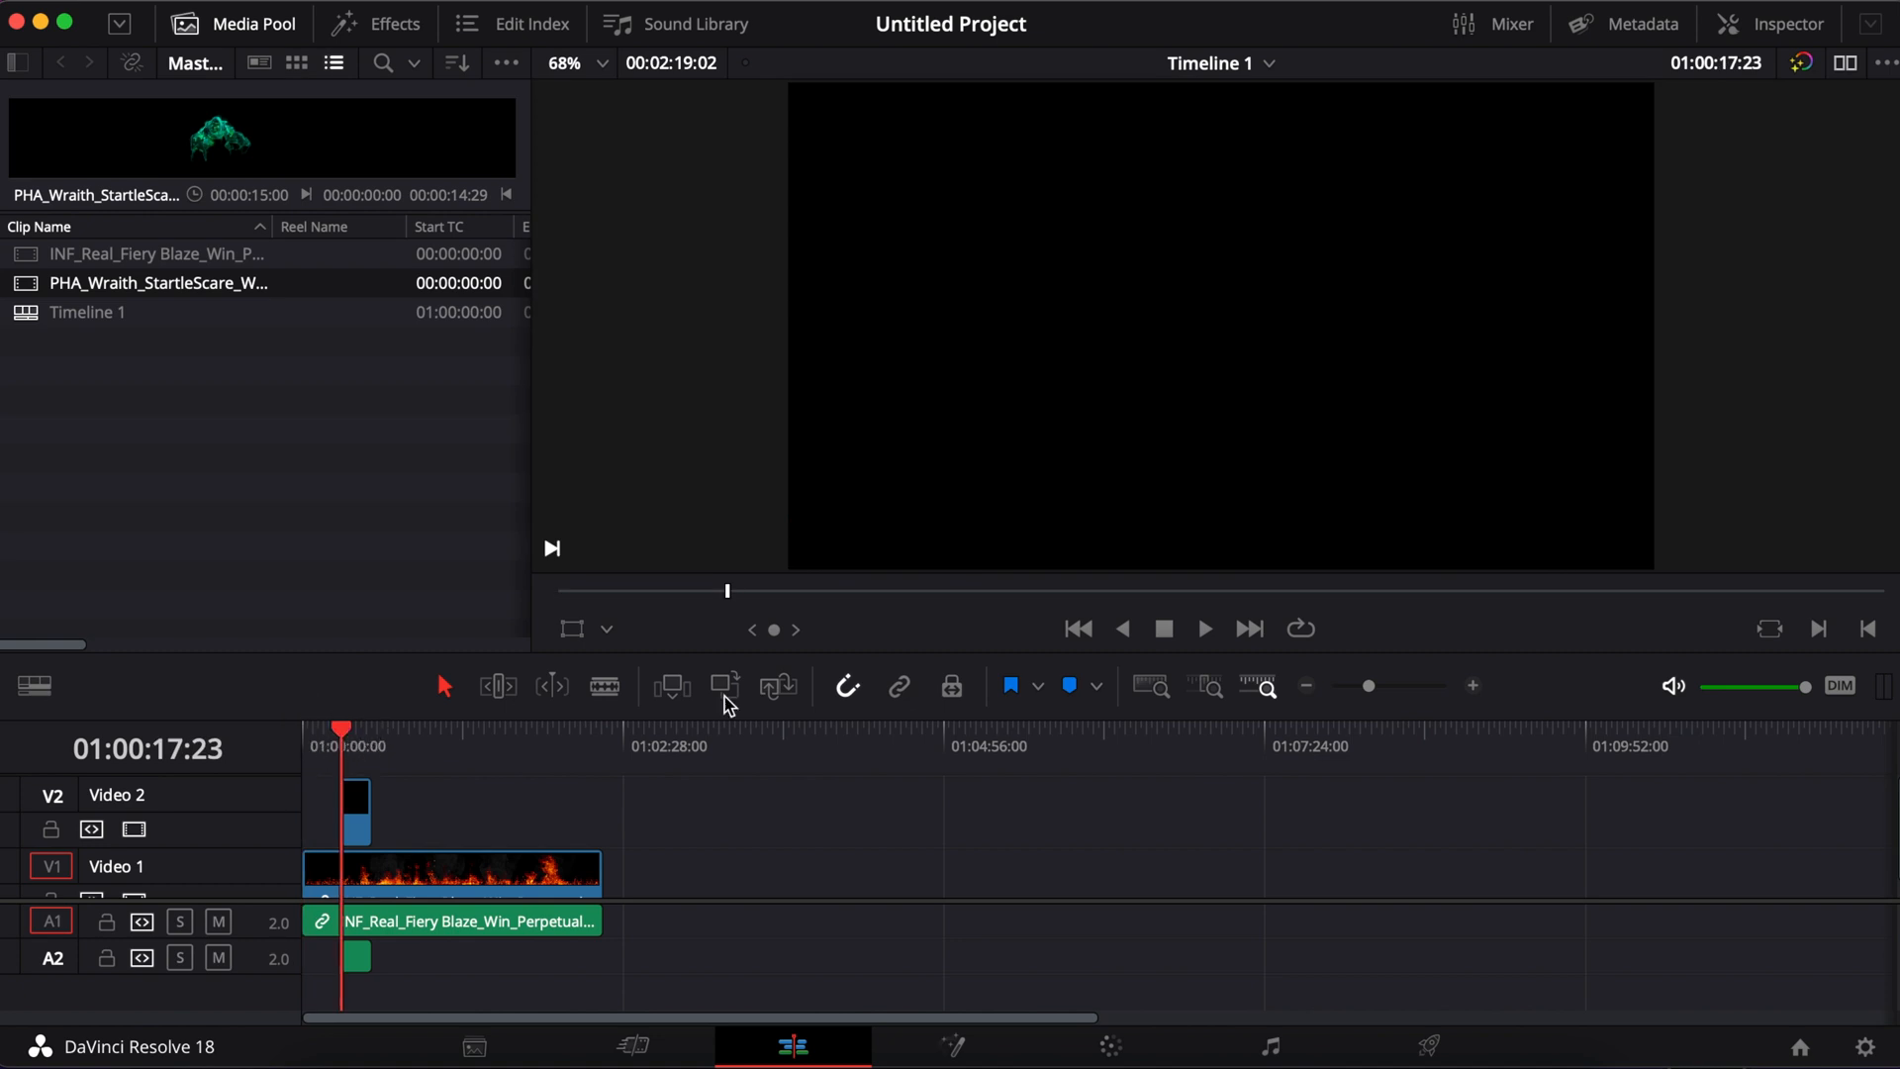
mouse_move(1387, 694)
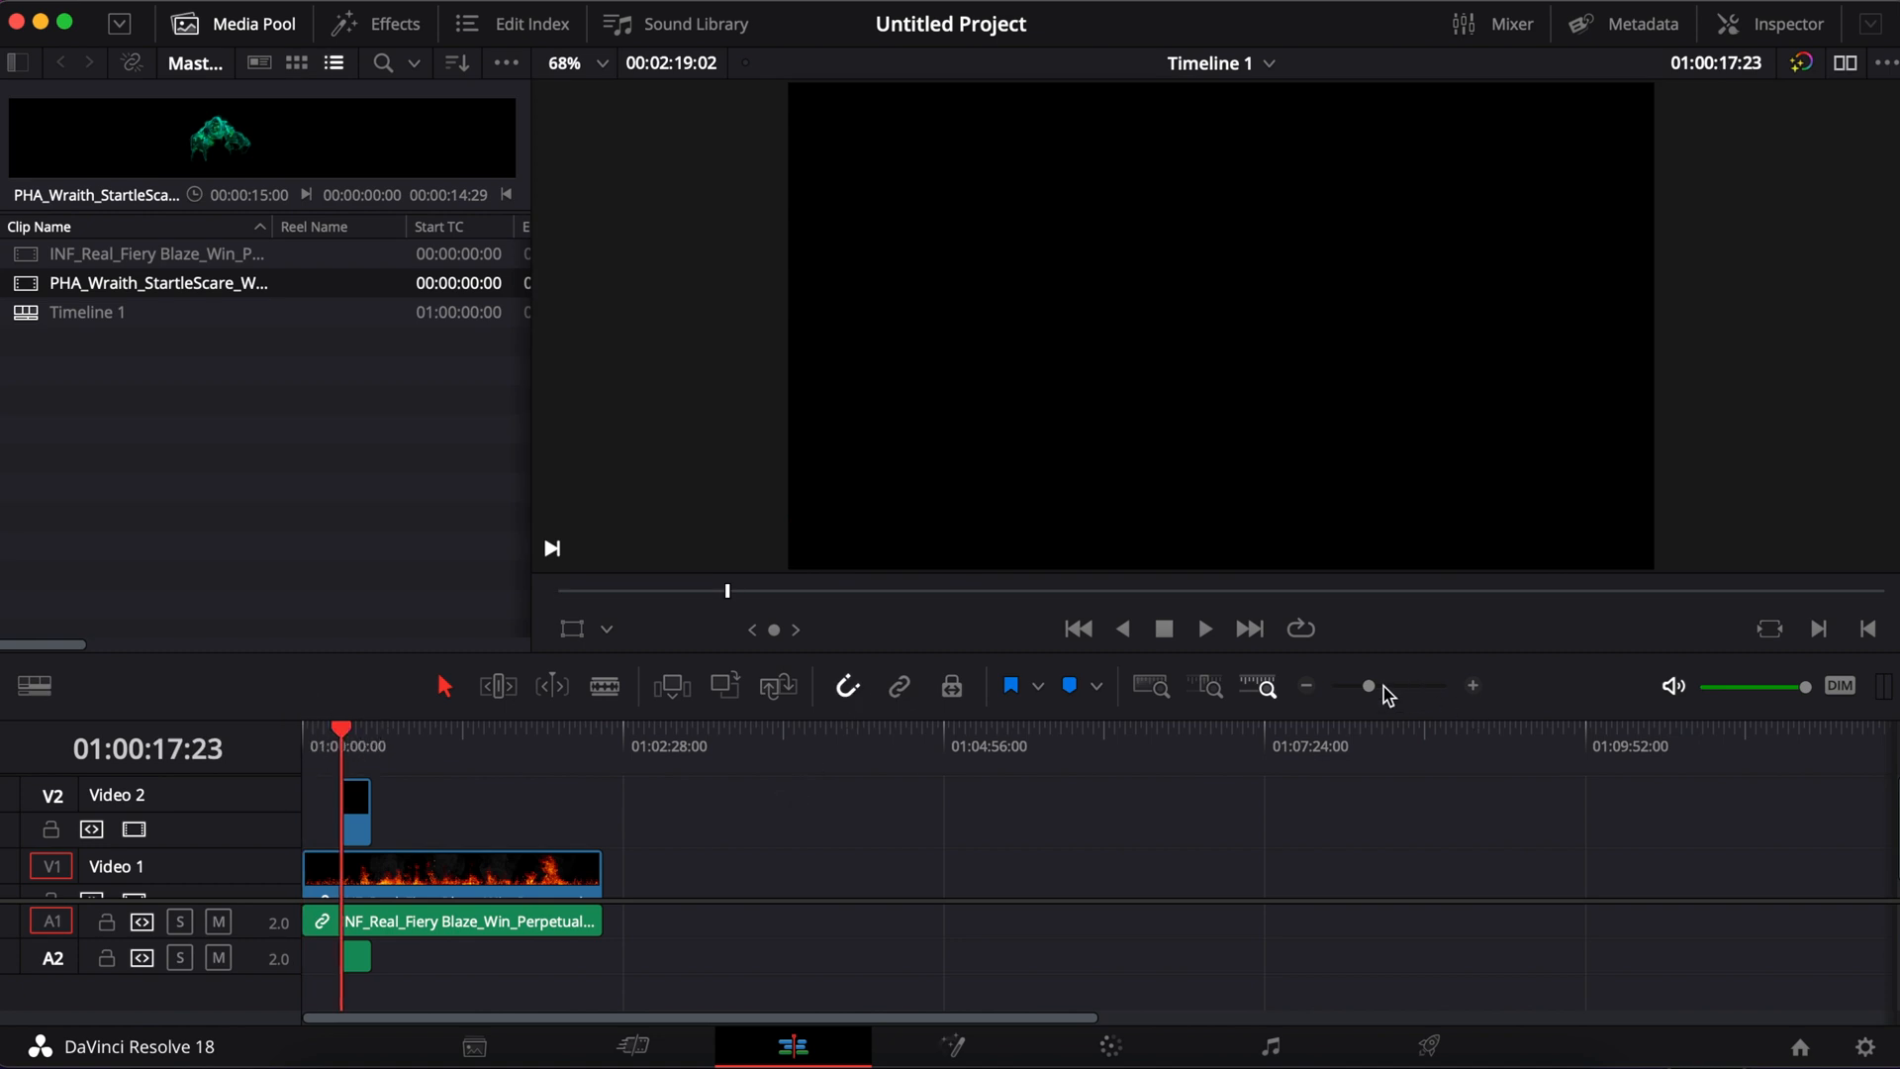
drag(1367, 685, 1382, 686)
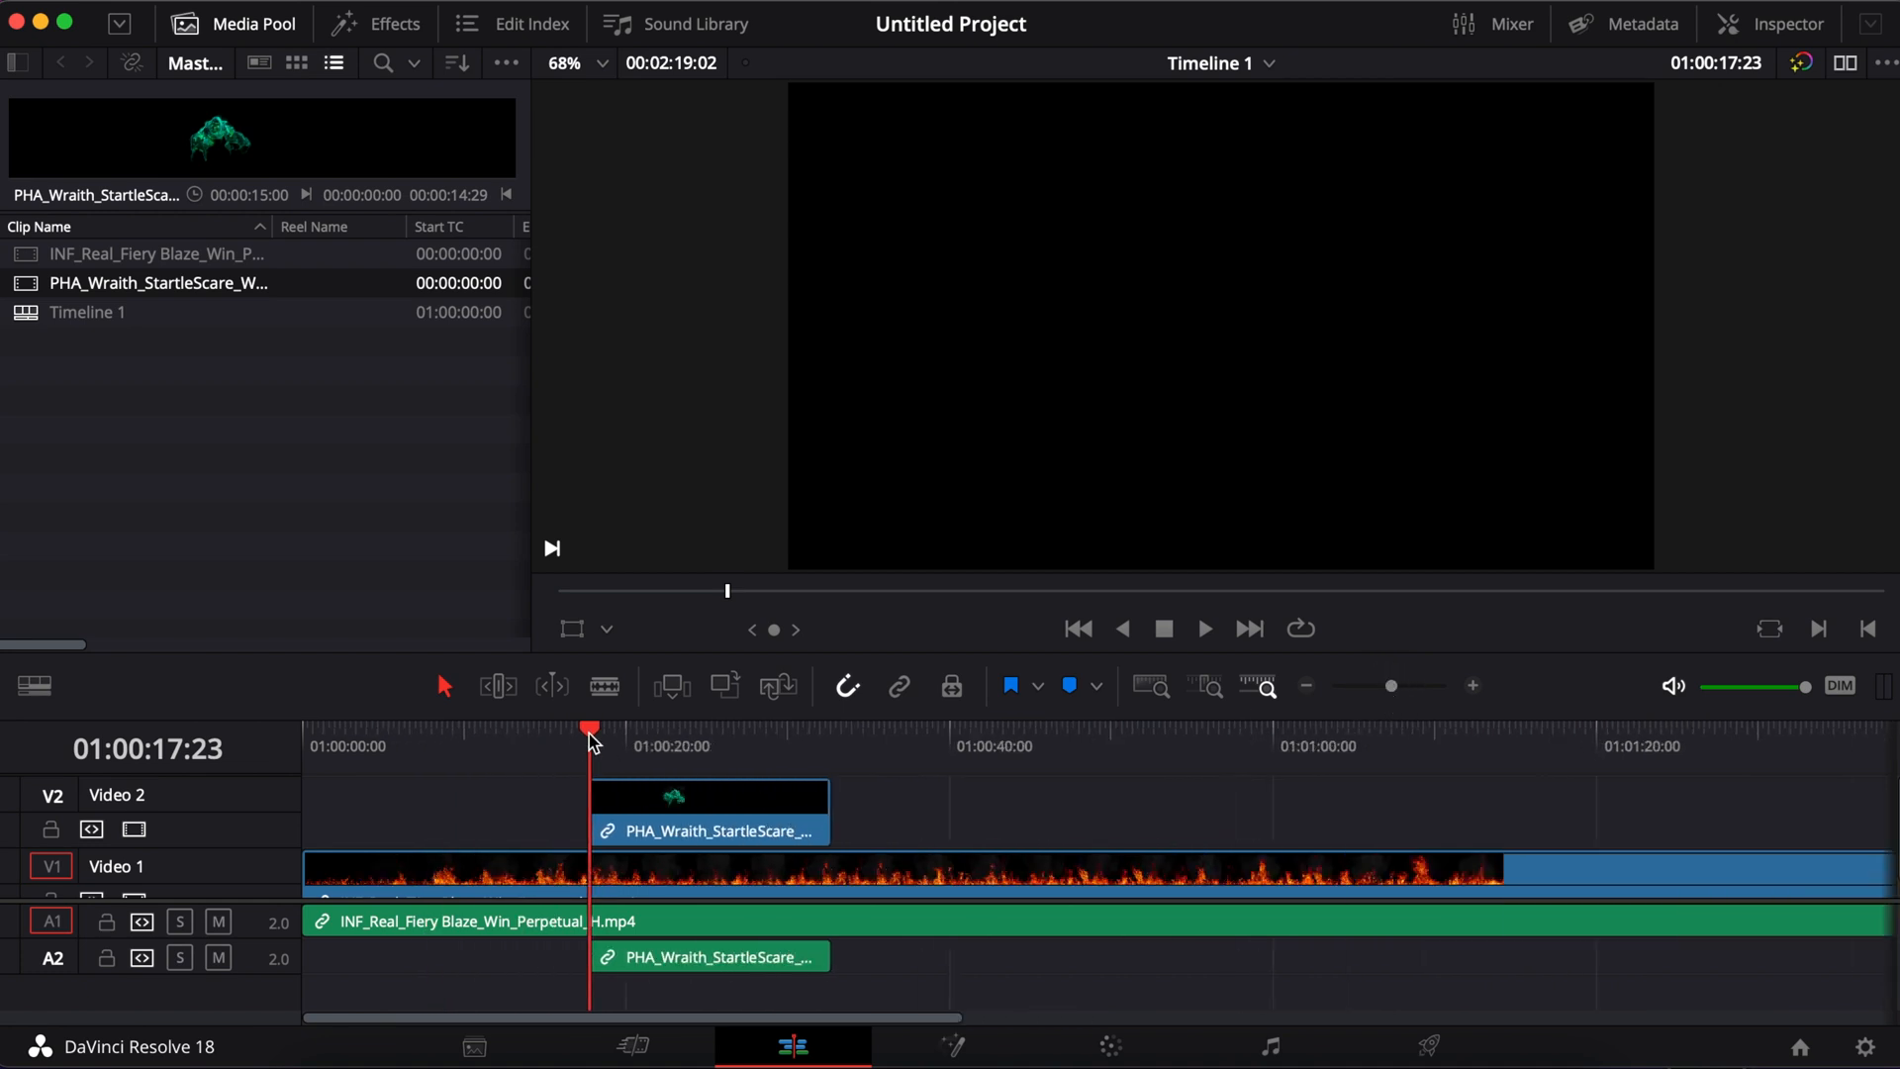
drag(590, 730, 663, 730)
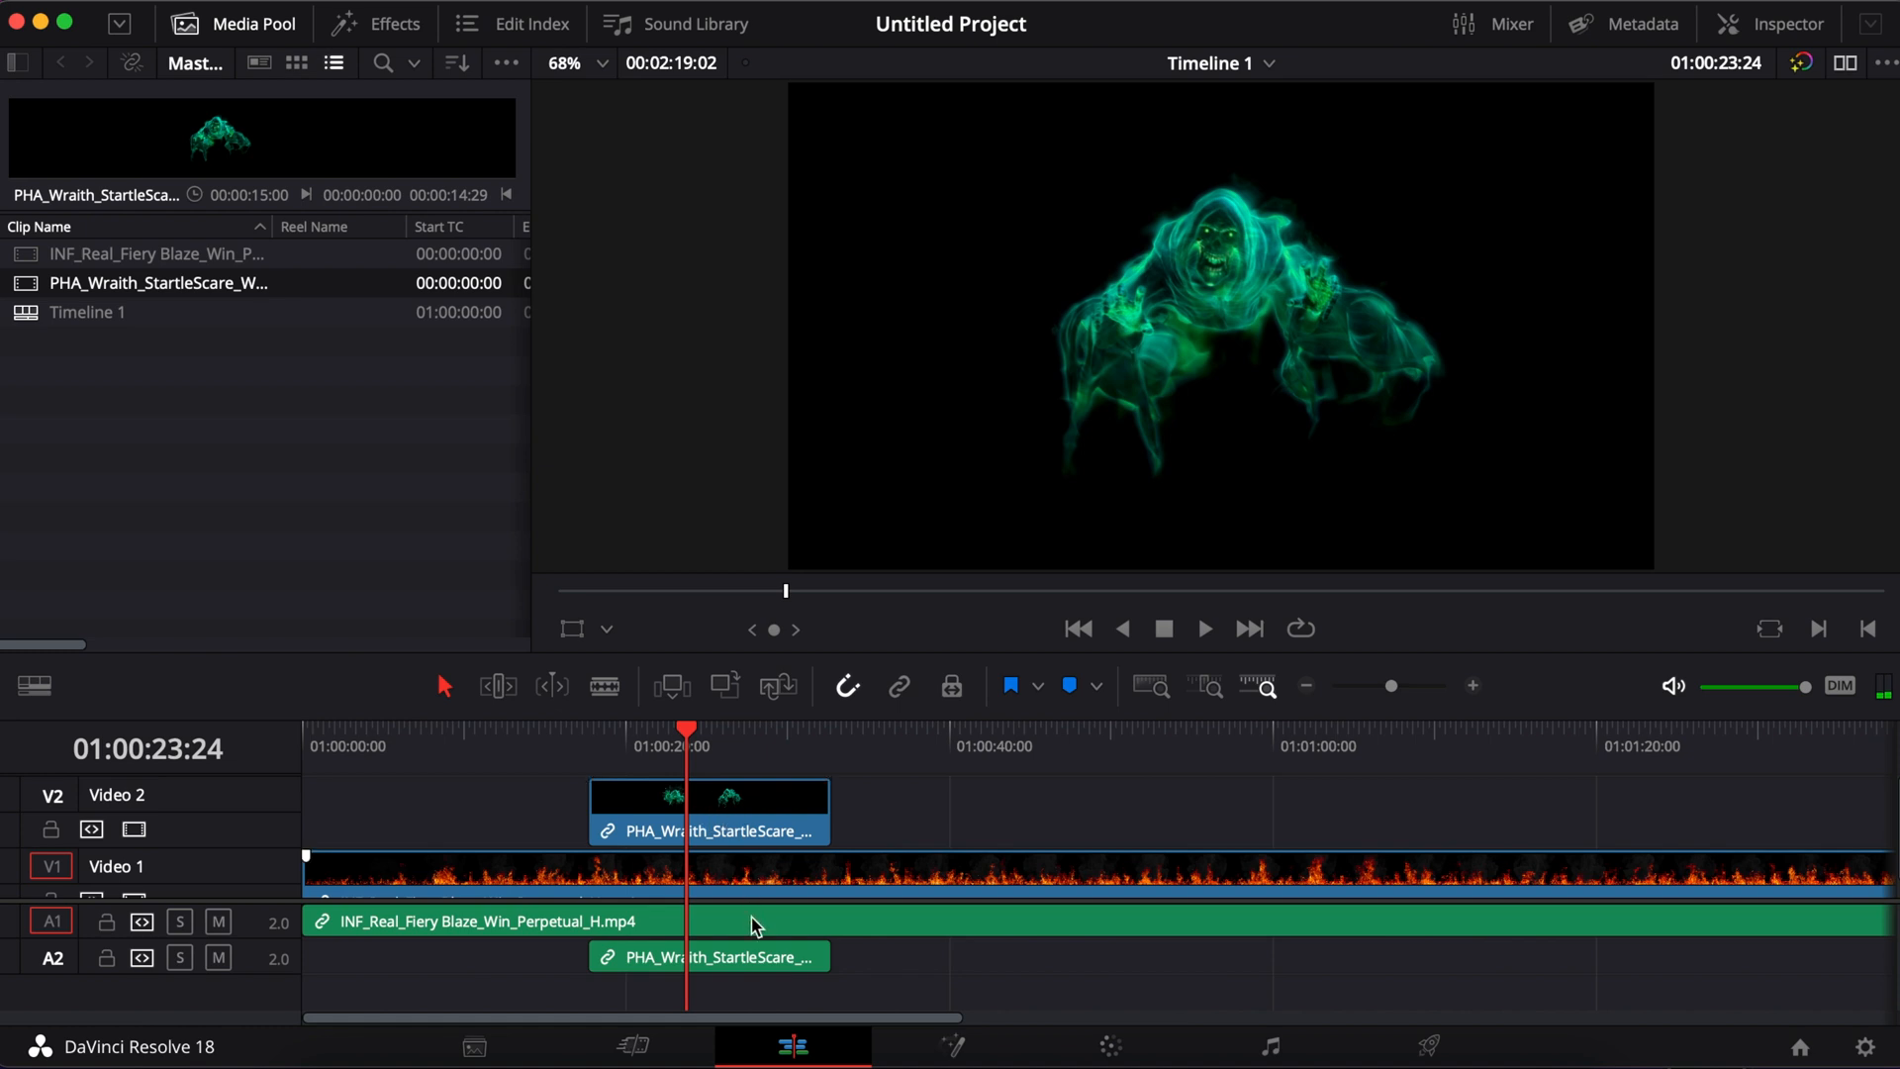
mouse_move(933, 393)
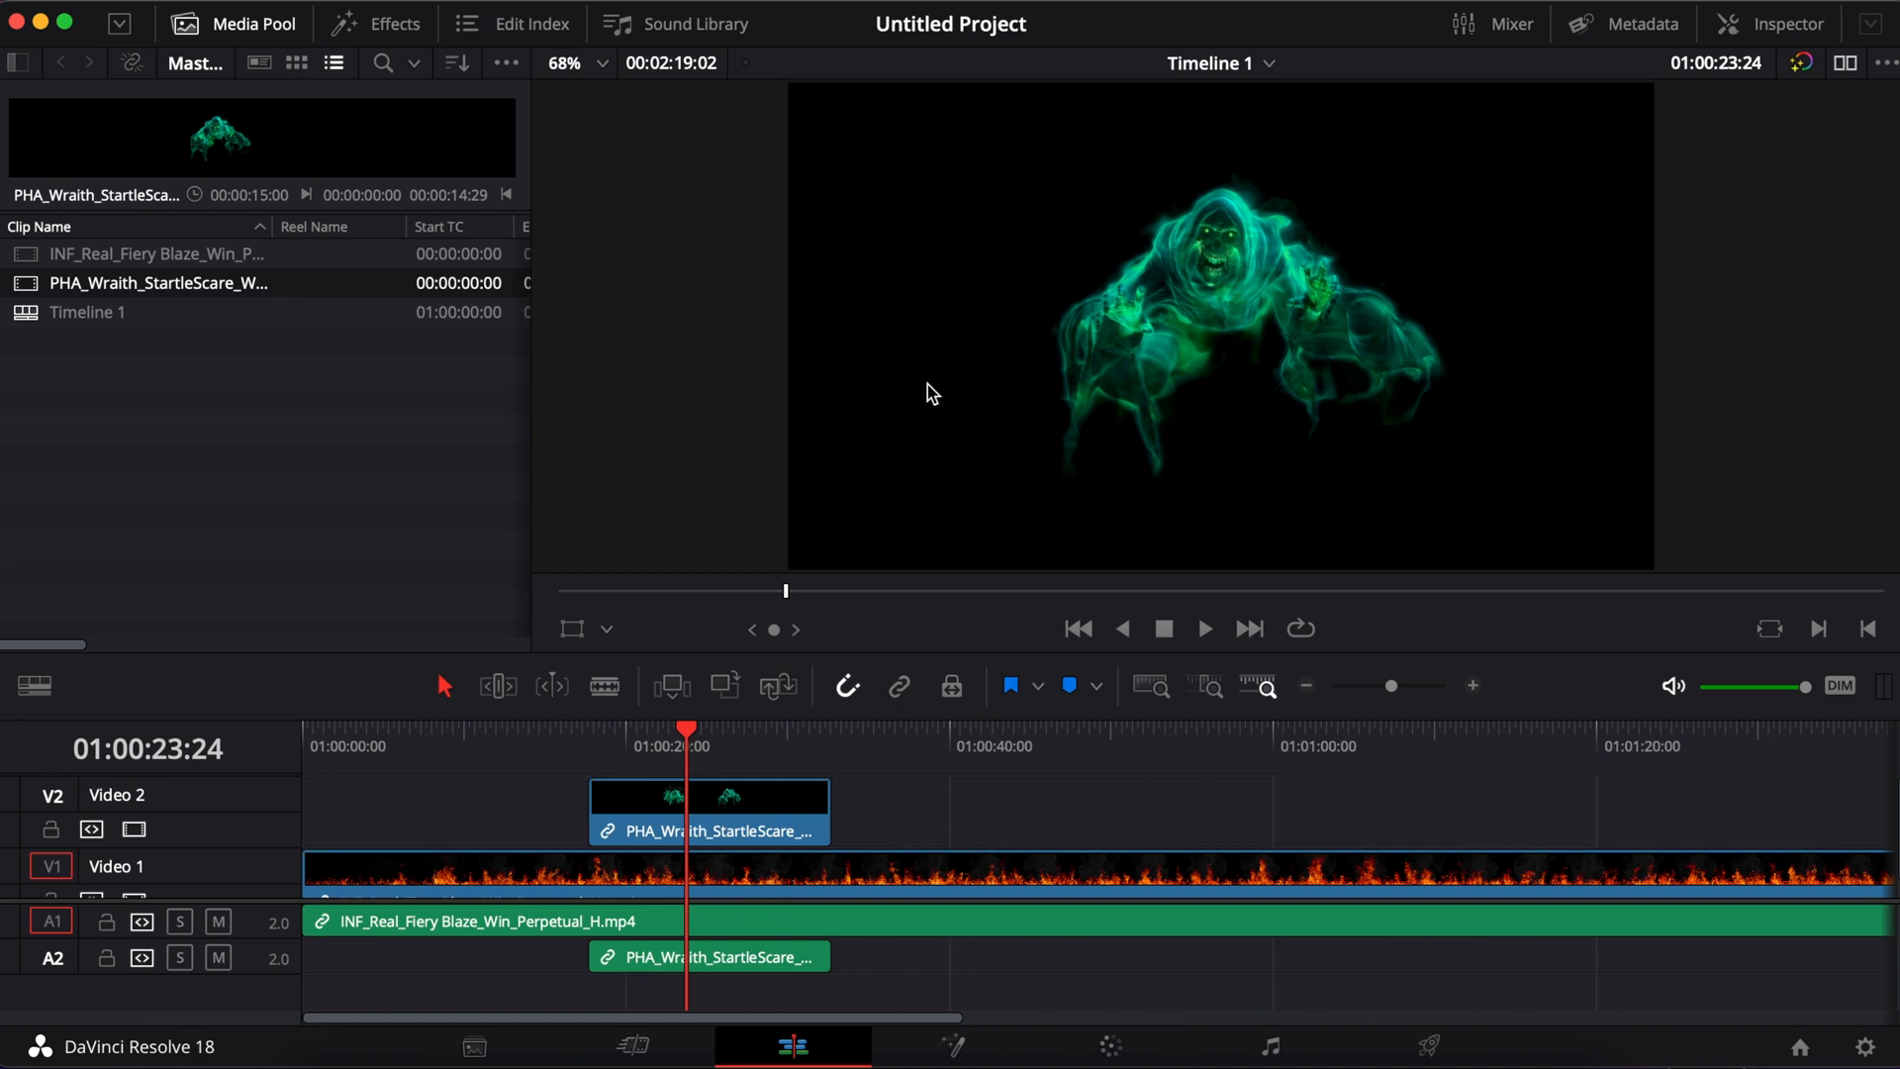
mouse_move(1471, 247)
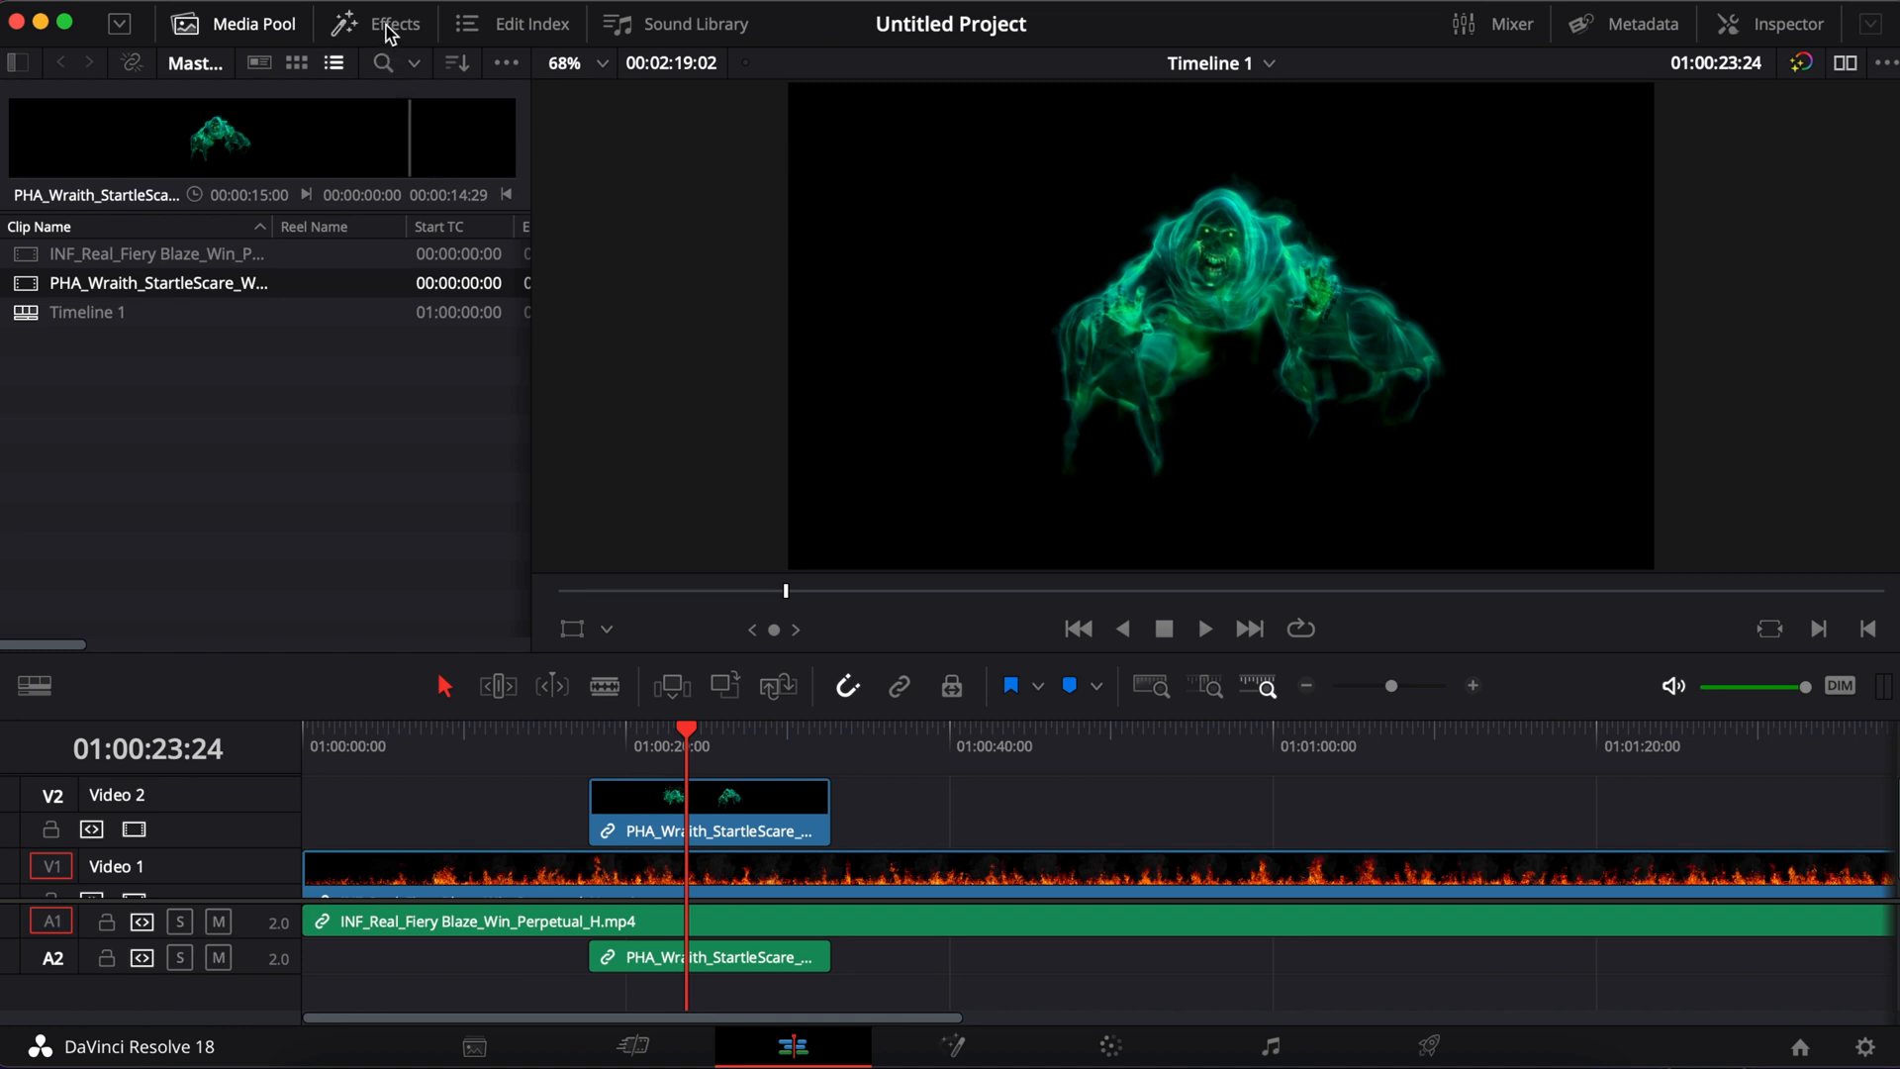
Step: Apply the Resolve FX Key 3D Keyer to the StartleScare clip on V2
click(376, 23)
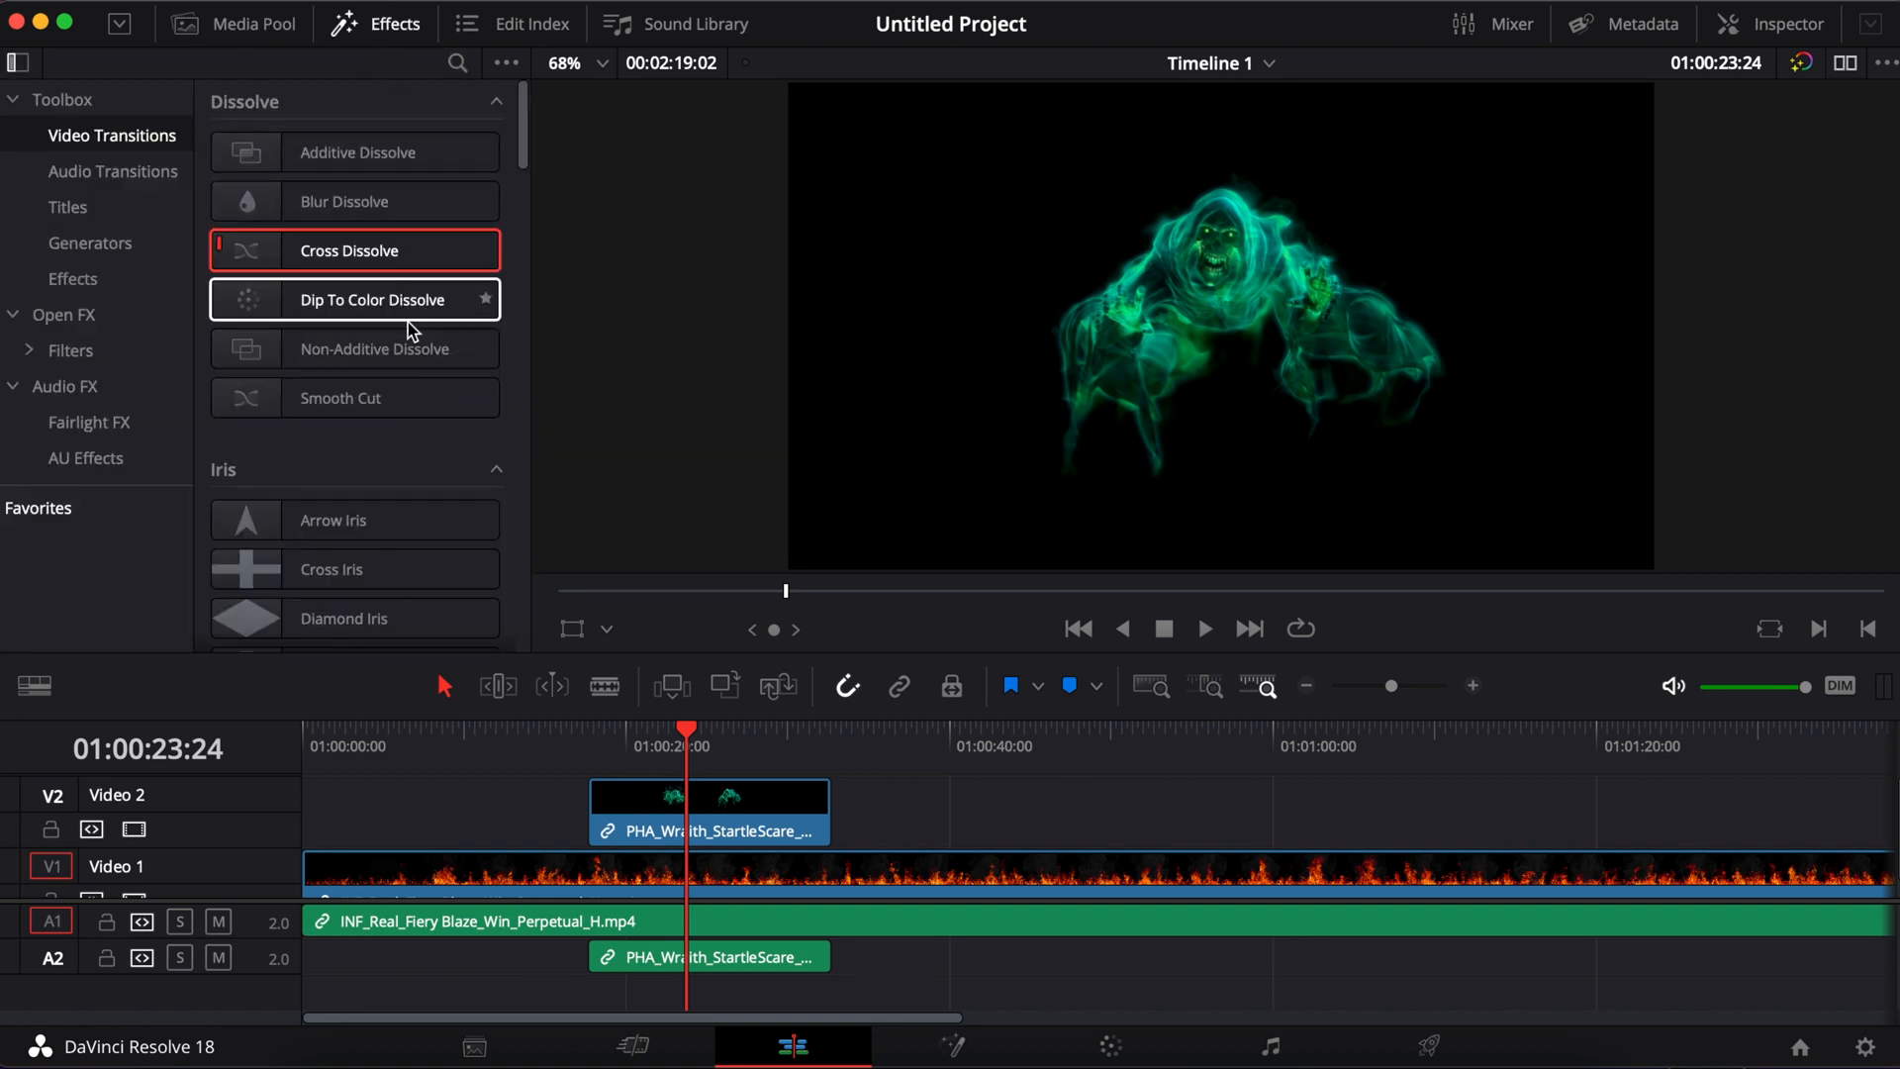
scroll(down, 3)
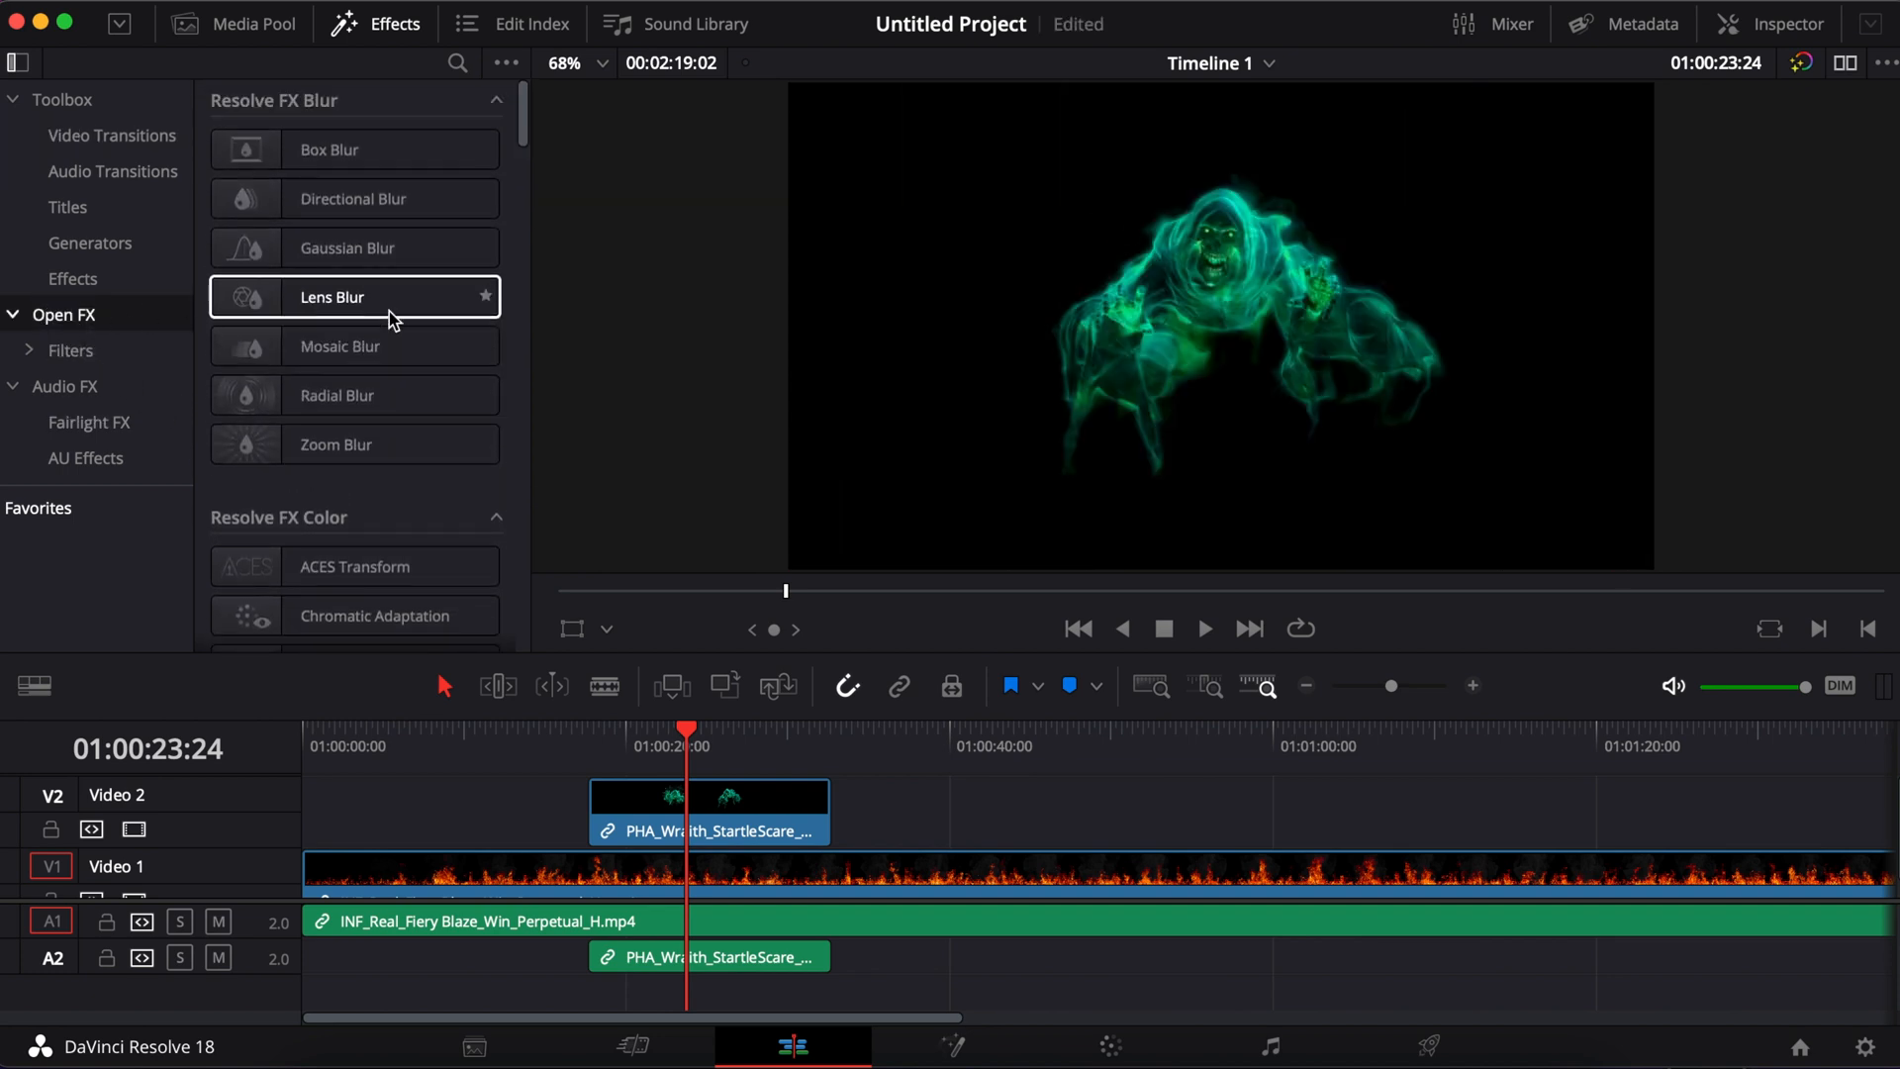
scroll(down, 3)
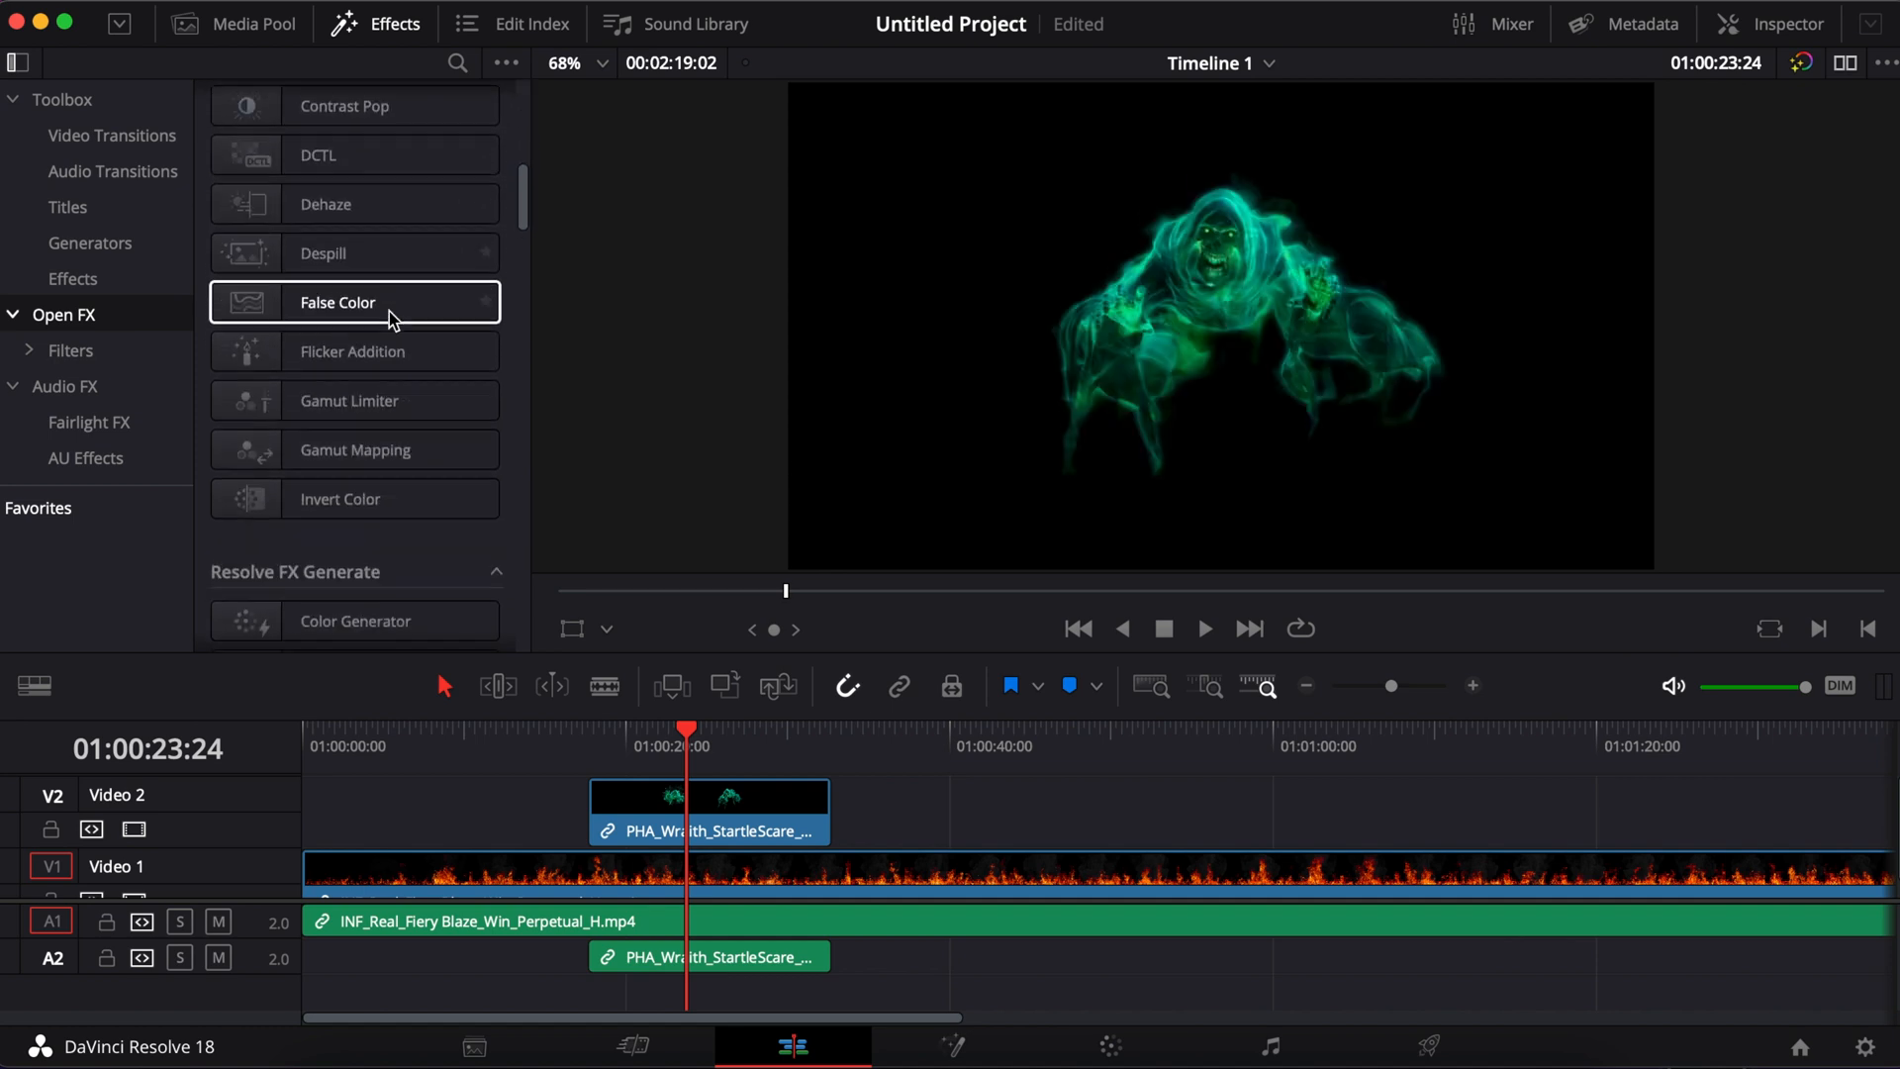
scroll(down, 3)
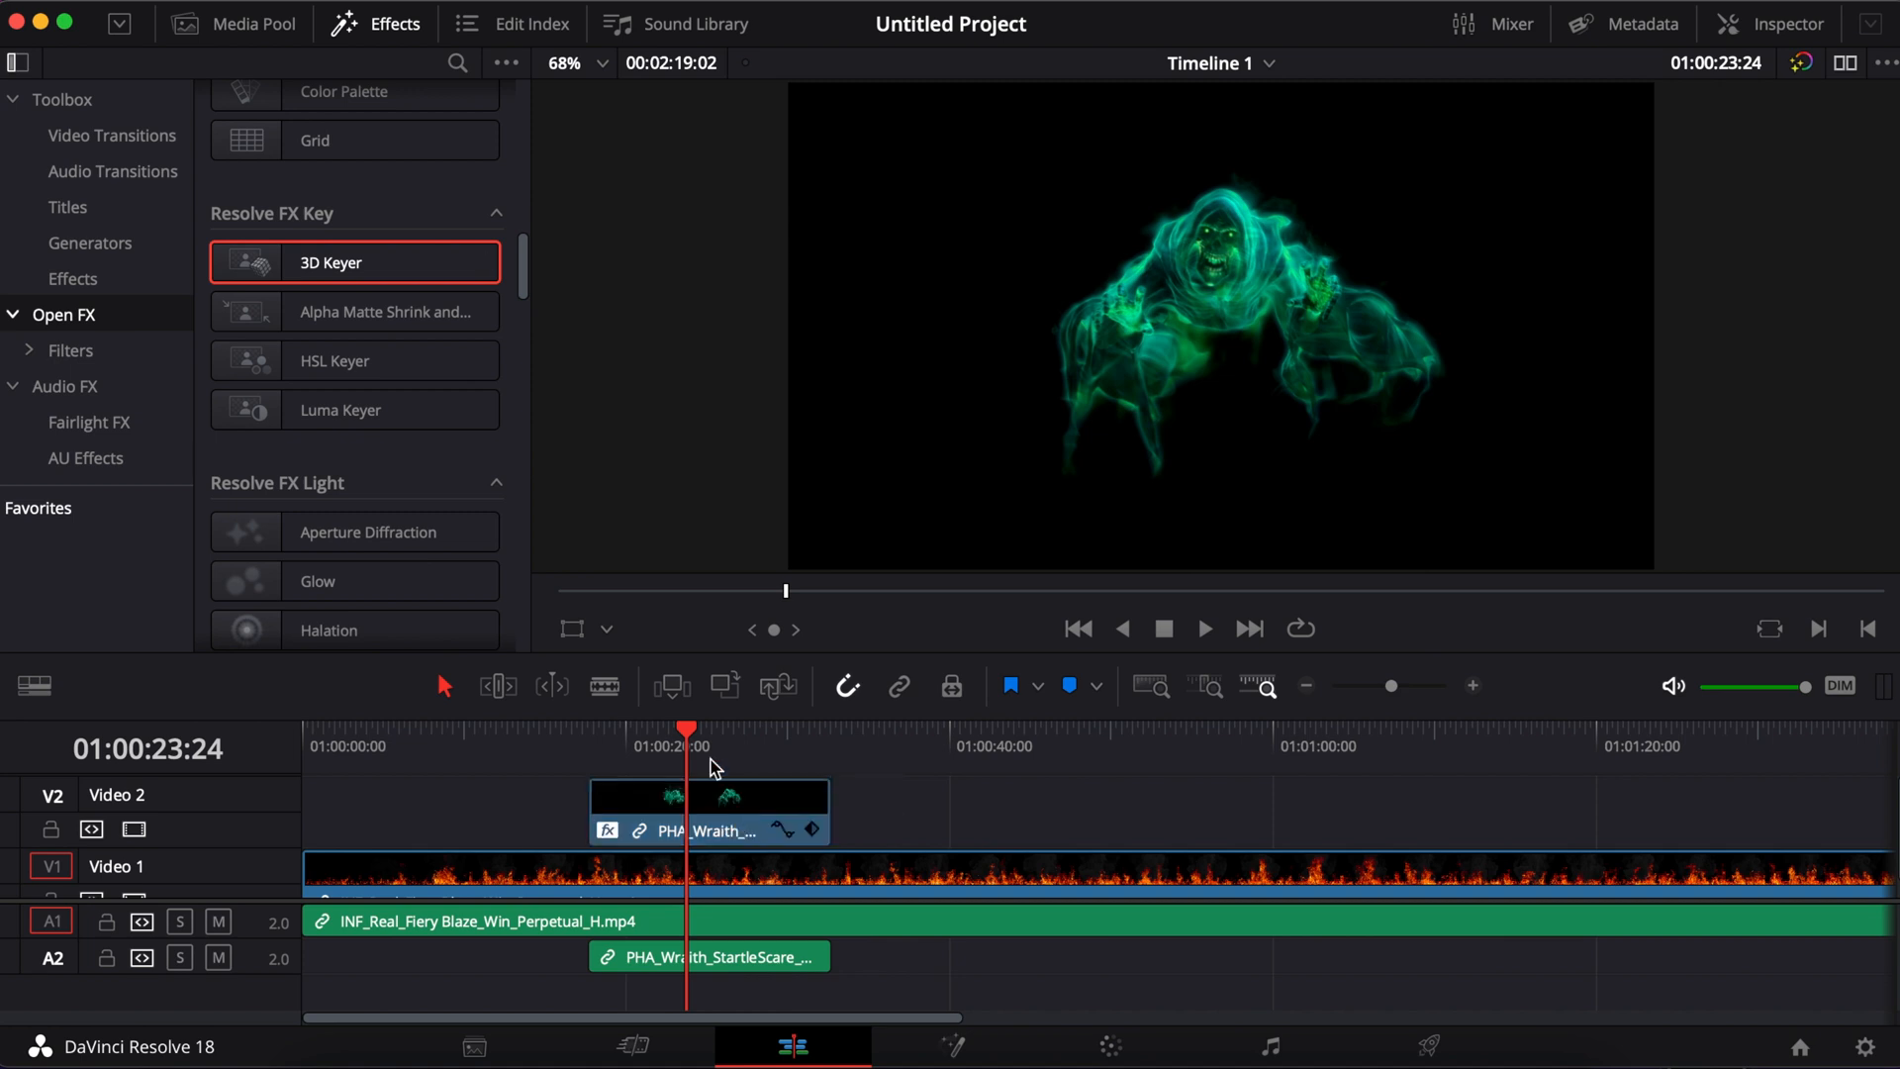
click(606, 629)
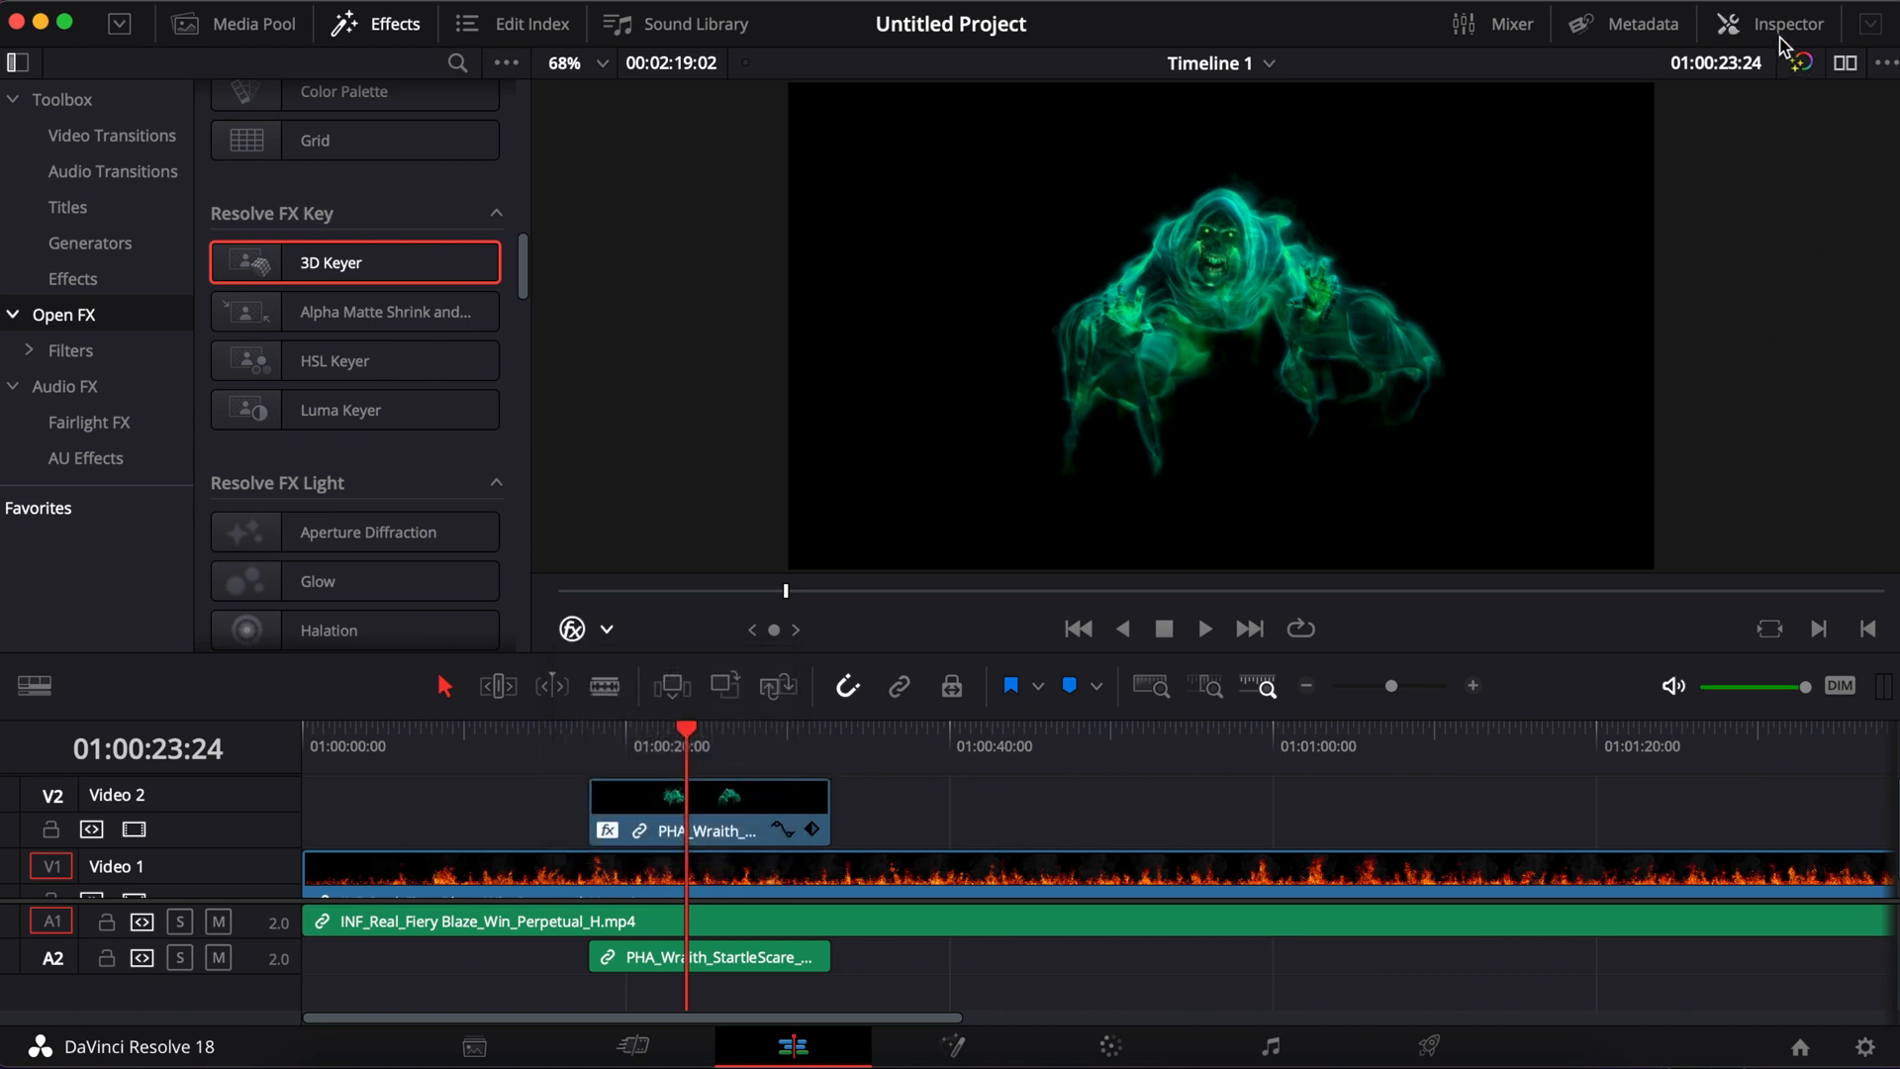
Step: Show the 3D Keyer in the Inspector's Effects tab and pick the add-pick eyedropper
click(1785, 23)
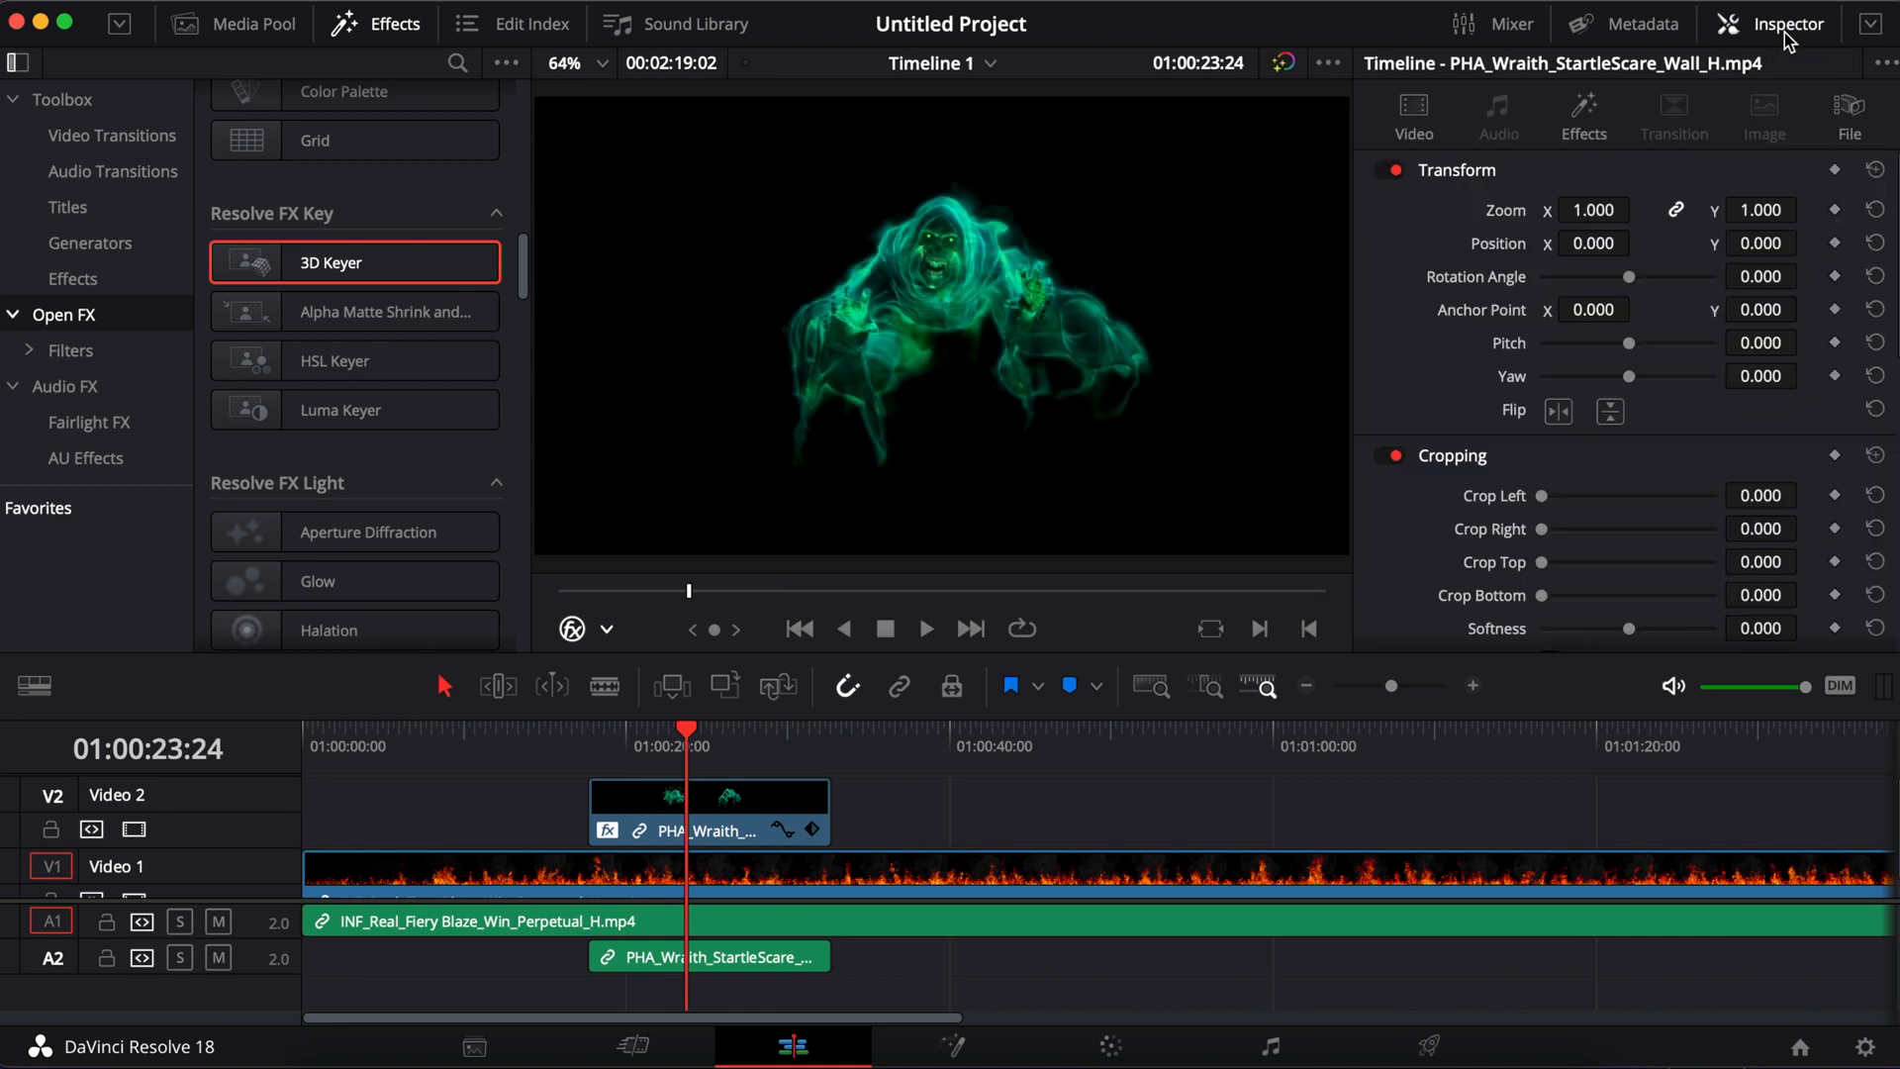
click(1582, 115)
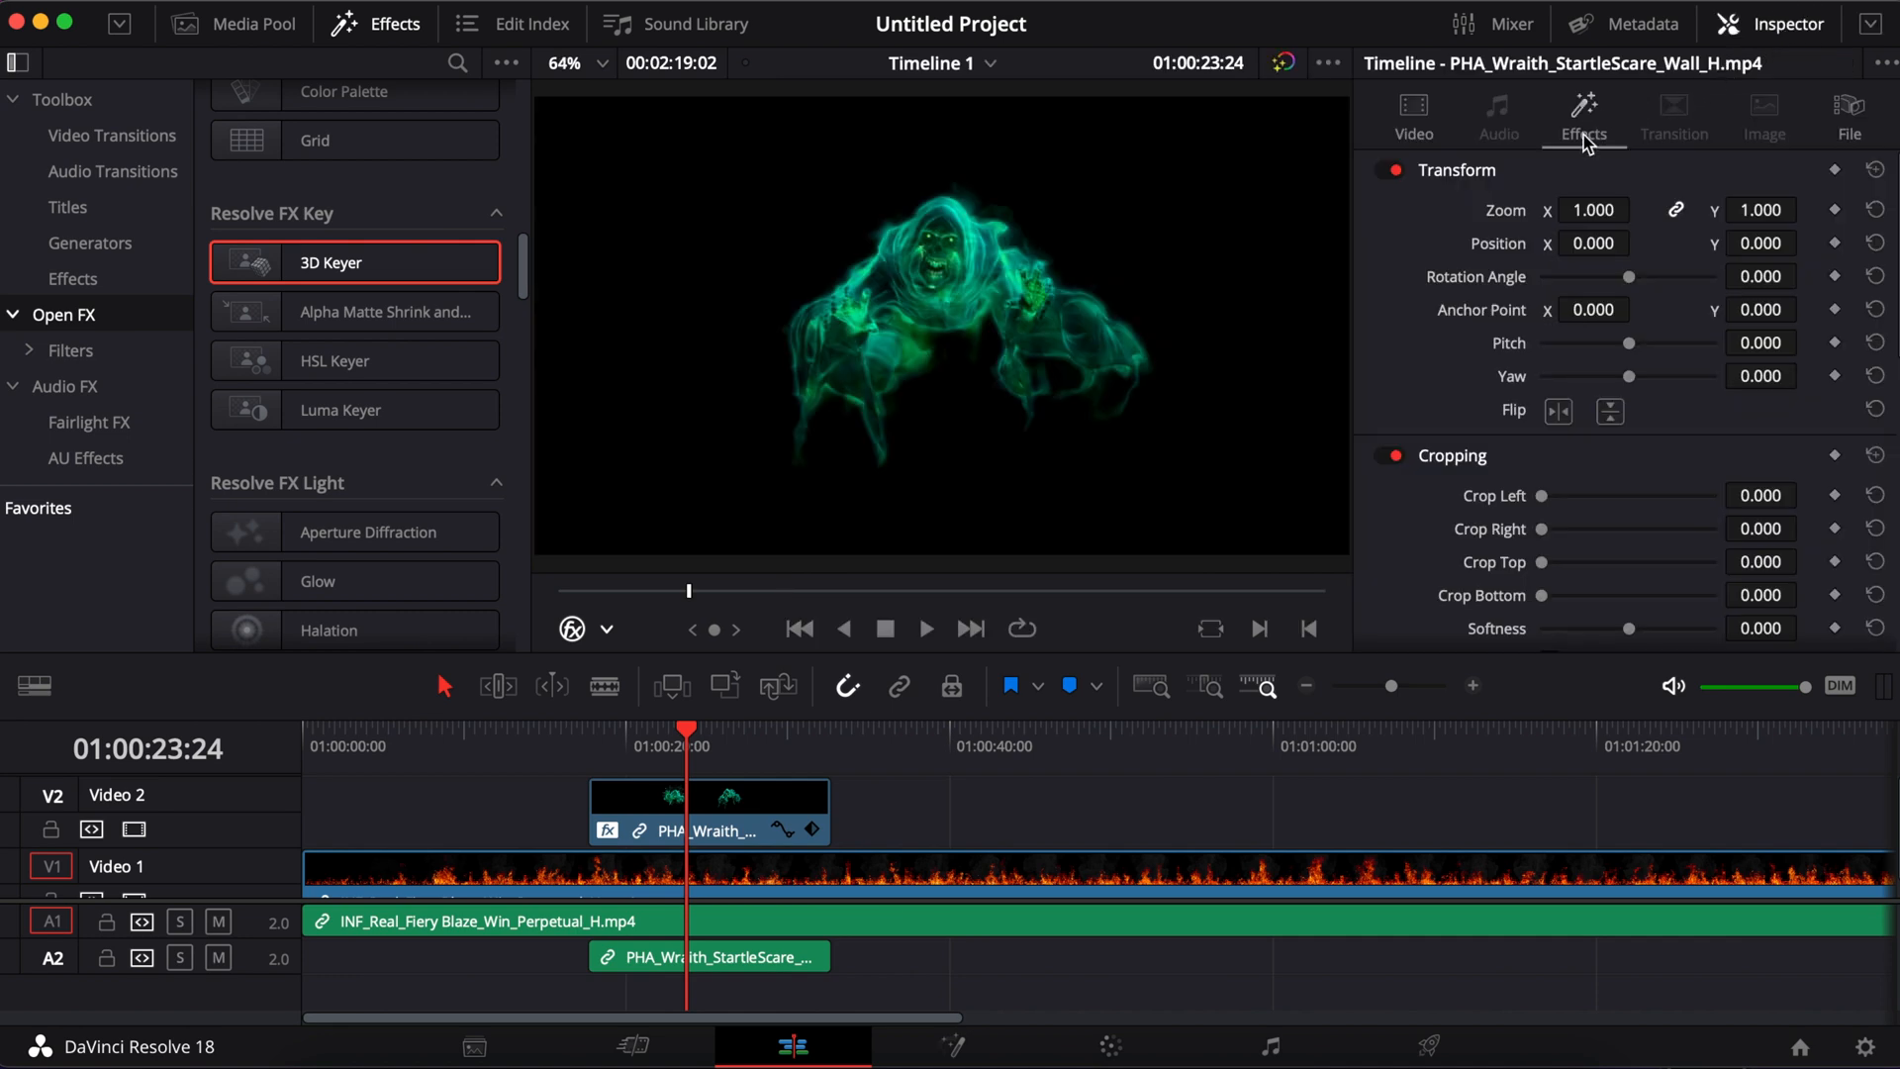
click(1582, 117)
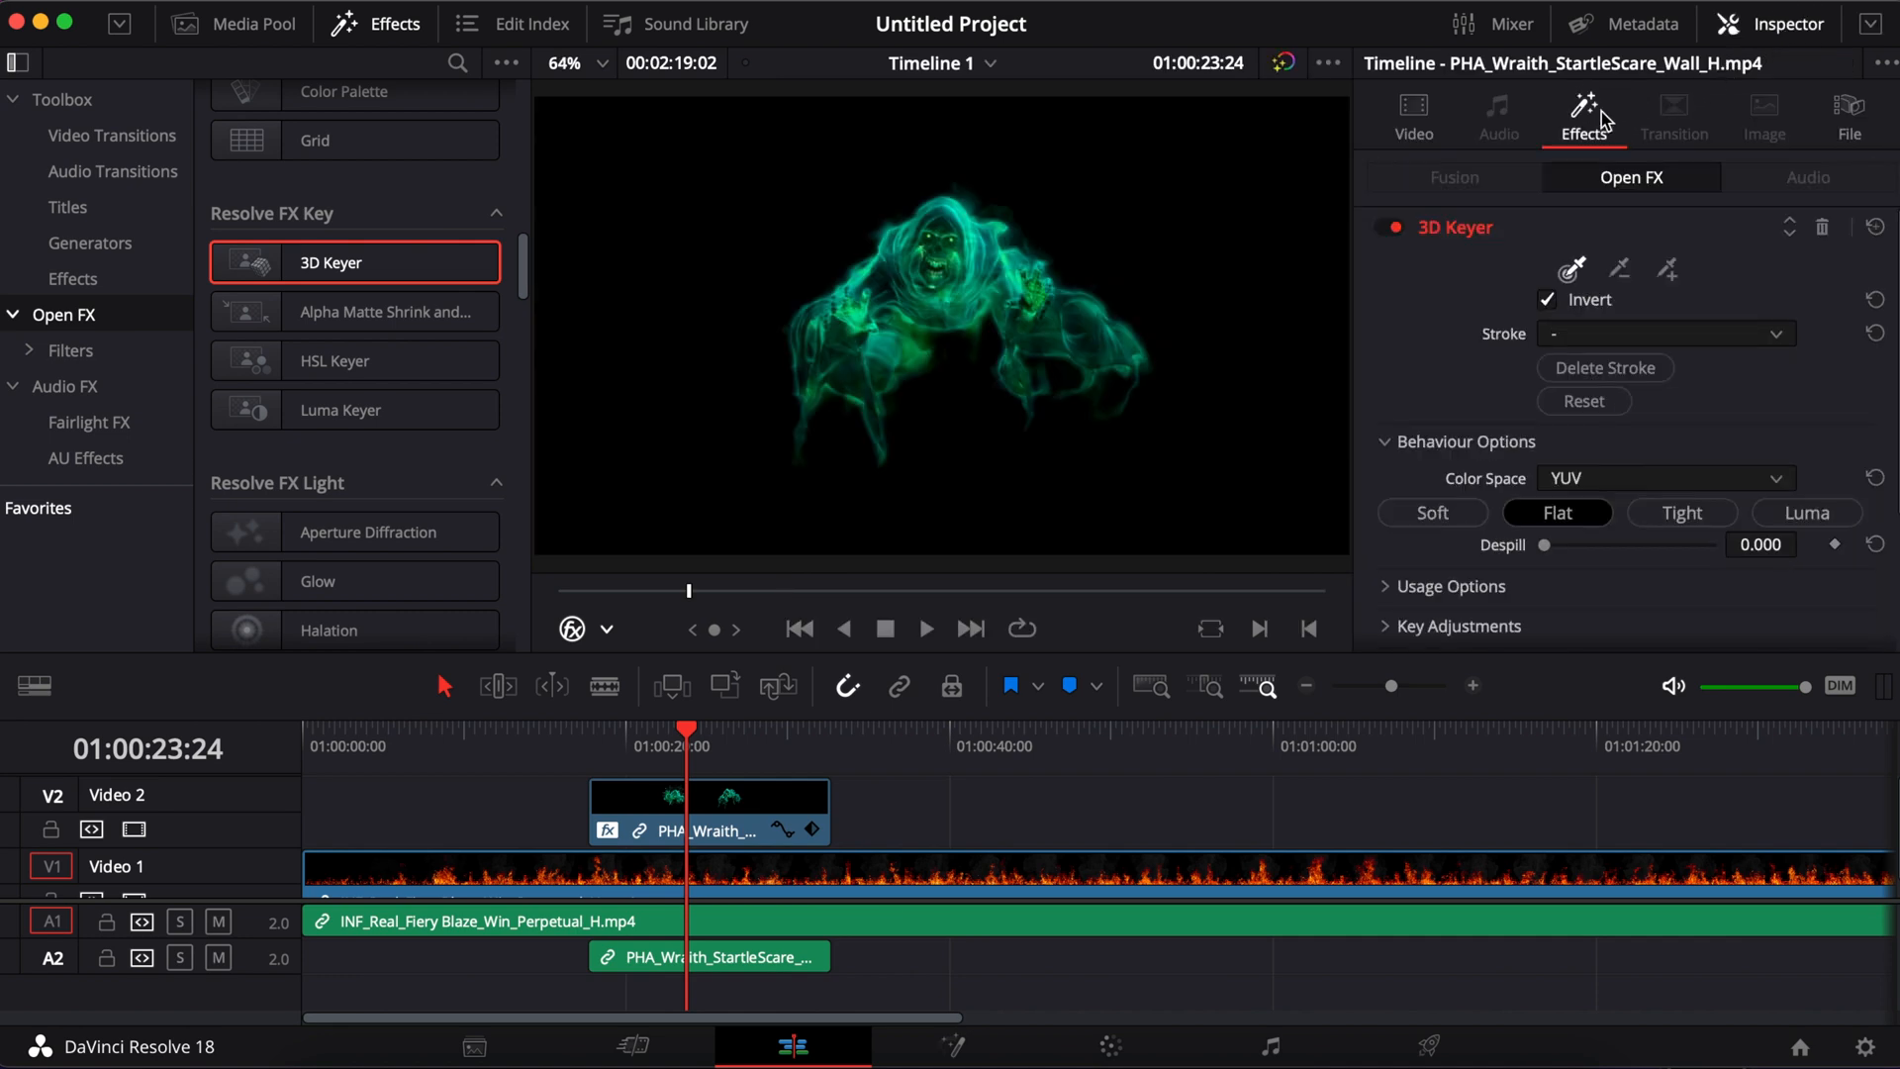
mouse_move(1678, 343)
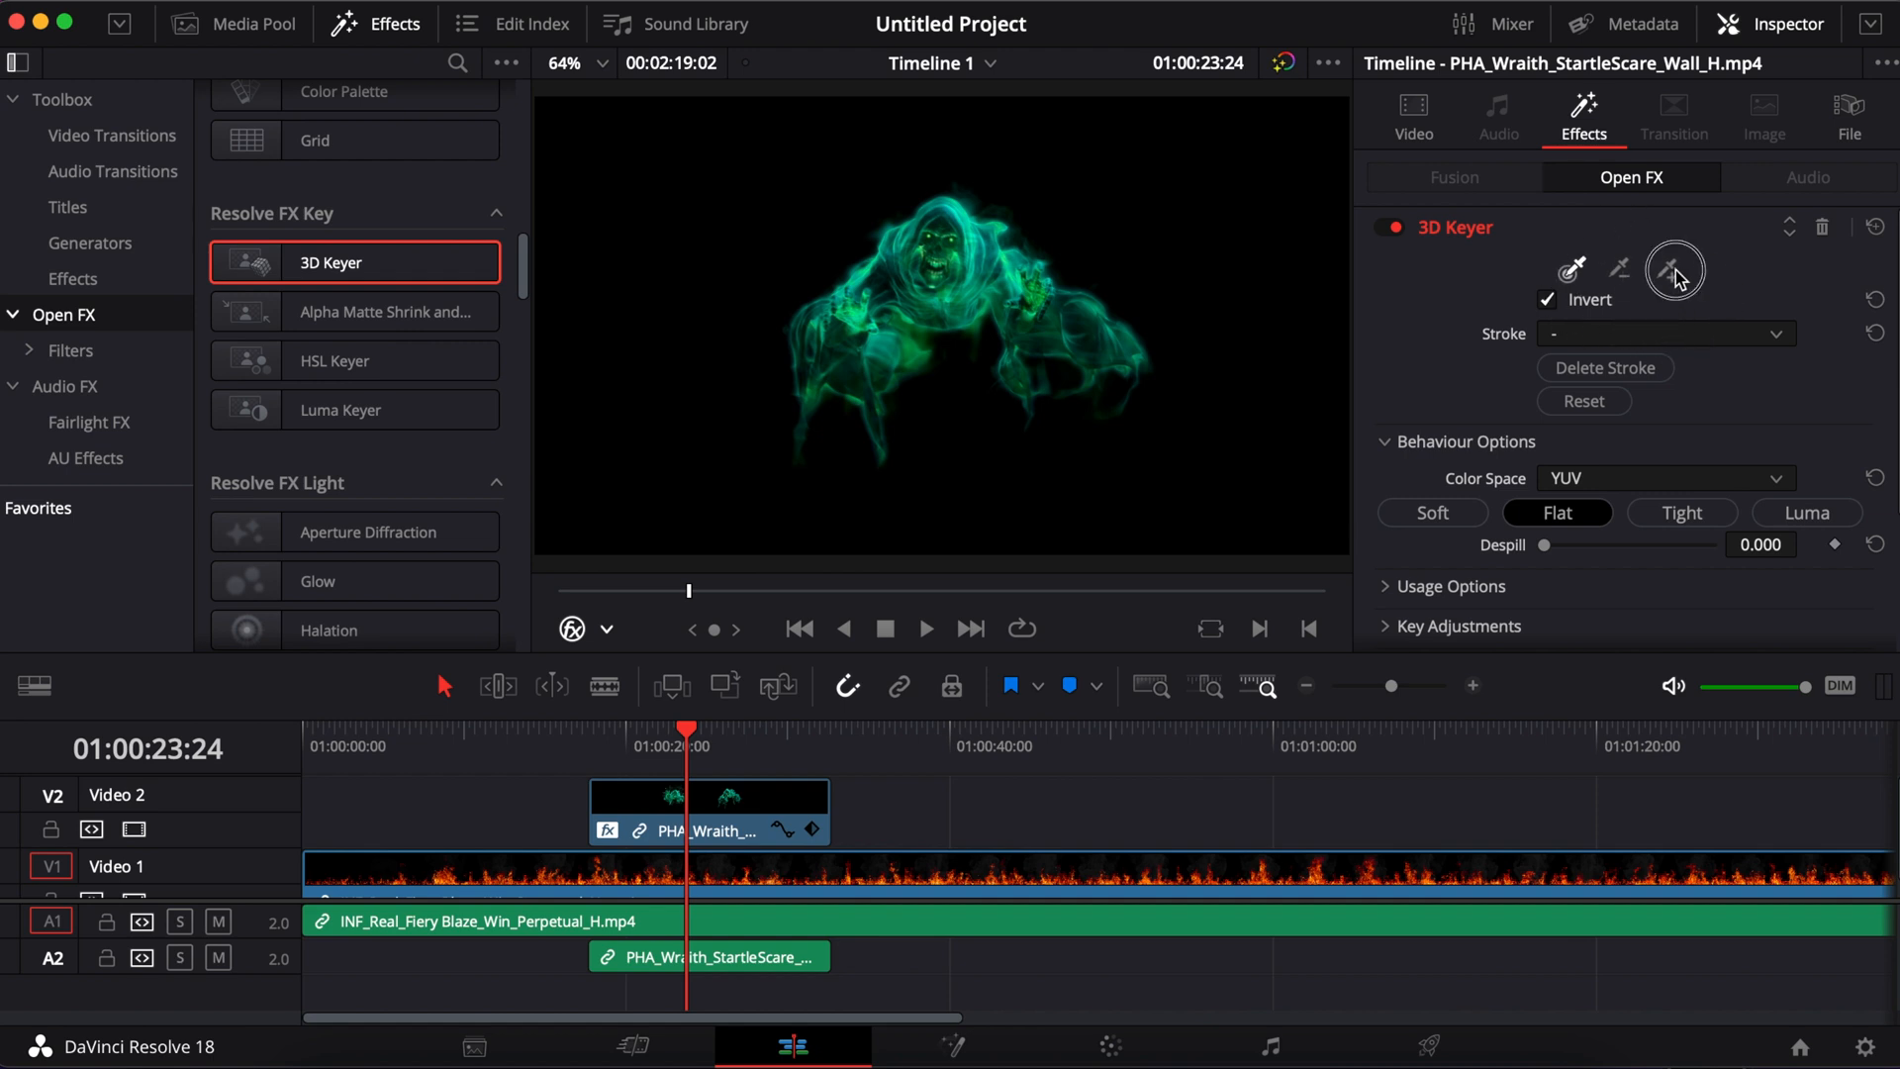
click(1674, 270)
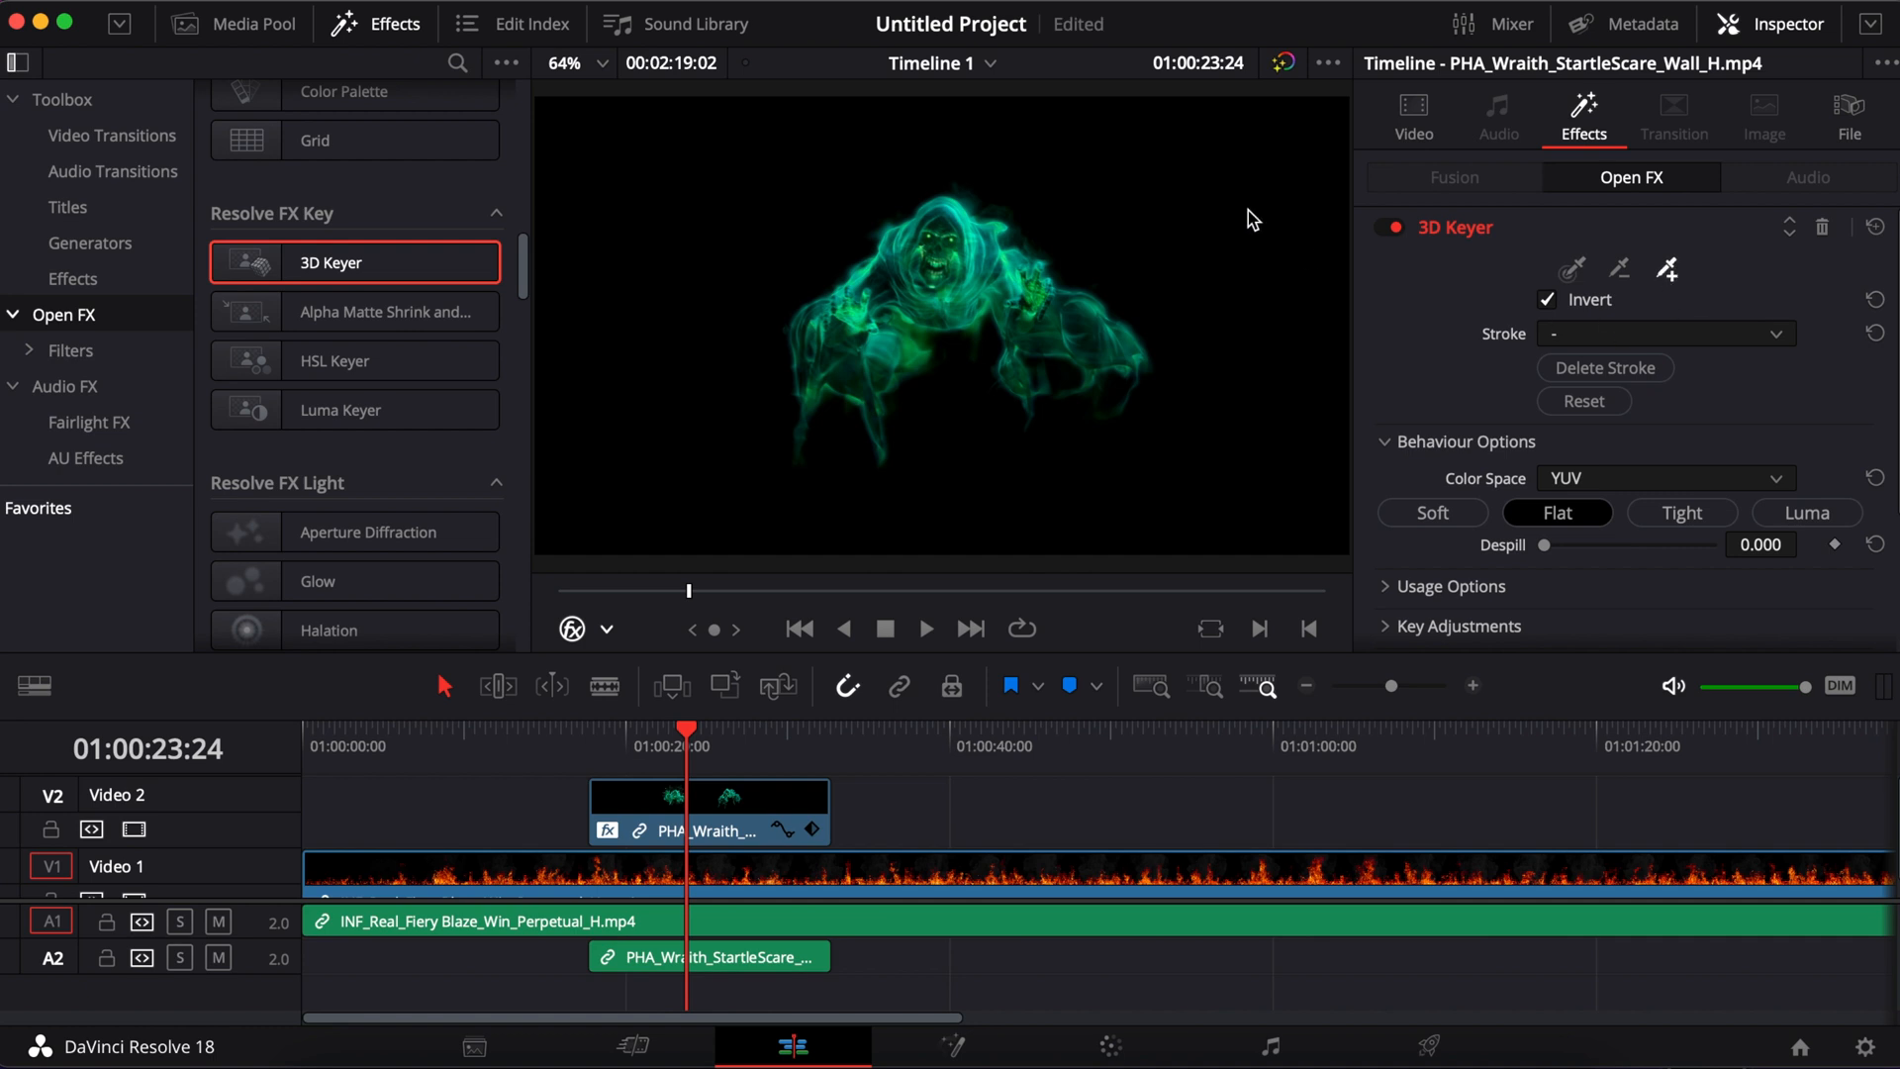
mouse_move(1199, 194)
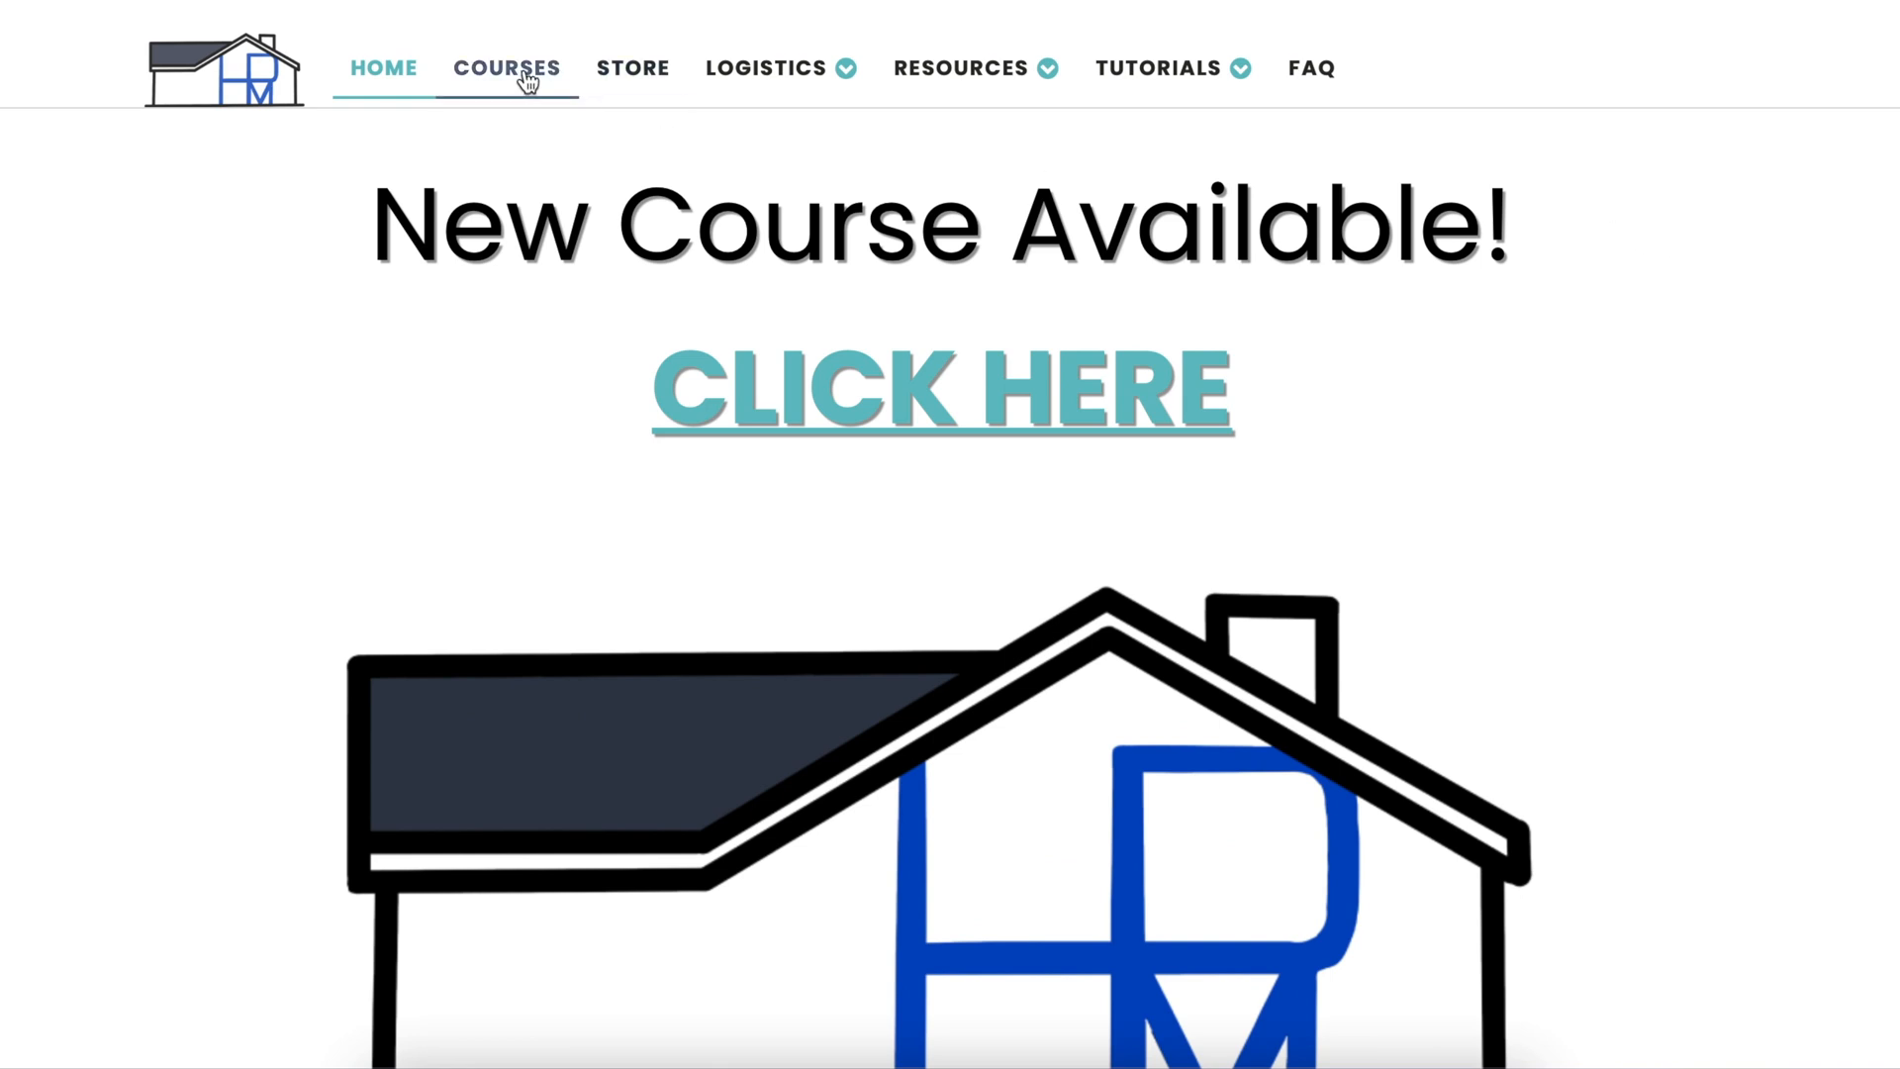
Step: Start the Residential Projection Mapping course and open its Mapping your House lesson
click(960, 68)
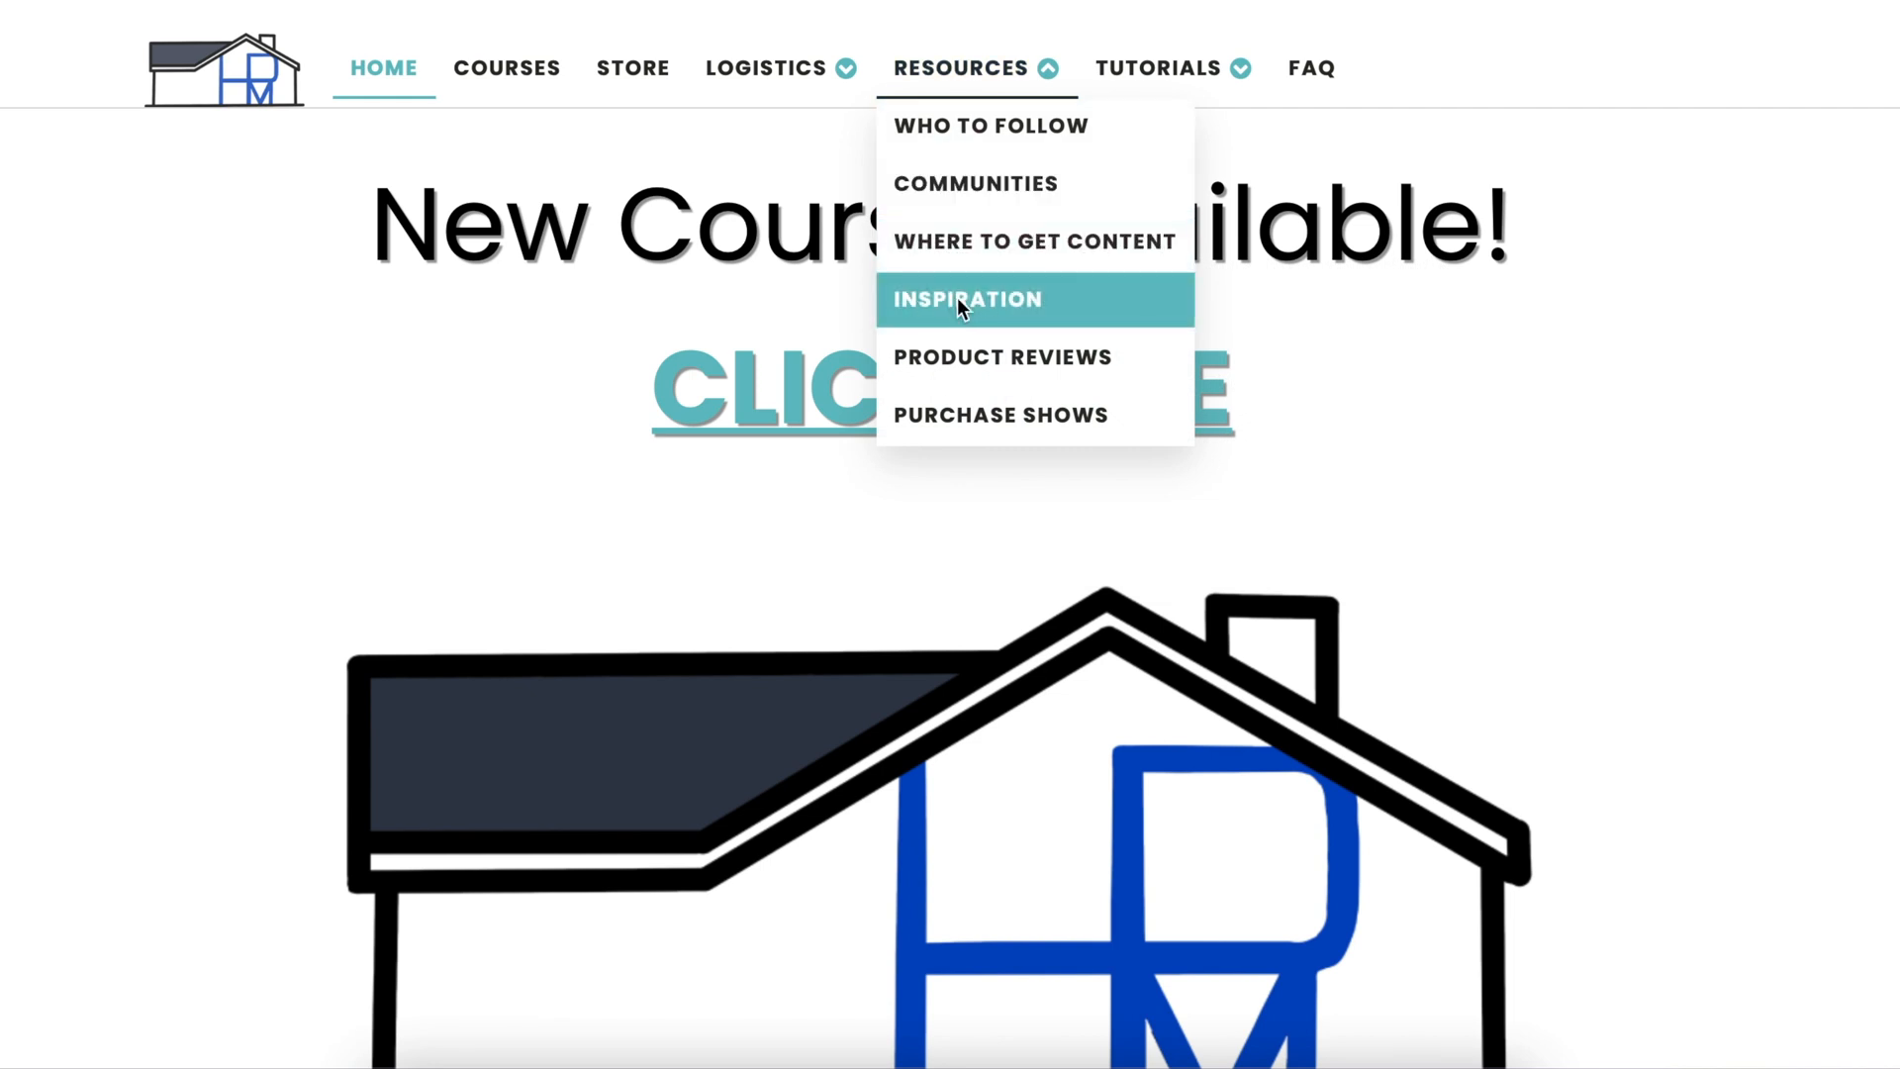
click(965, 299)
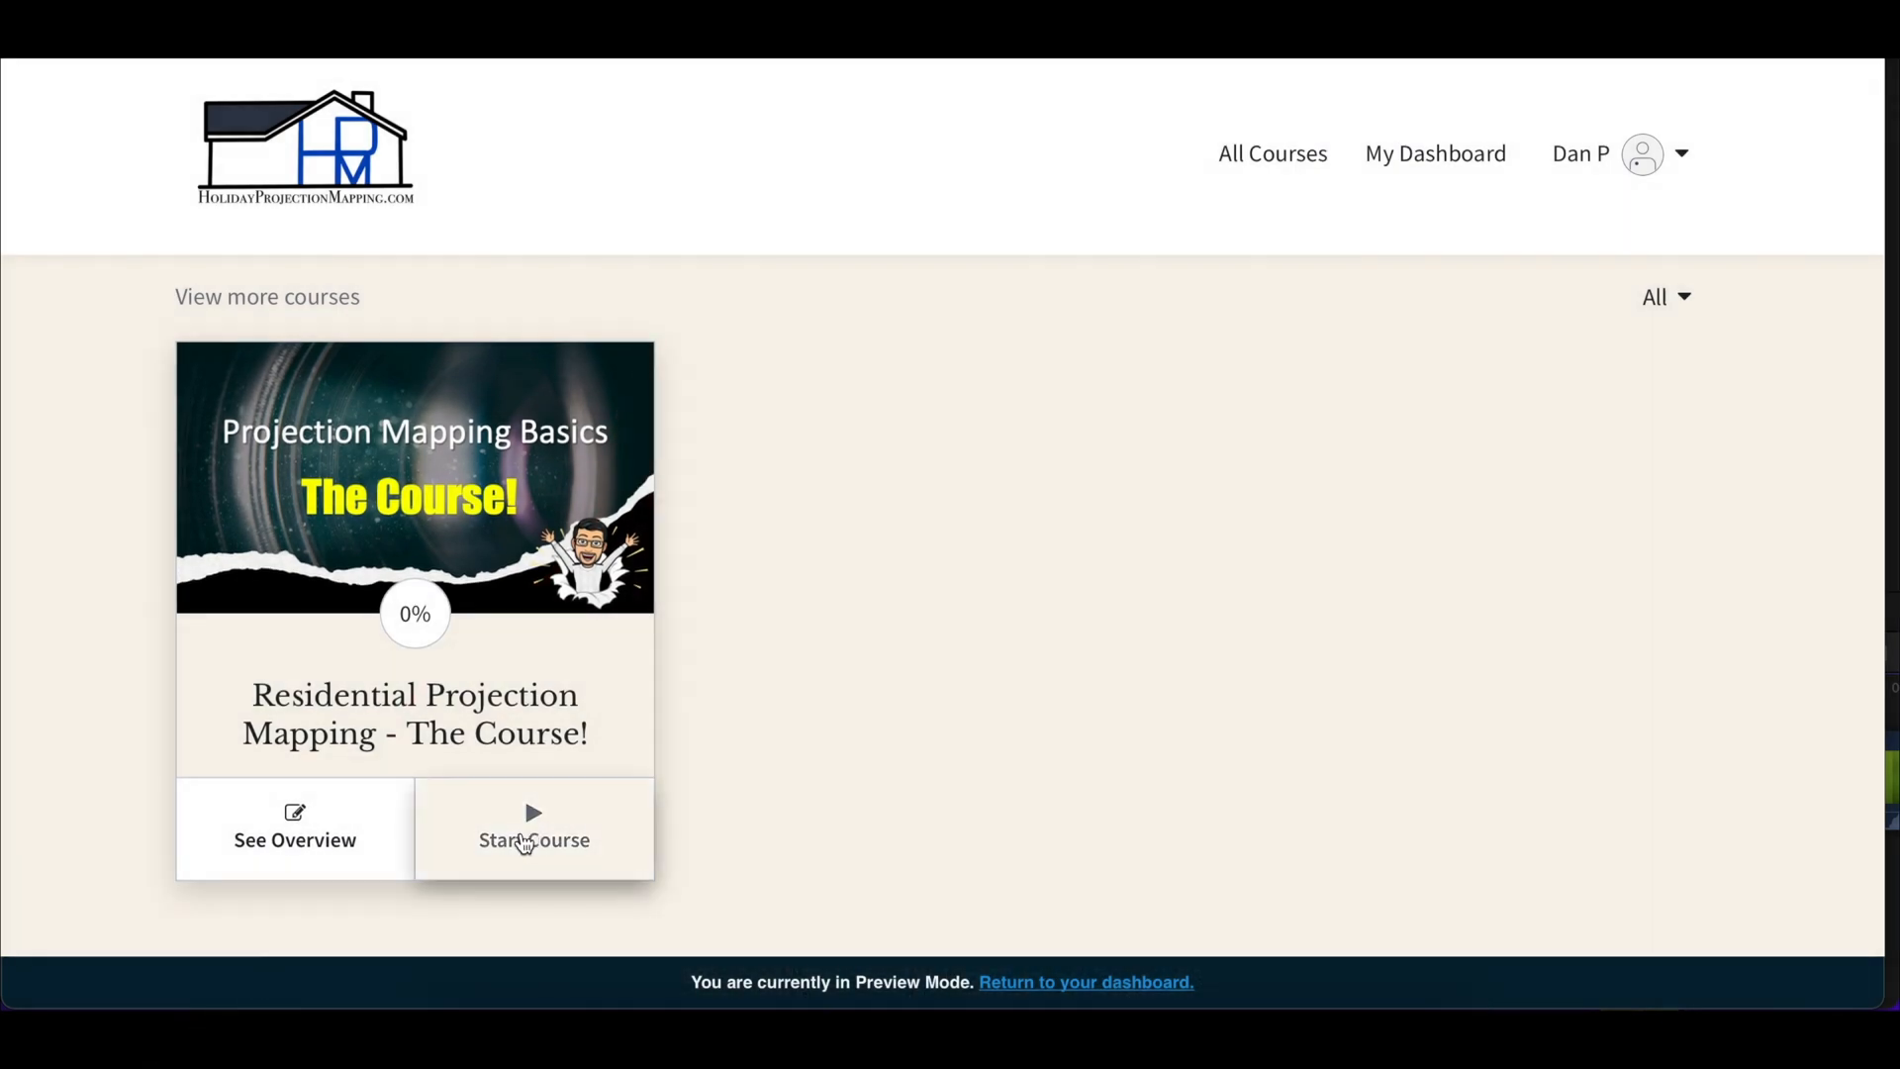
click(533, 840)
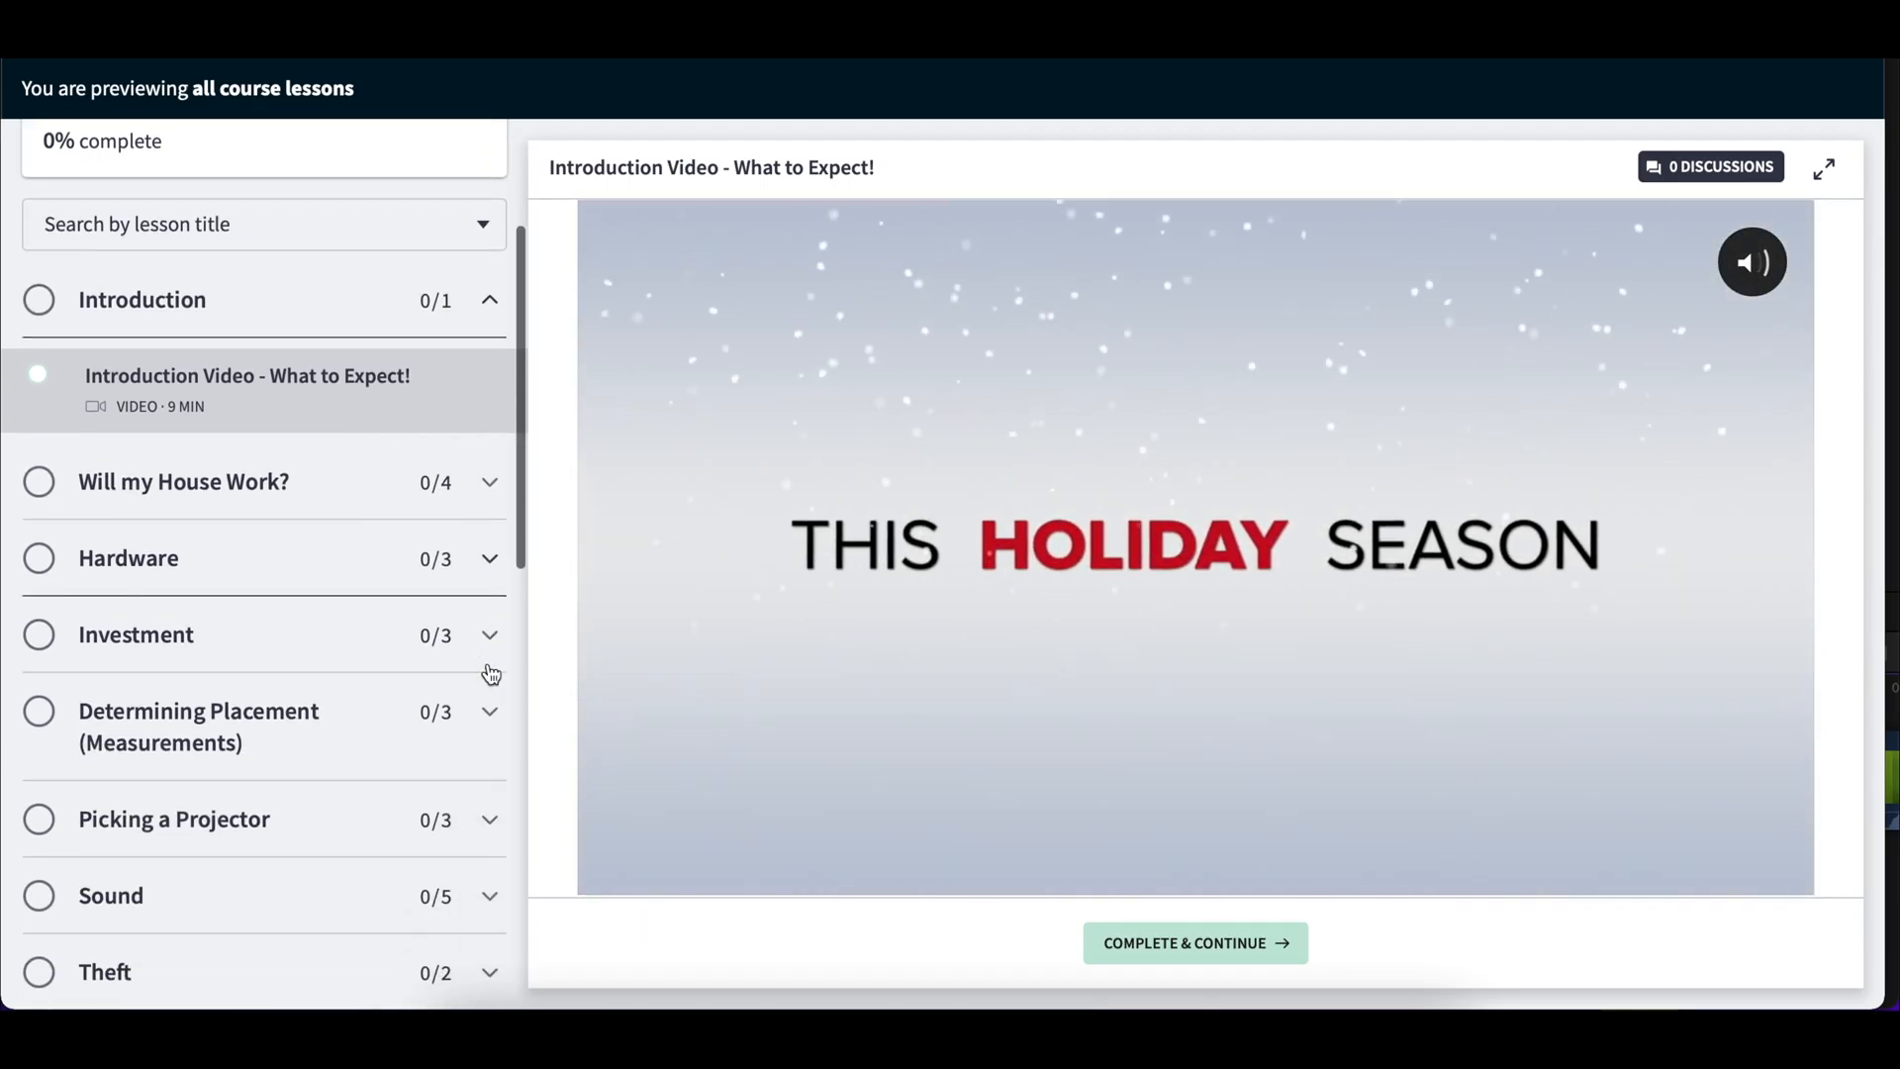
scroll(down, 3)
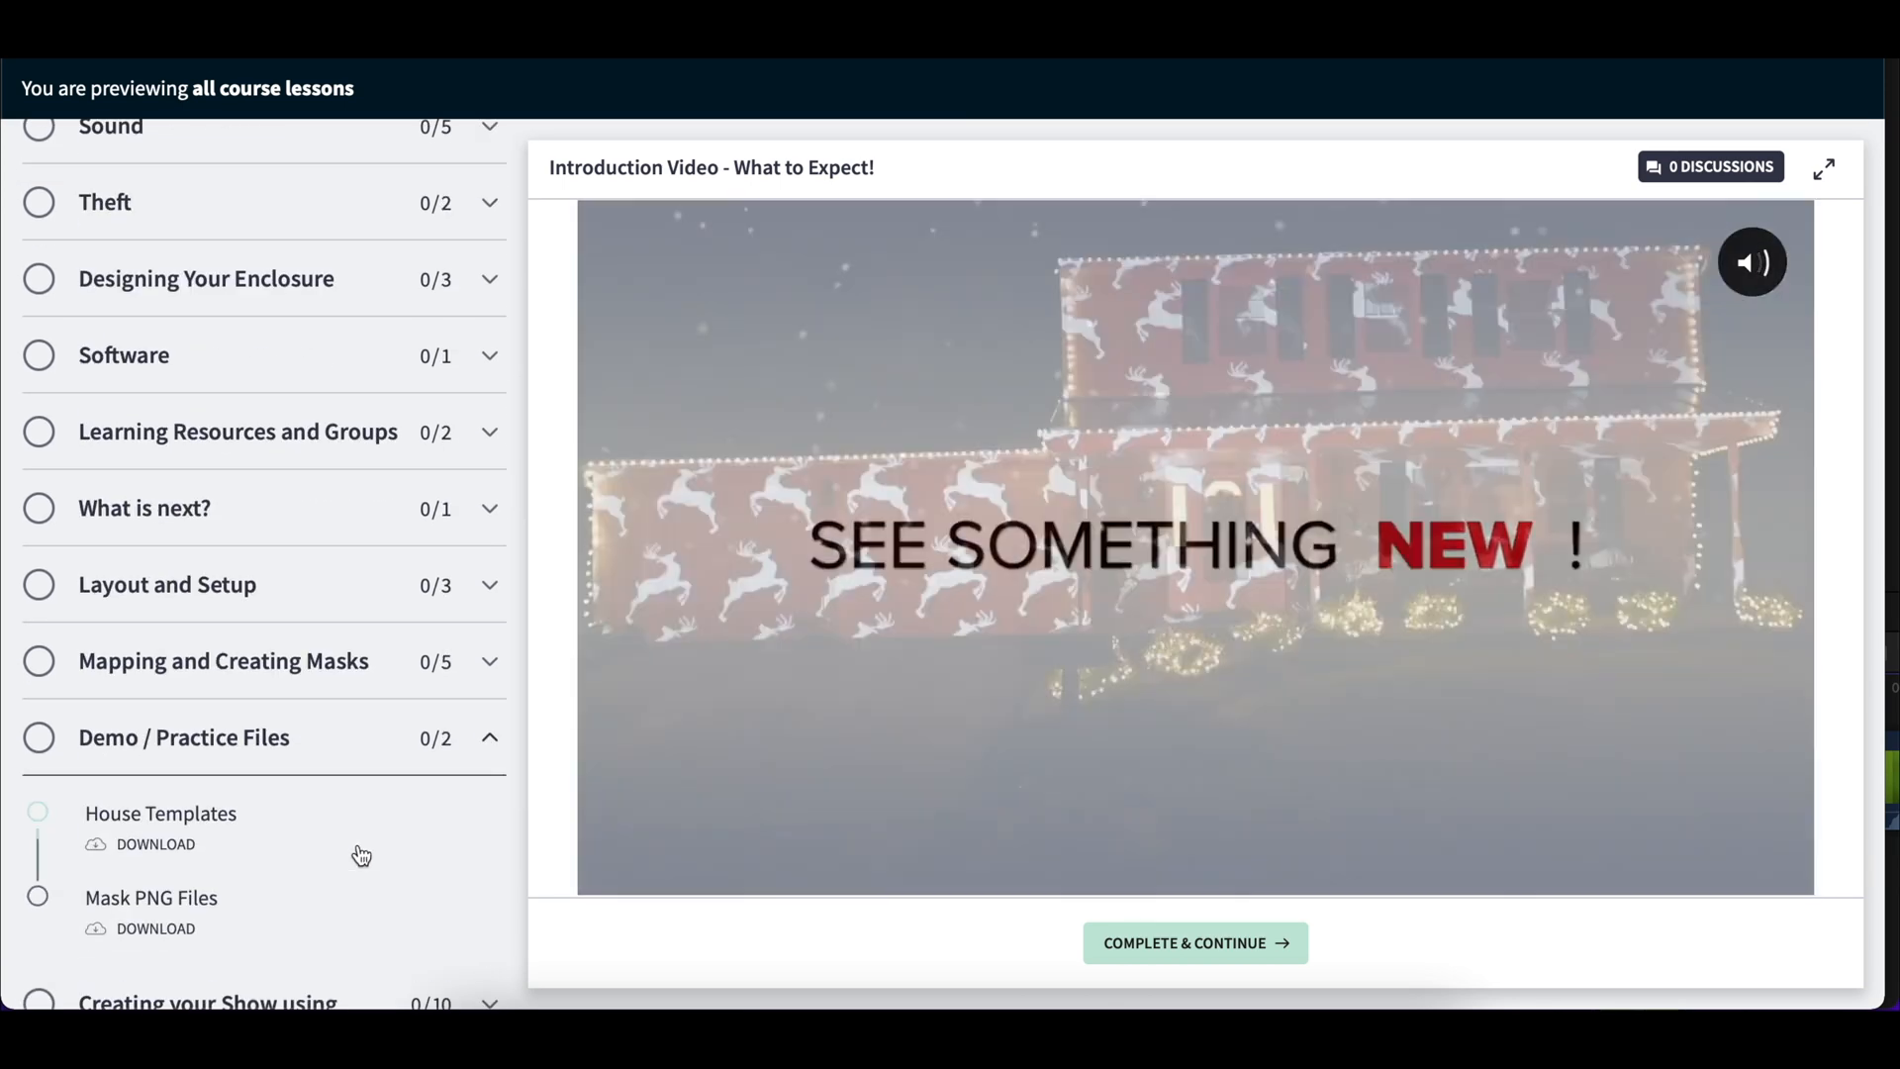
click(151, 898)
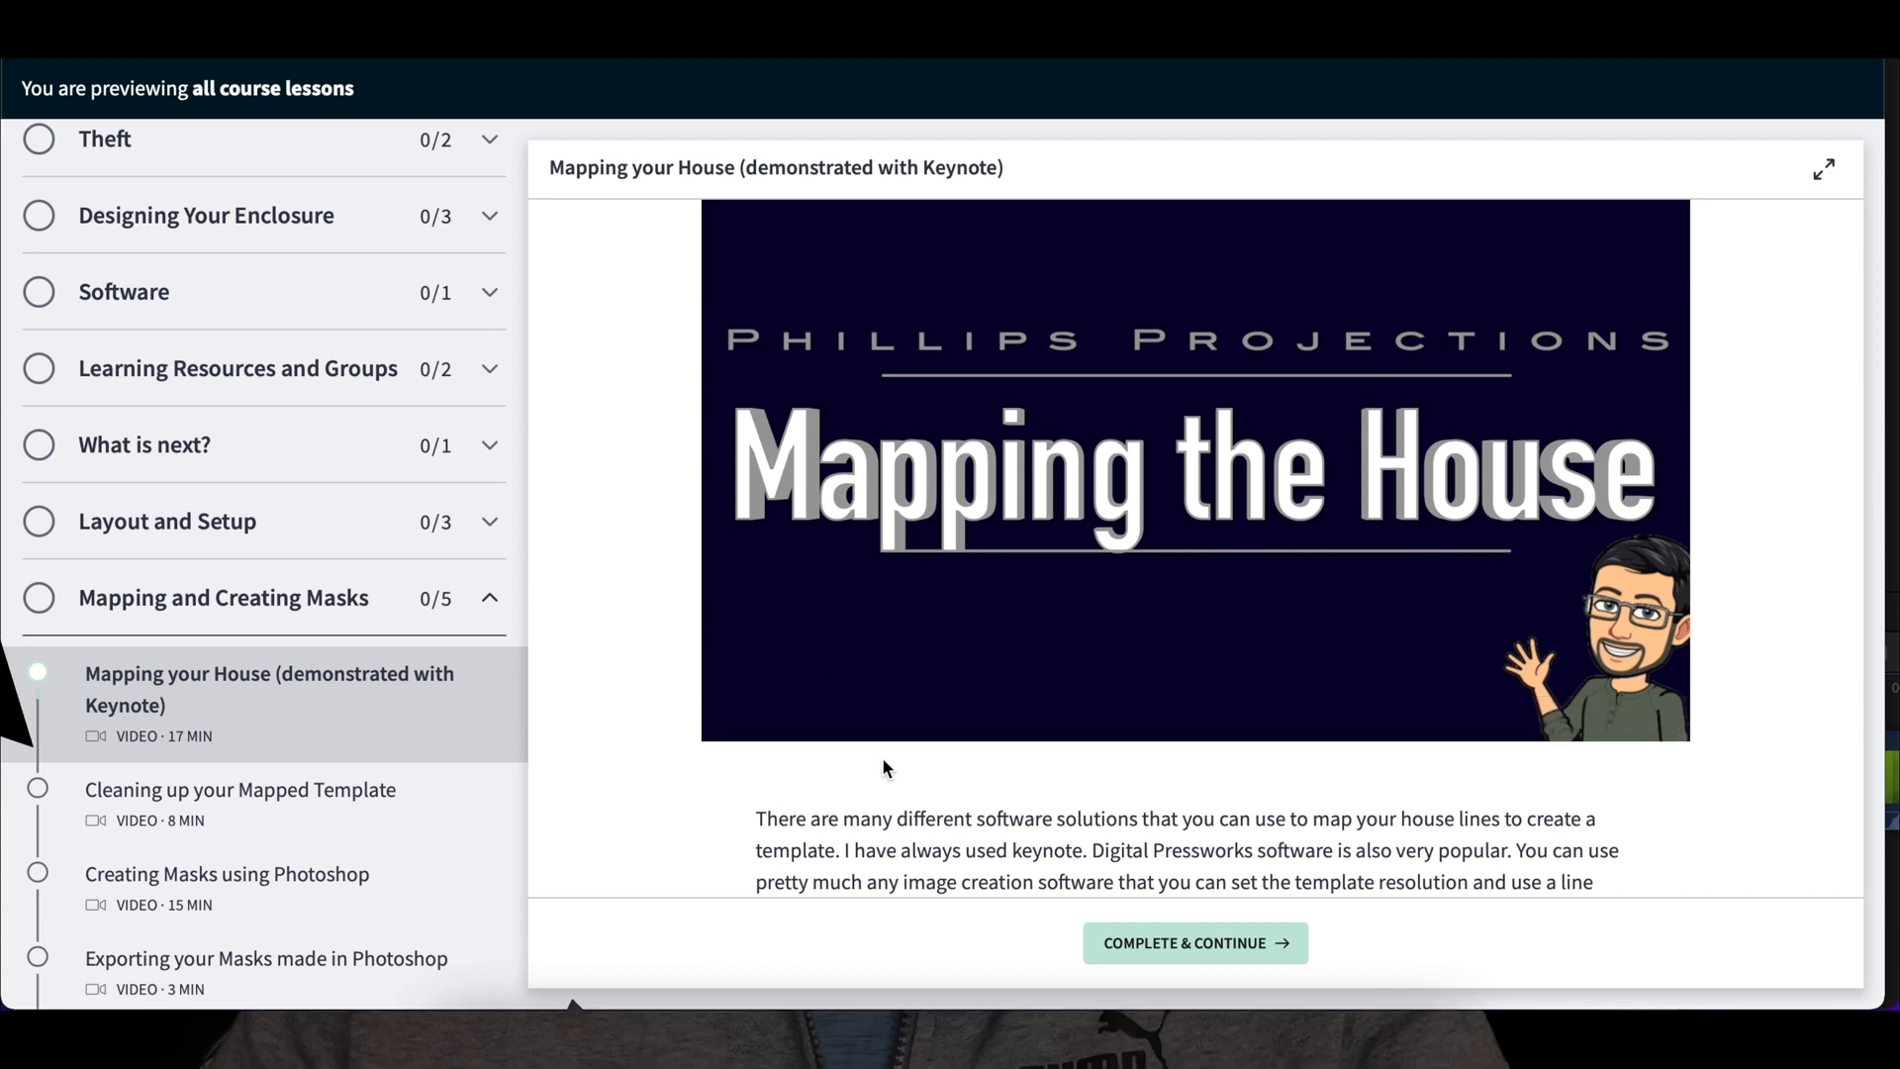
click(629, 64)
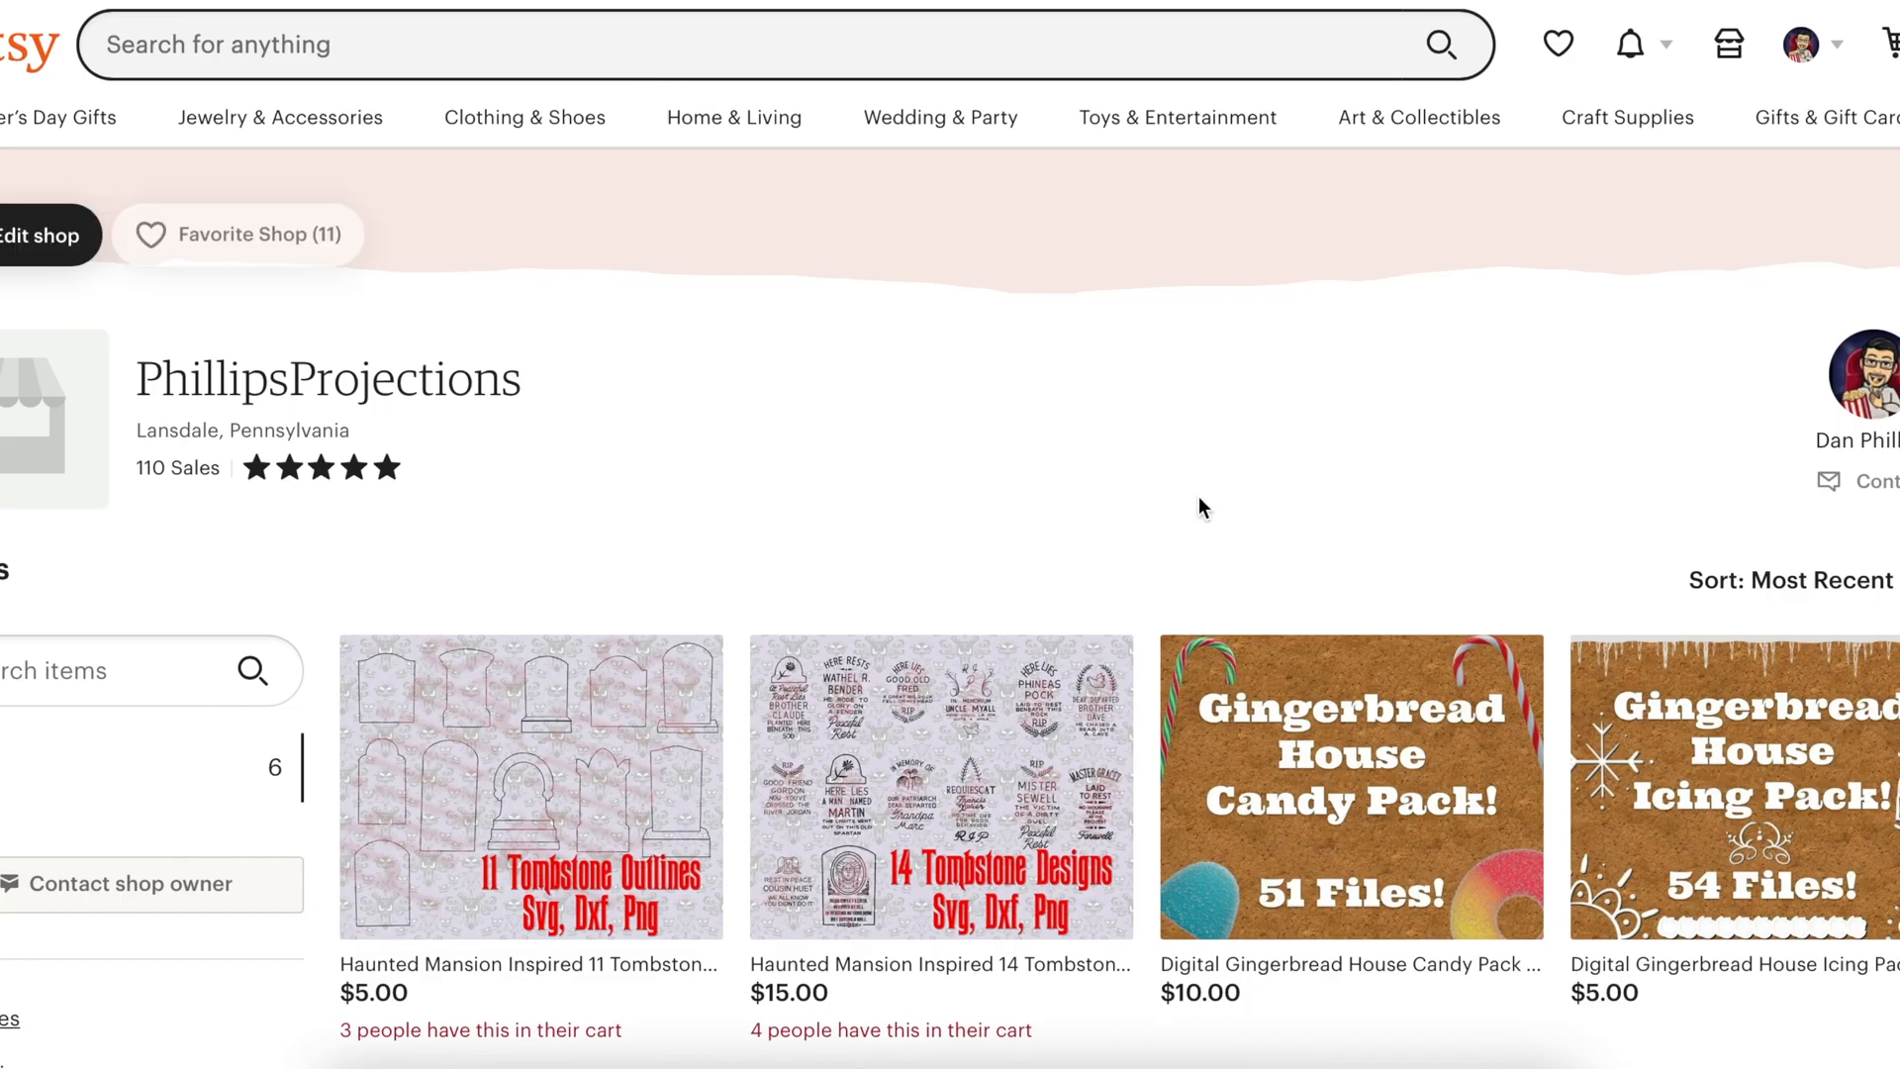
Step: Open the Digital Gingerbread House Icing Pack listing from the PhillipsProjections Etsy shop
scroll(down, 3)
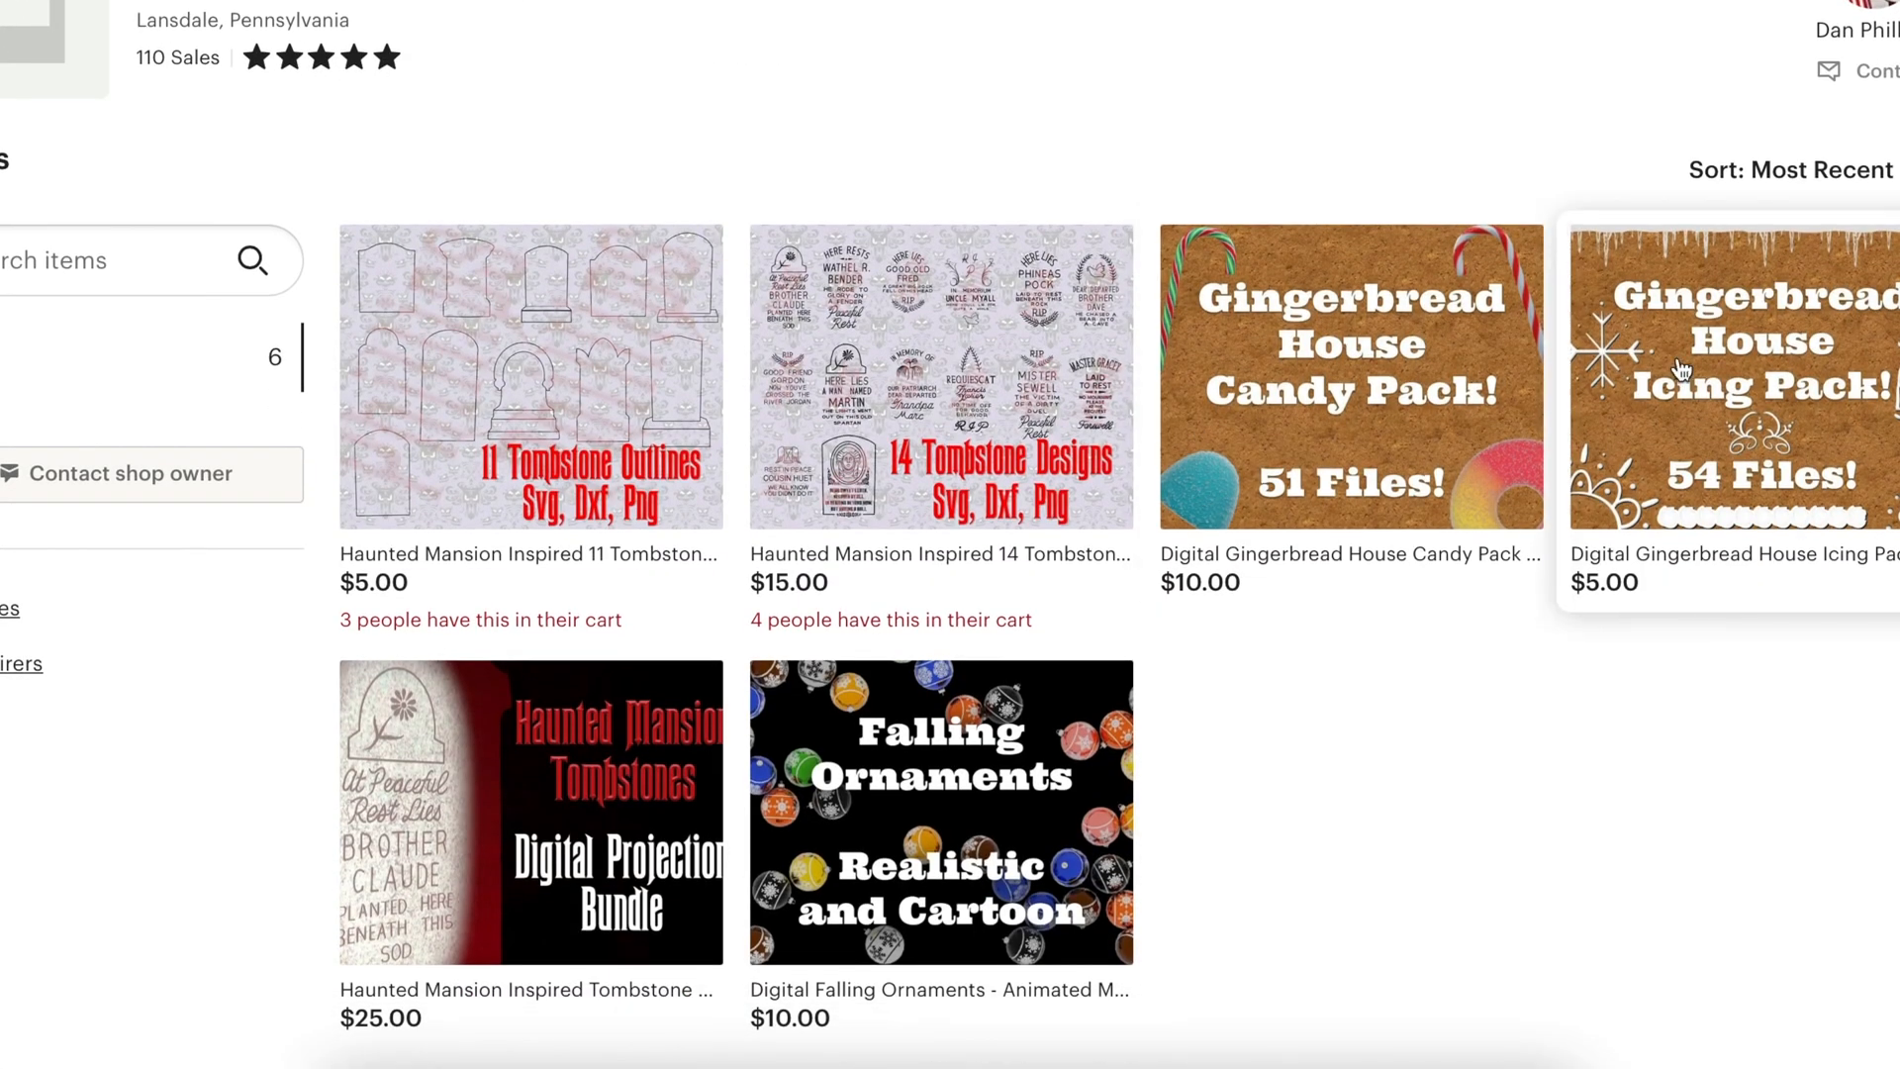
click(1730, 376)
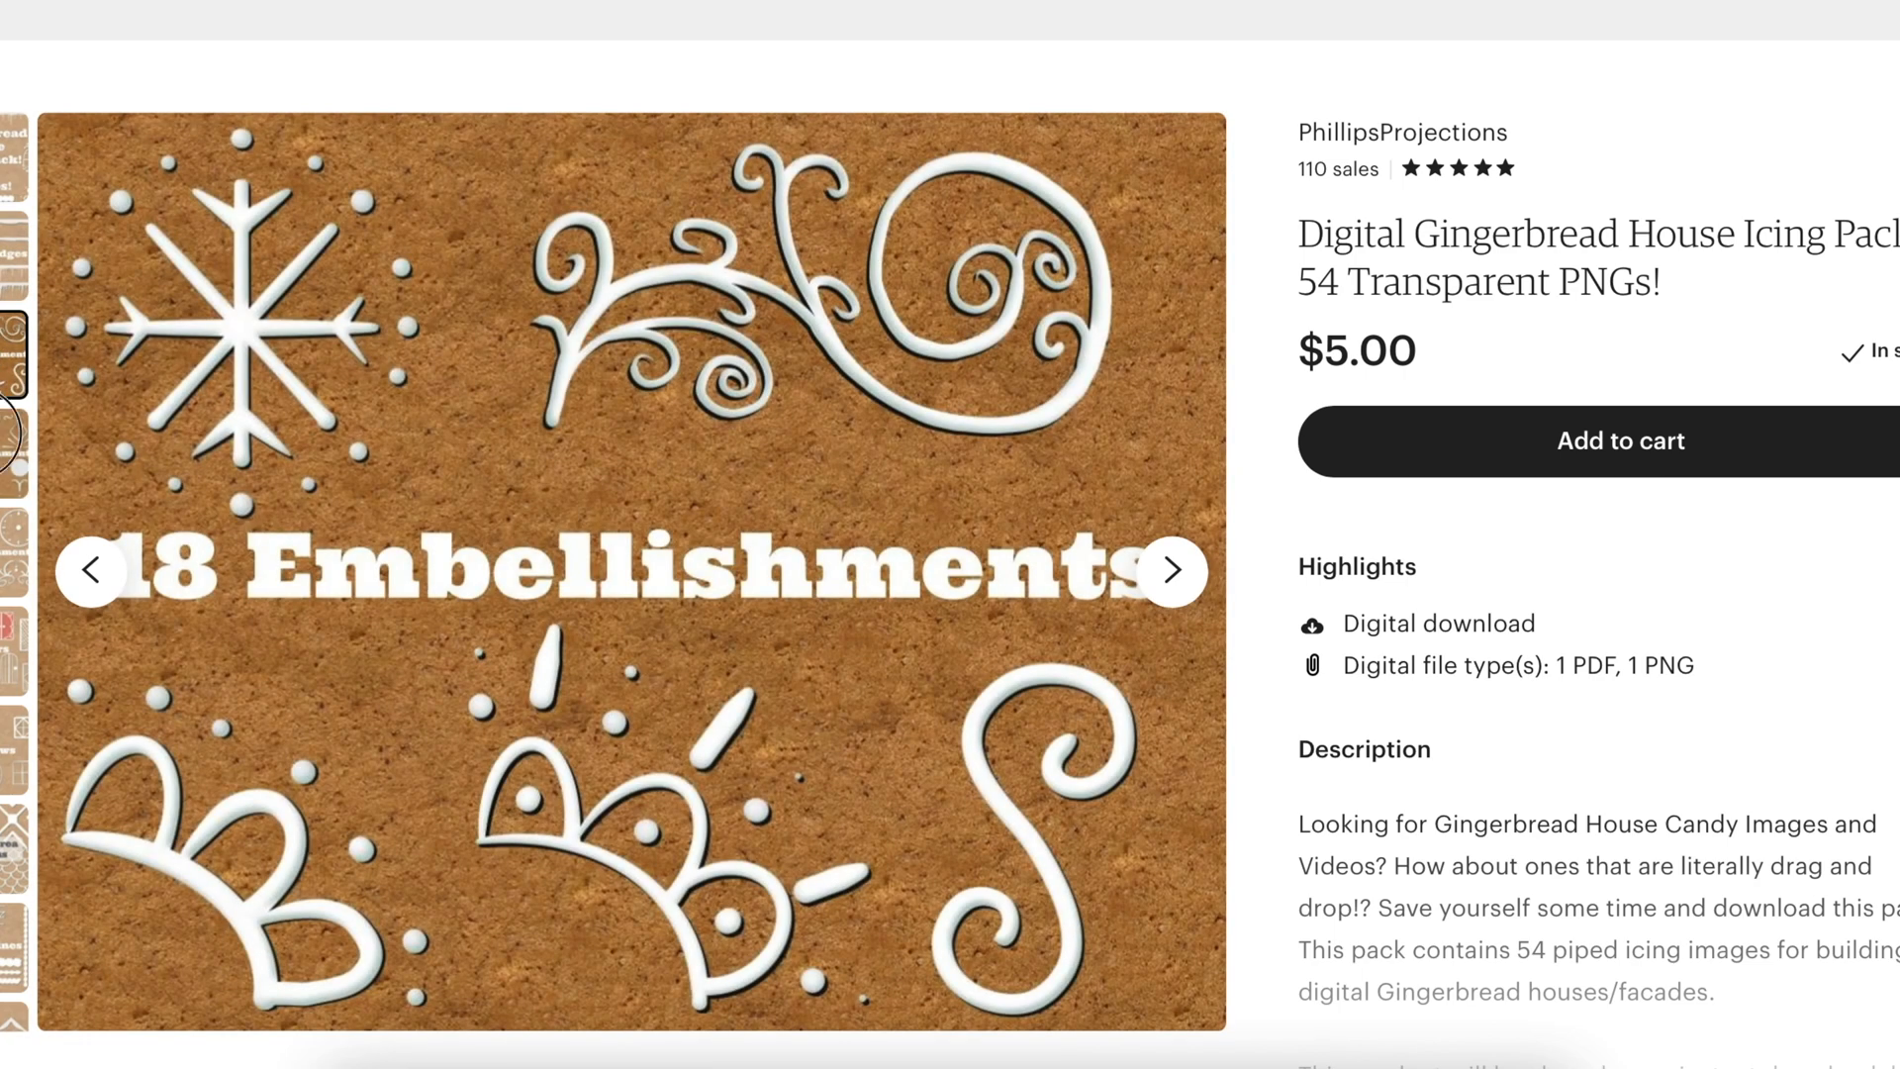
click(1170, 570)
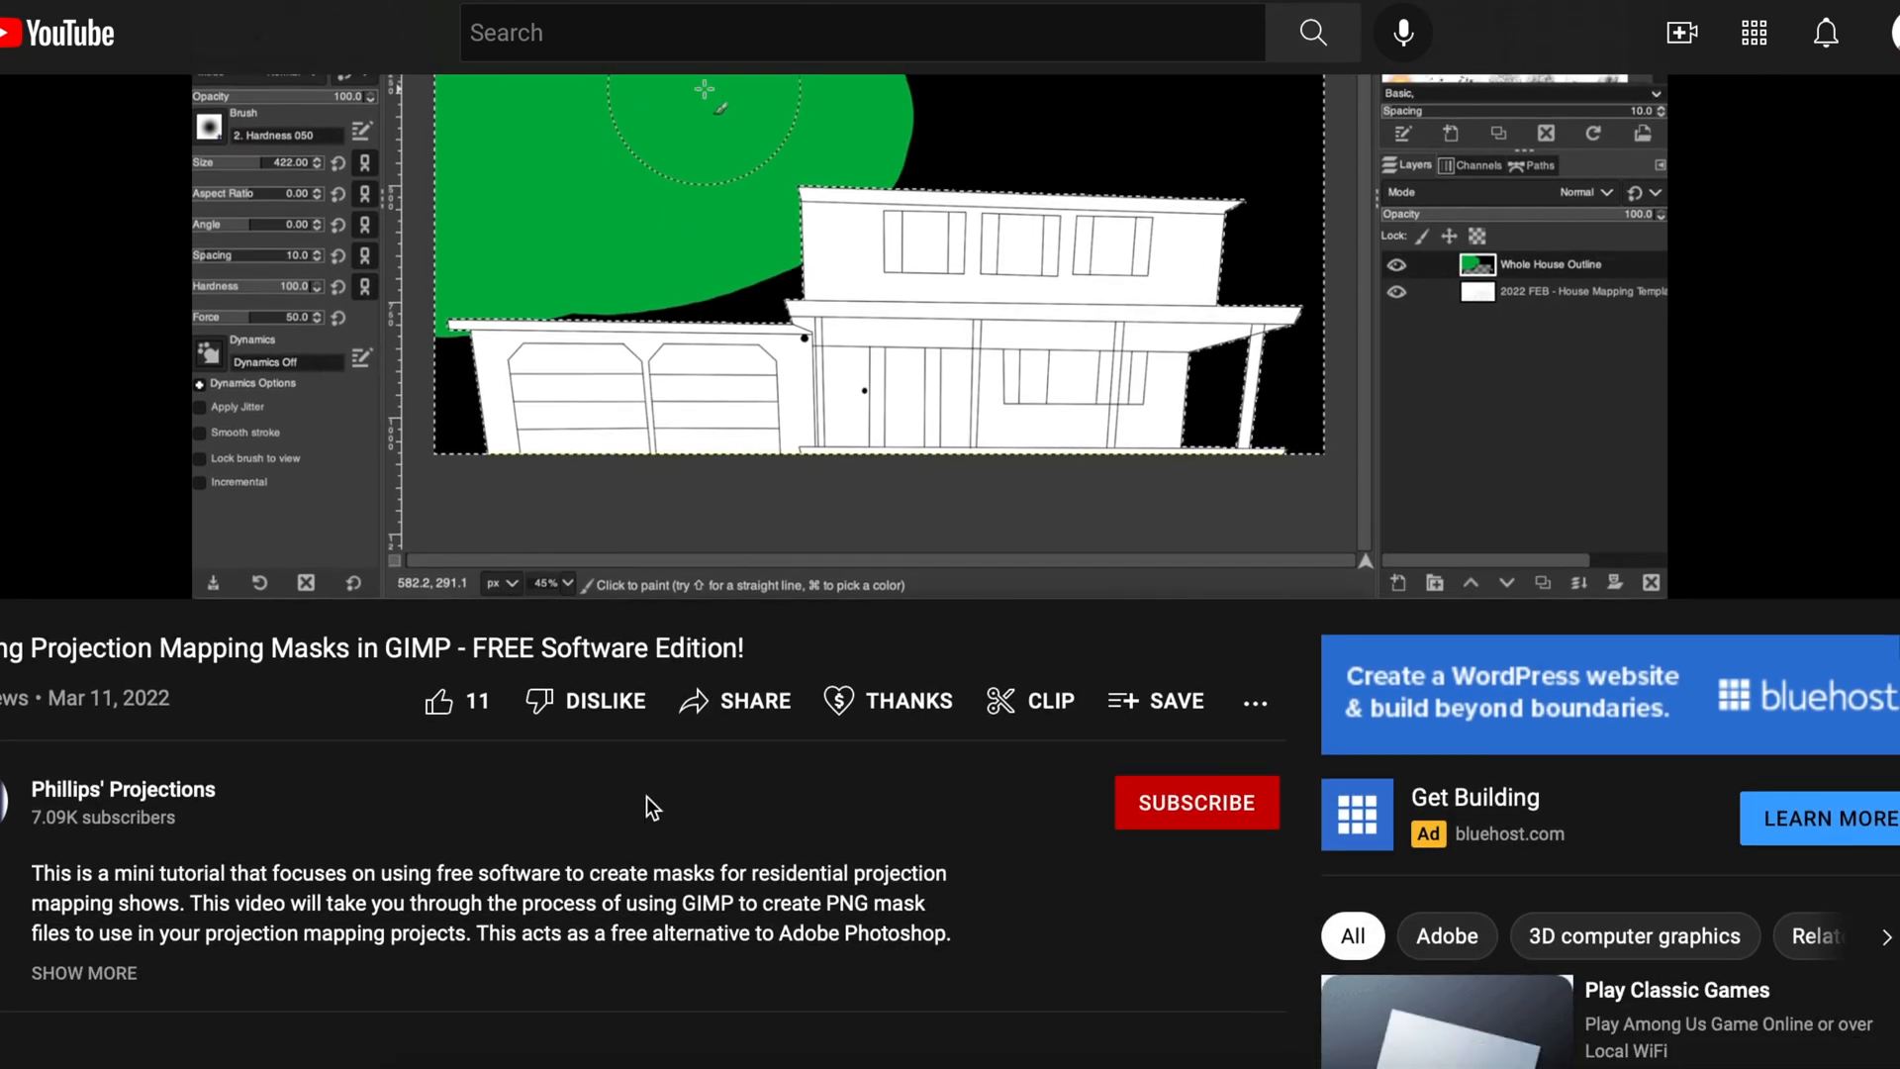
Step: Like the GIMP masks video, subscribe to Phillips' Projections, and turn on notifications
click(455, 700)
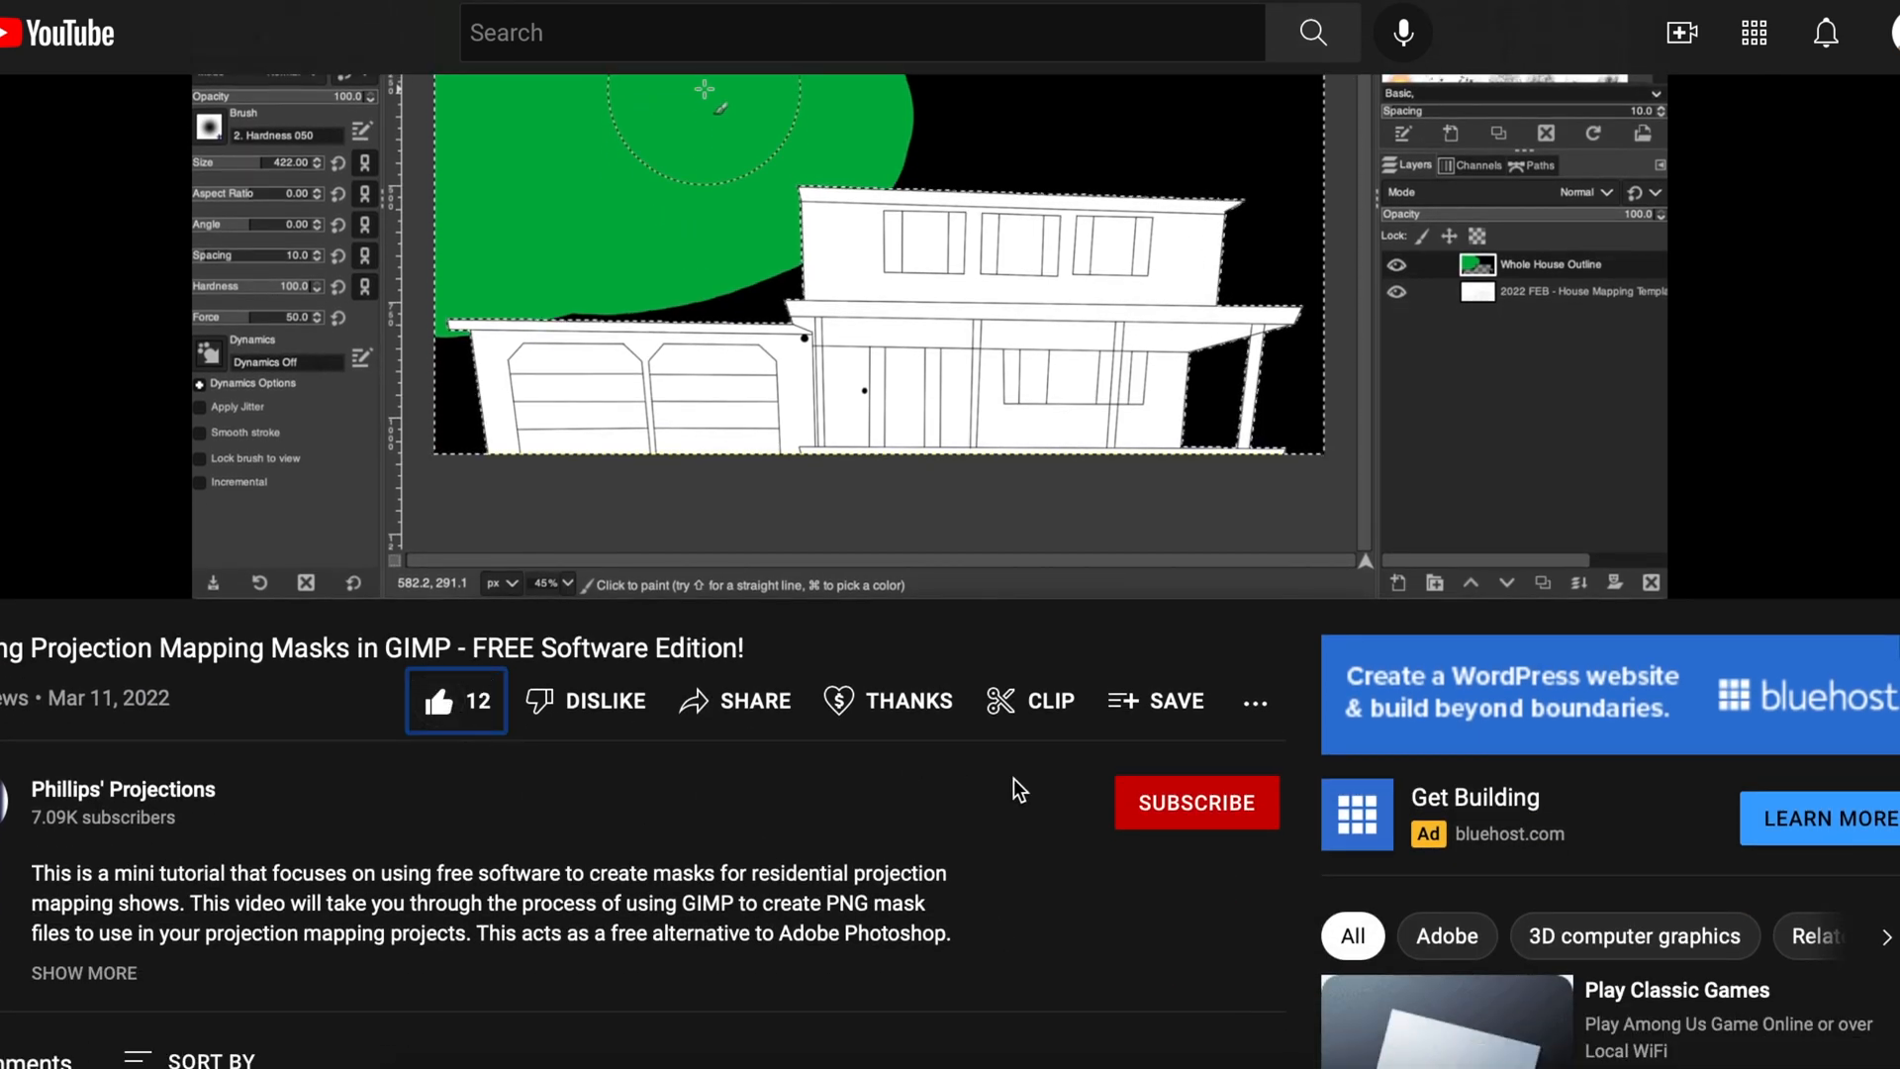
click(1195, 800)
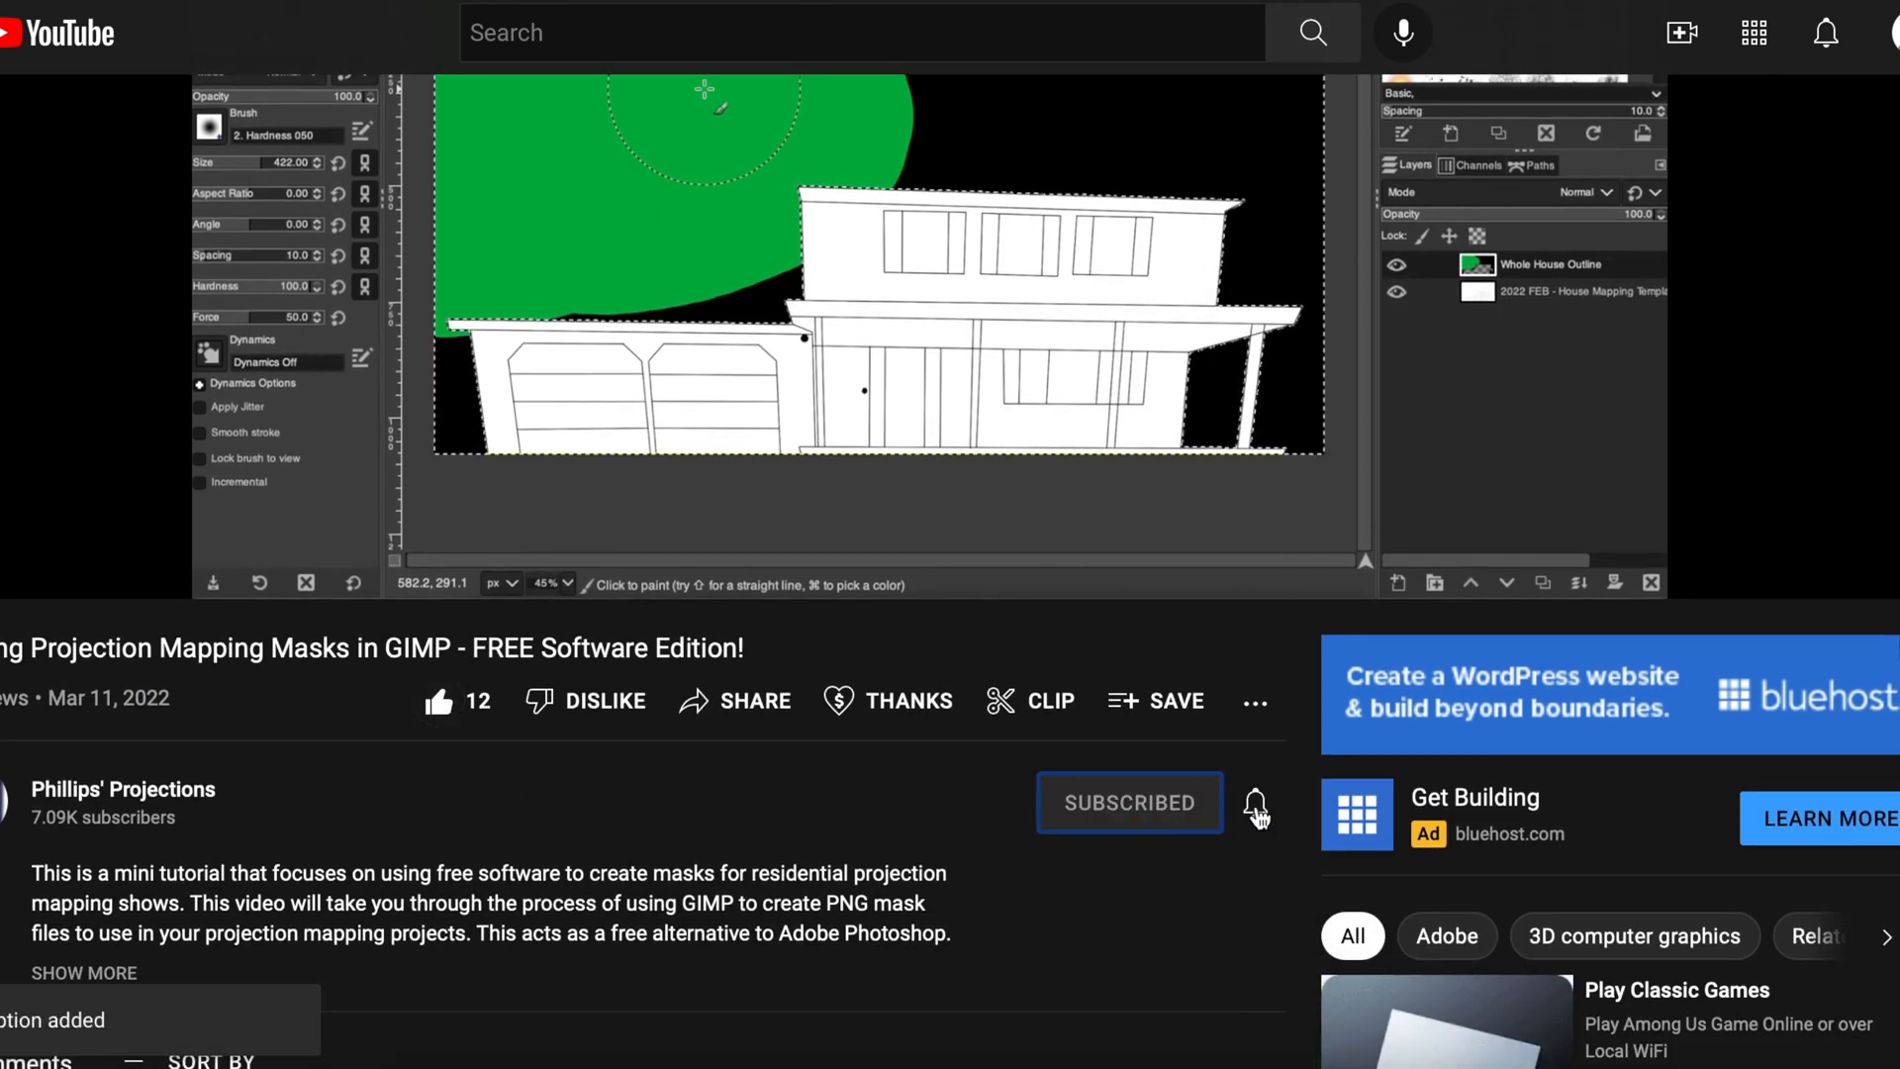
click(1257, 802)
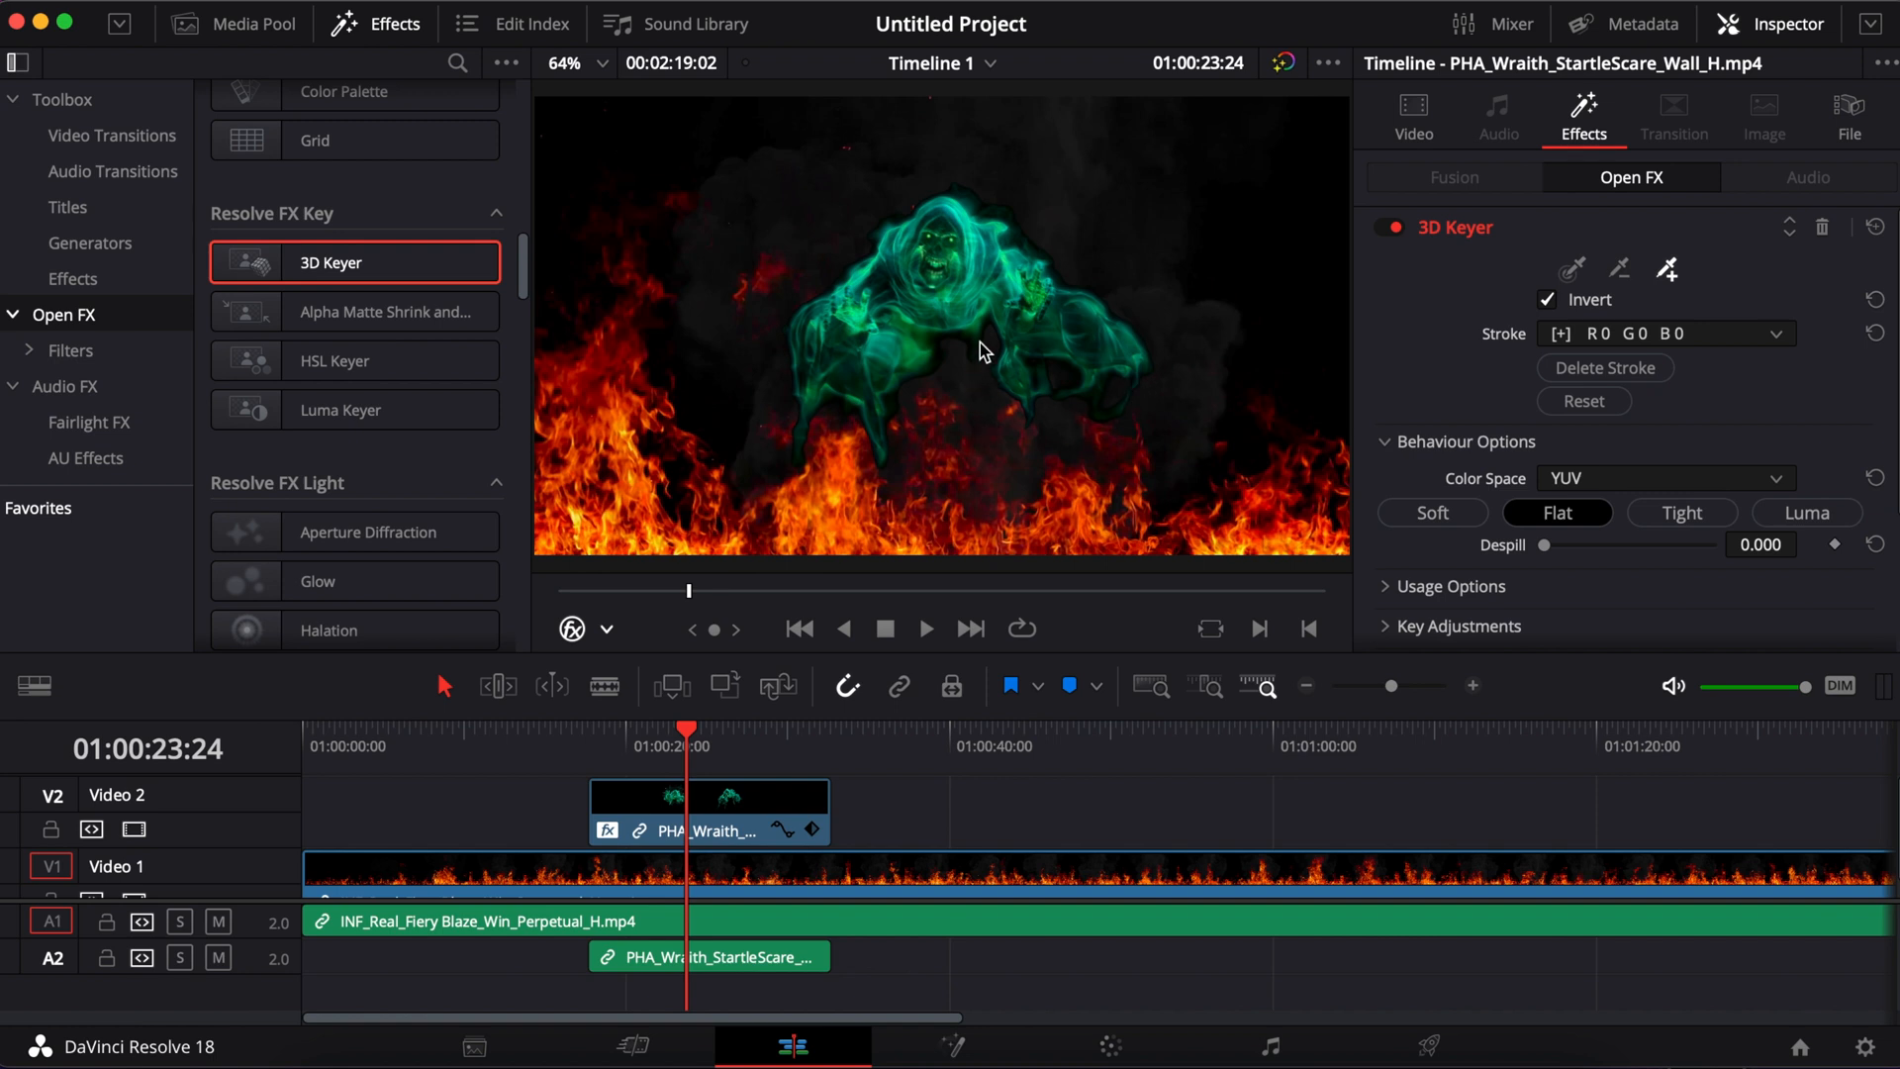
mouse_move(698, 744)
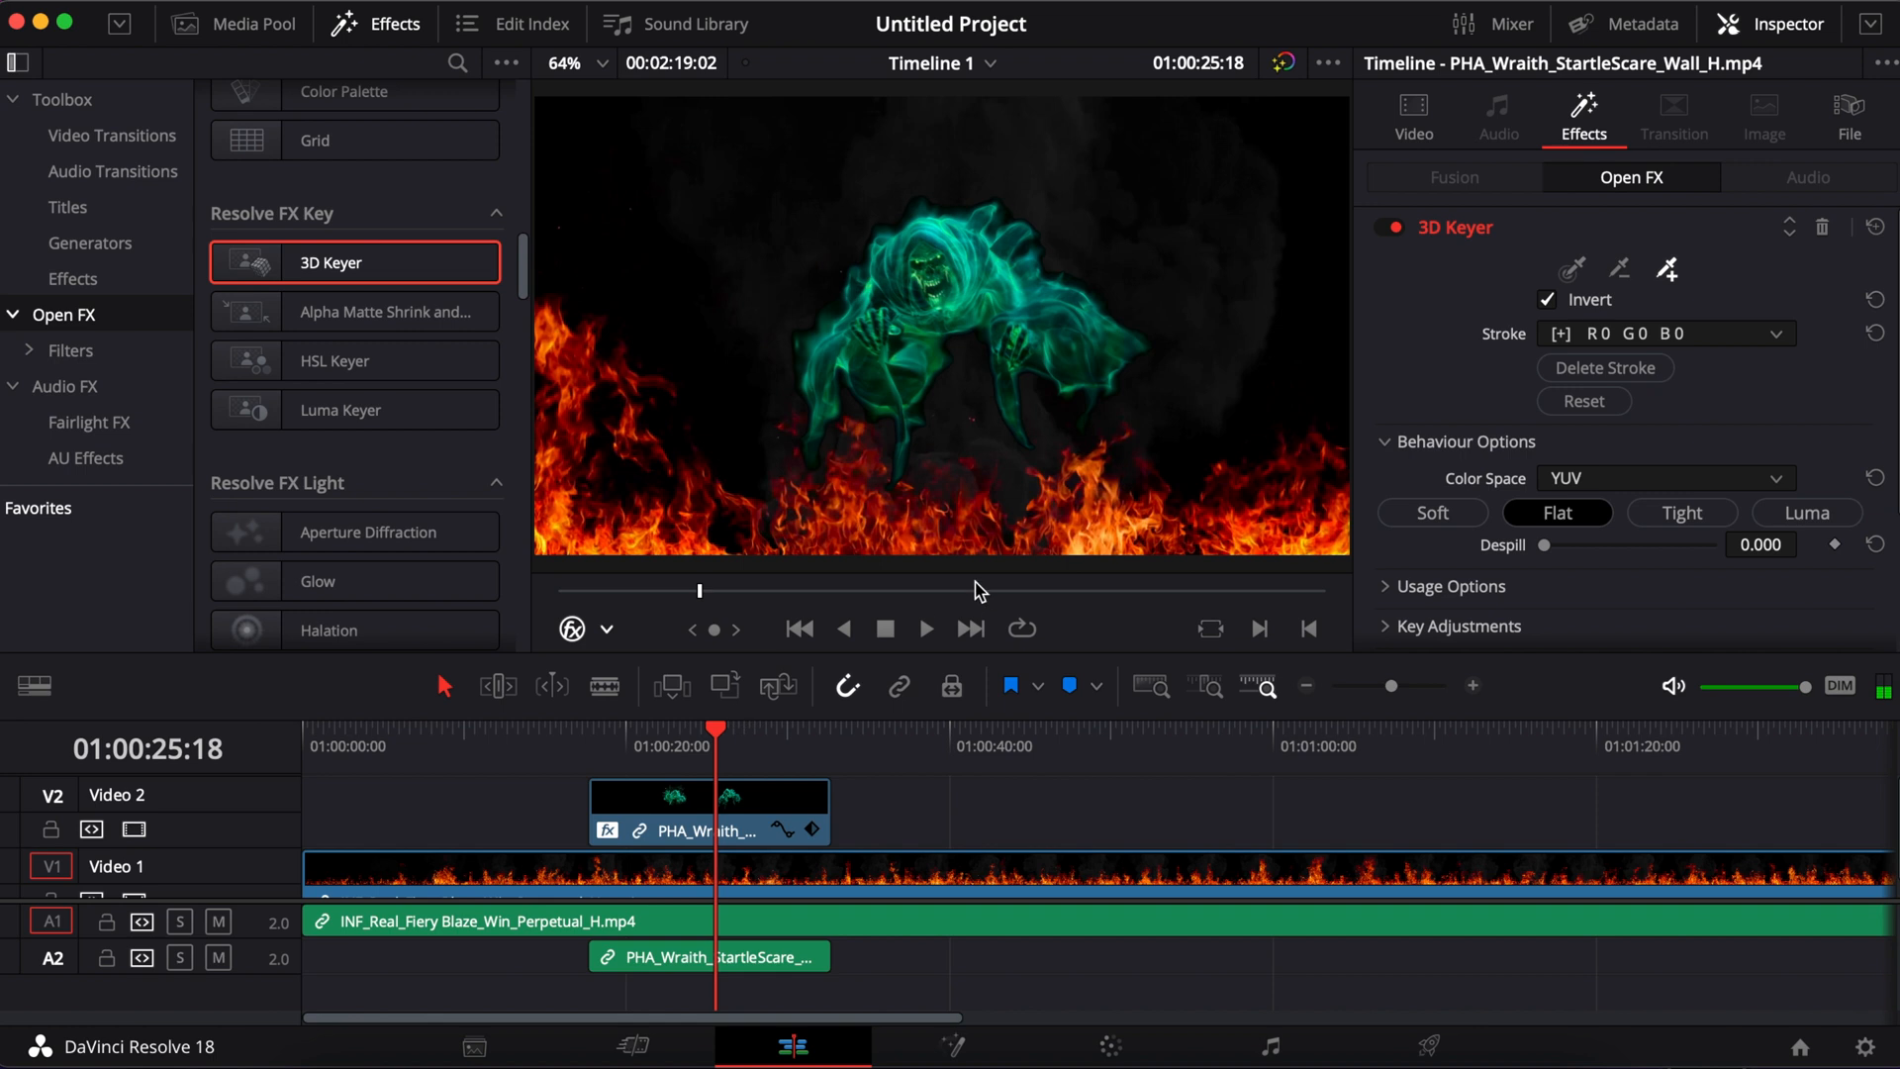
mouse_move(911, 495)
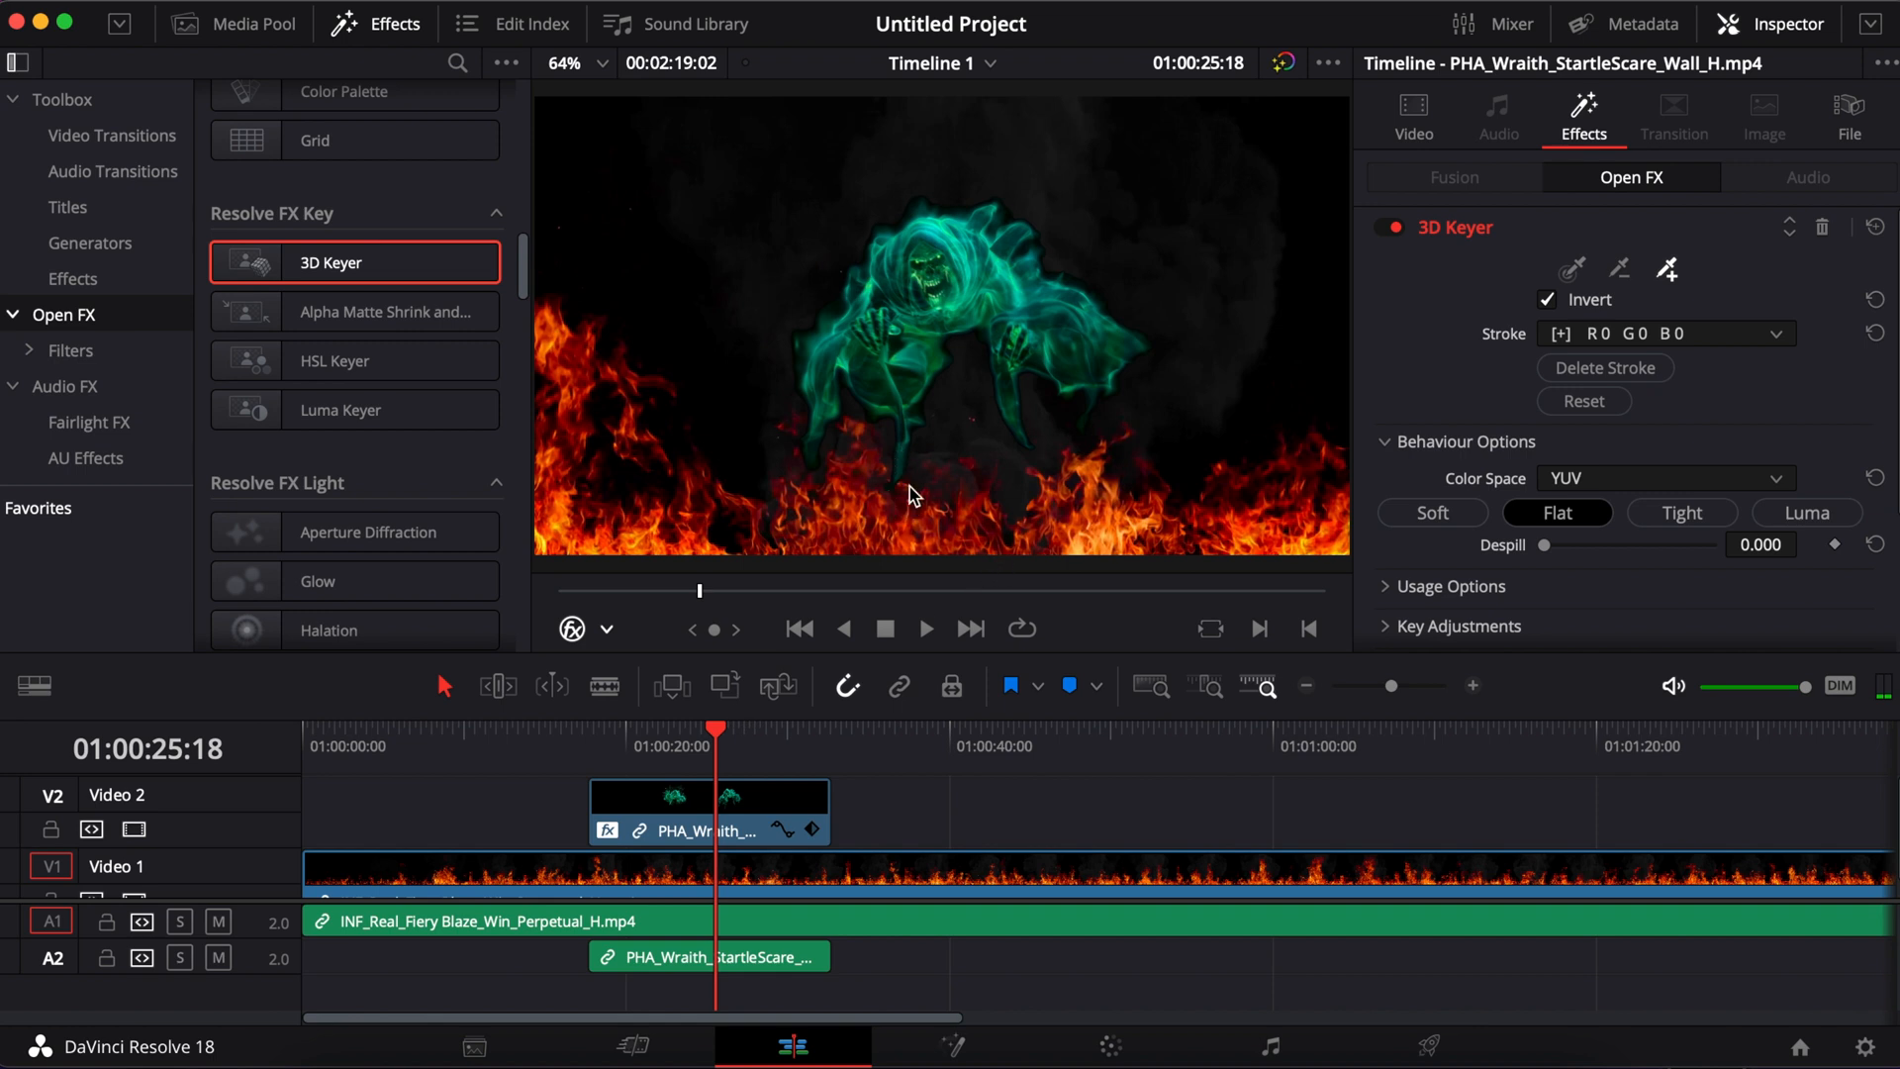
Step: Collapse 3D Keyer Matte Finesse, keep Final Composite with Use Alpha, and select the V2 clip
scroll(down, 3)
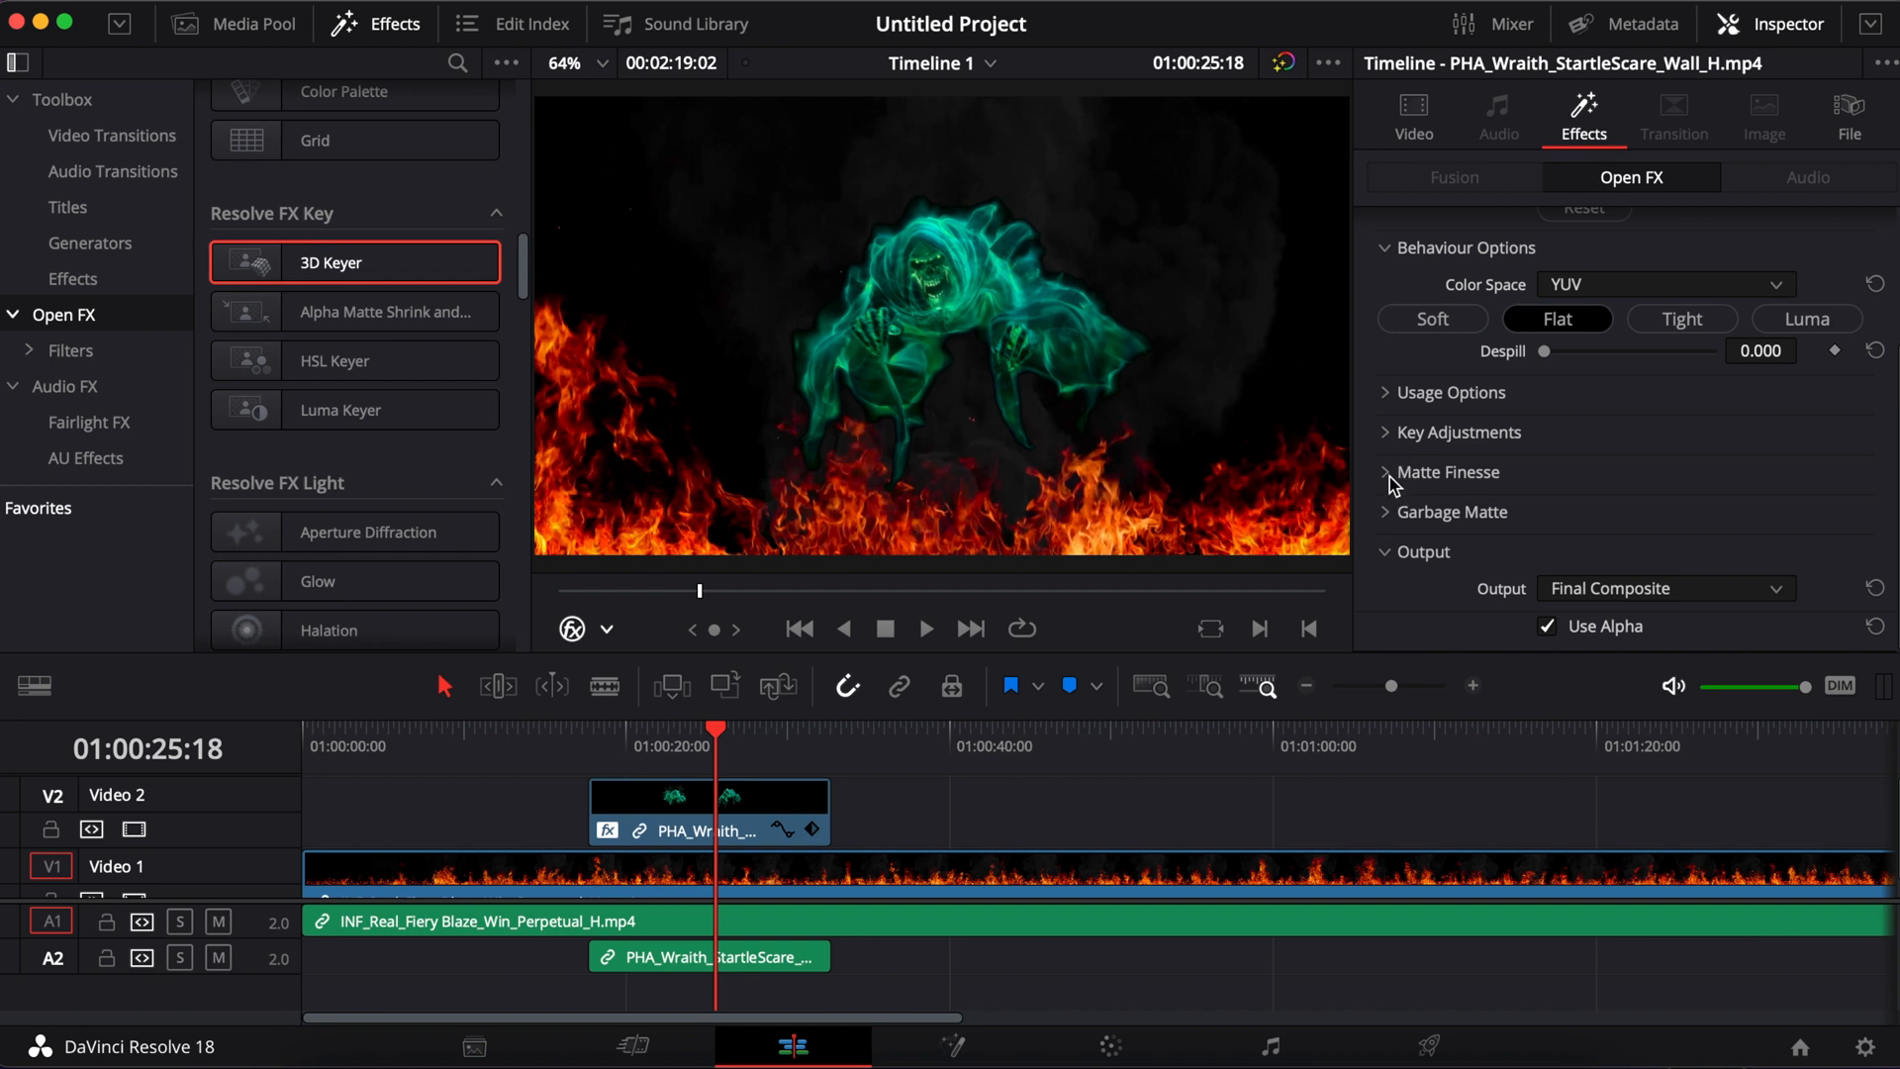
click(1385, 471)
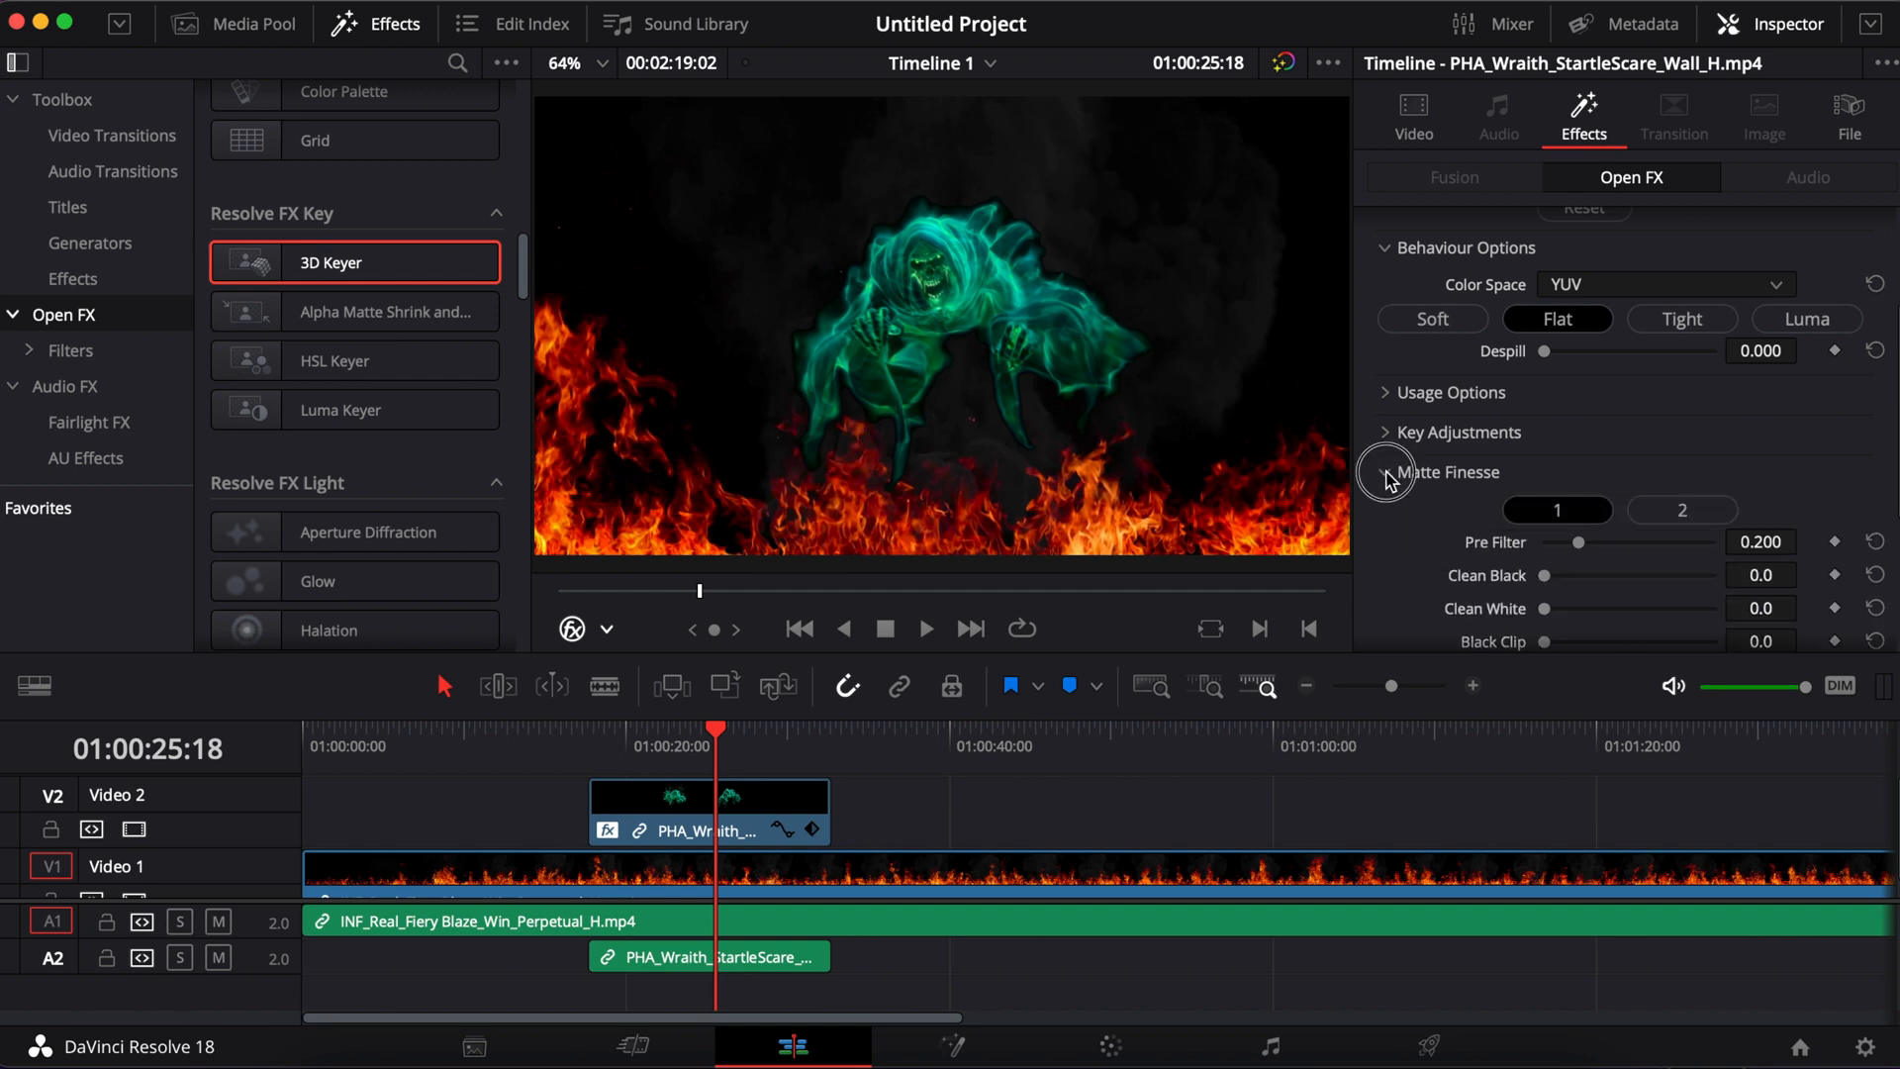
click(1454, 431)
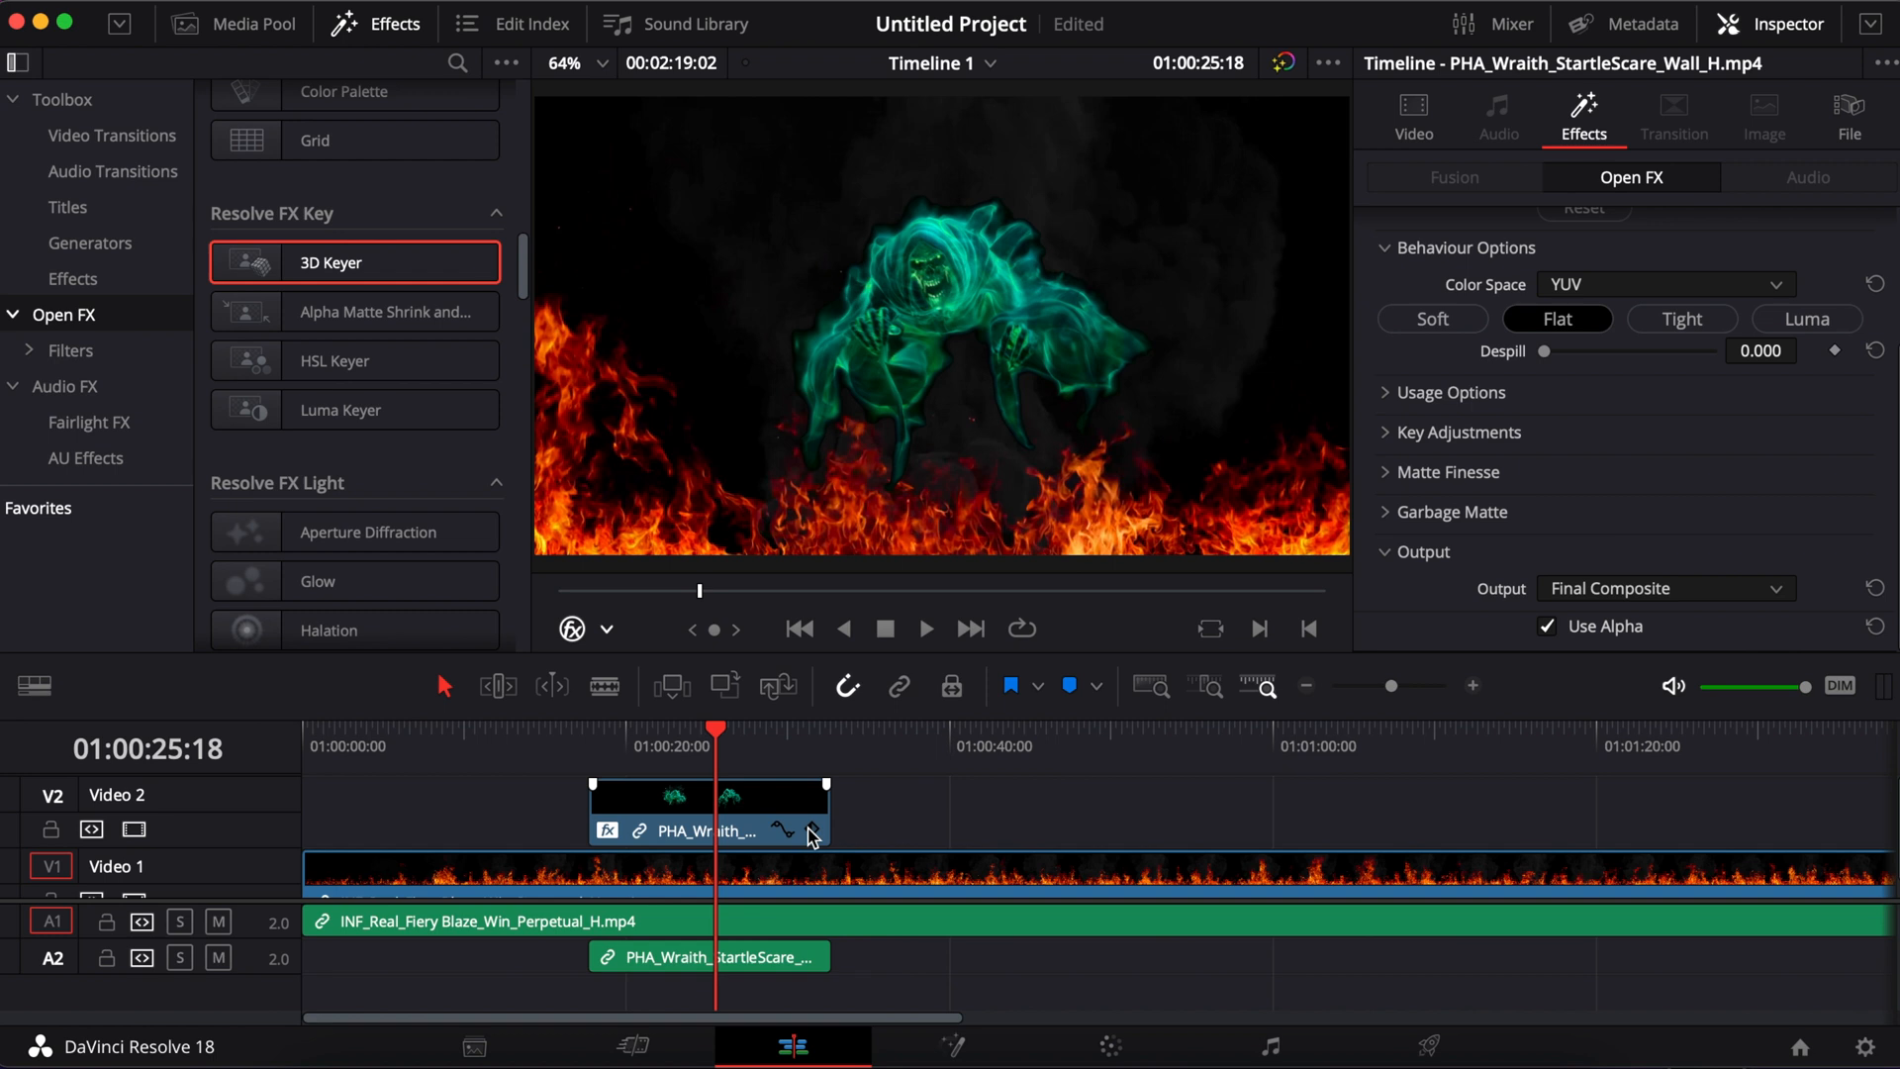
click(706, 806)
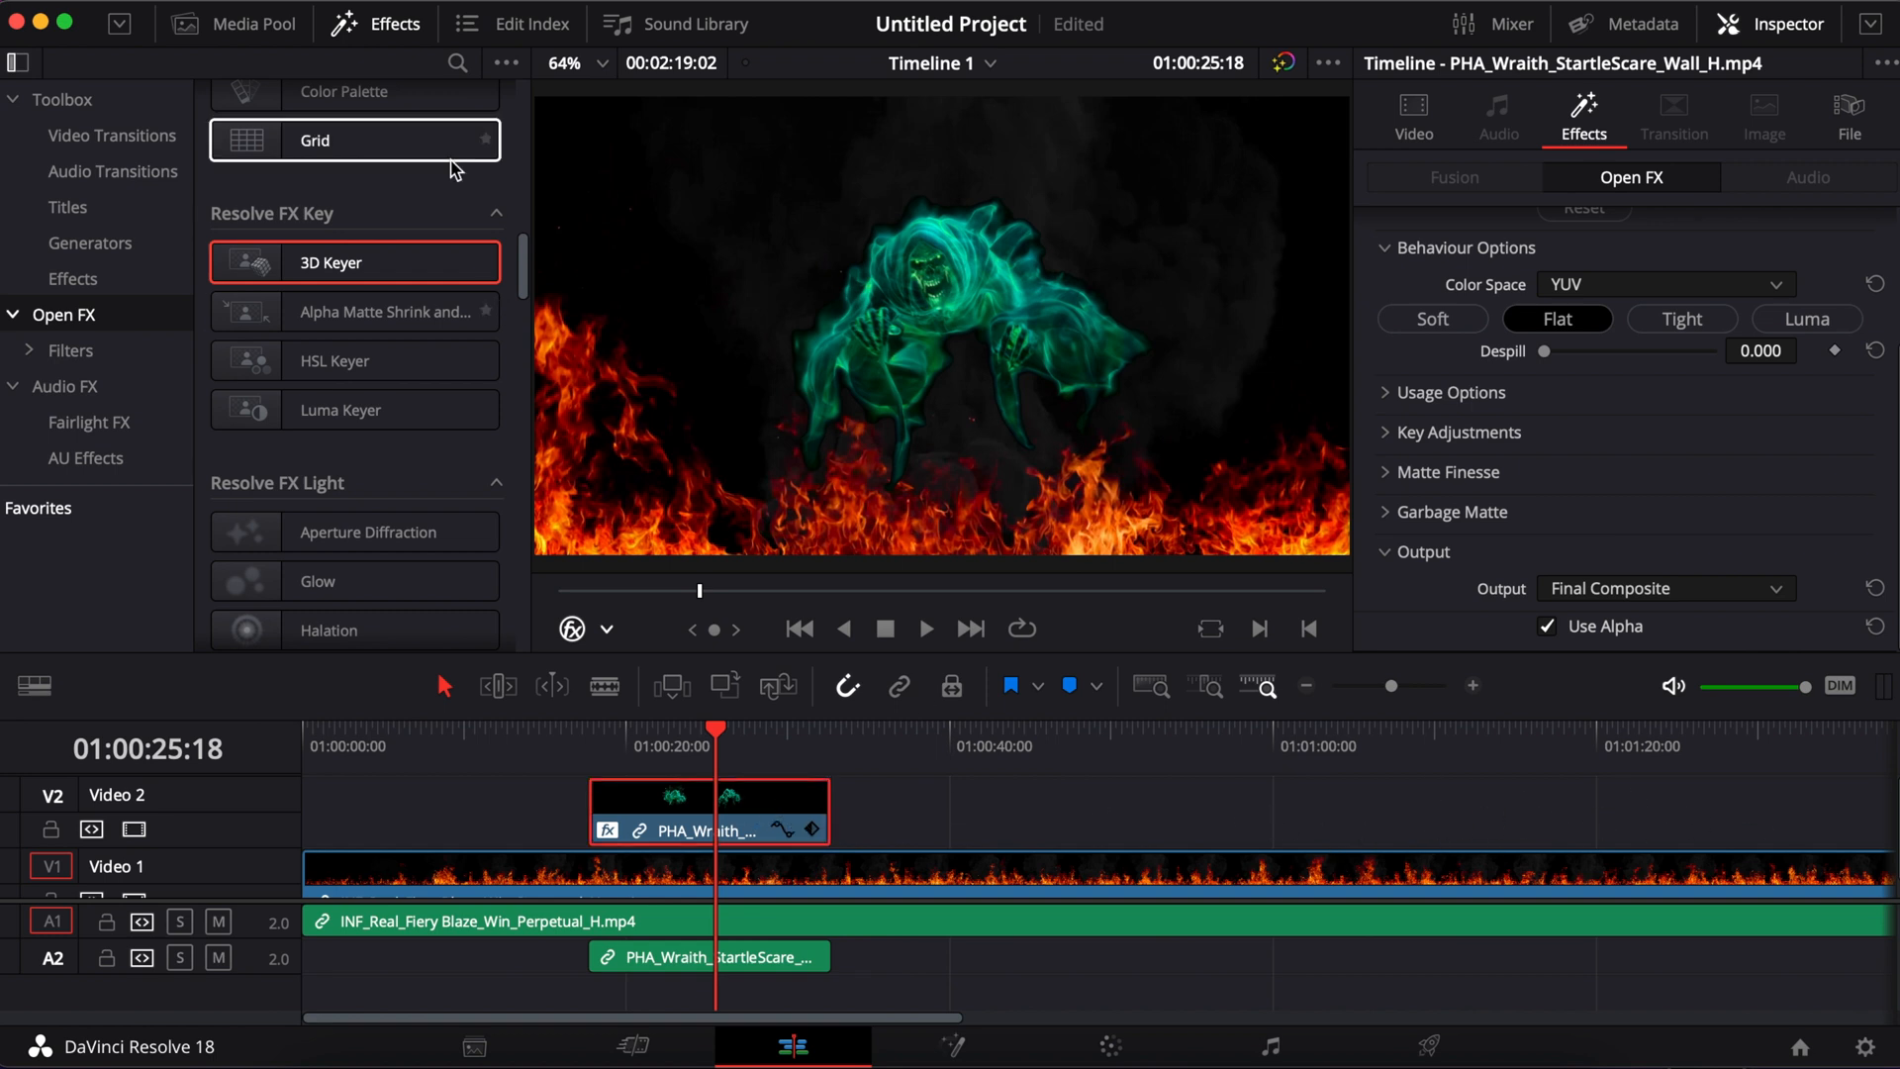
click(234, 23)
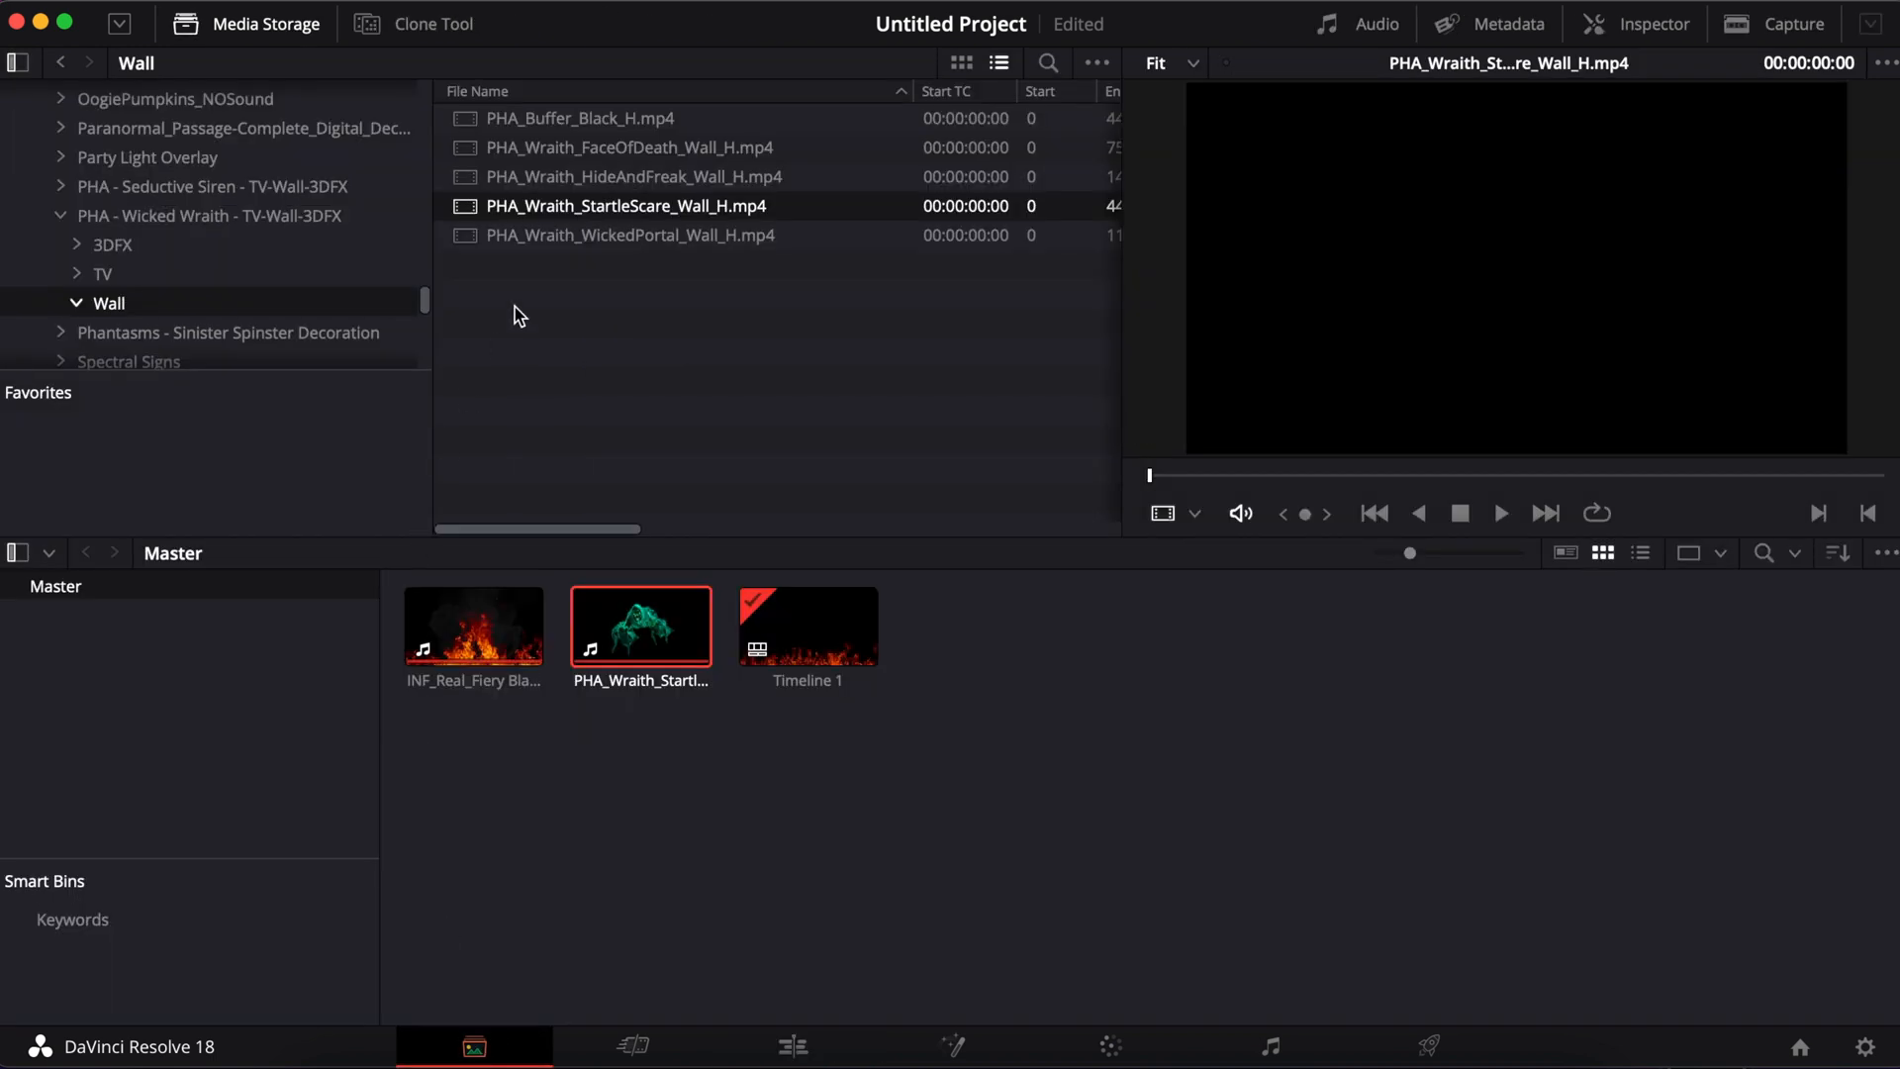
Step: Add PHA_Wraith_FaceOfDeath_Wall_H.mp4 from the Wall folder to the Media Pool, then go back to Edit
click(626, 146)
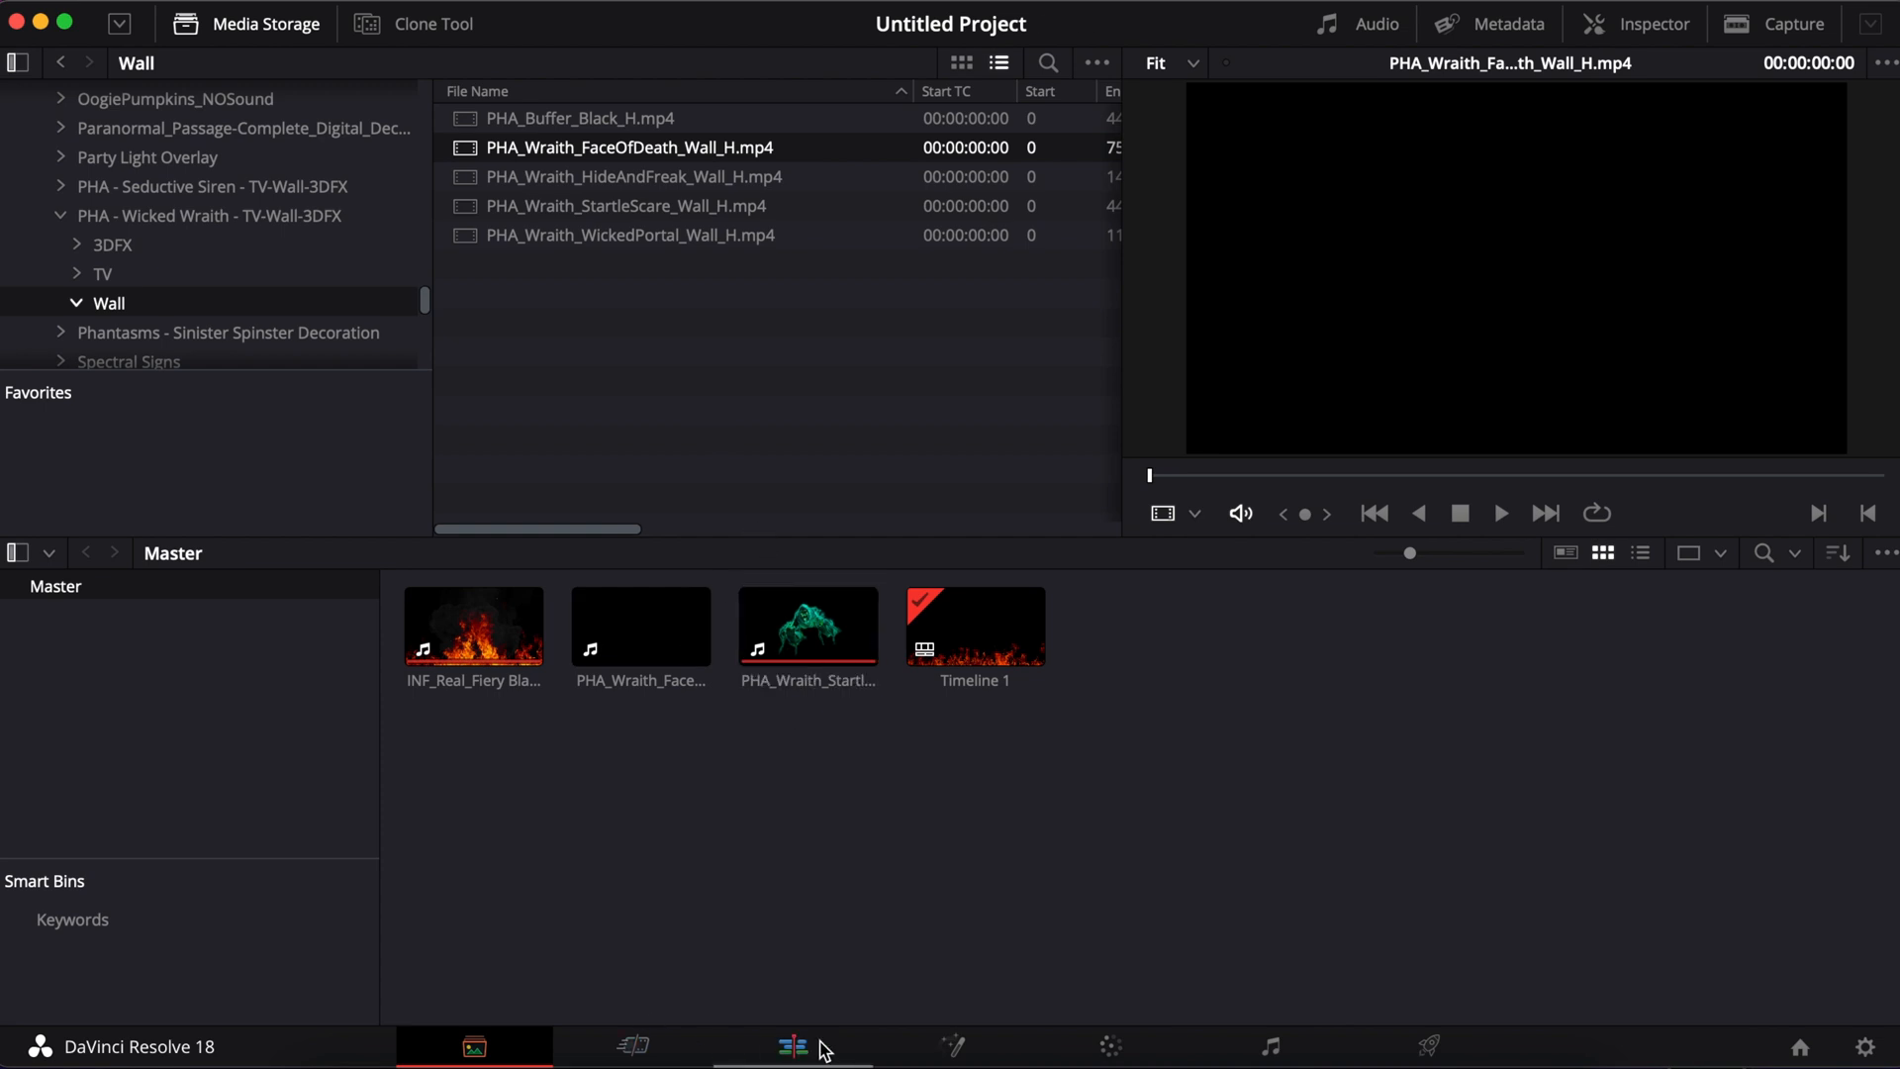
click(790, 1046)
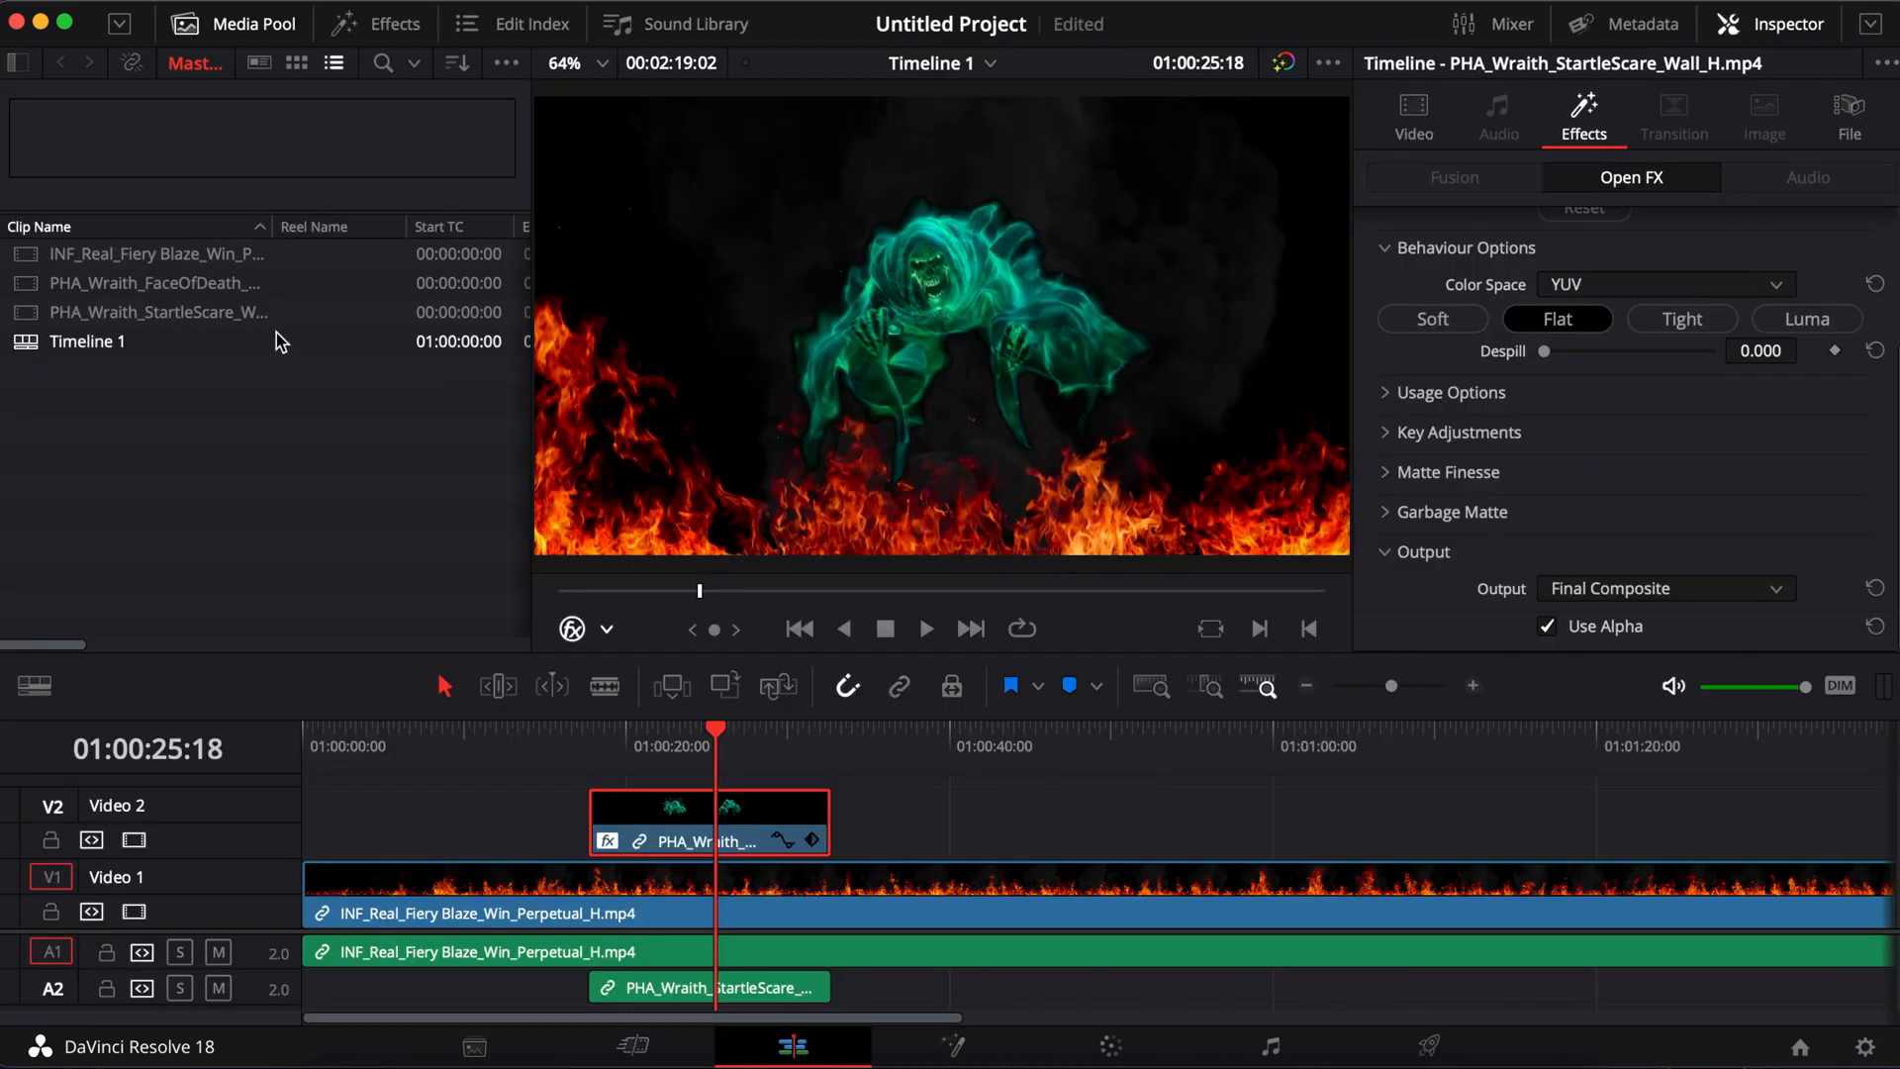
Step: Drop the FaceOfDeath clip onto V2 around 00:00:45 and park the playhead on it
click(154, 282)
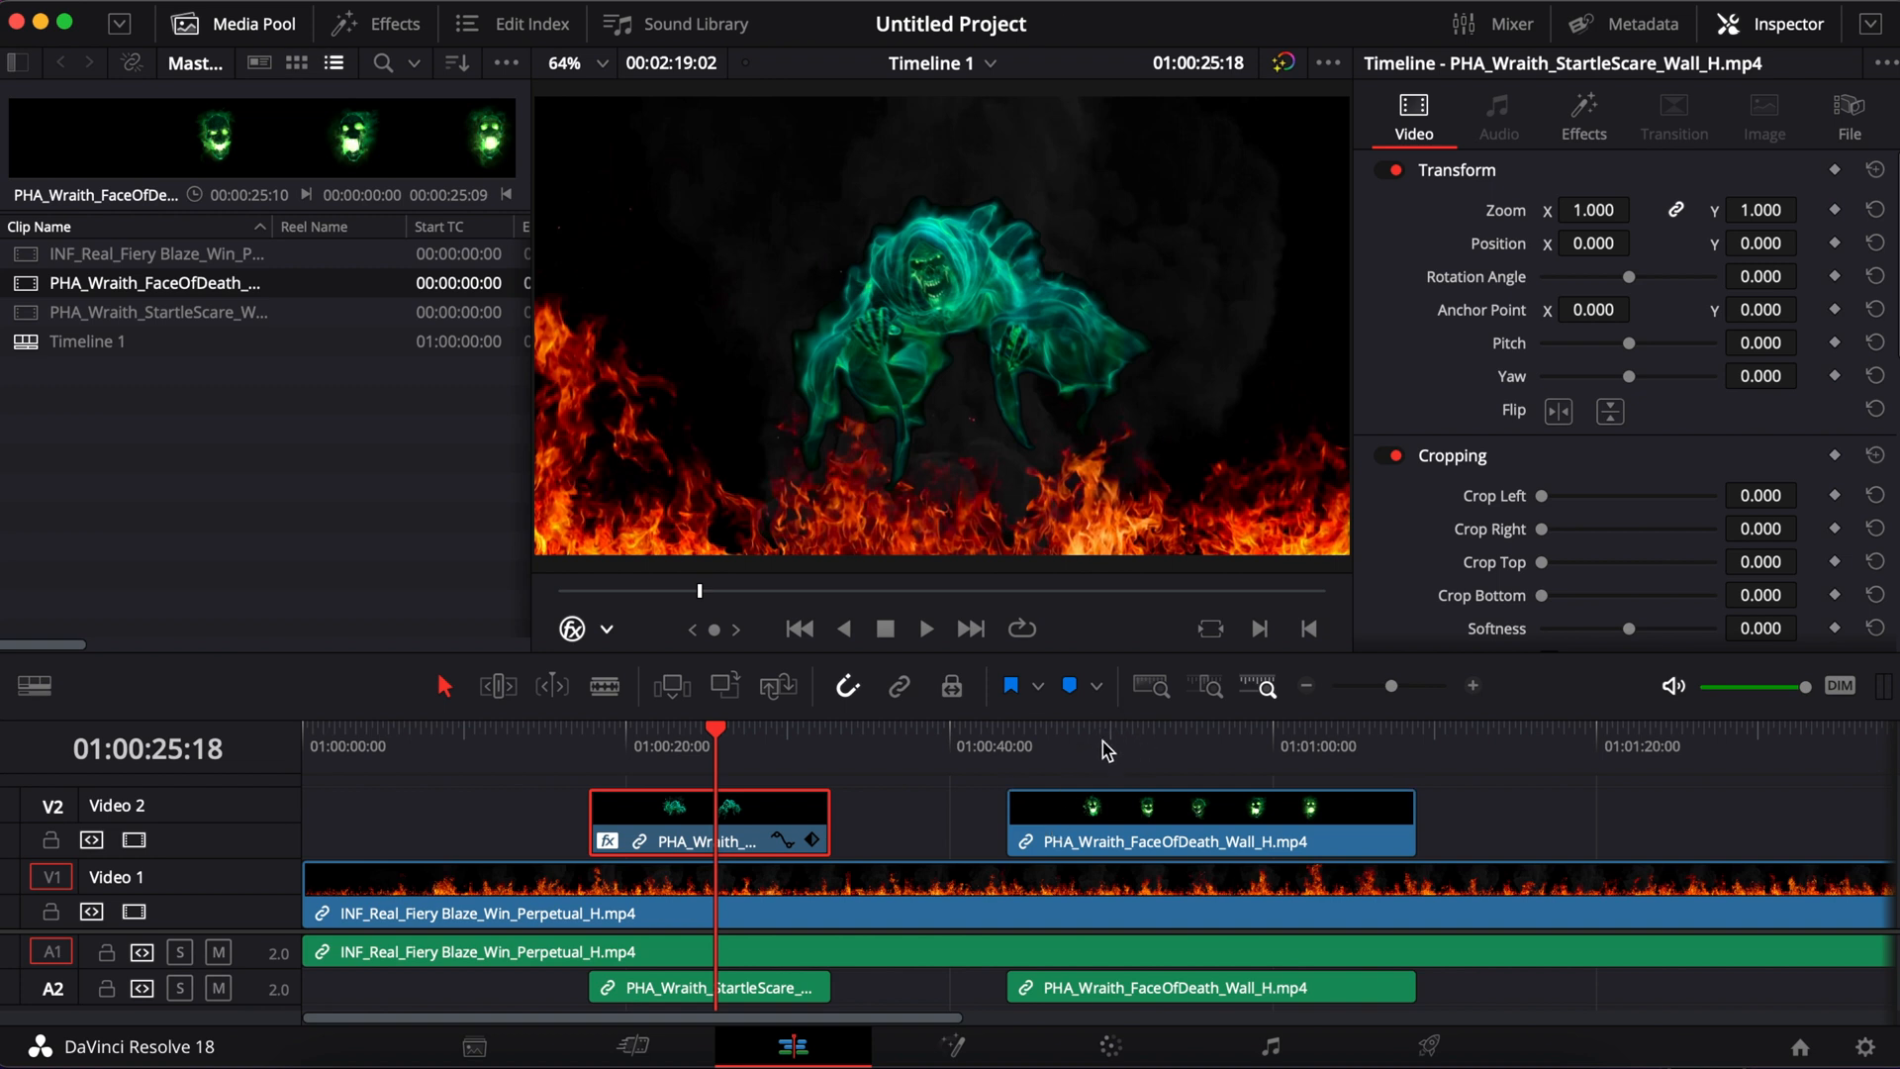
click(1200, 730)
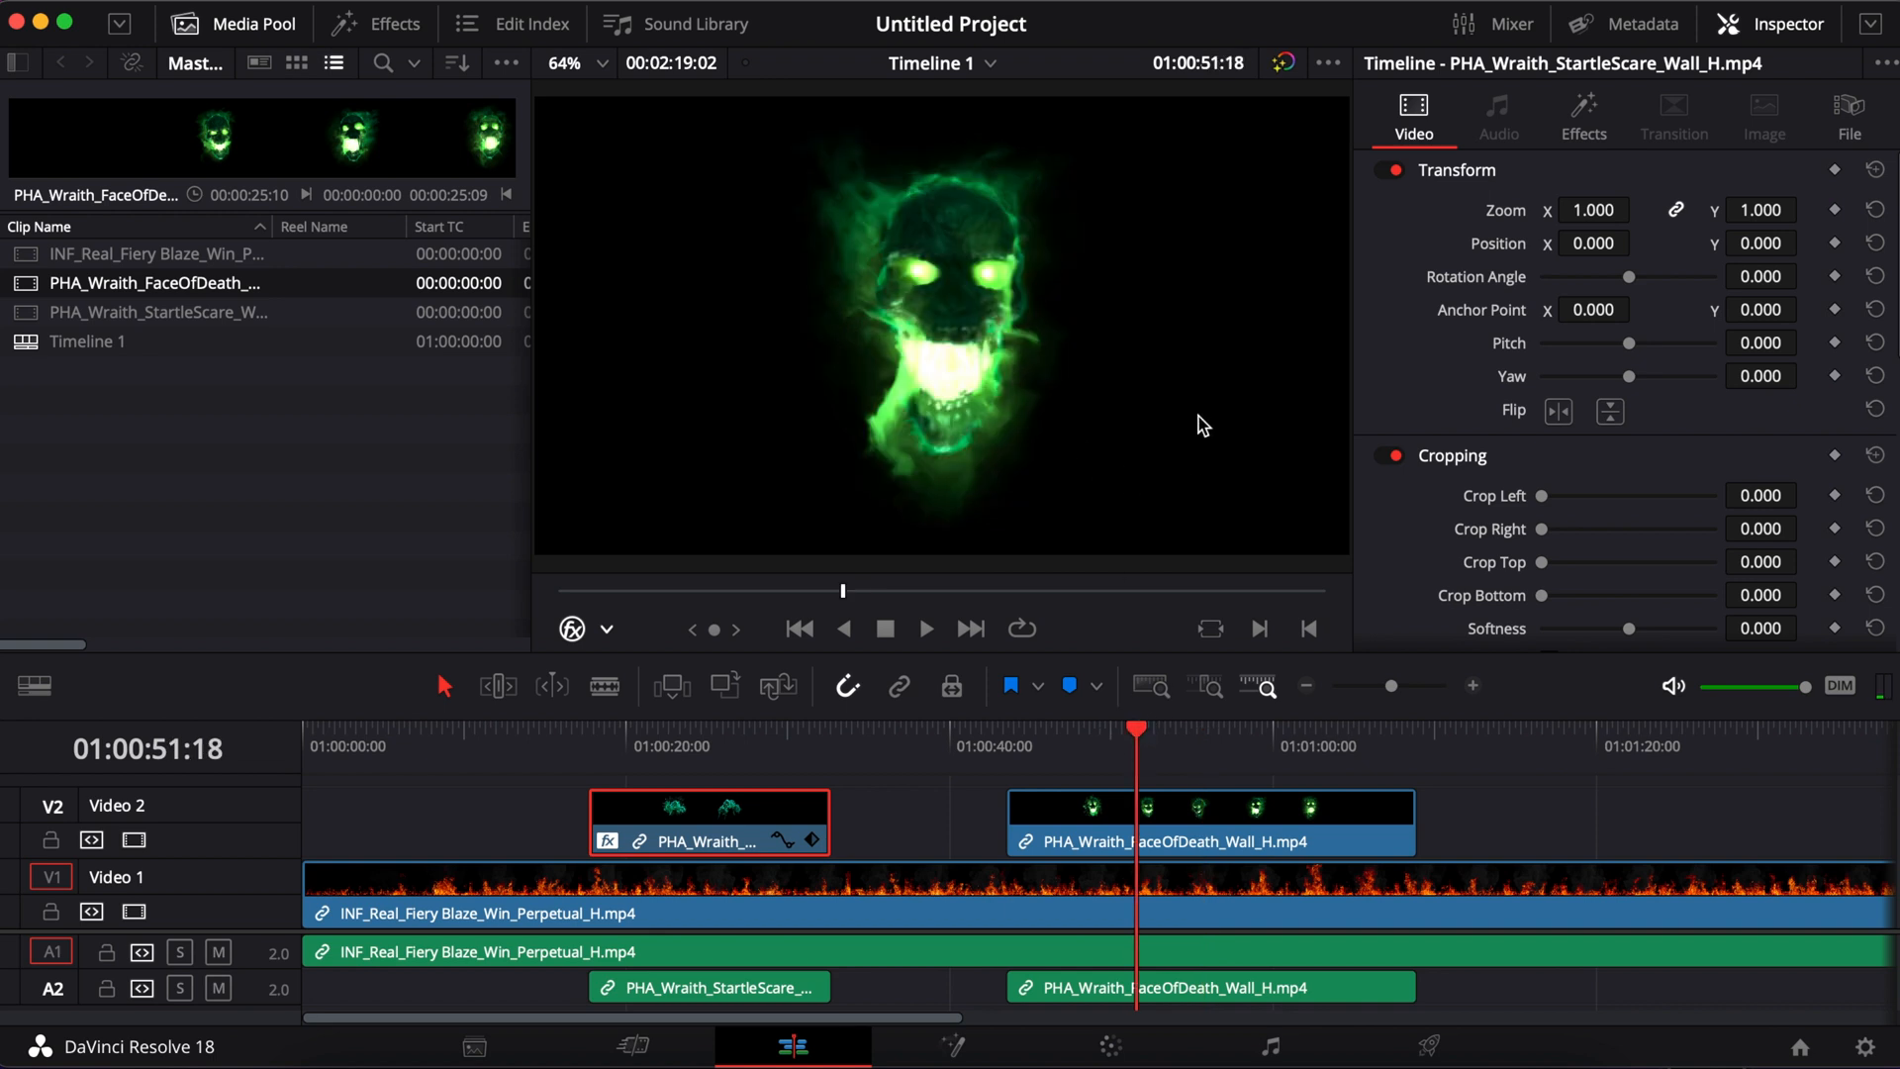
mouse_move(1151, 453)
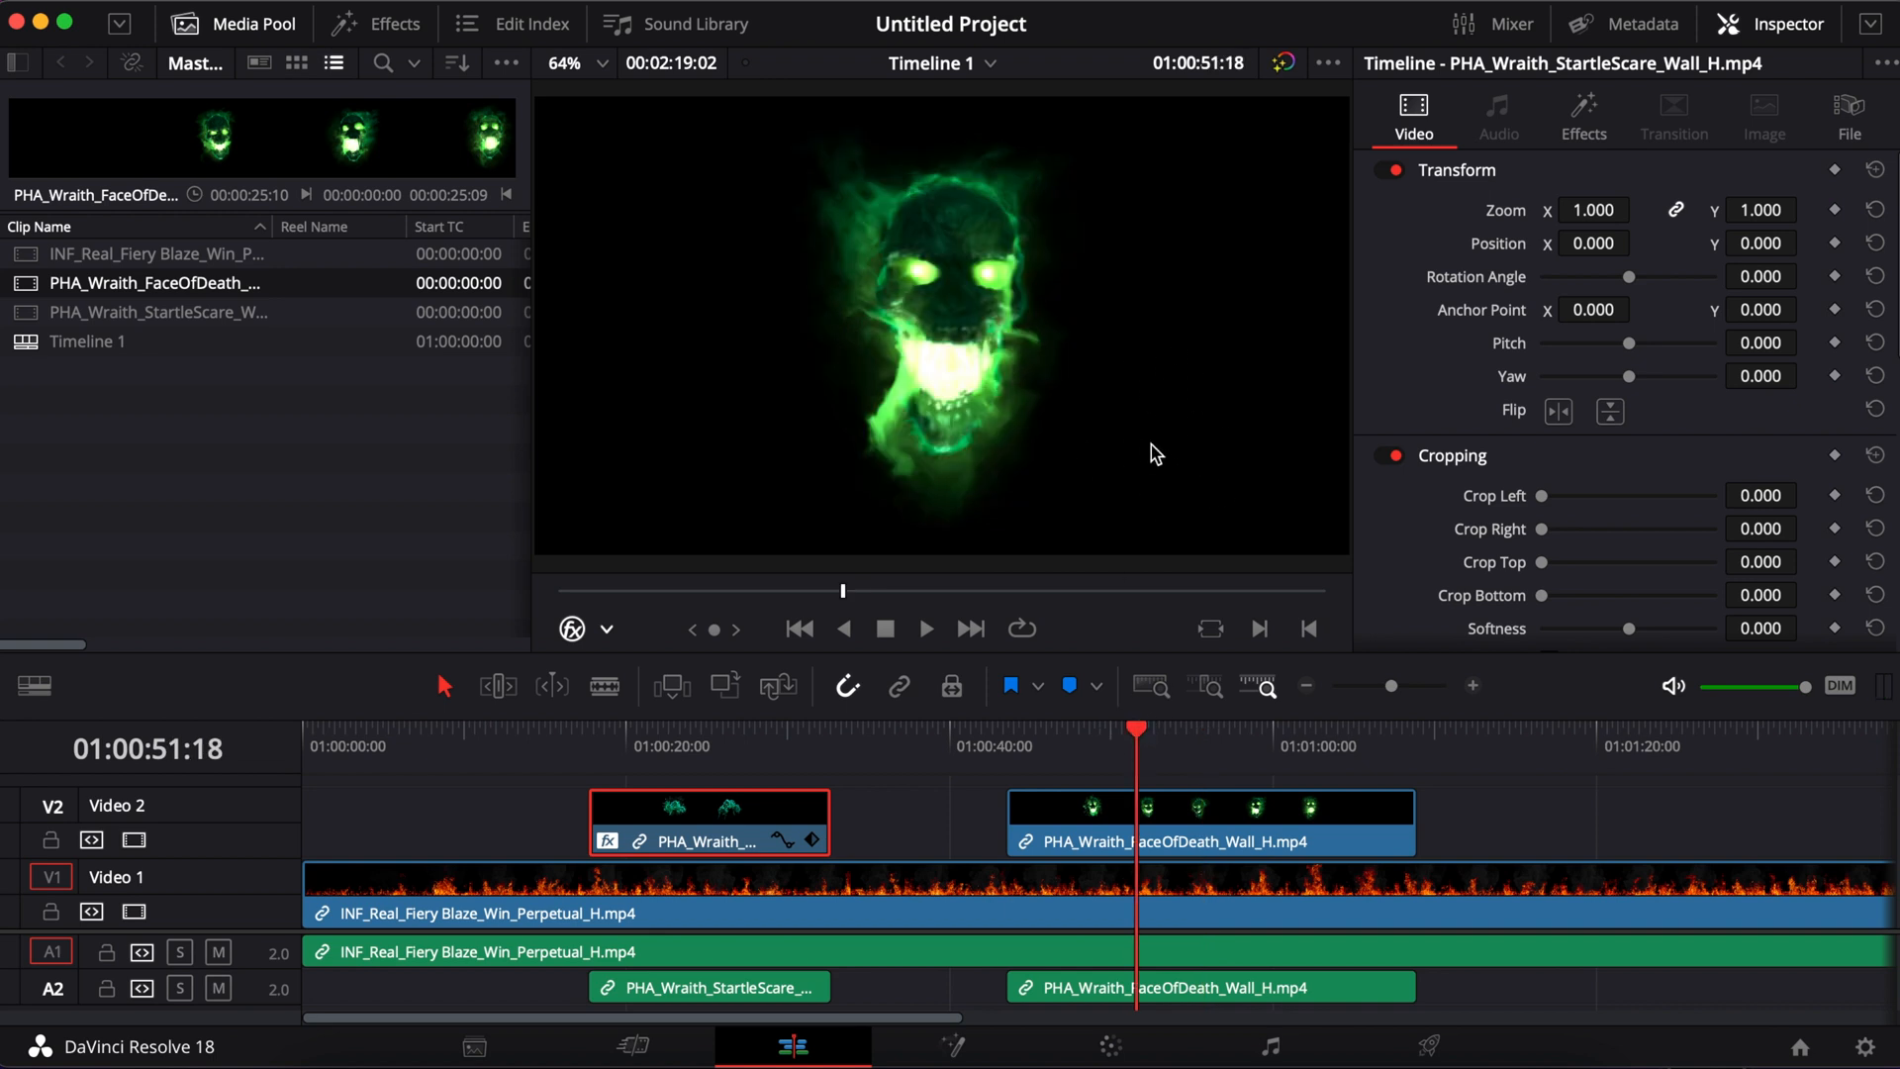
click(376, 23)
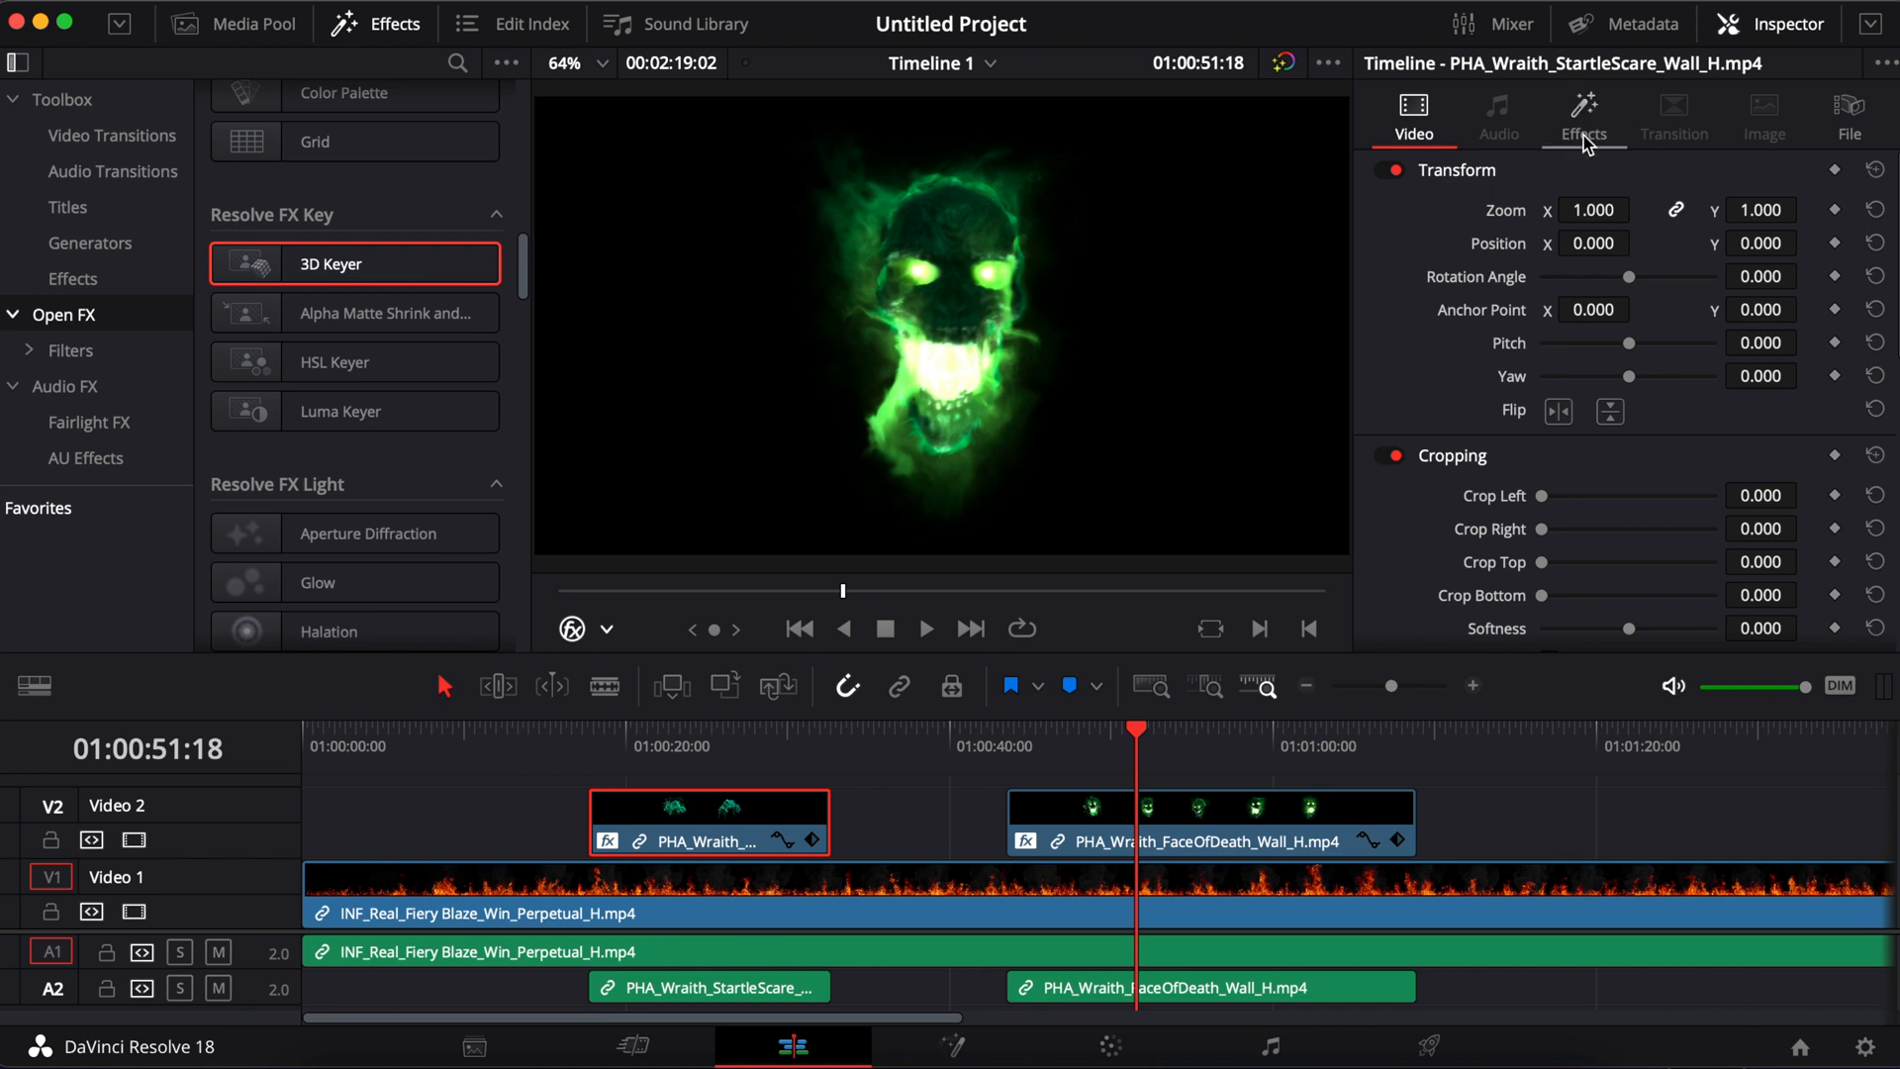
Step: Apply 3D Keyer to the FaceOfDeath clip and sample its black background in the viewer
click(1581, 118)
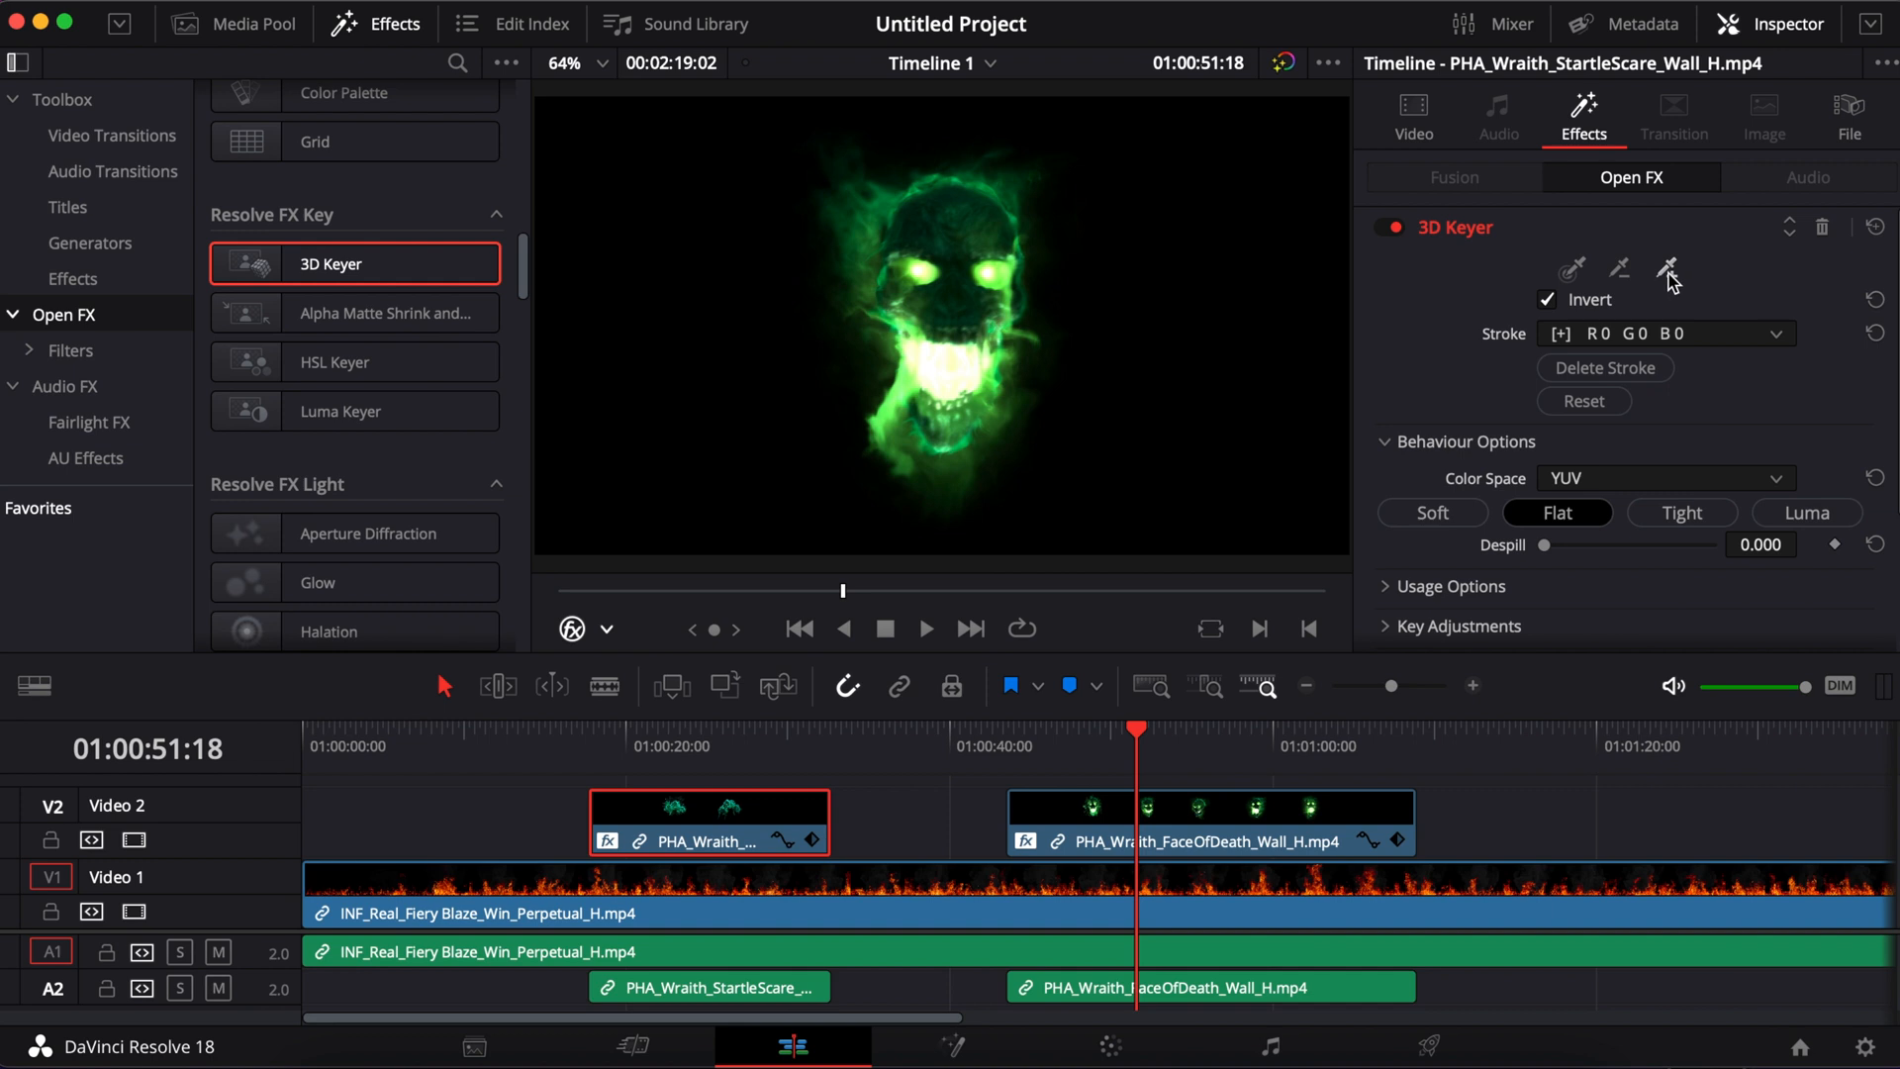
mouse_move(614, 626)
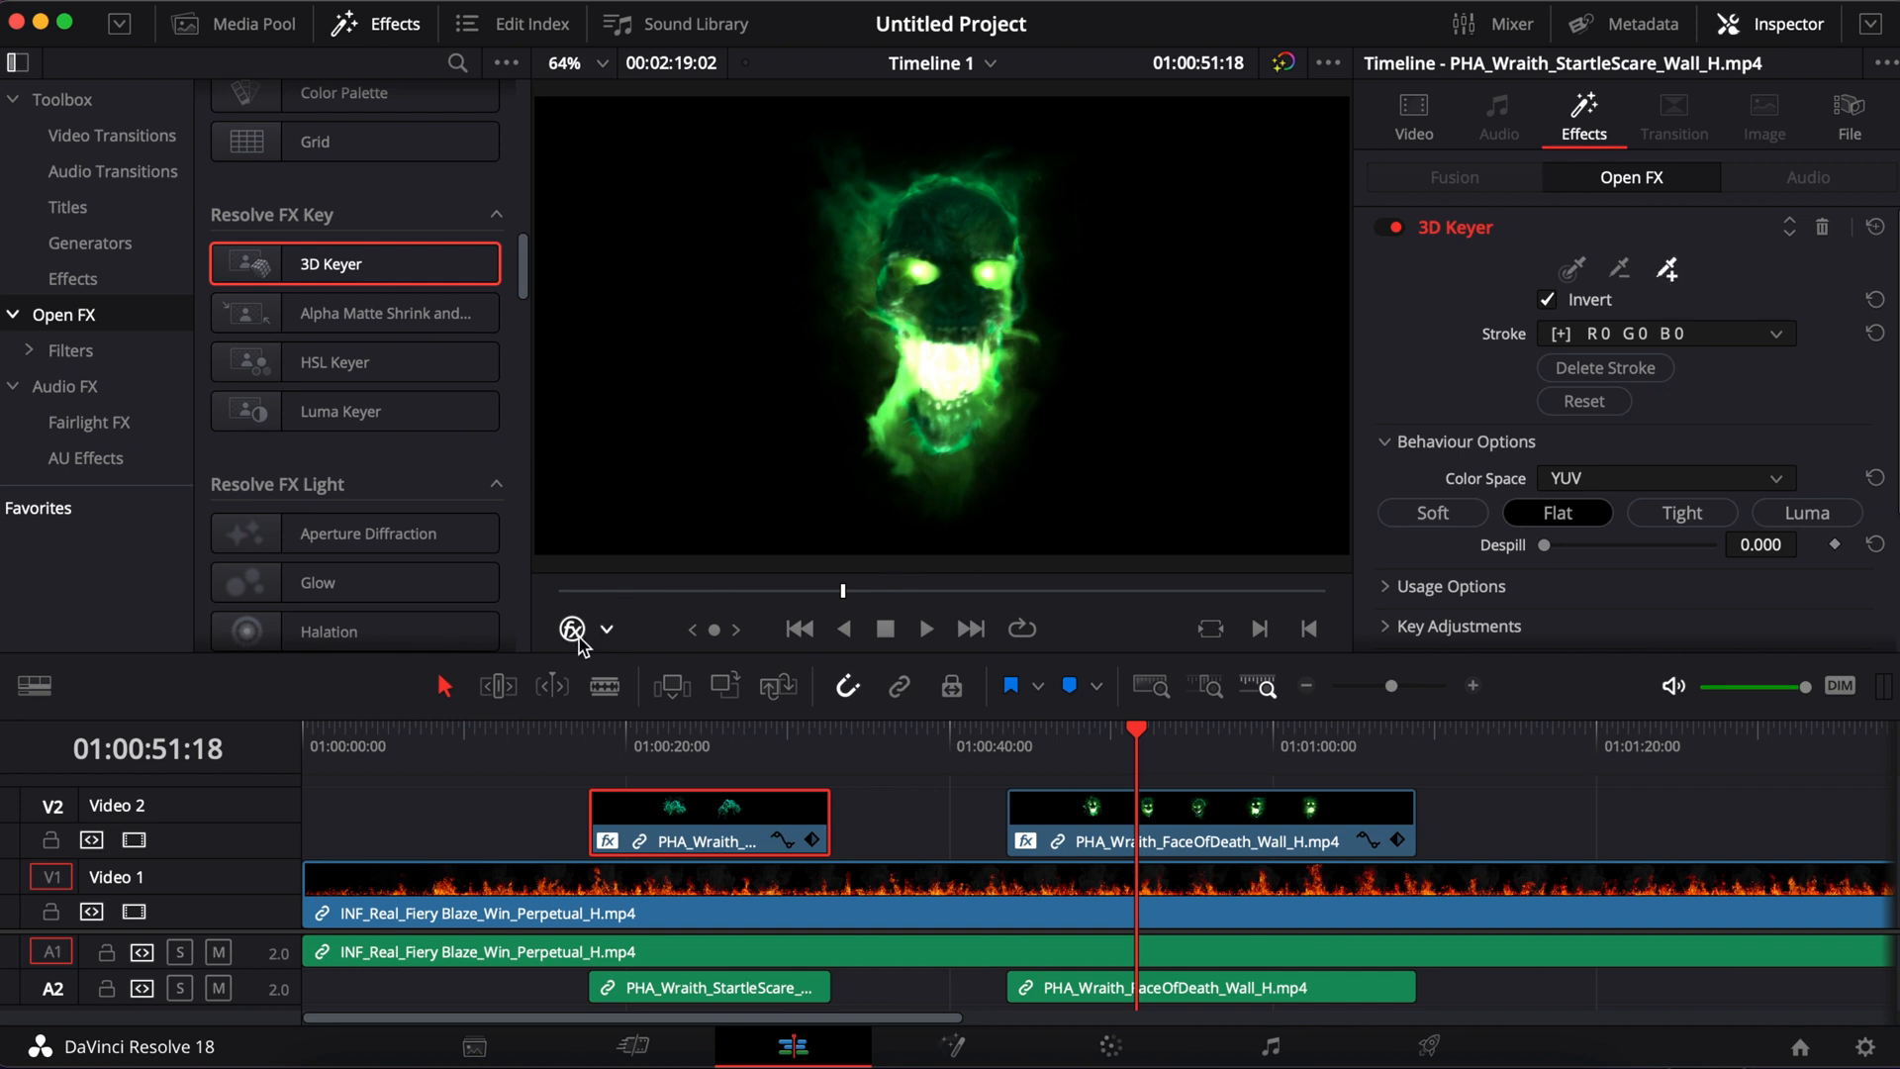
mouse_move(1200, 255)
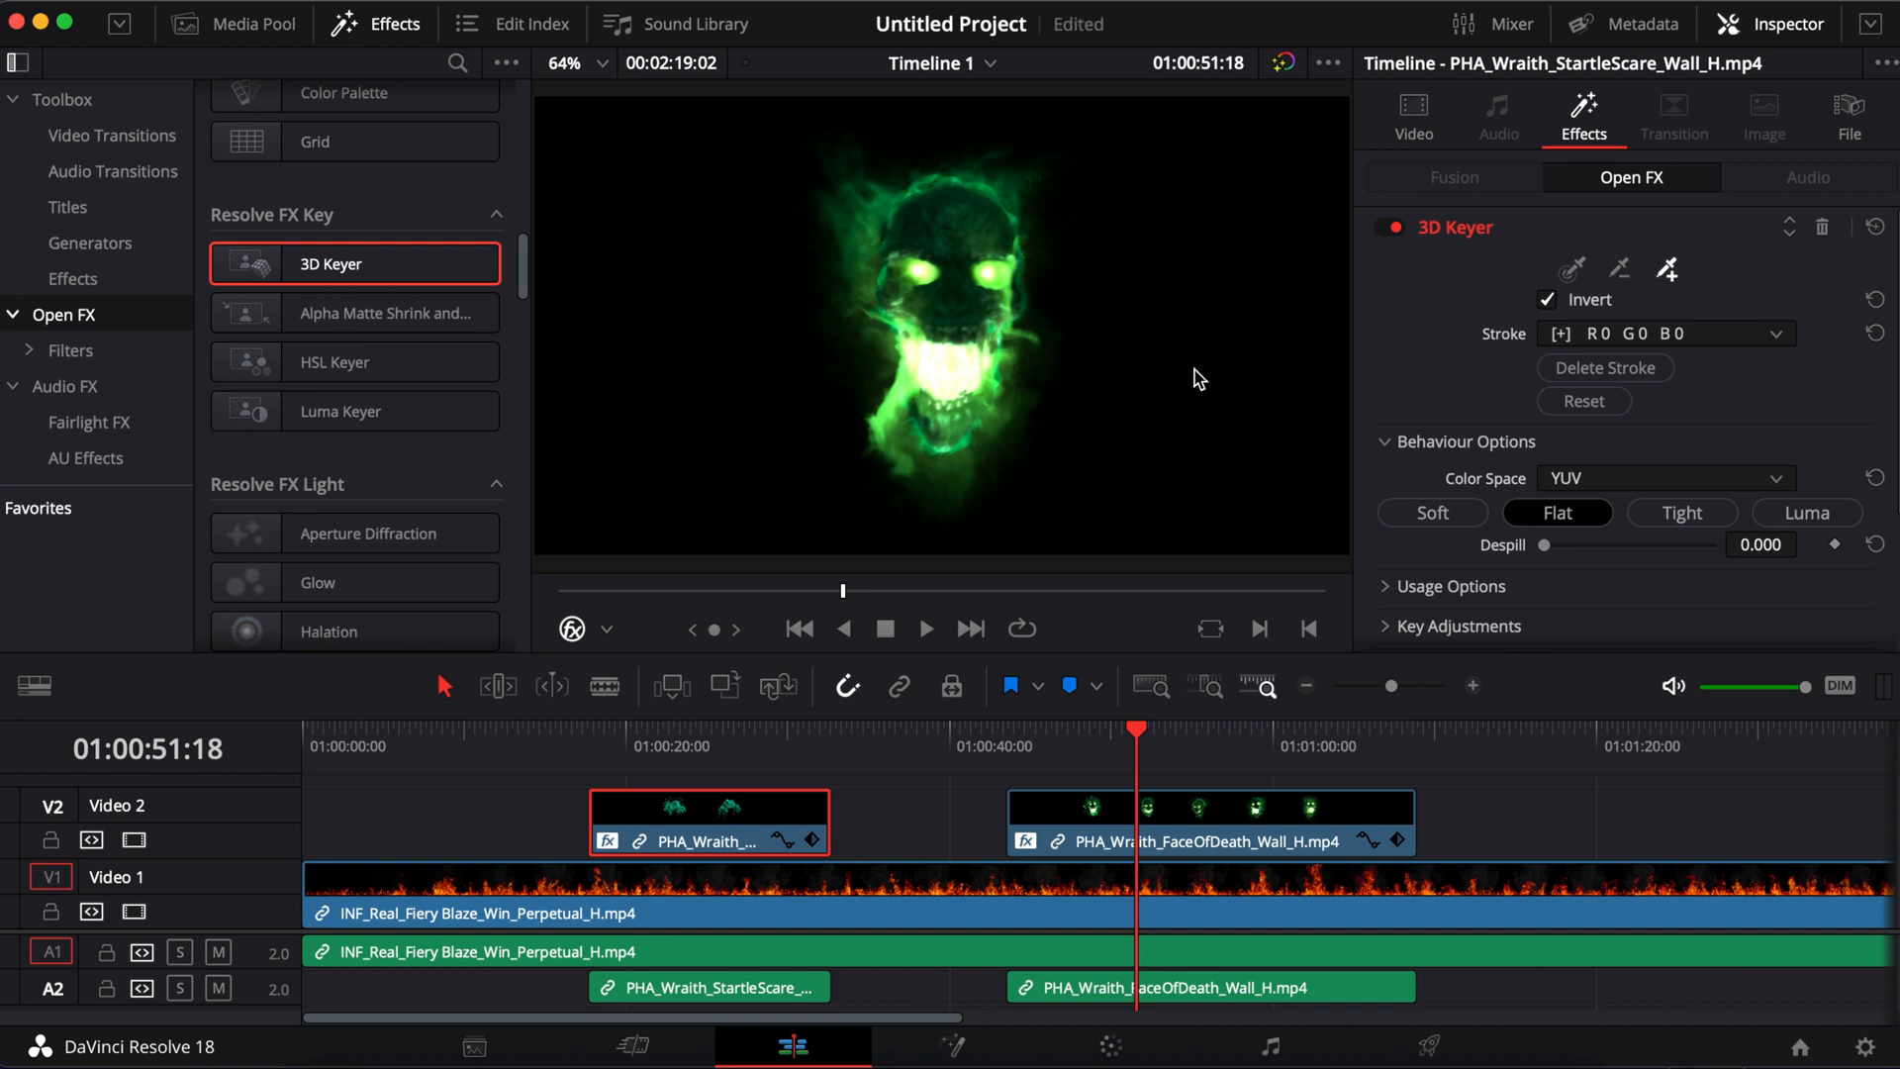
click(1205, 821)
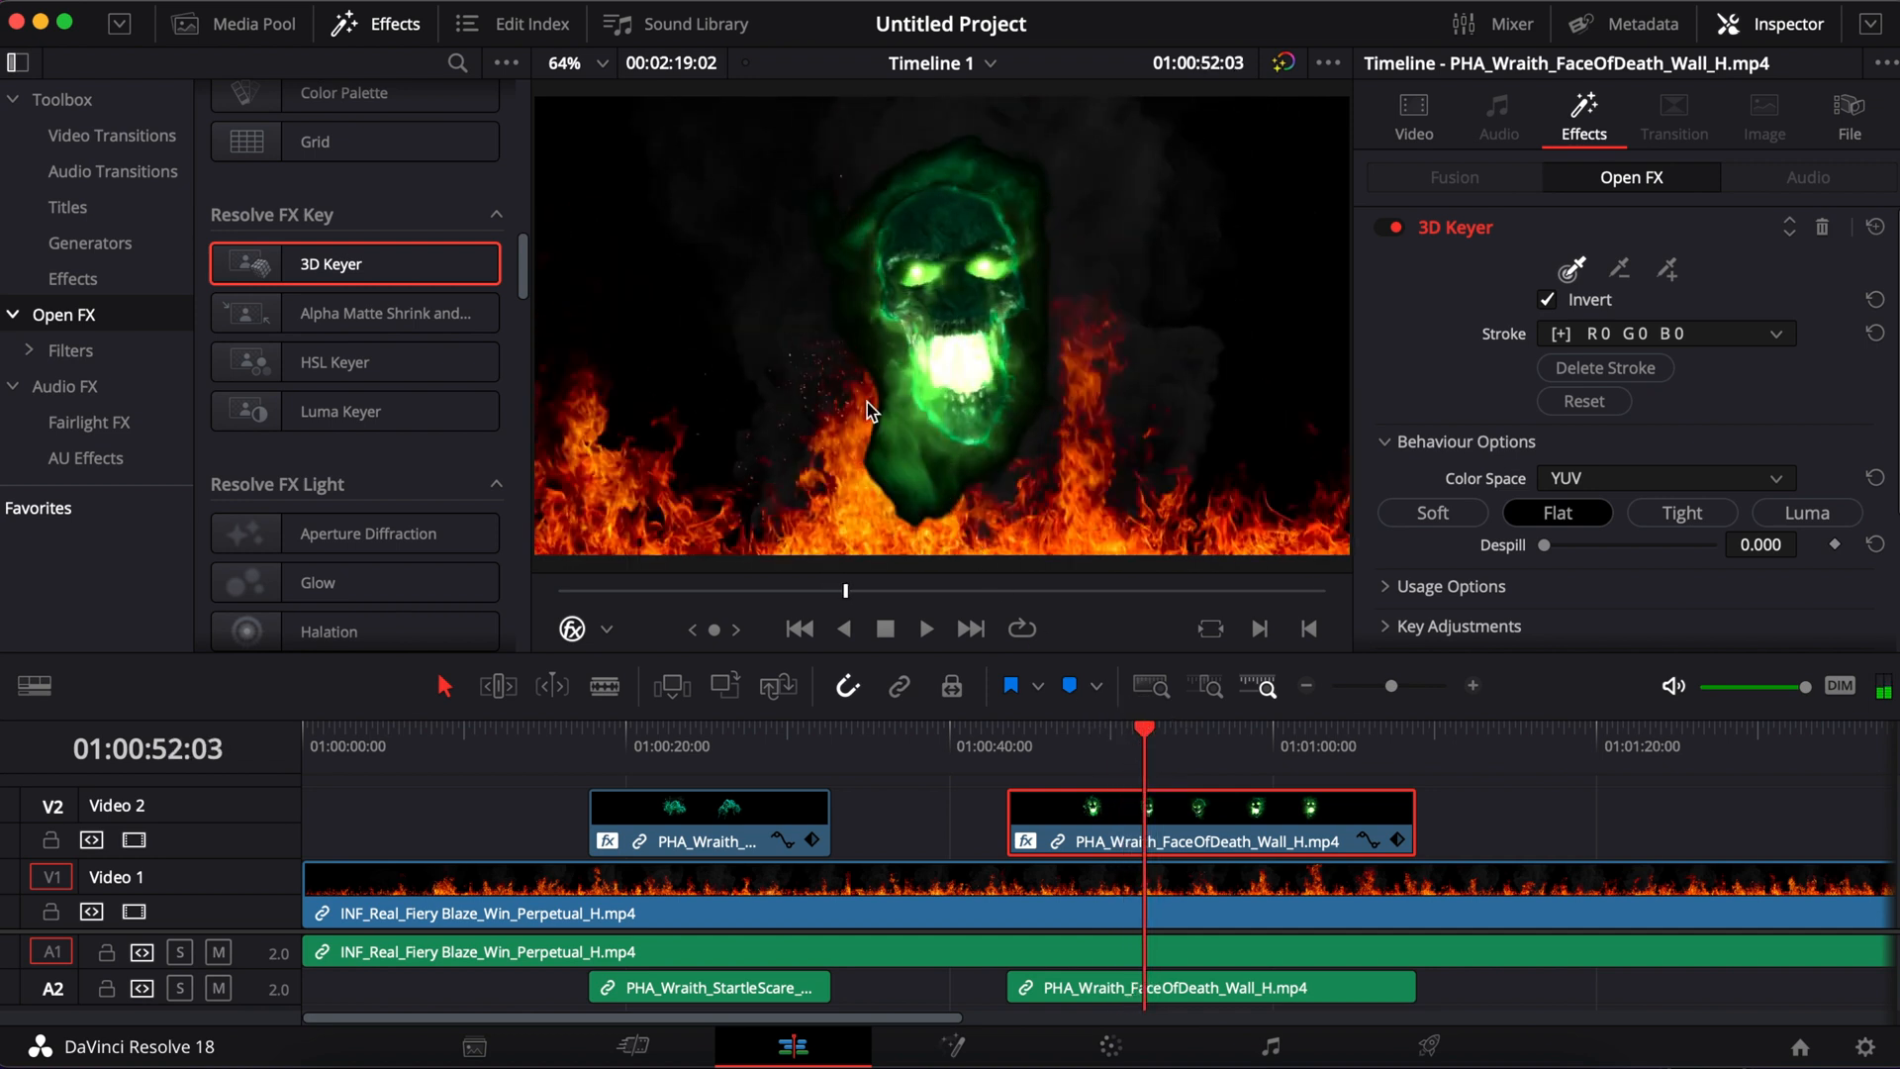
scroll(down, 3)
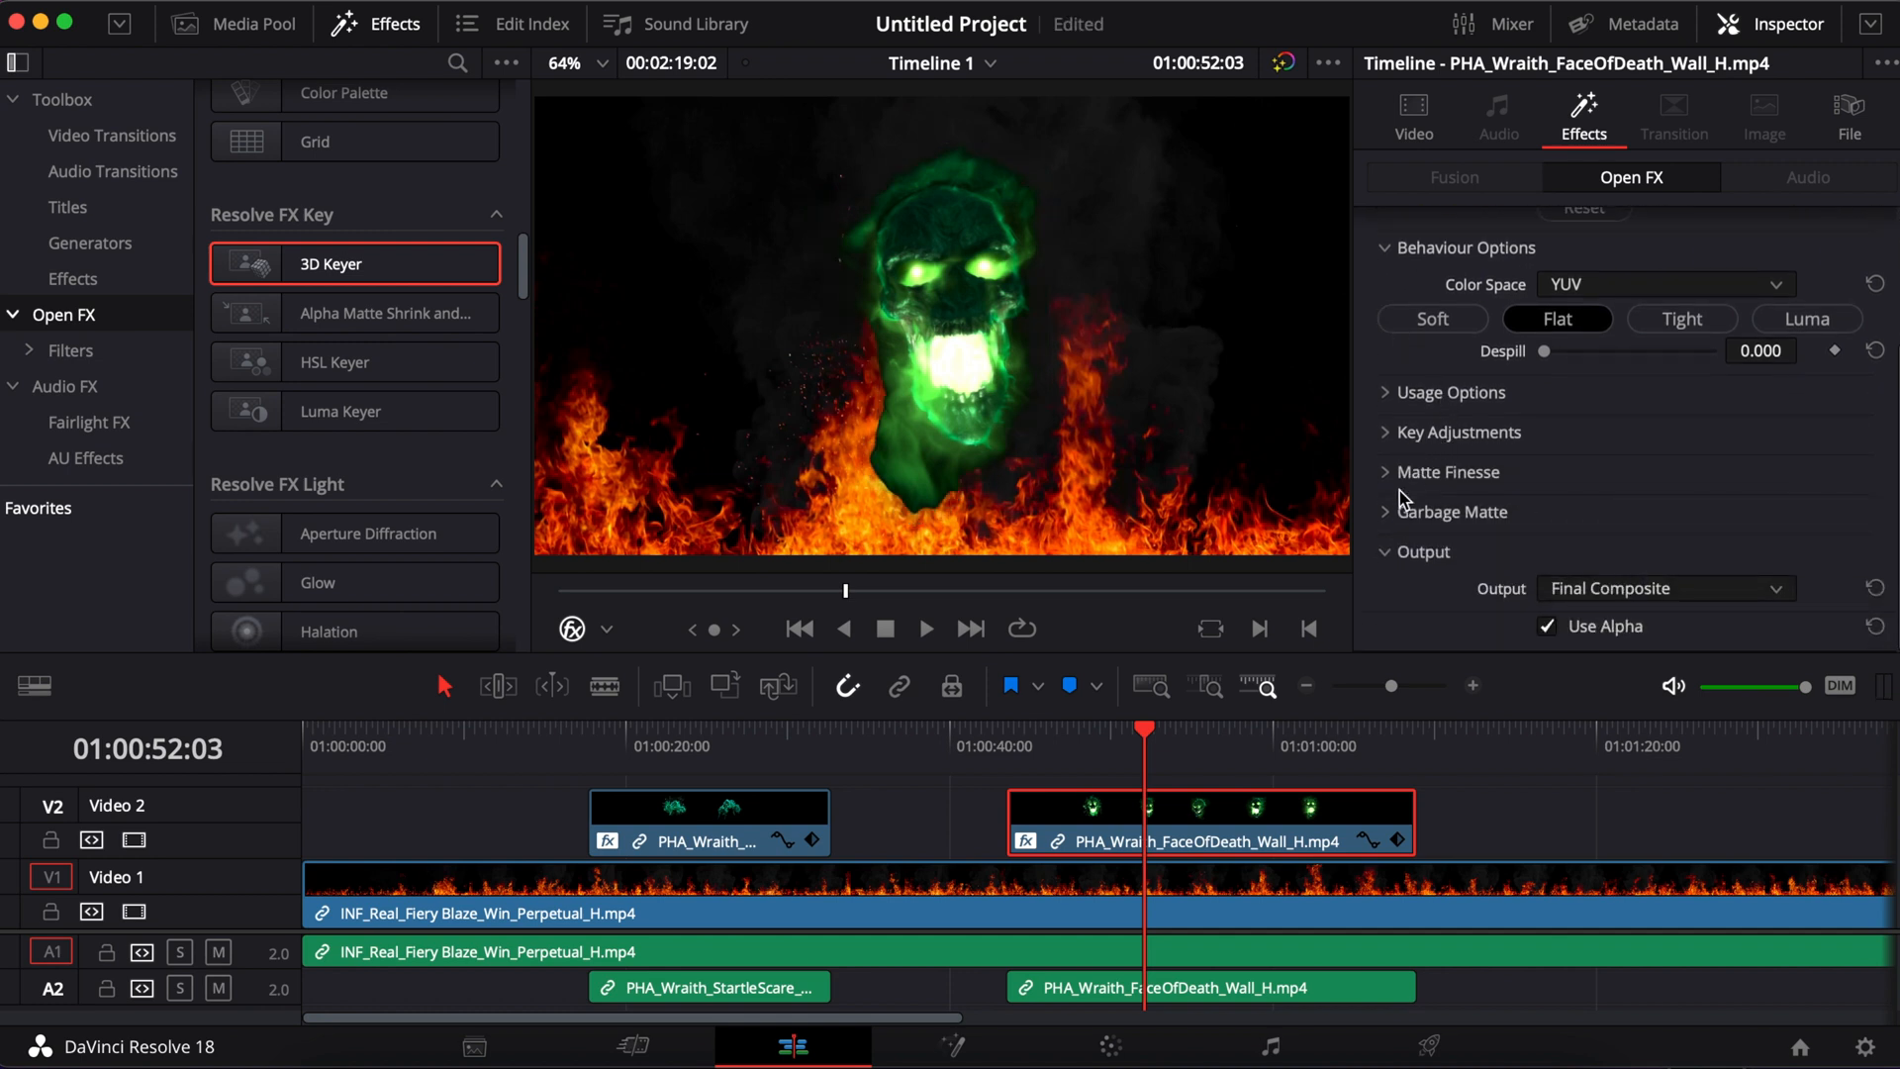
Step: Set the 3D Keyer Matte Finesse blur radius to 186 and scrub to preview the skull
click(1447, 471)
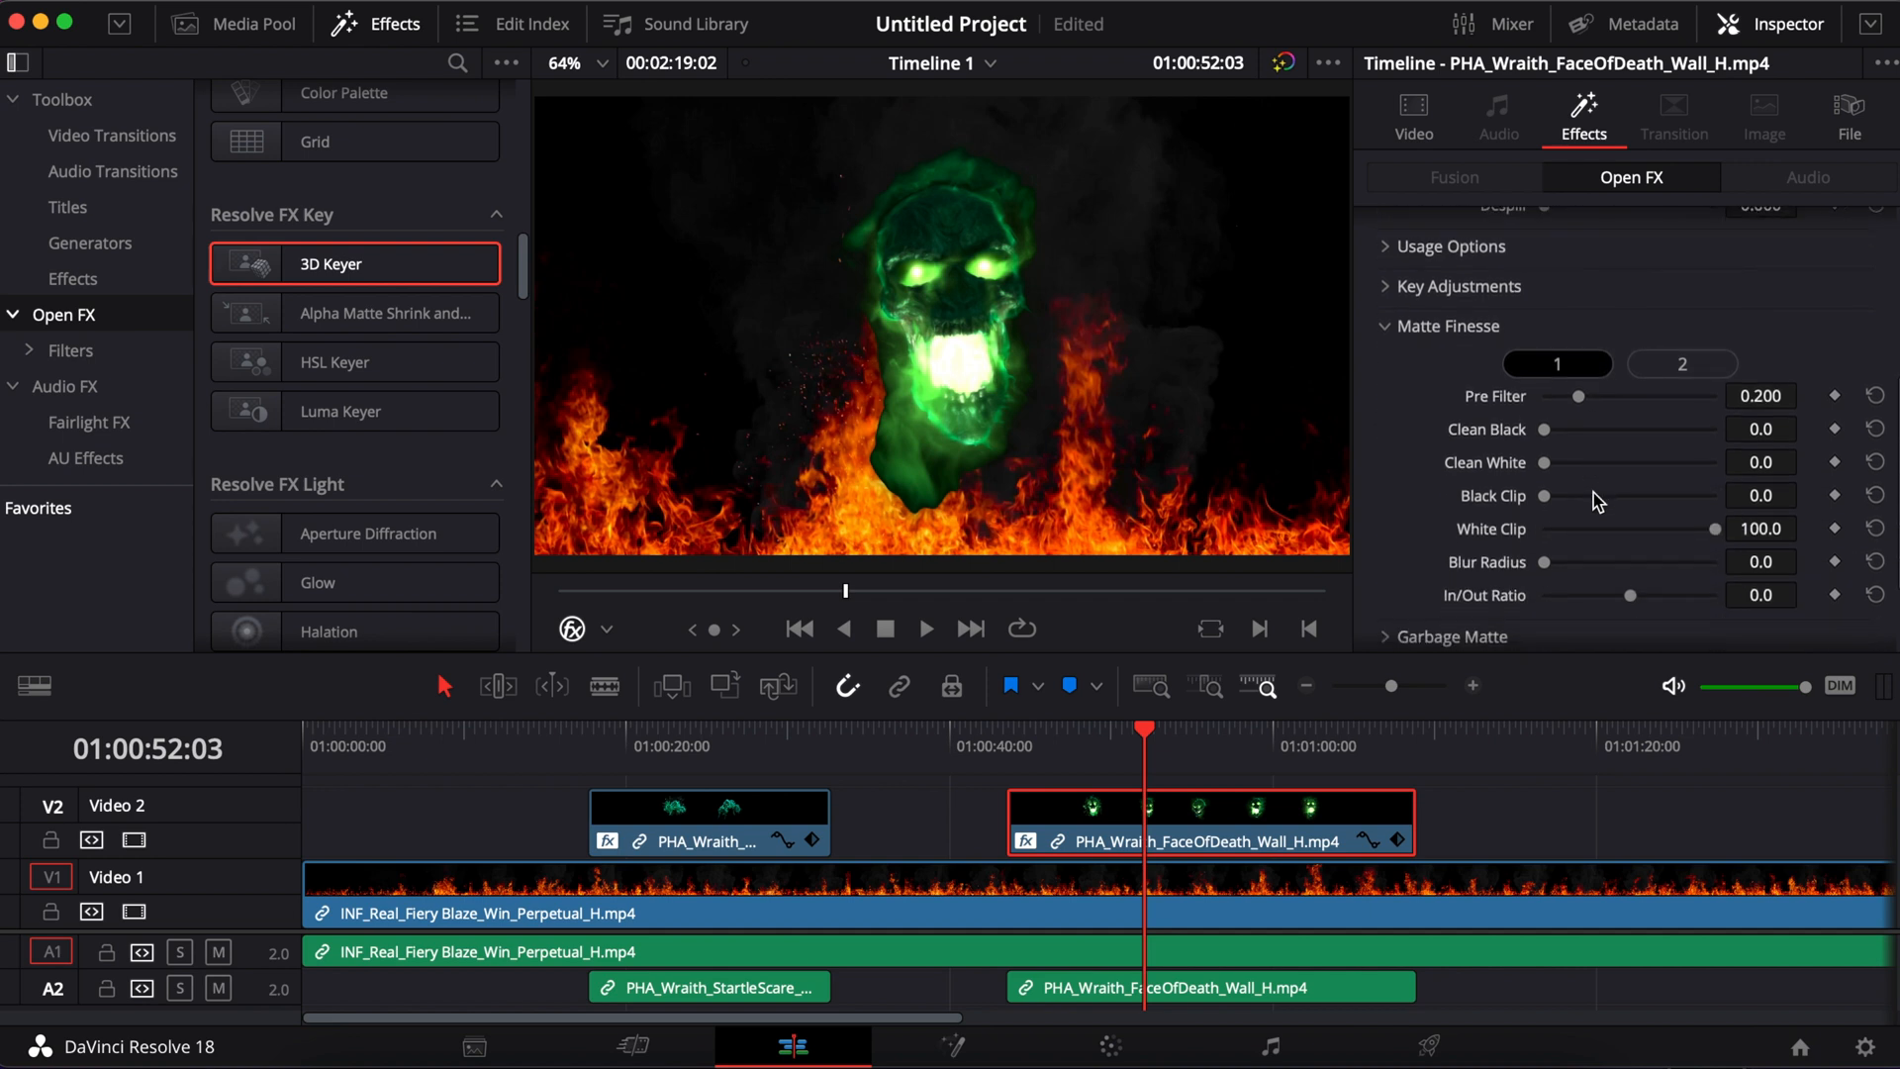
drag(1542, 503, 1561, 504)
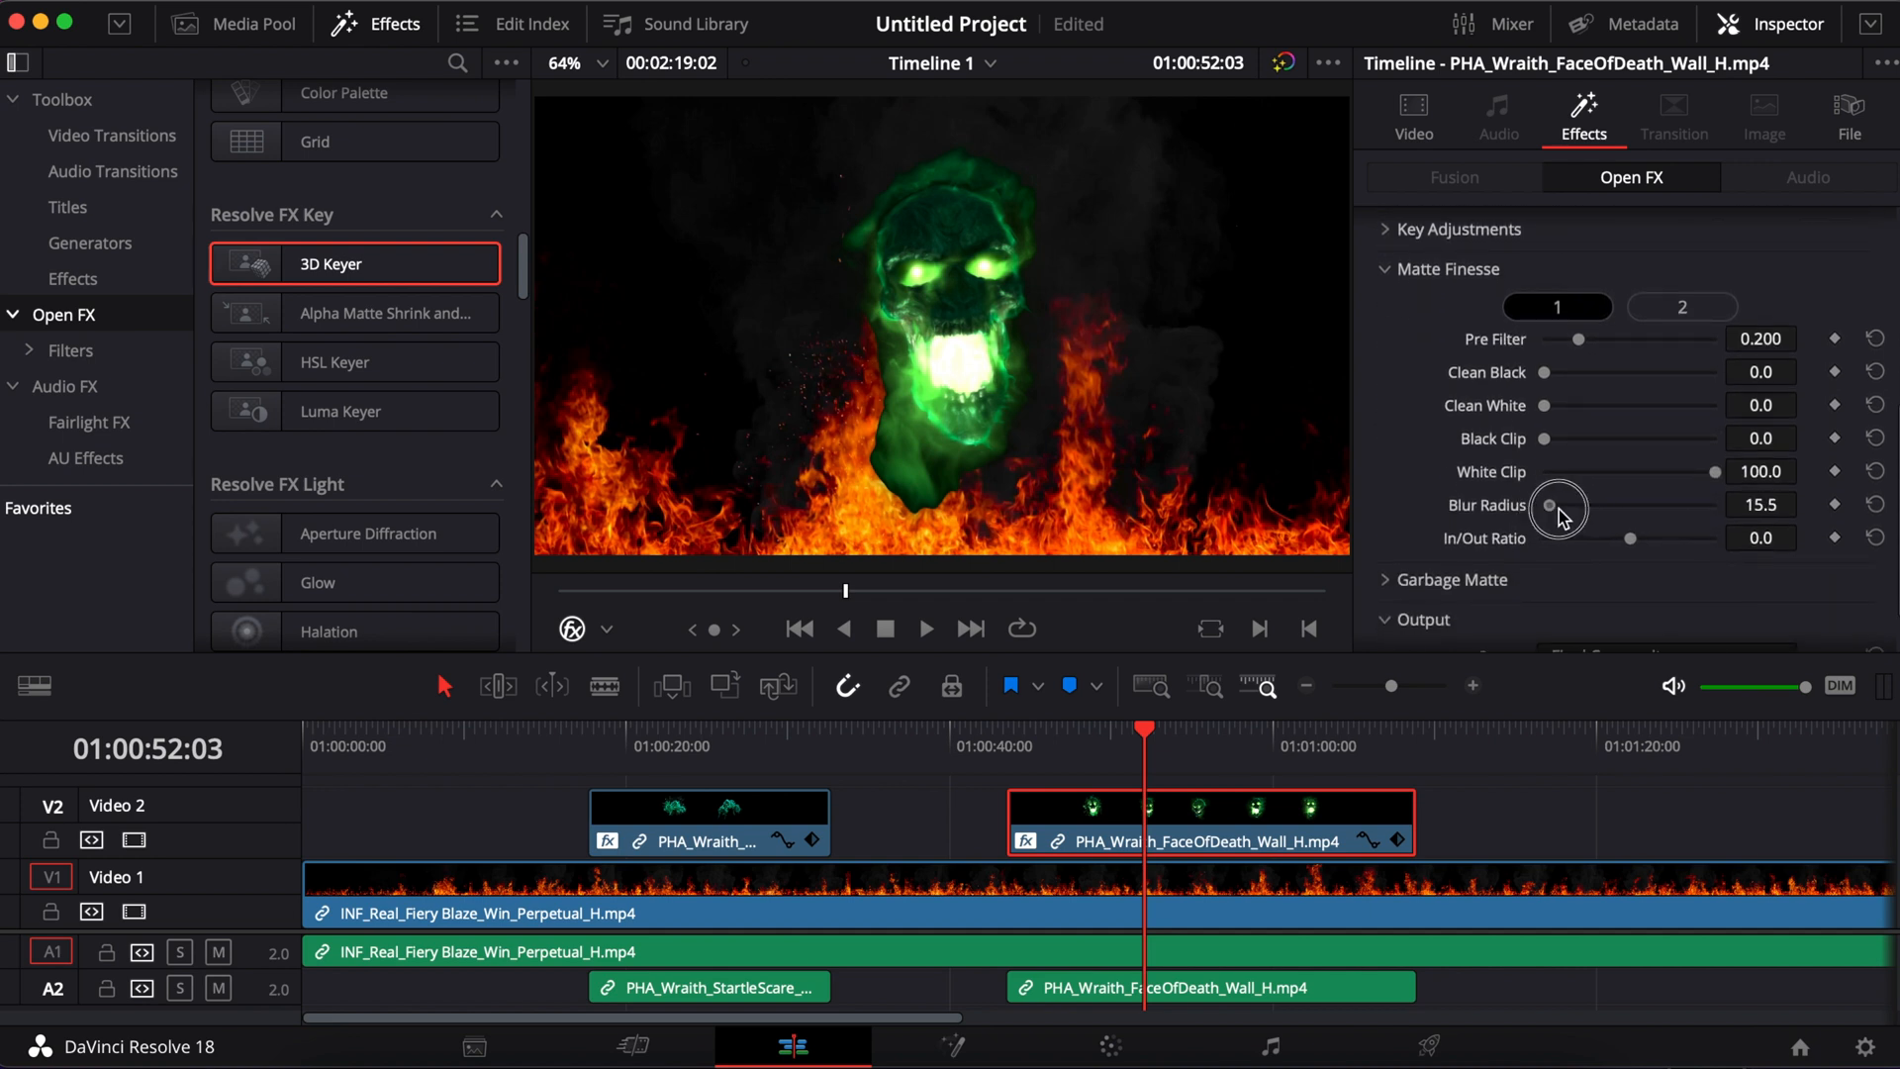
drag(1559, 503, 1607, 503)
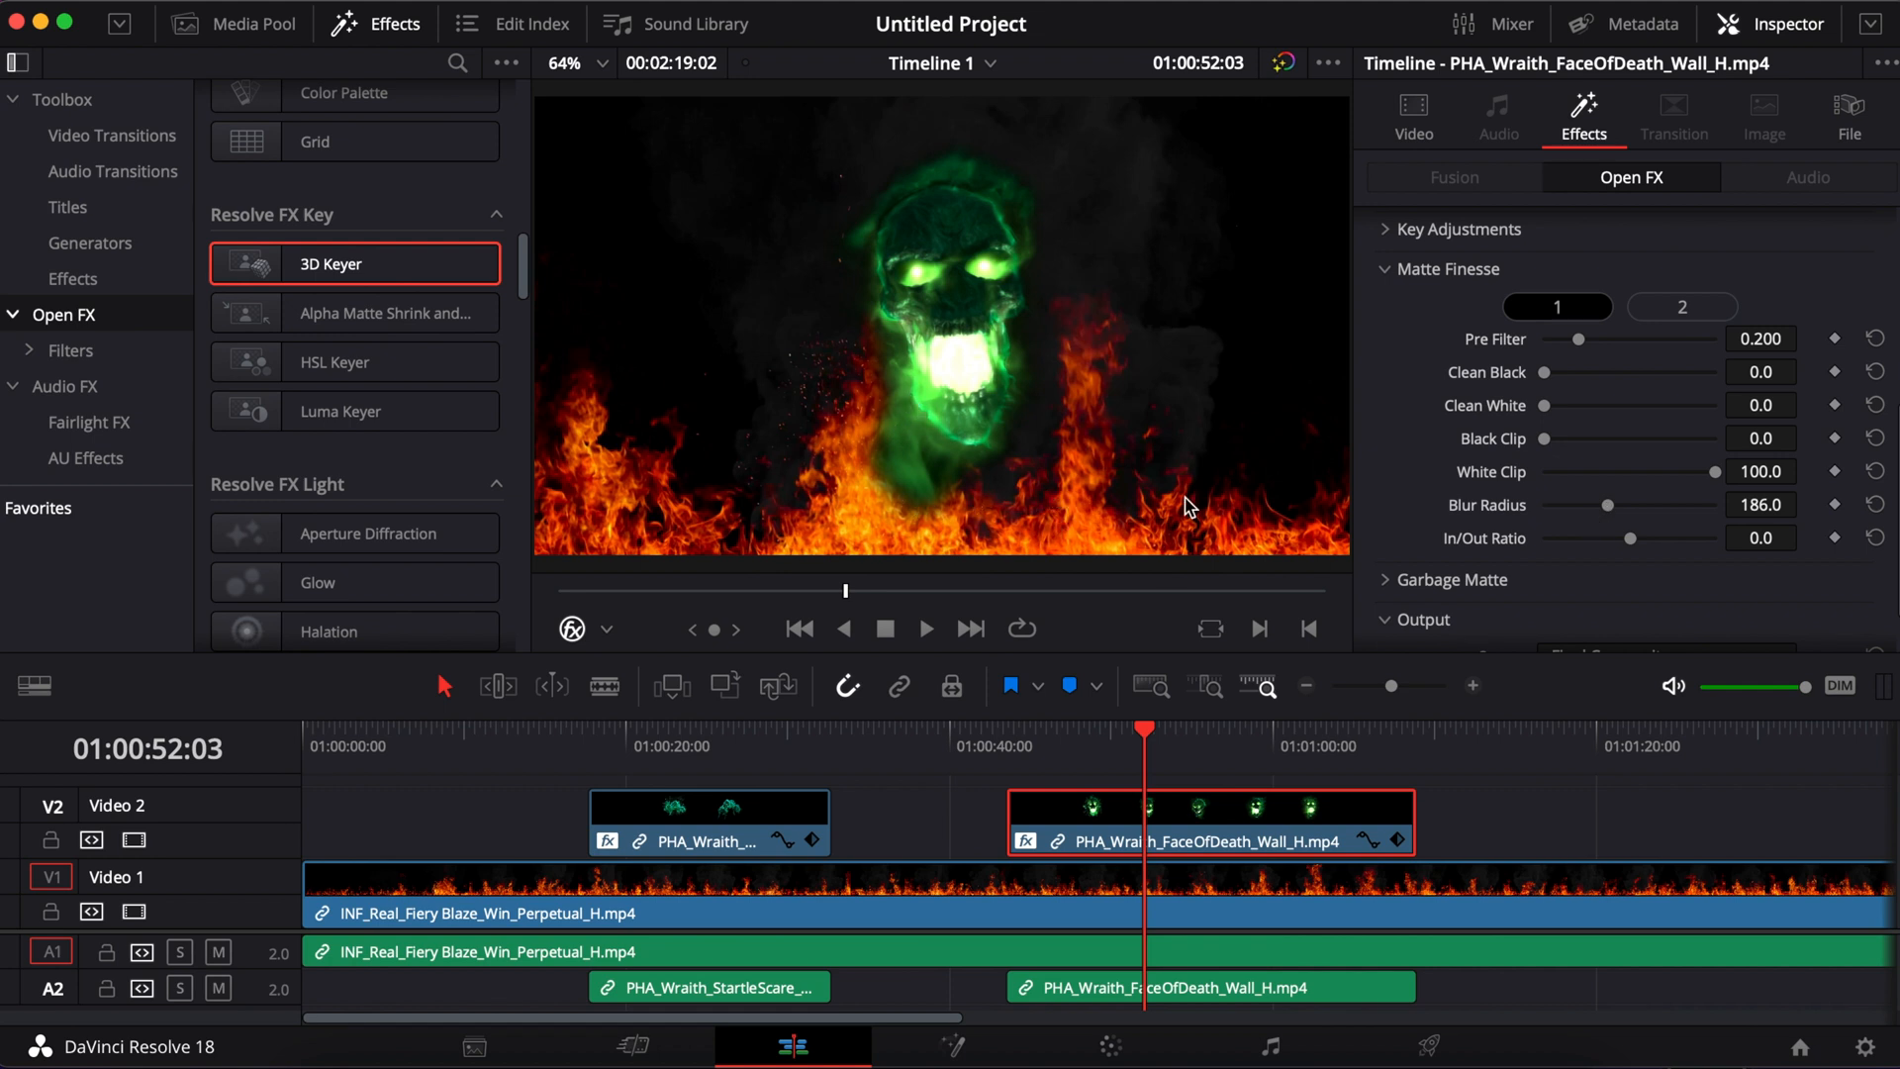
mouse_move(1234, 744)
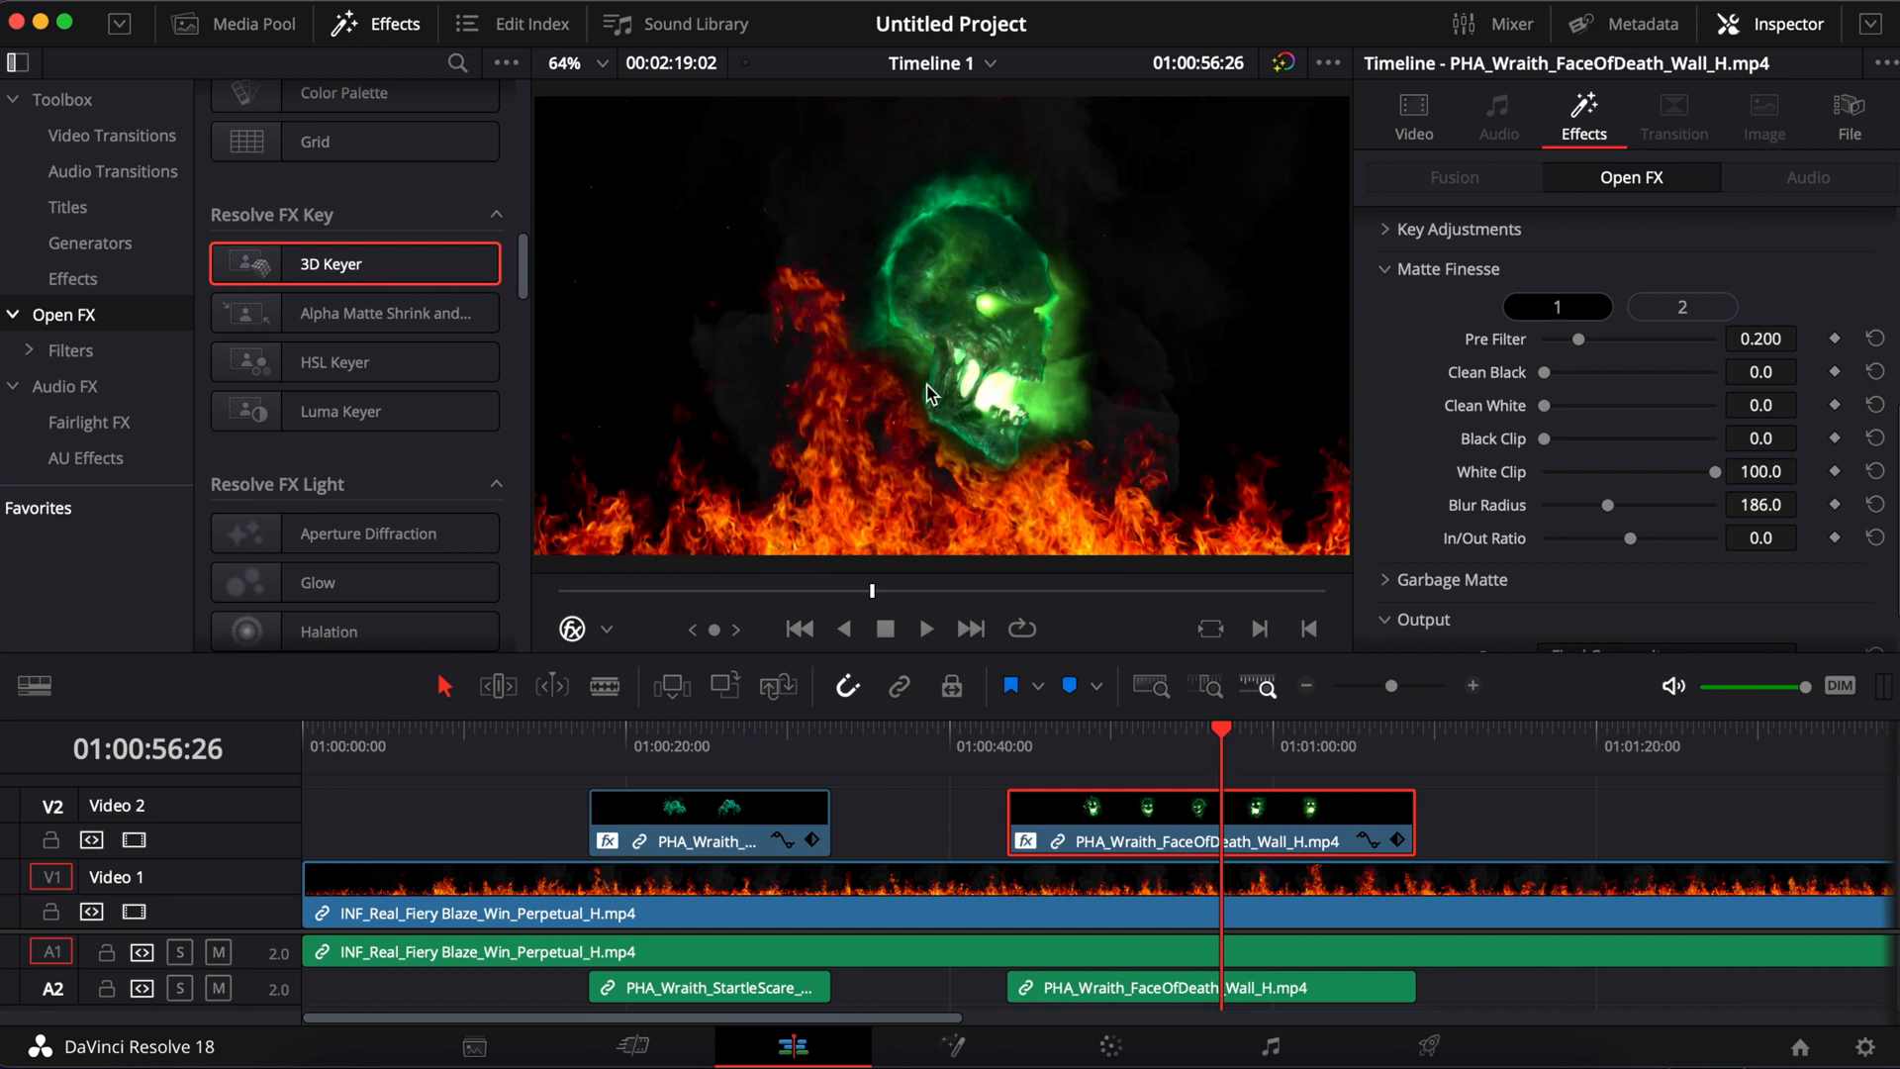
click(1058, 735)
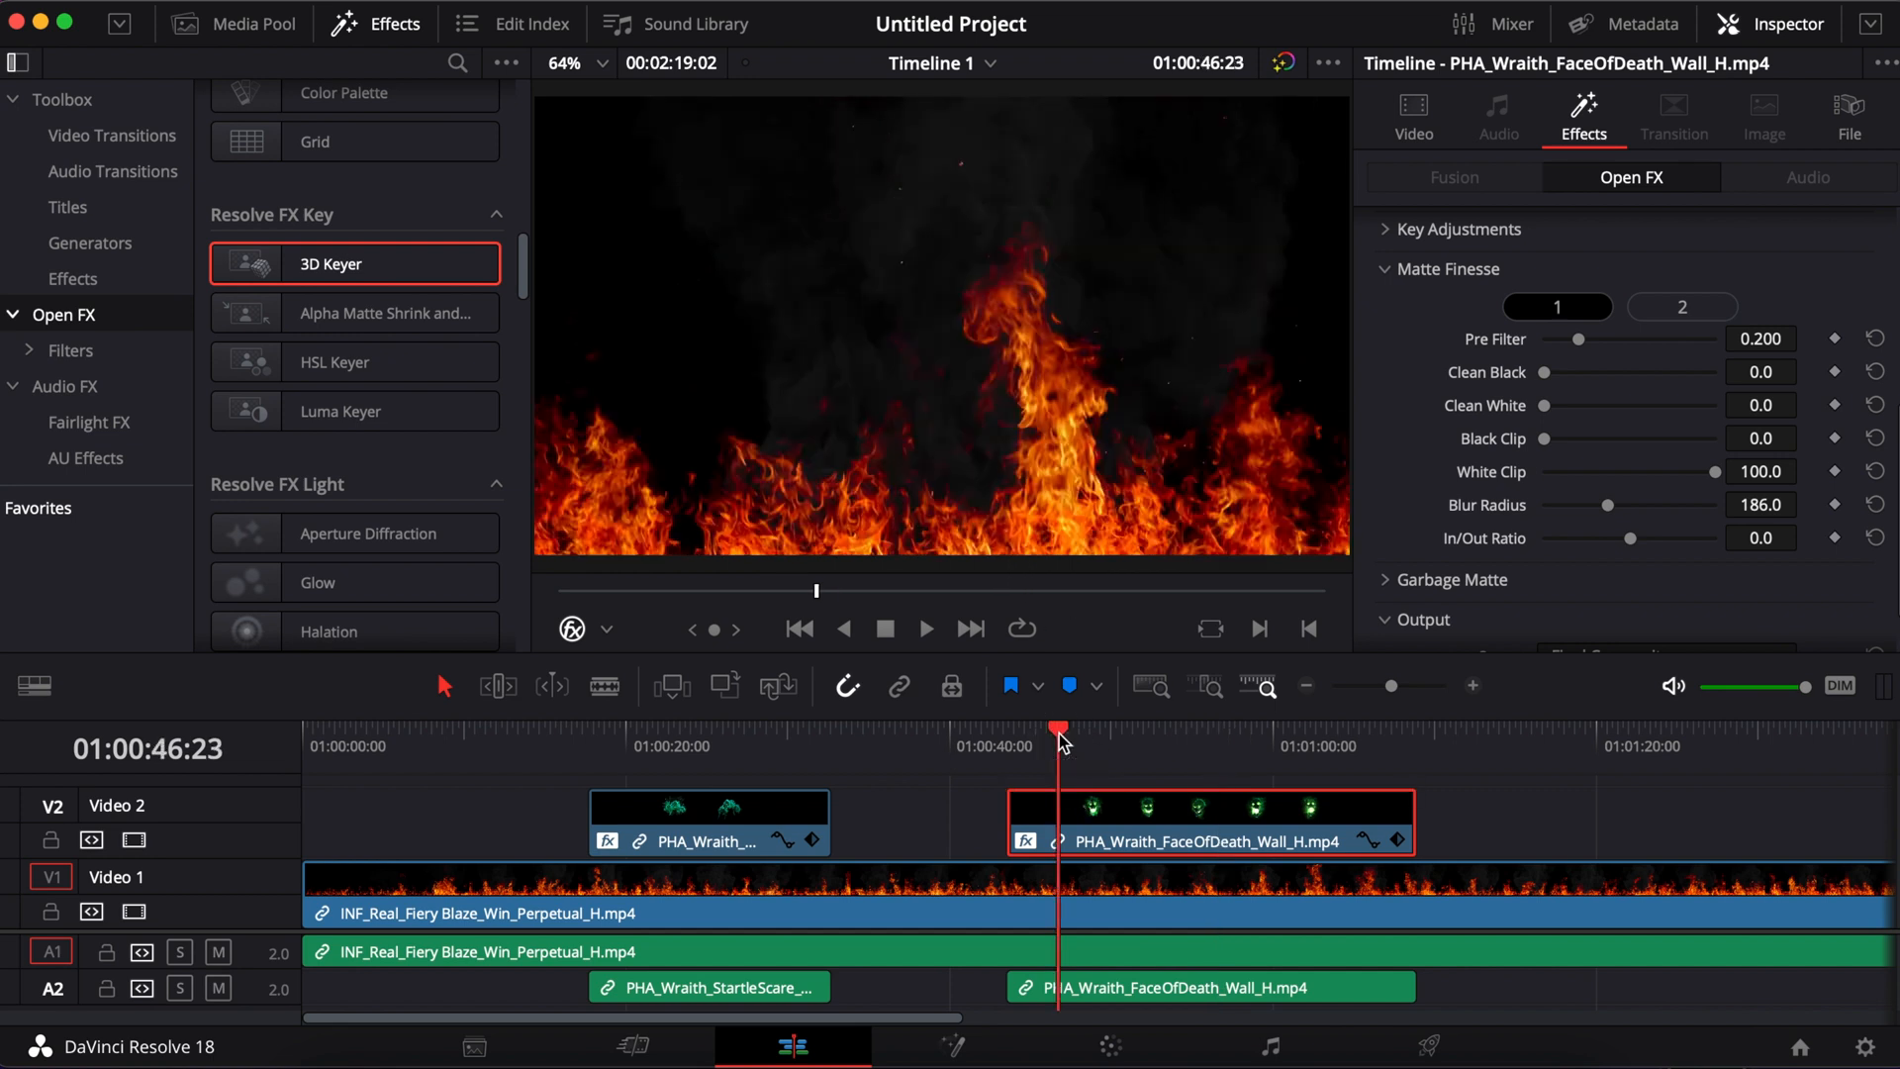
click(1154, 739)
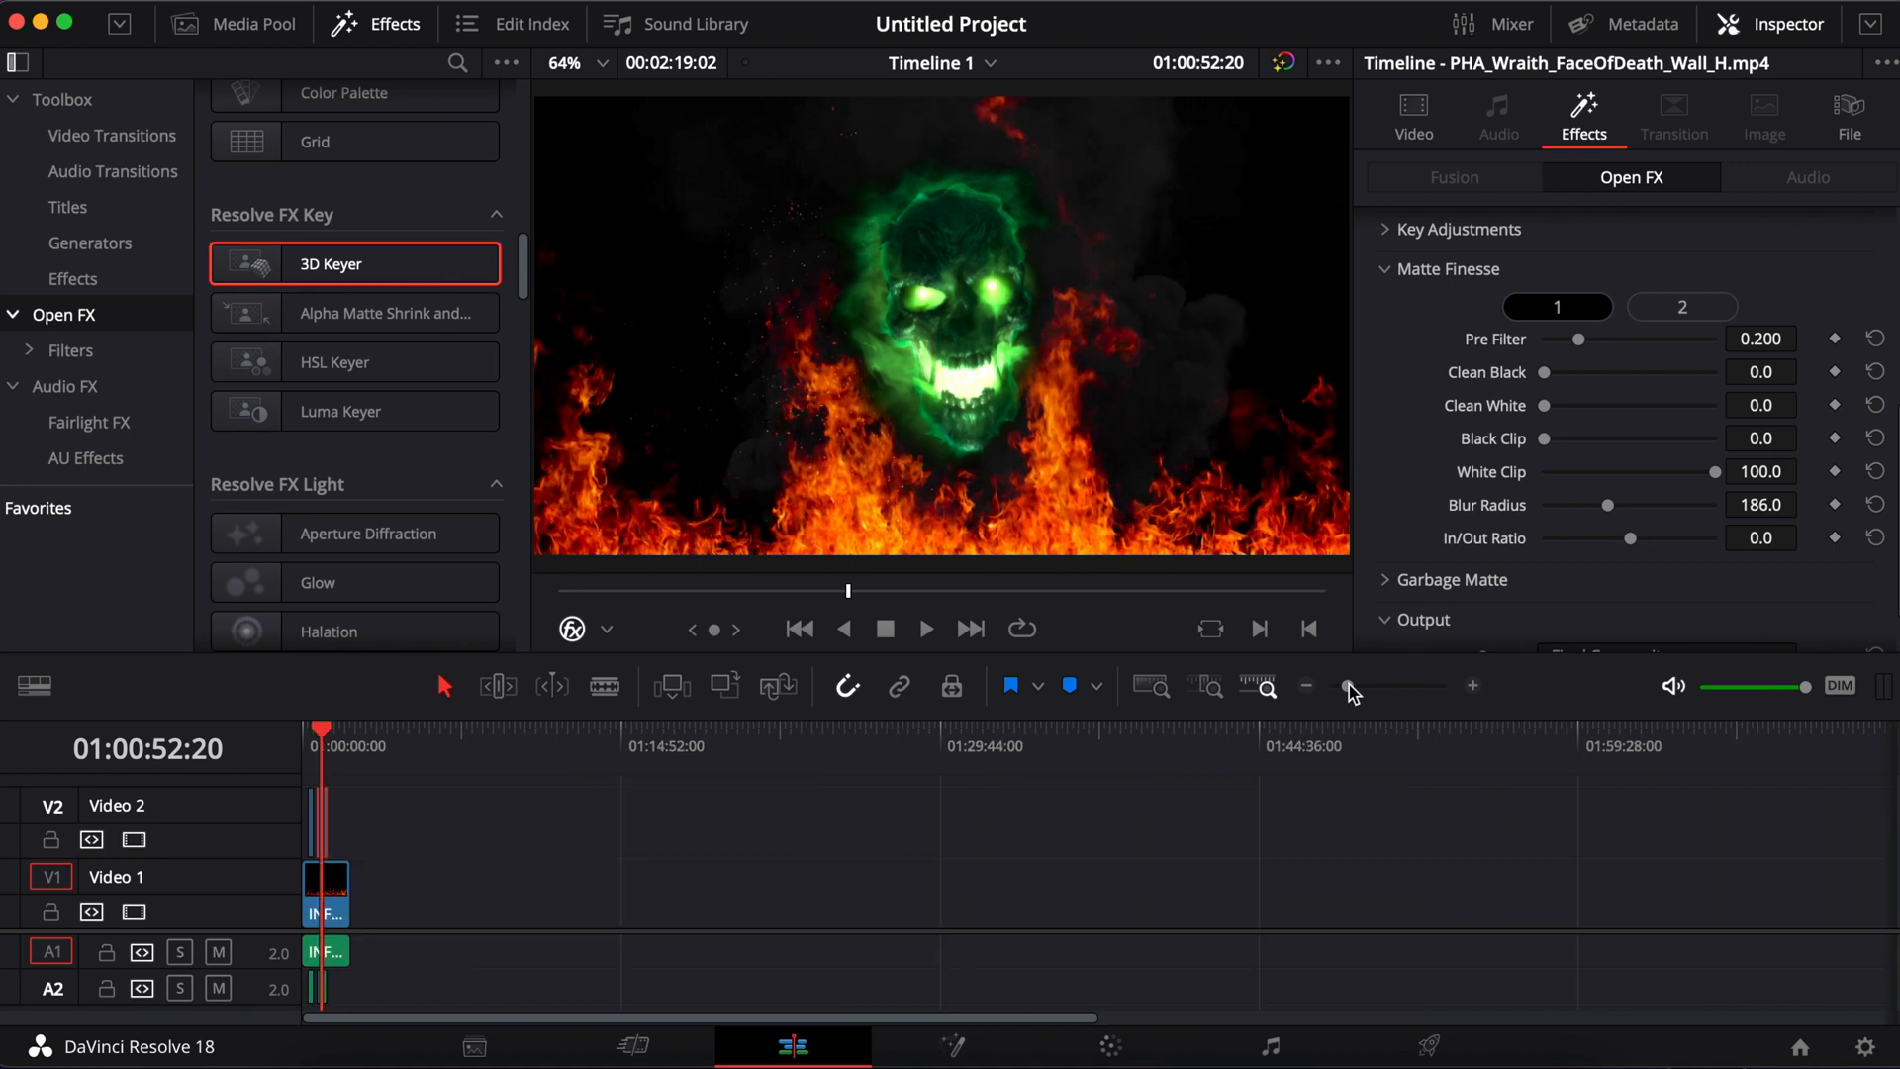
mouse_move(1402, 701)
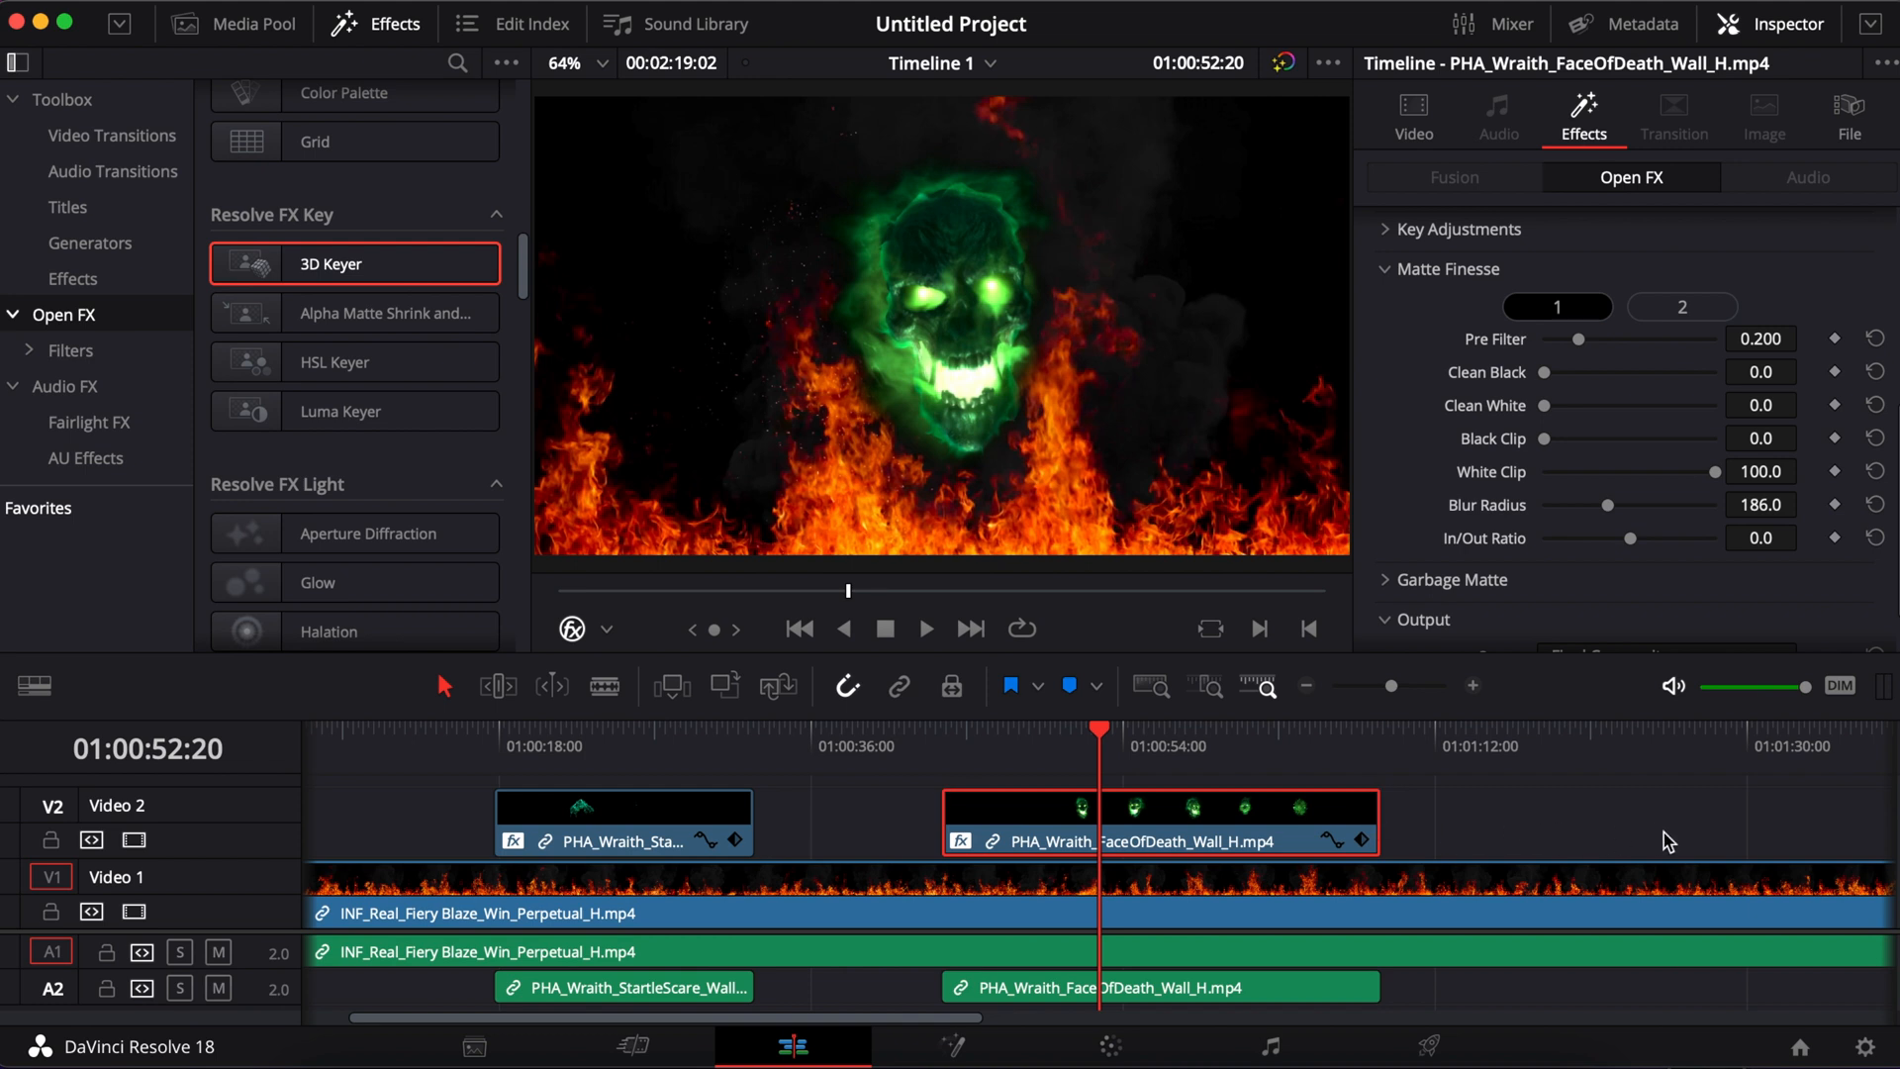
mouse_move(1429, 1030)
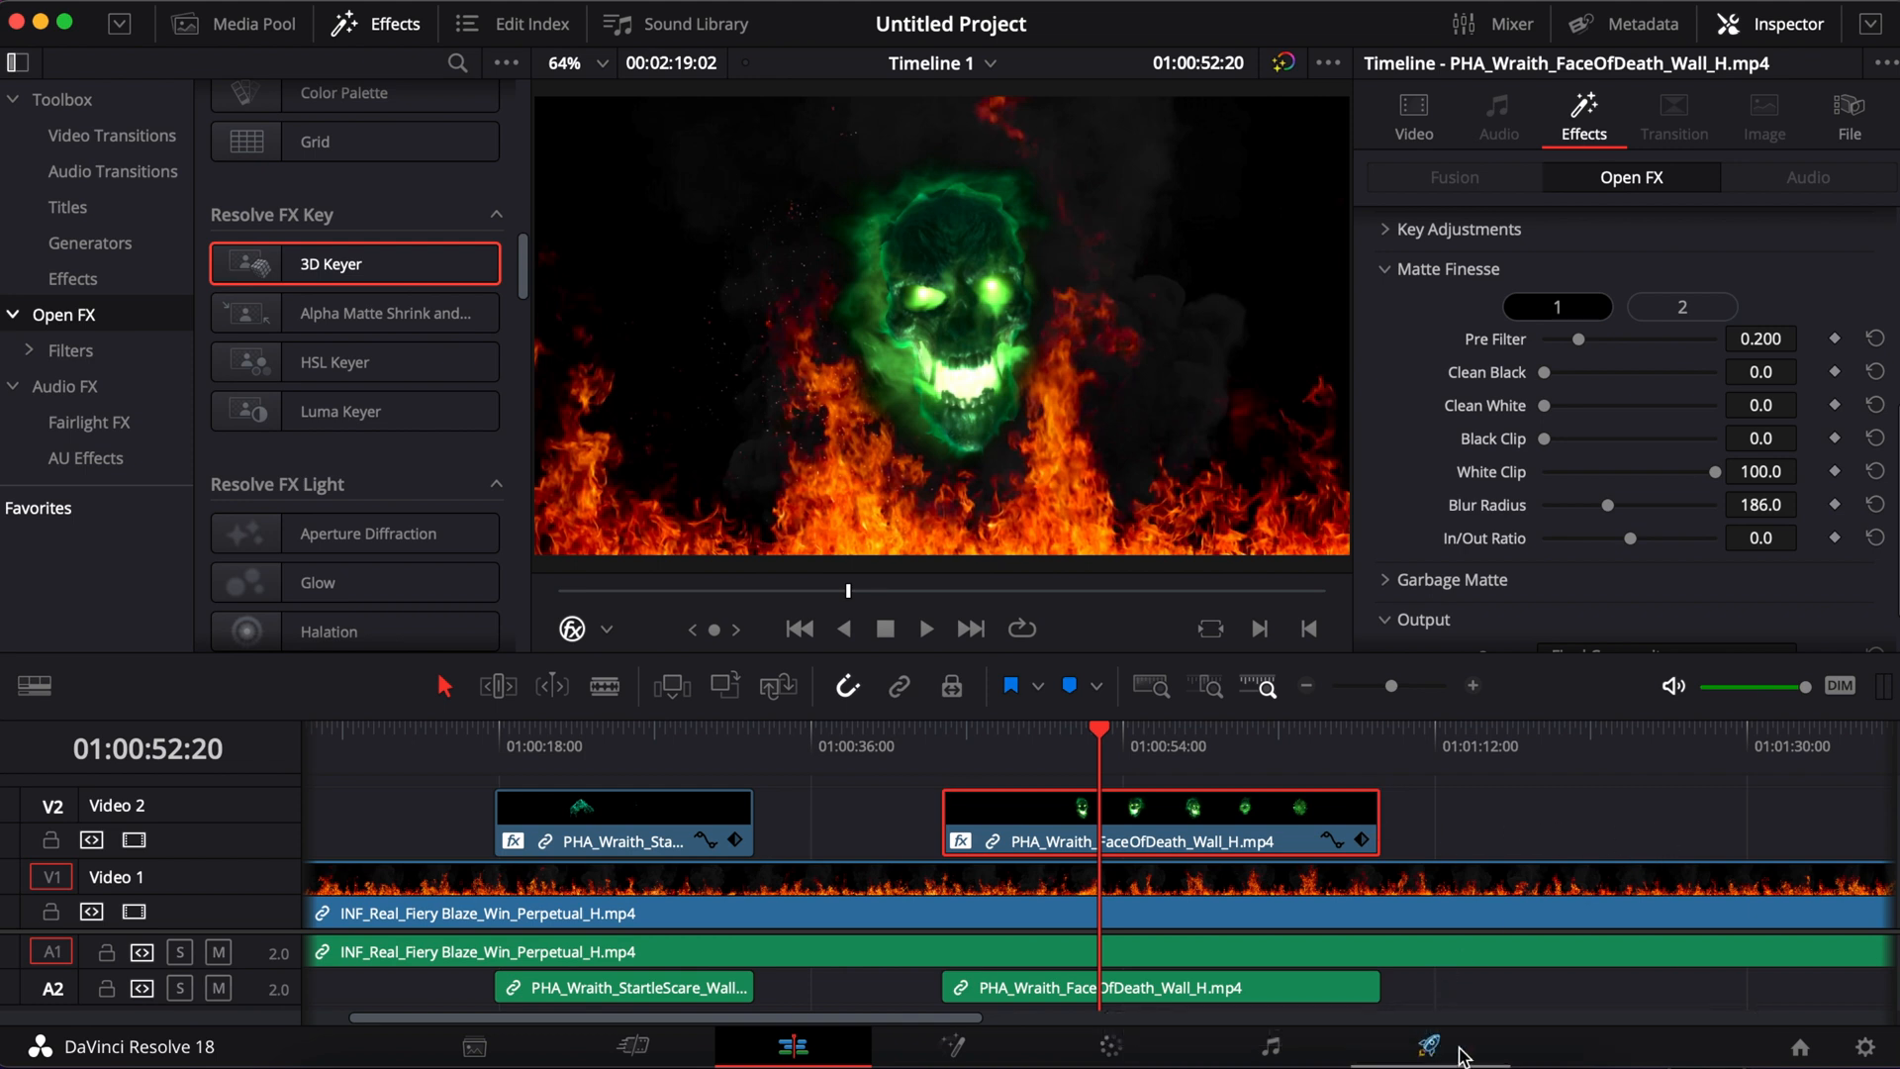
click(1426, 1046)
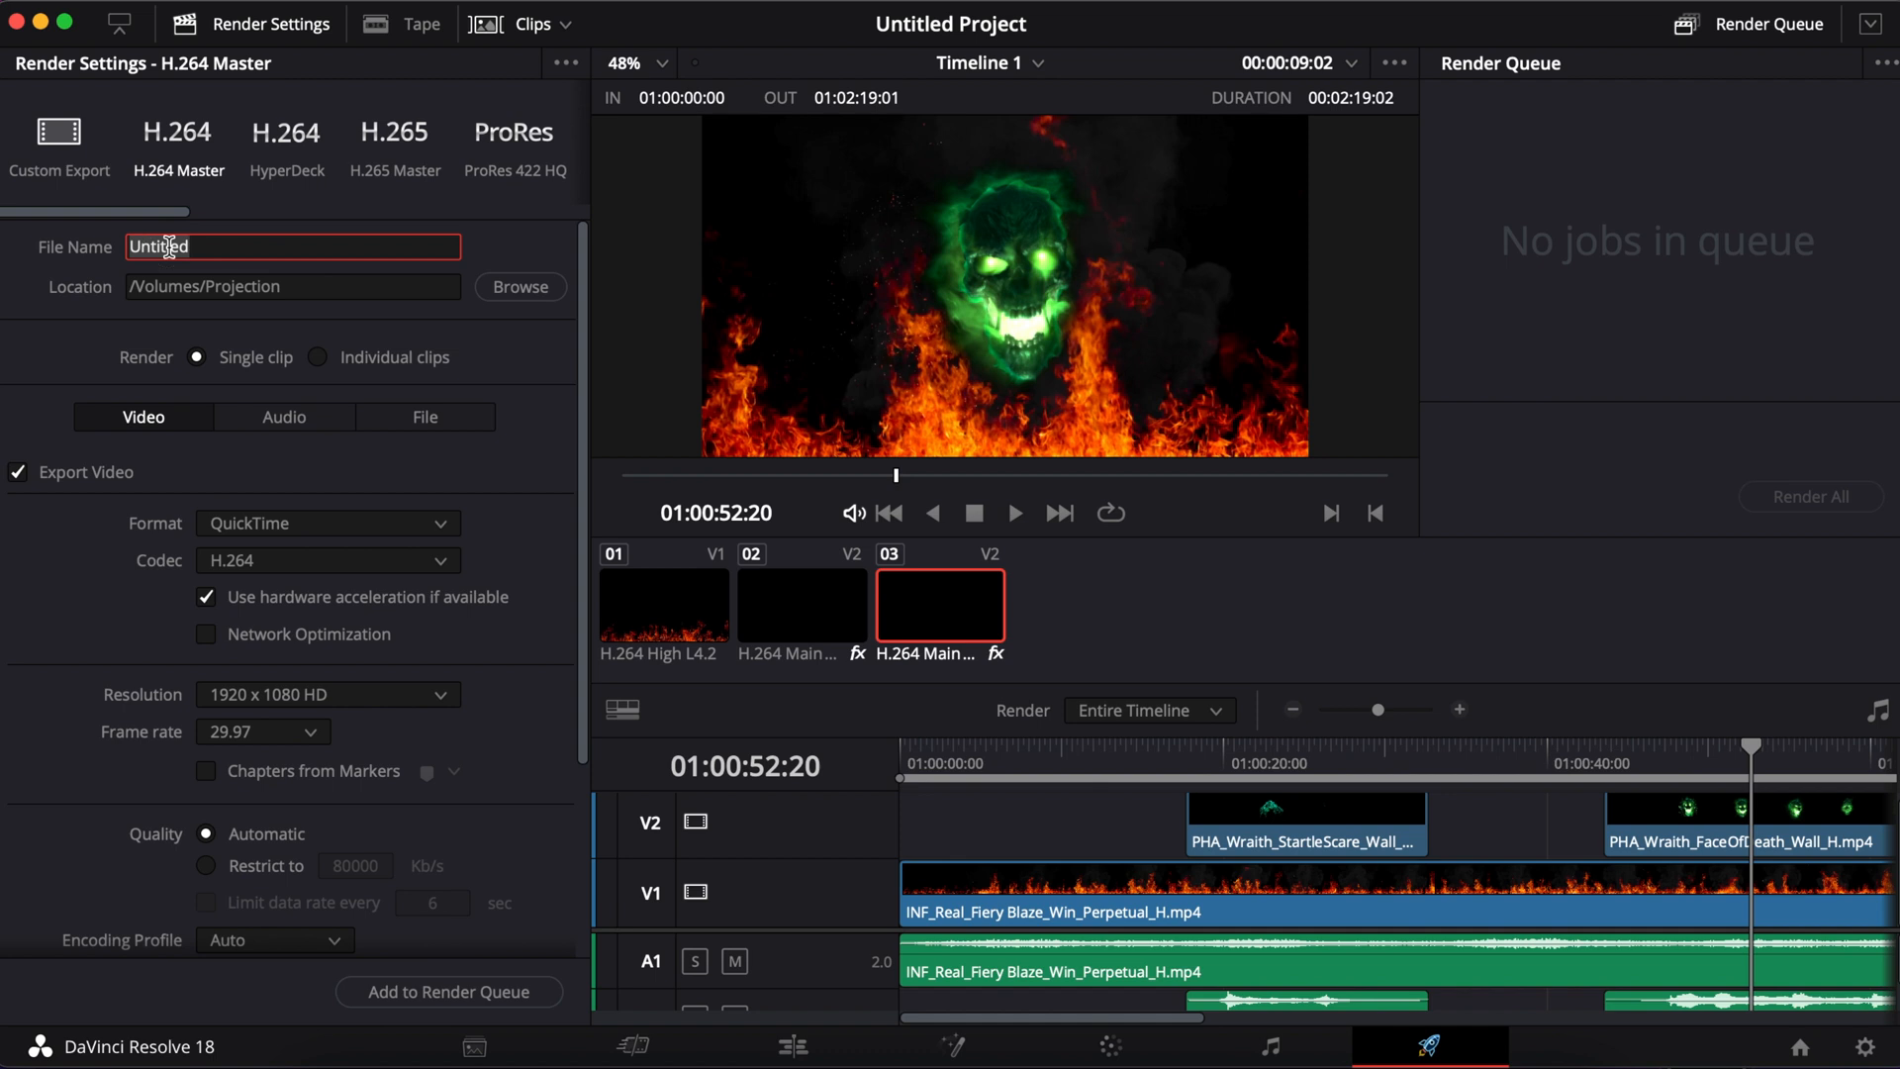
Step: Name the render Fire Wraith, save it to /Volumes/Projection/Demo, and keep 1920 x 1080 HD
text(Fire)
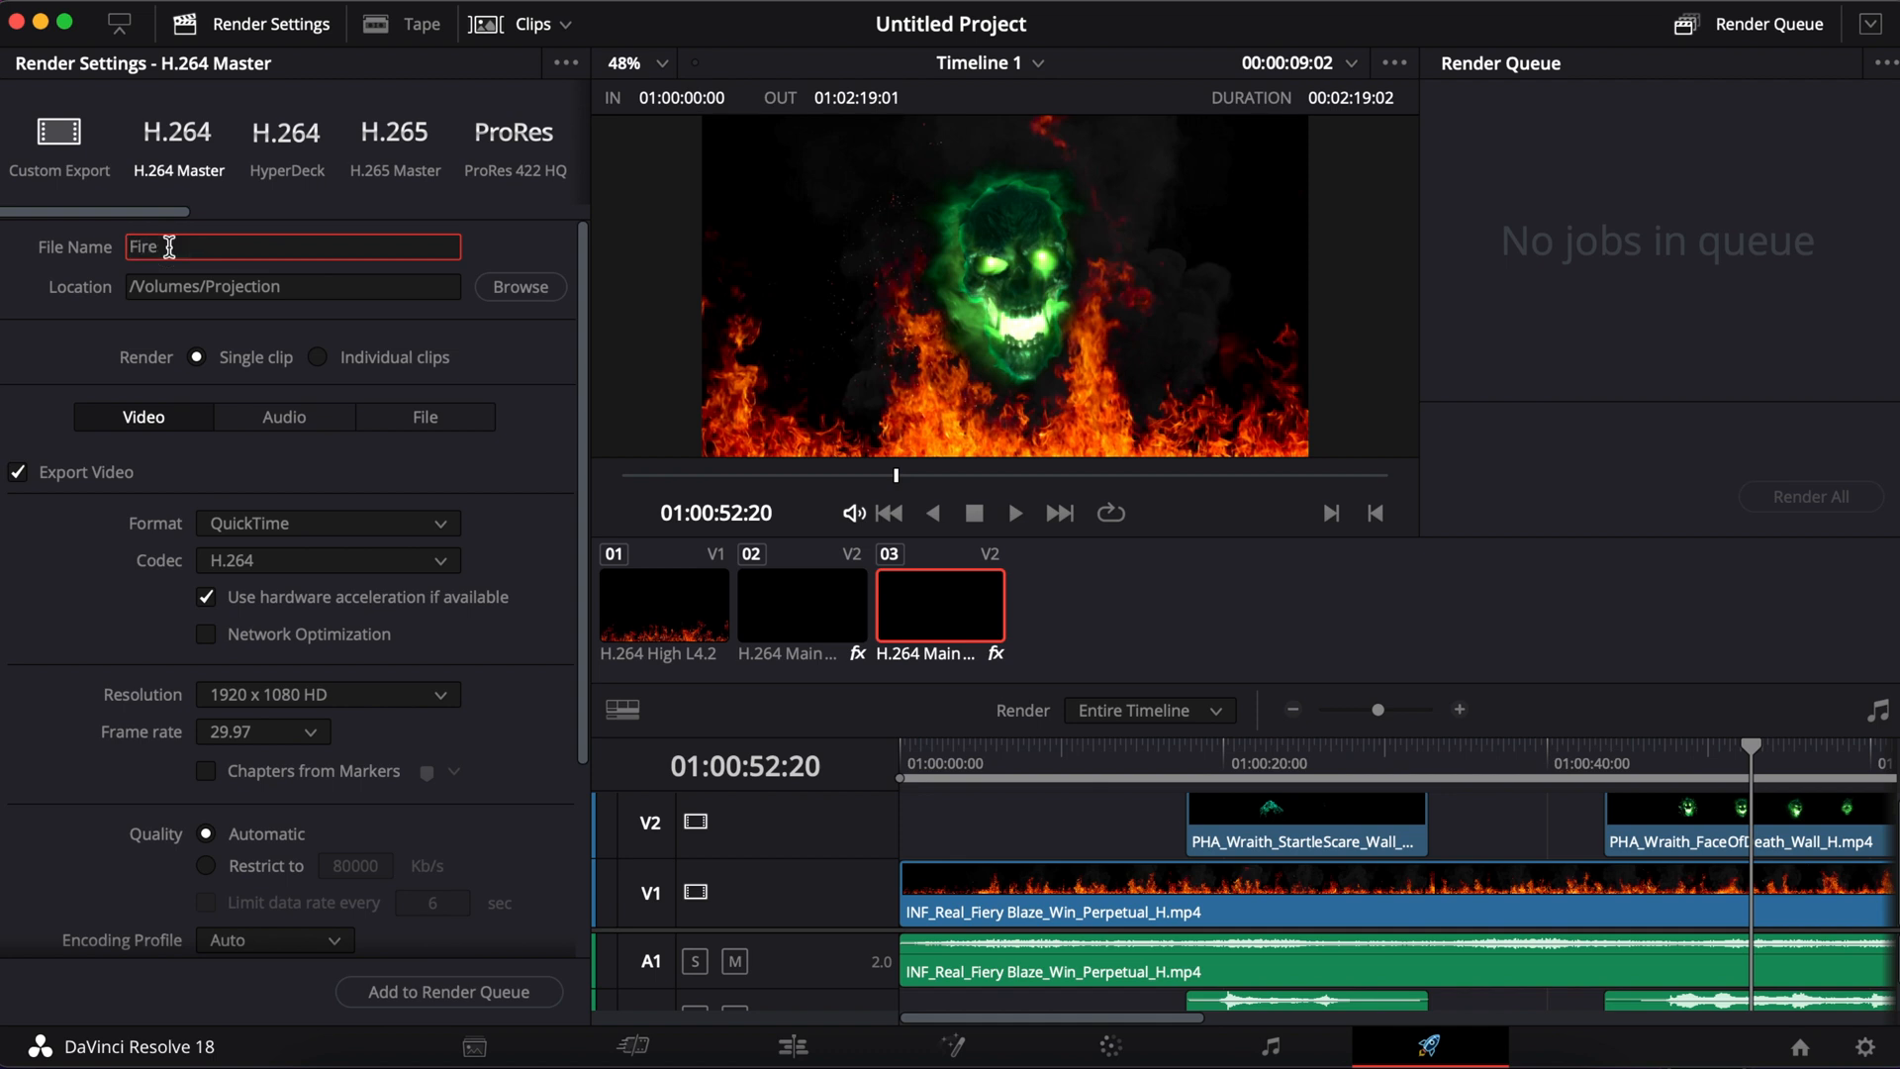
text(Wrat)
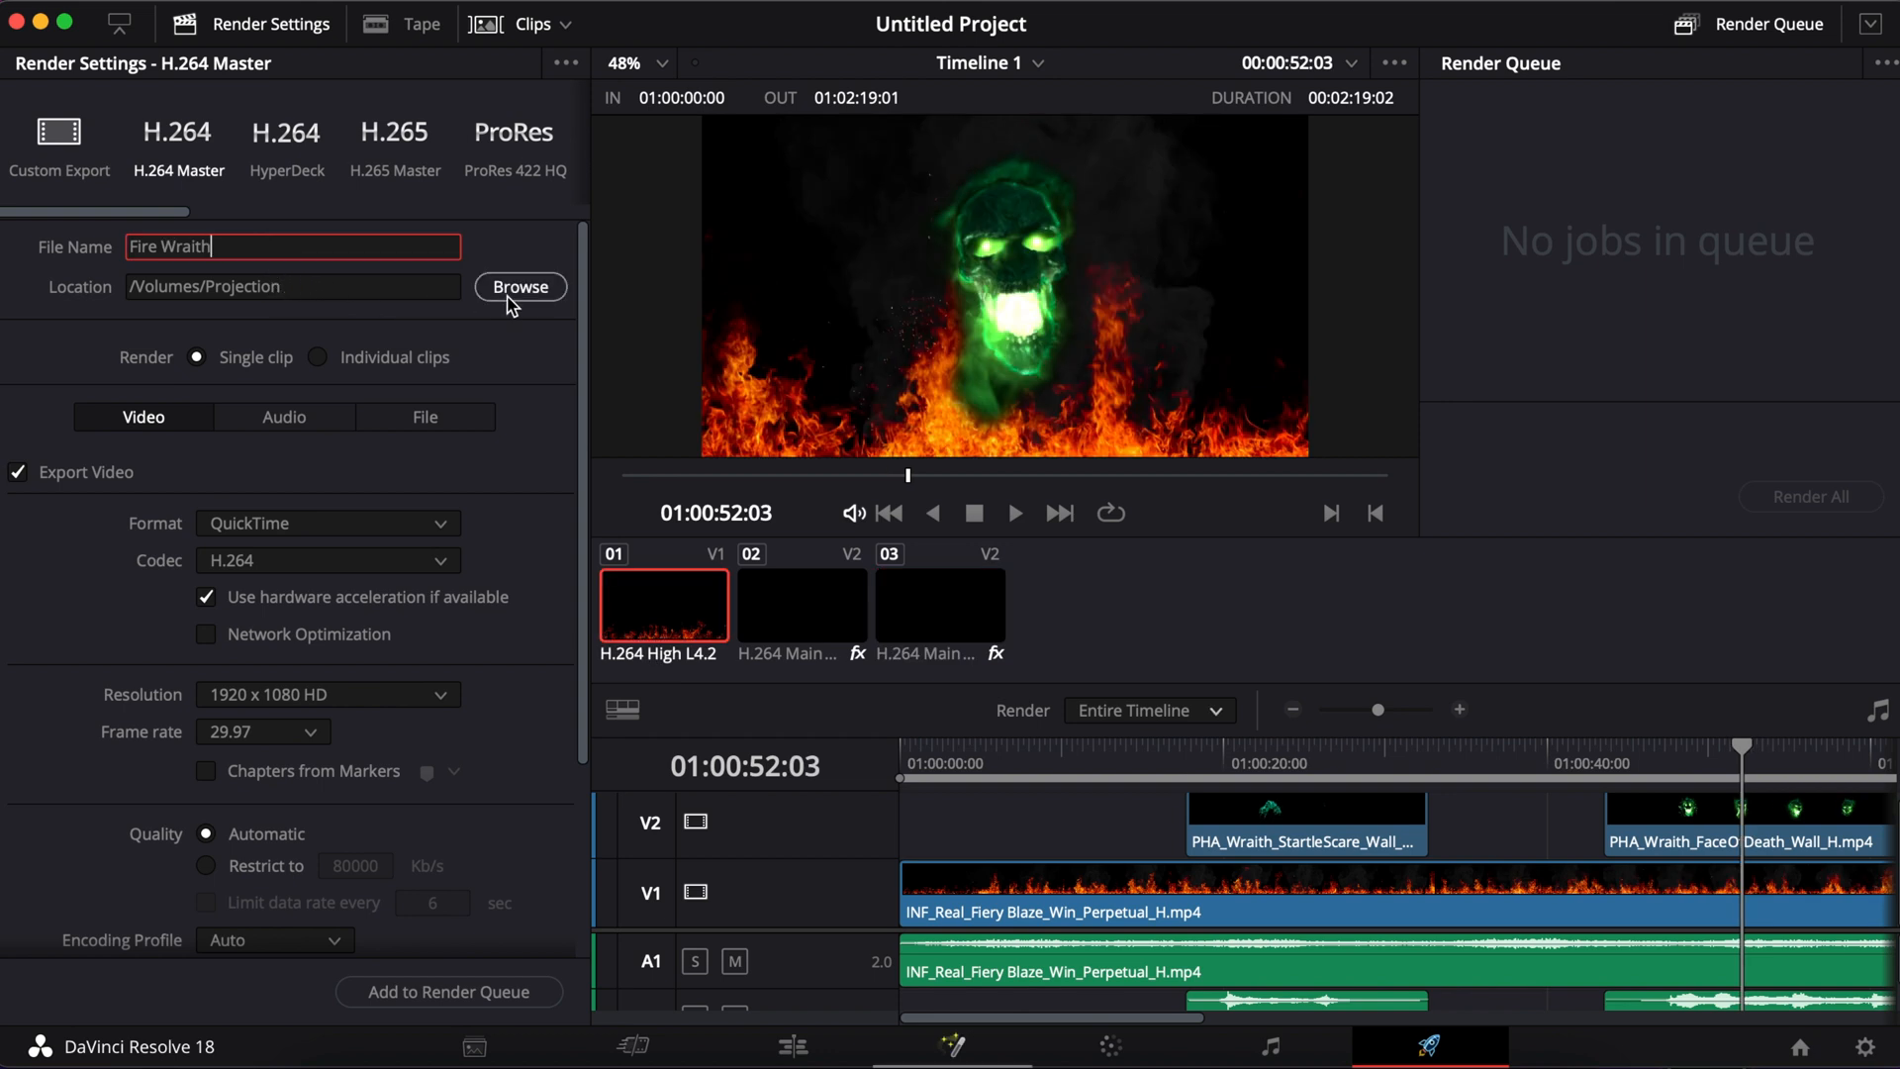
mouse_move(392, 293)
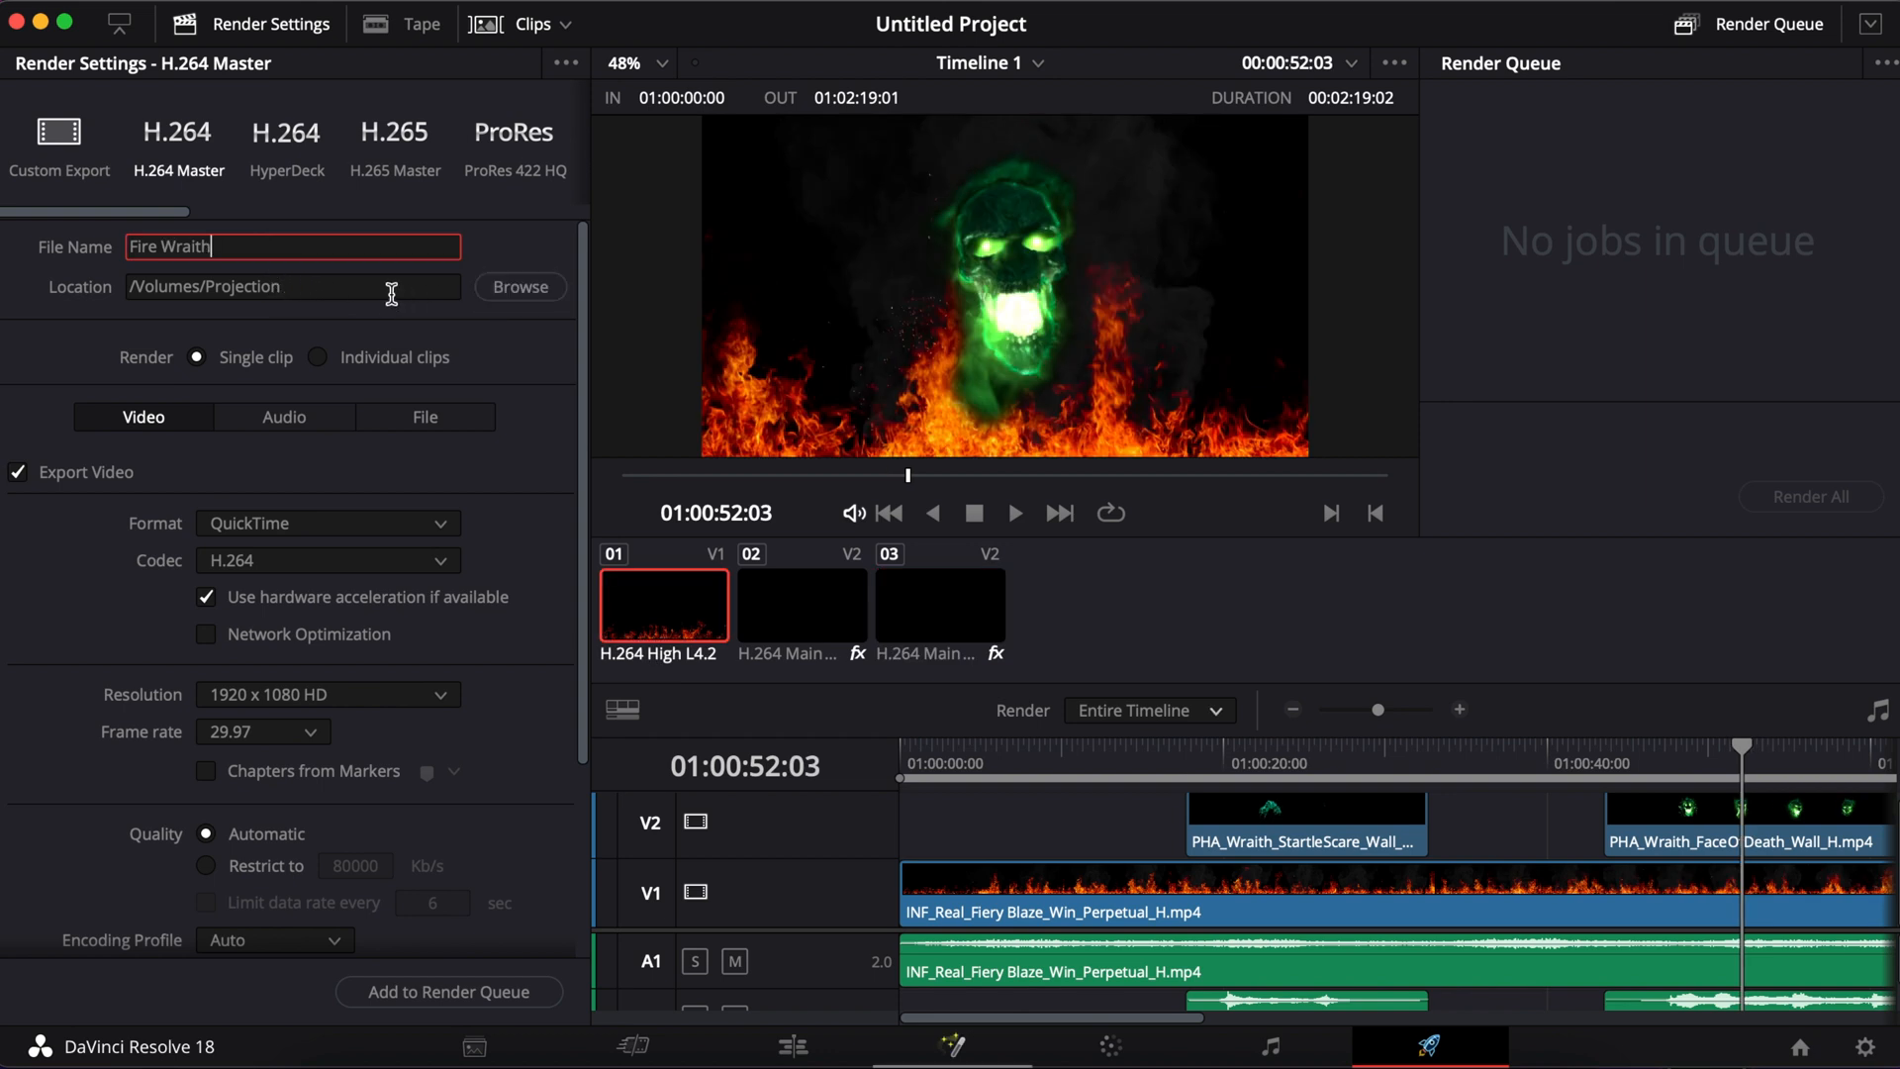
text(/Demo)
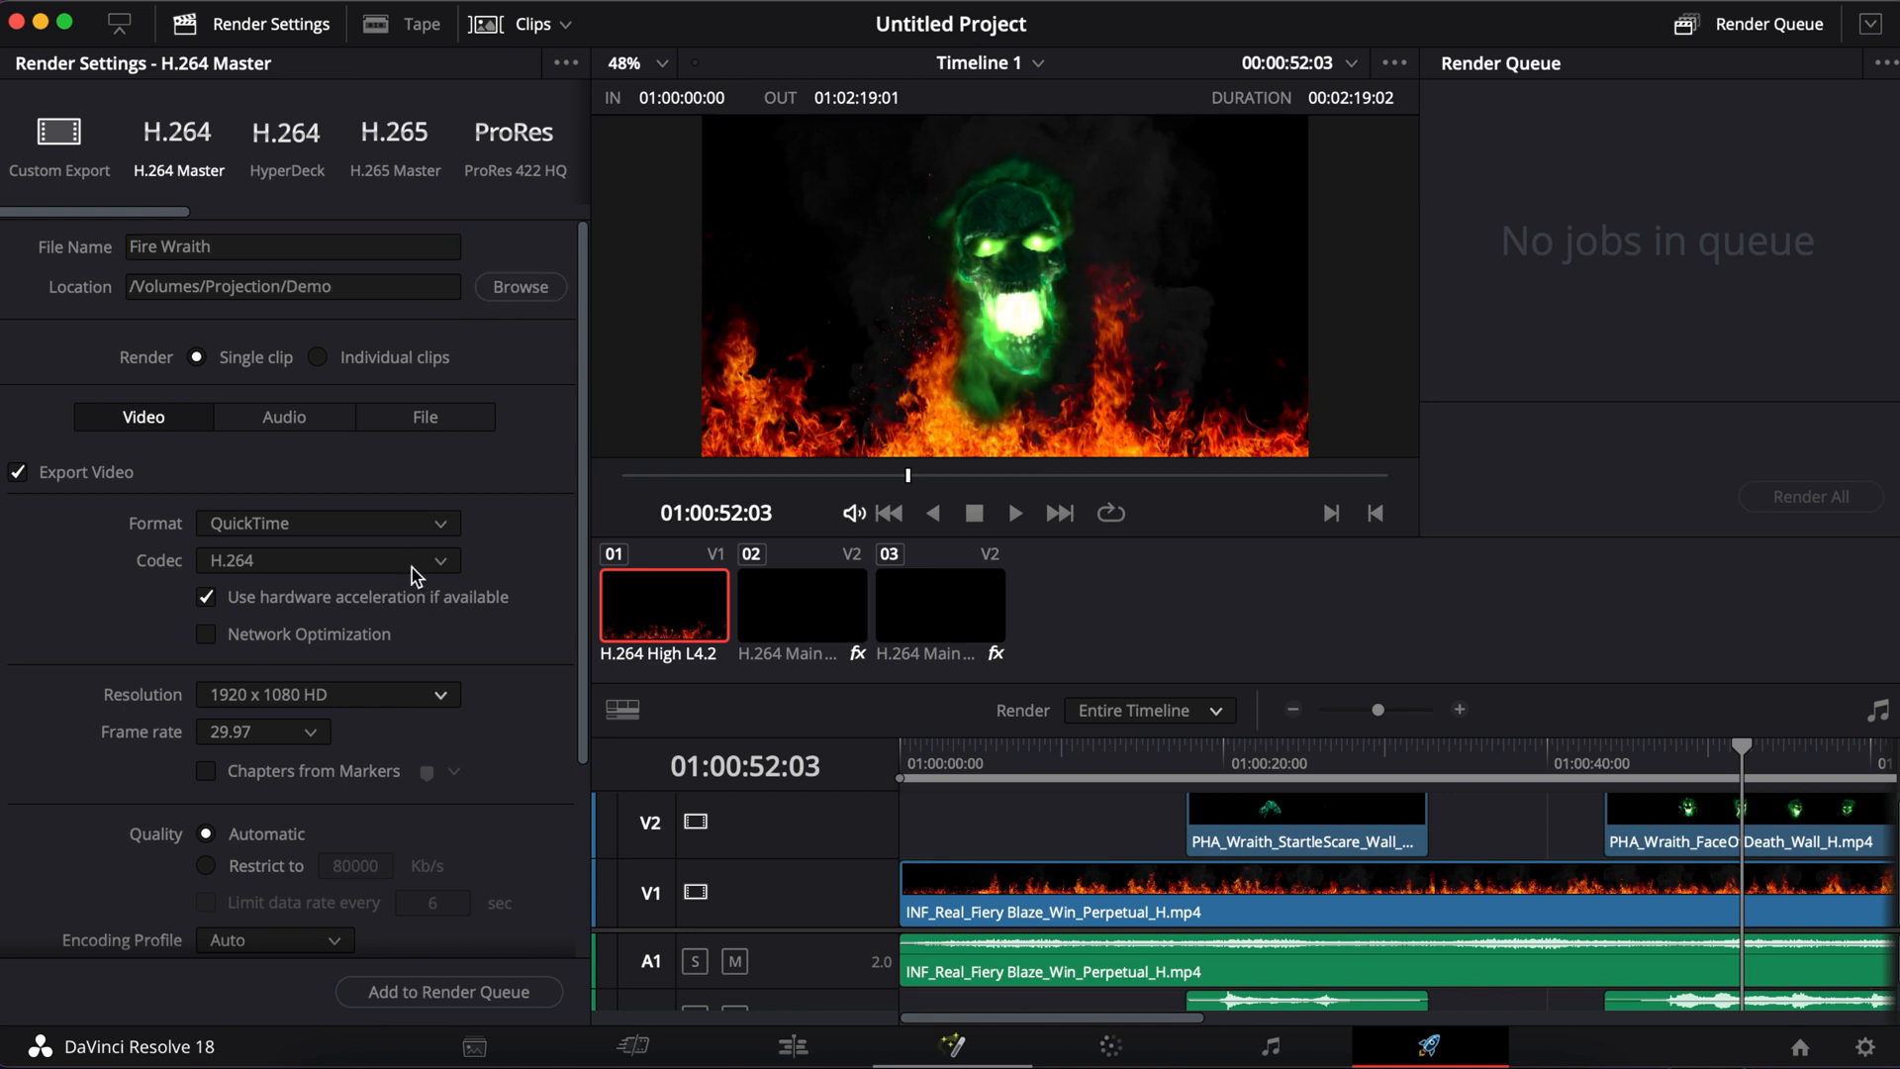
scroll(down, 3)
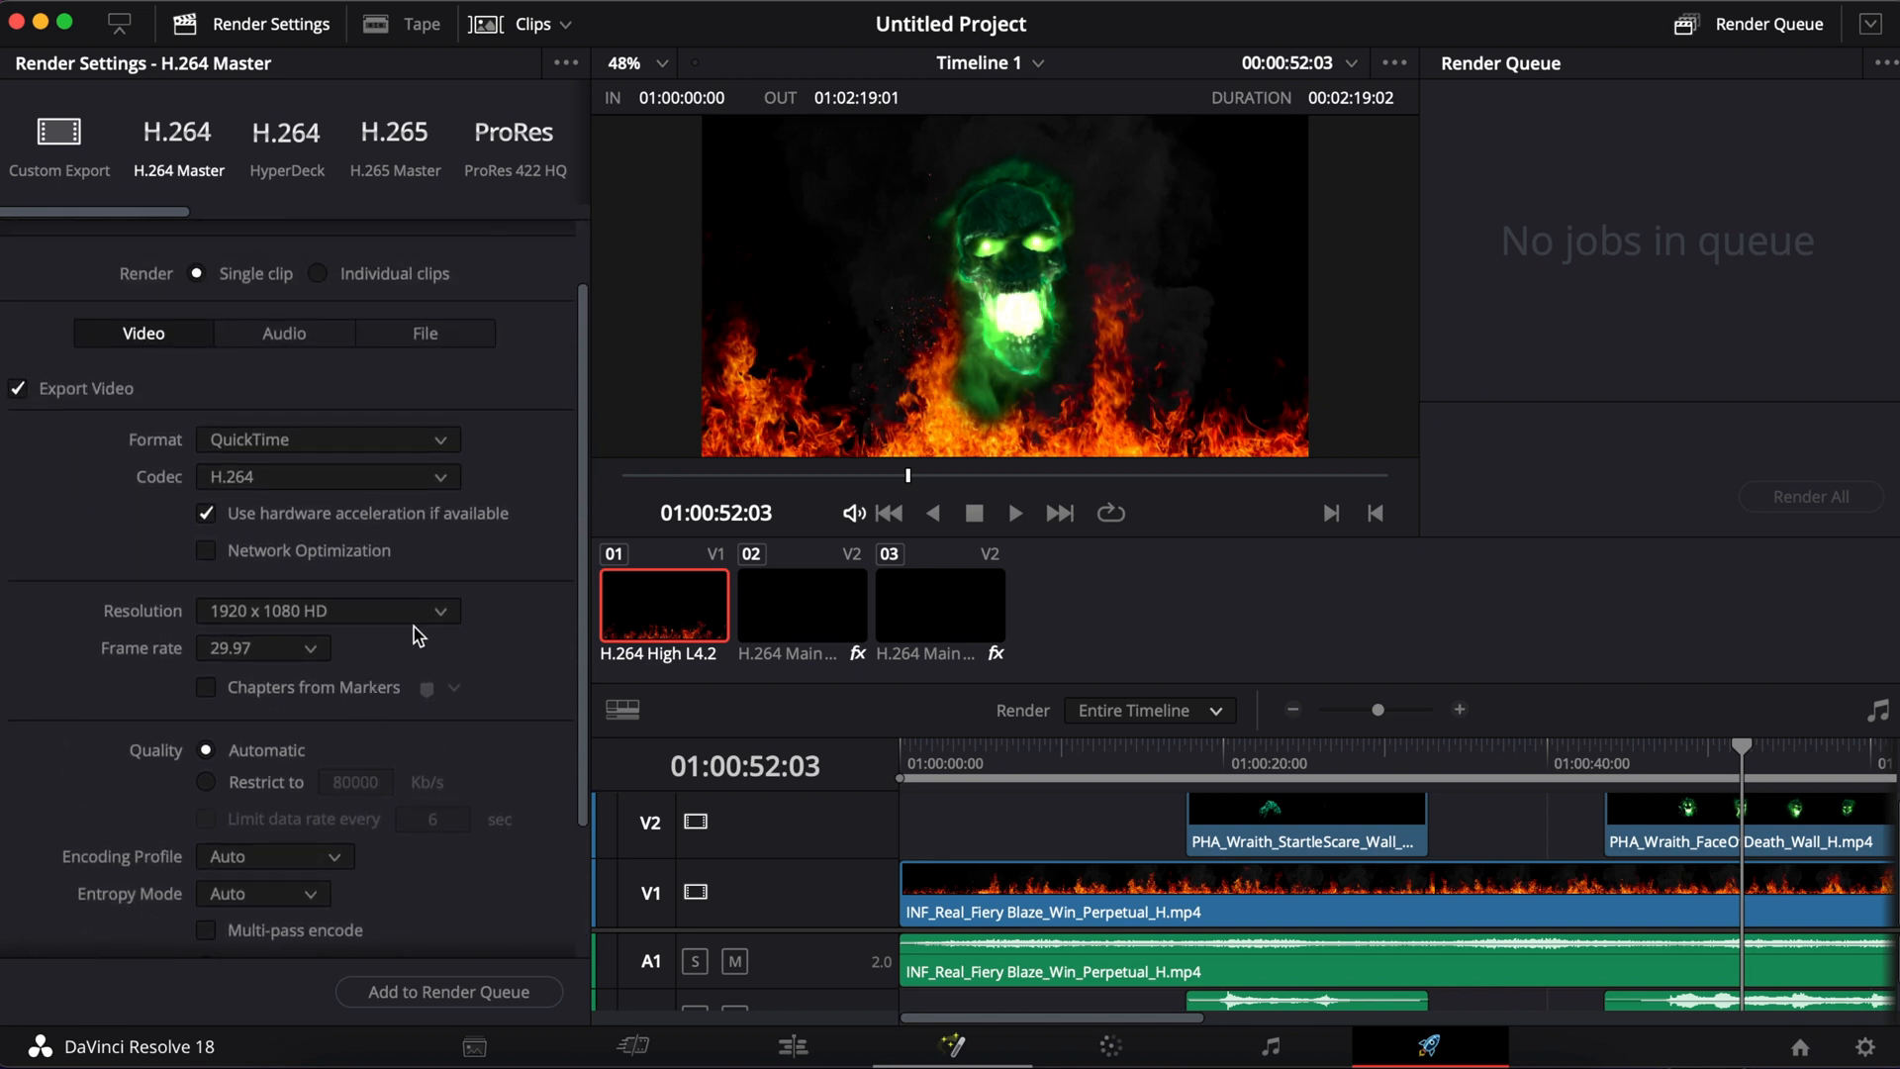
click(327, 610)
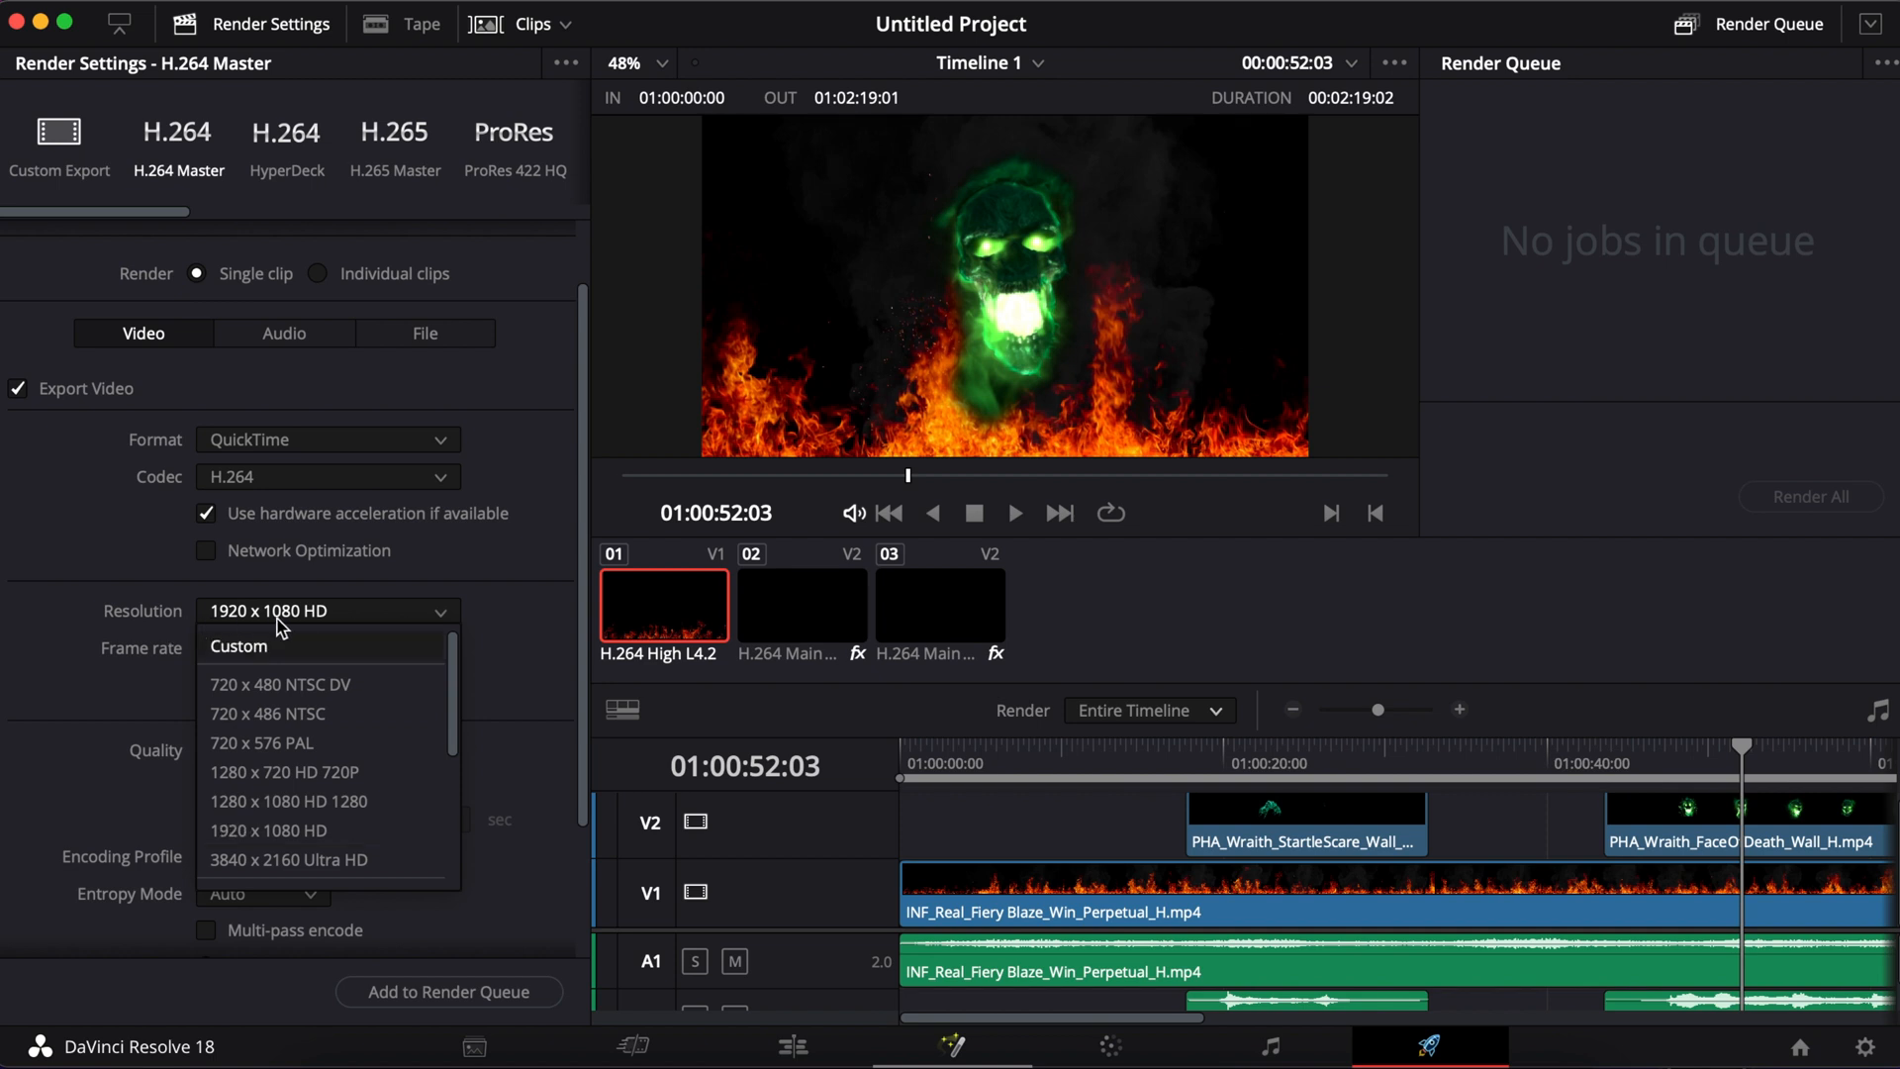
mouse_move(357, 848)
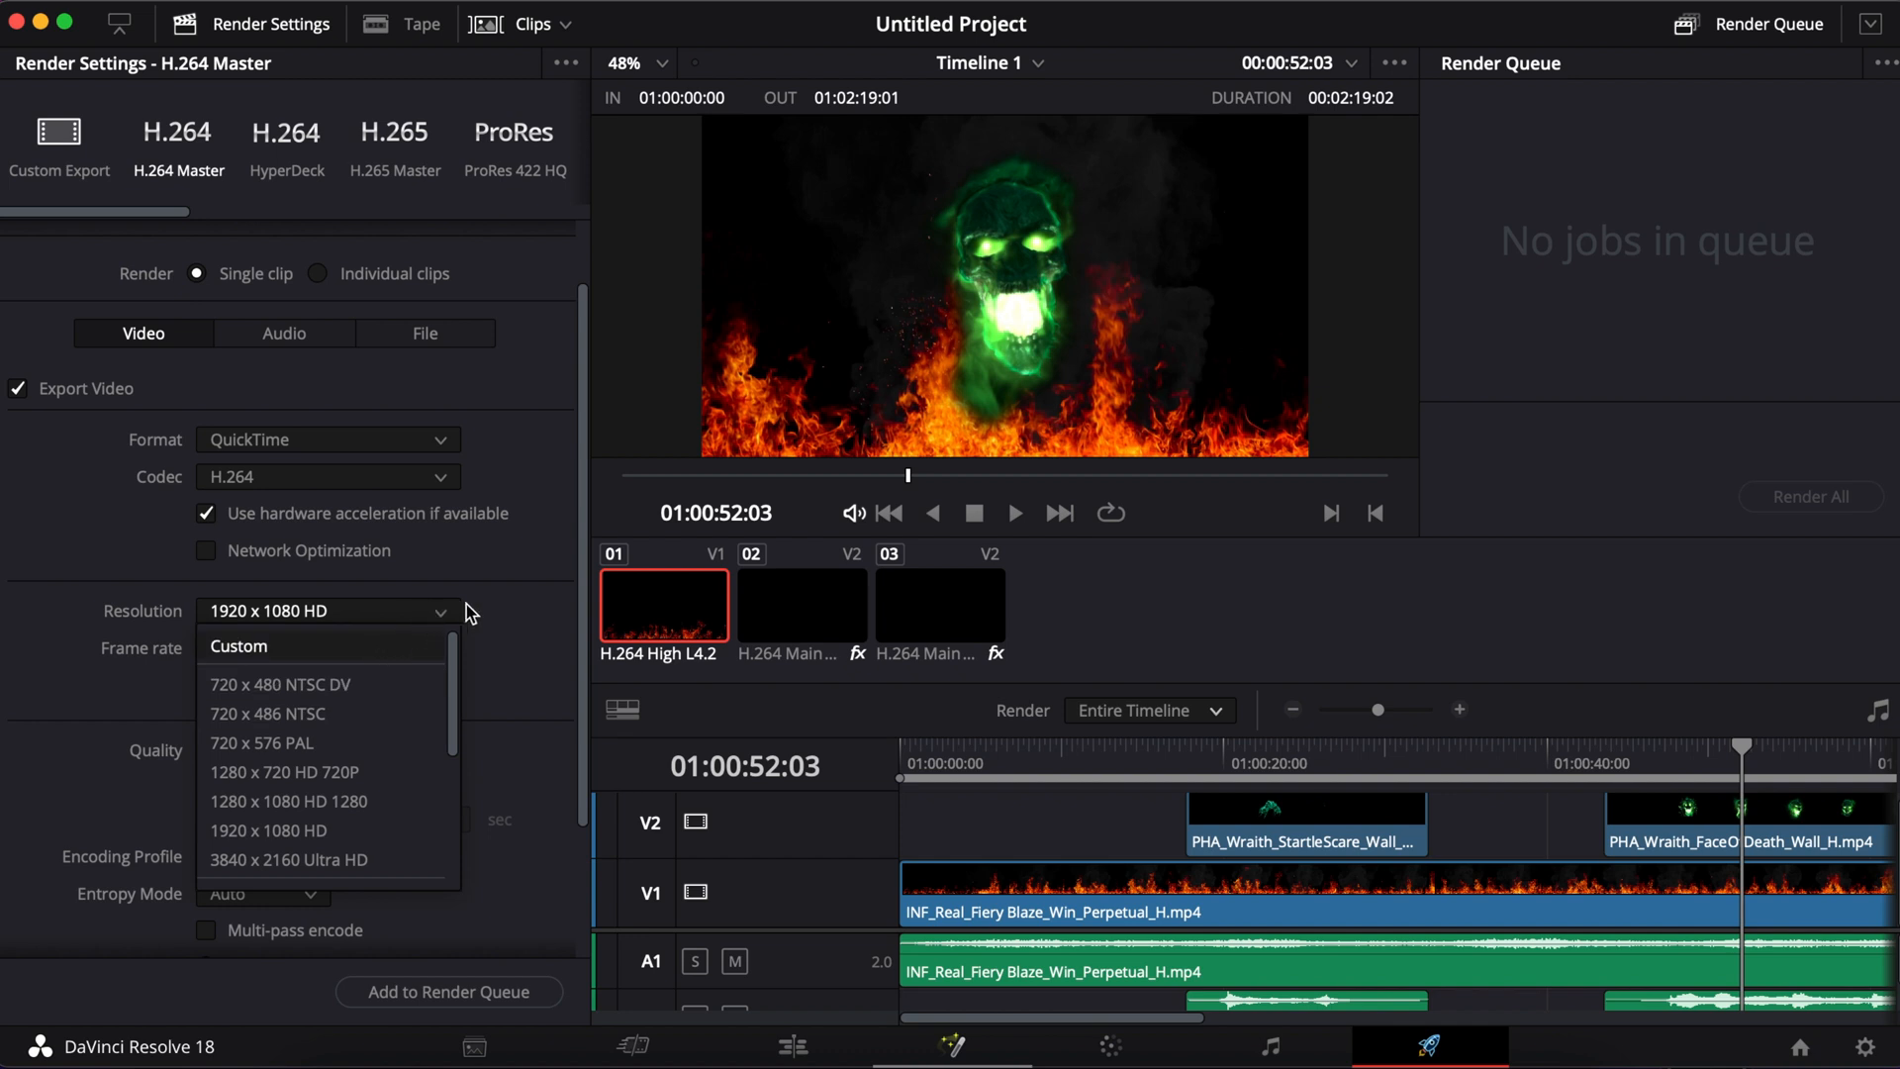
click(269, 830)
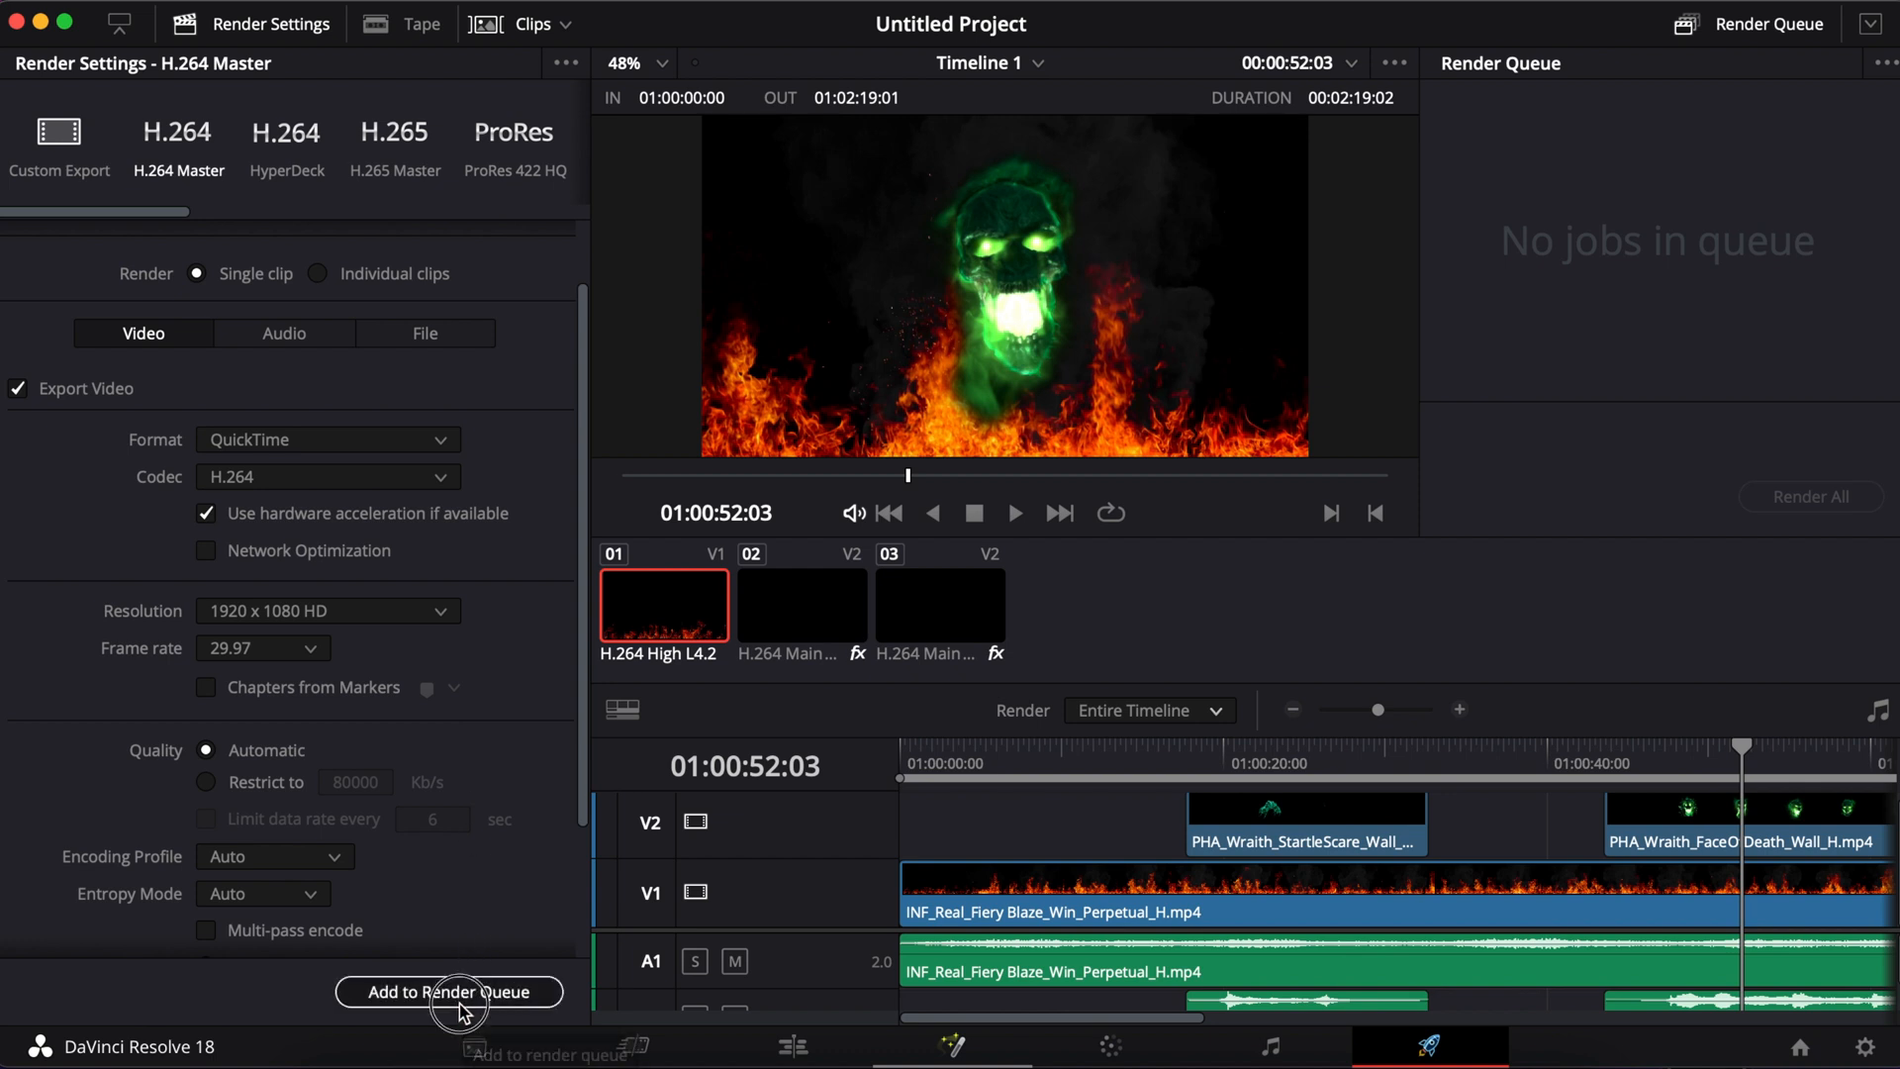
Step: Queue the Fire Wraith export as Job 1 and render it to completion
click(449, 992)
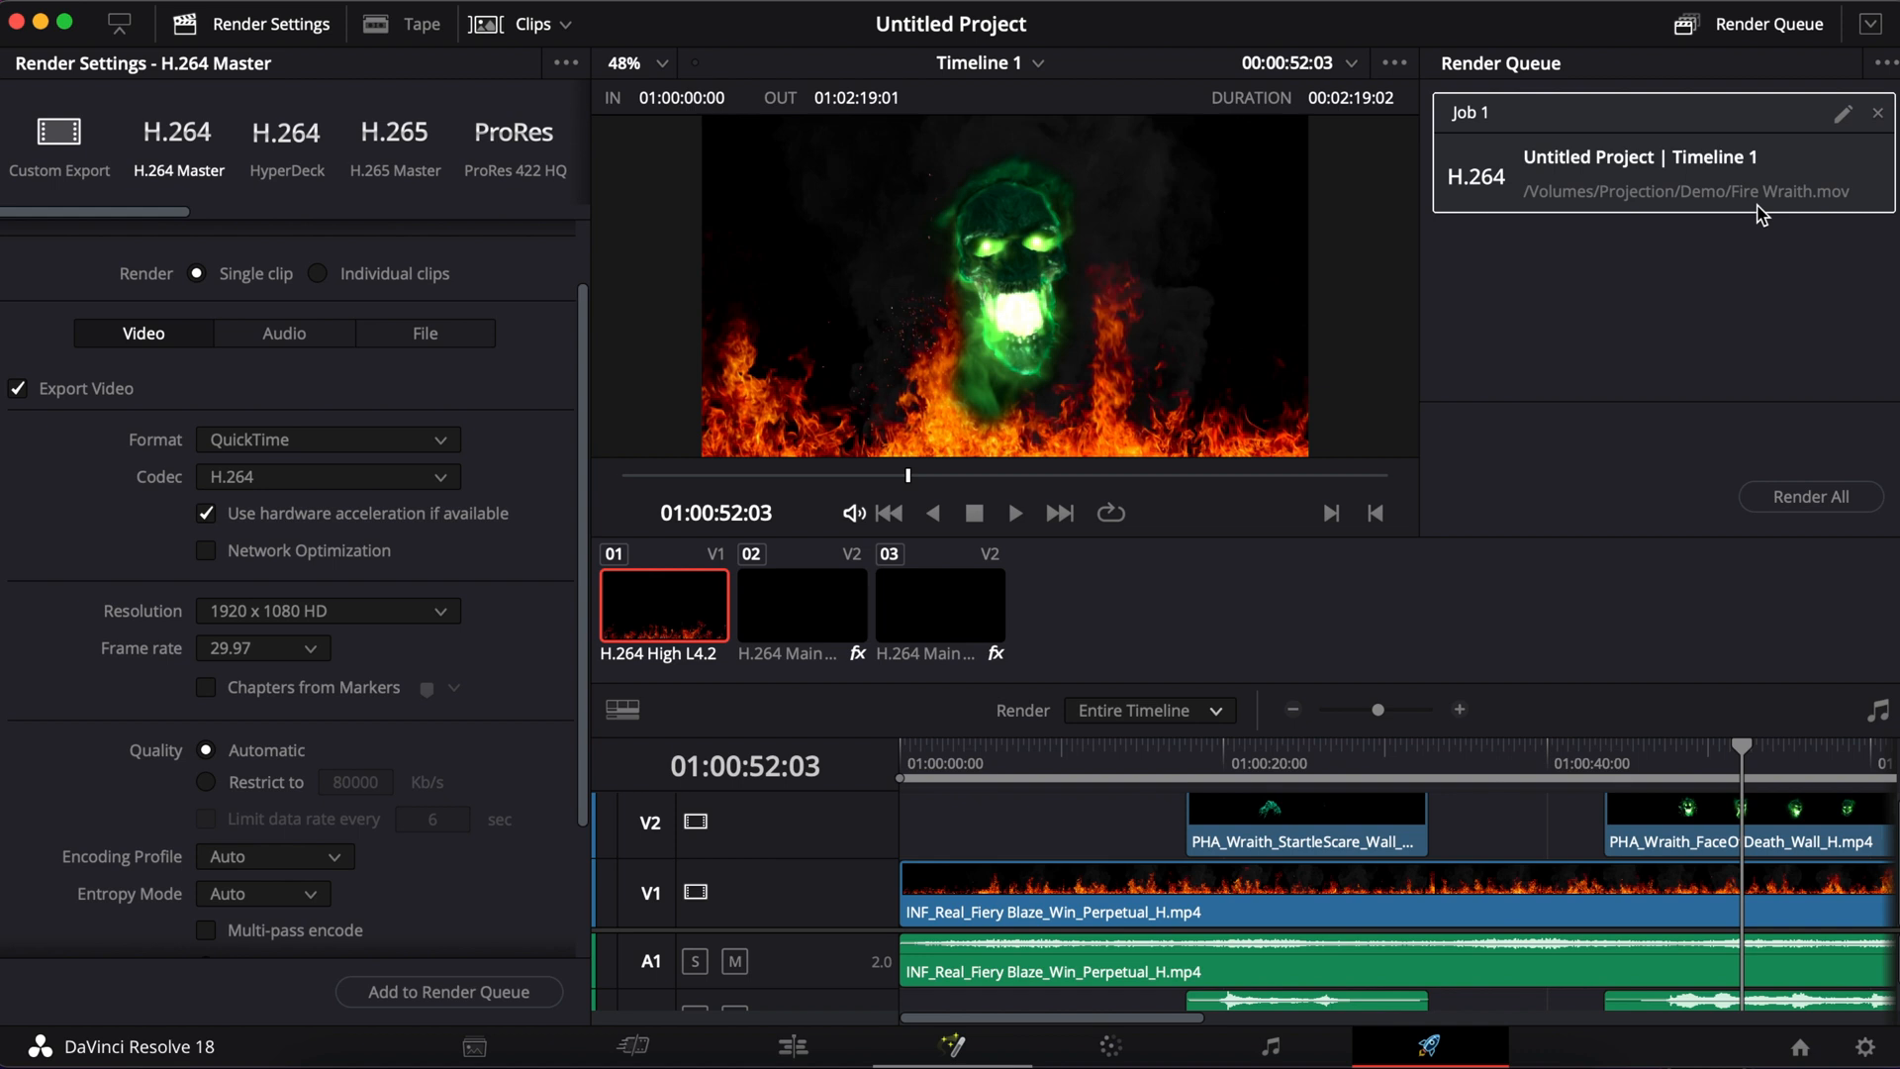
click(1809, 496)
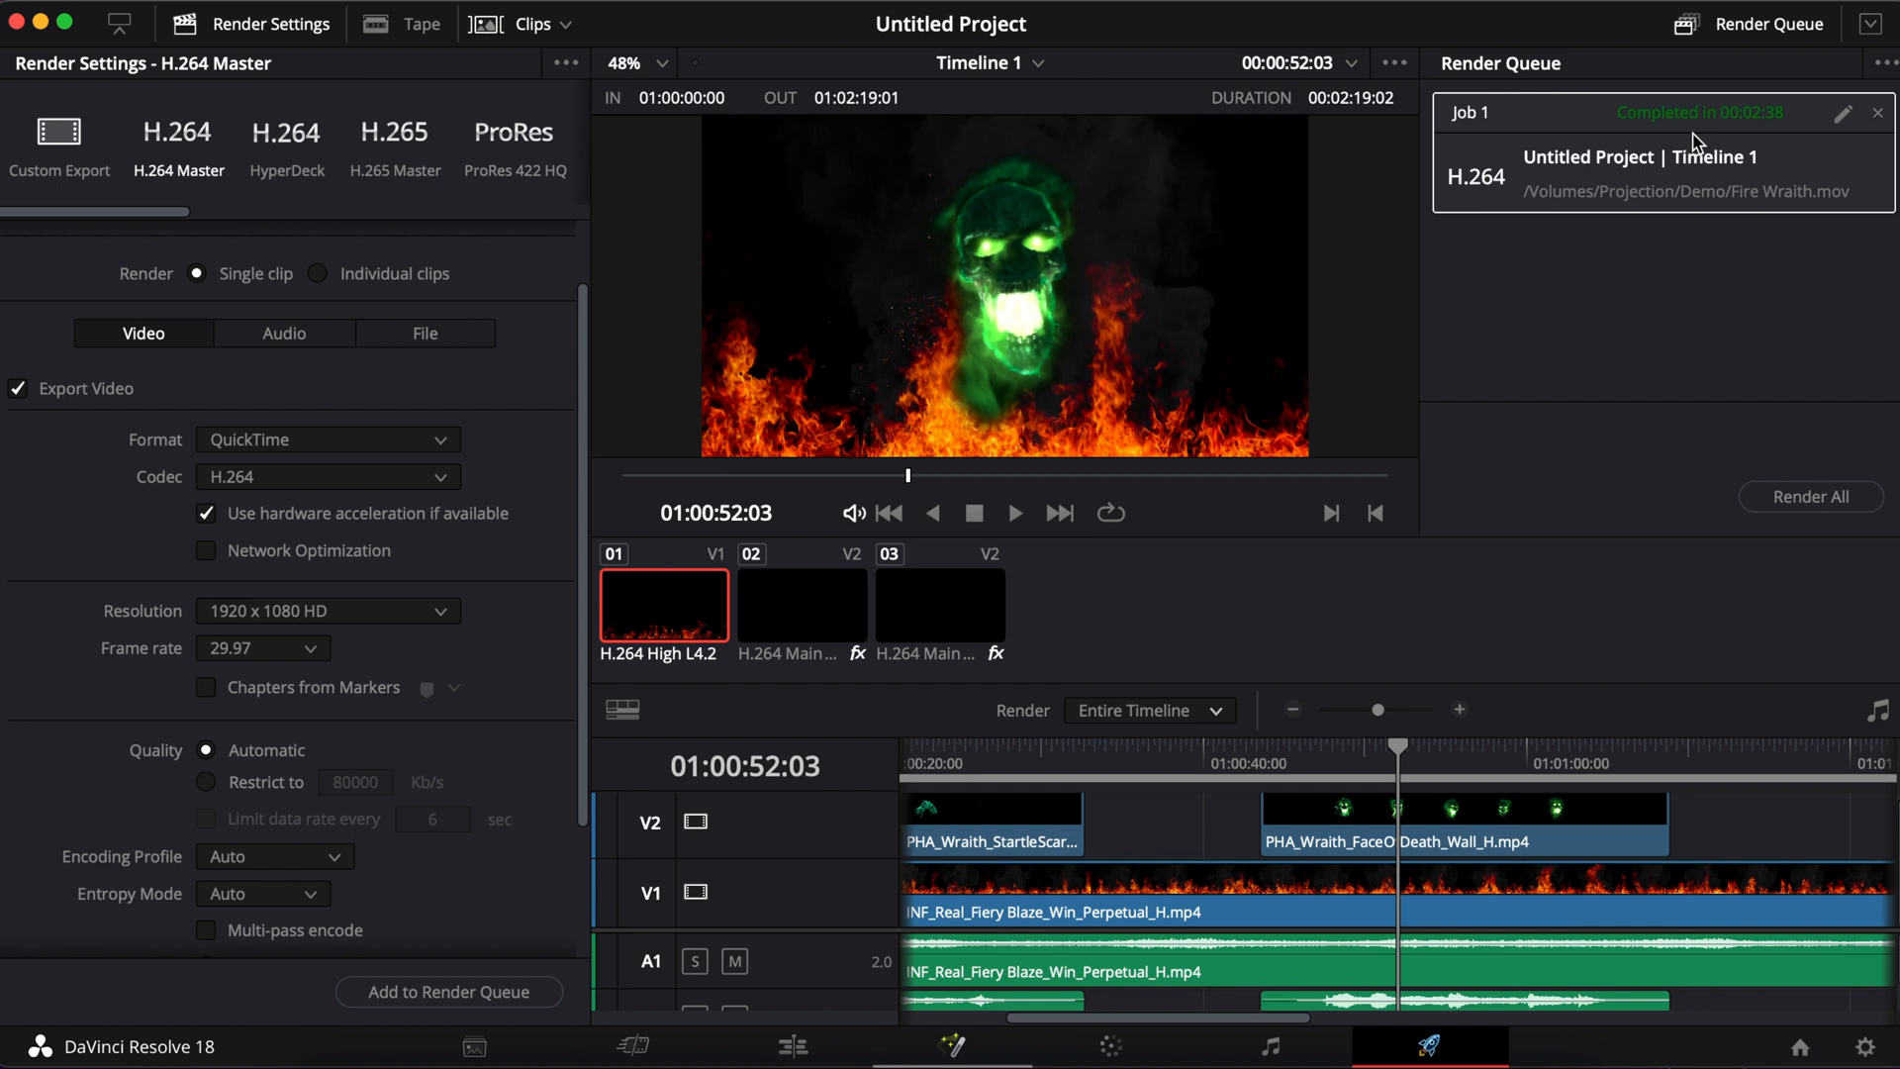
mouse_move(1662, 182)
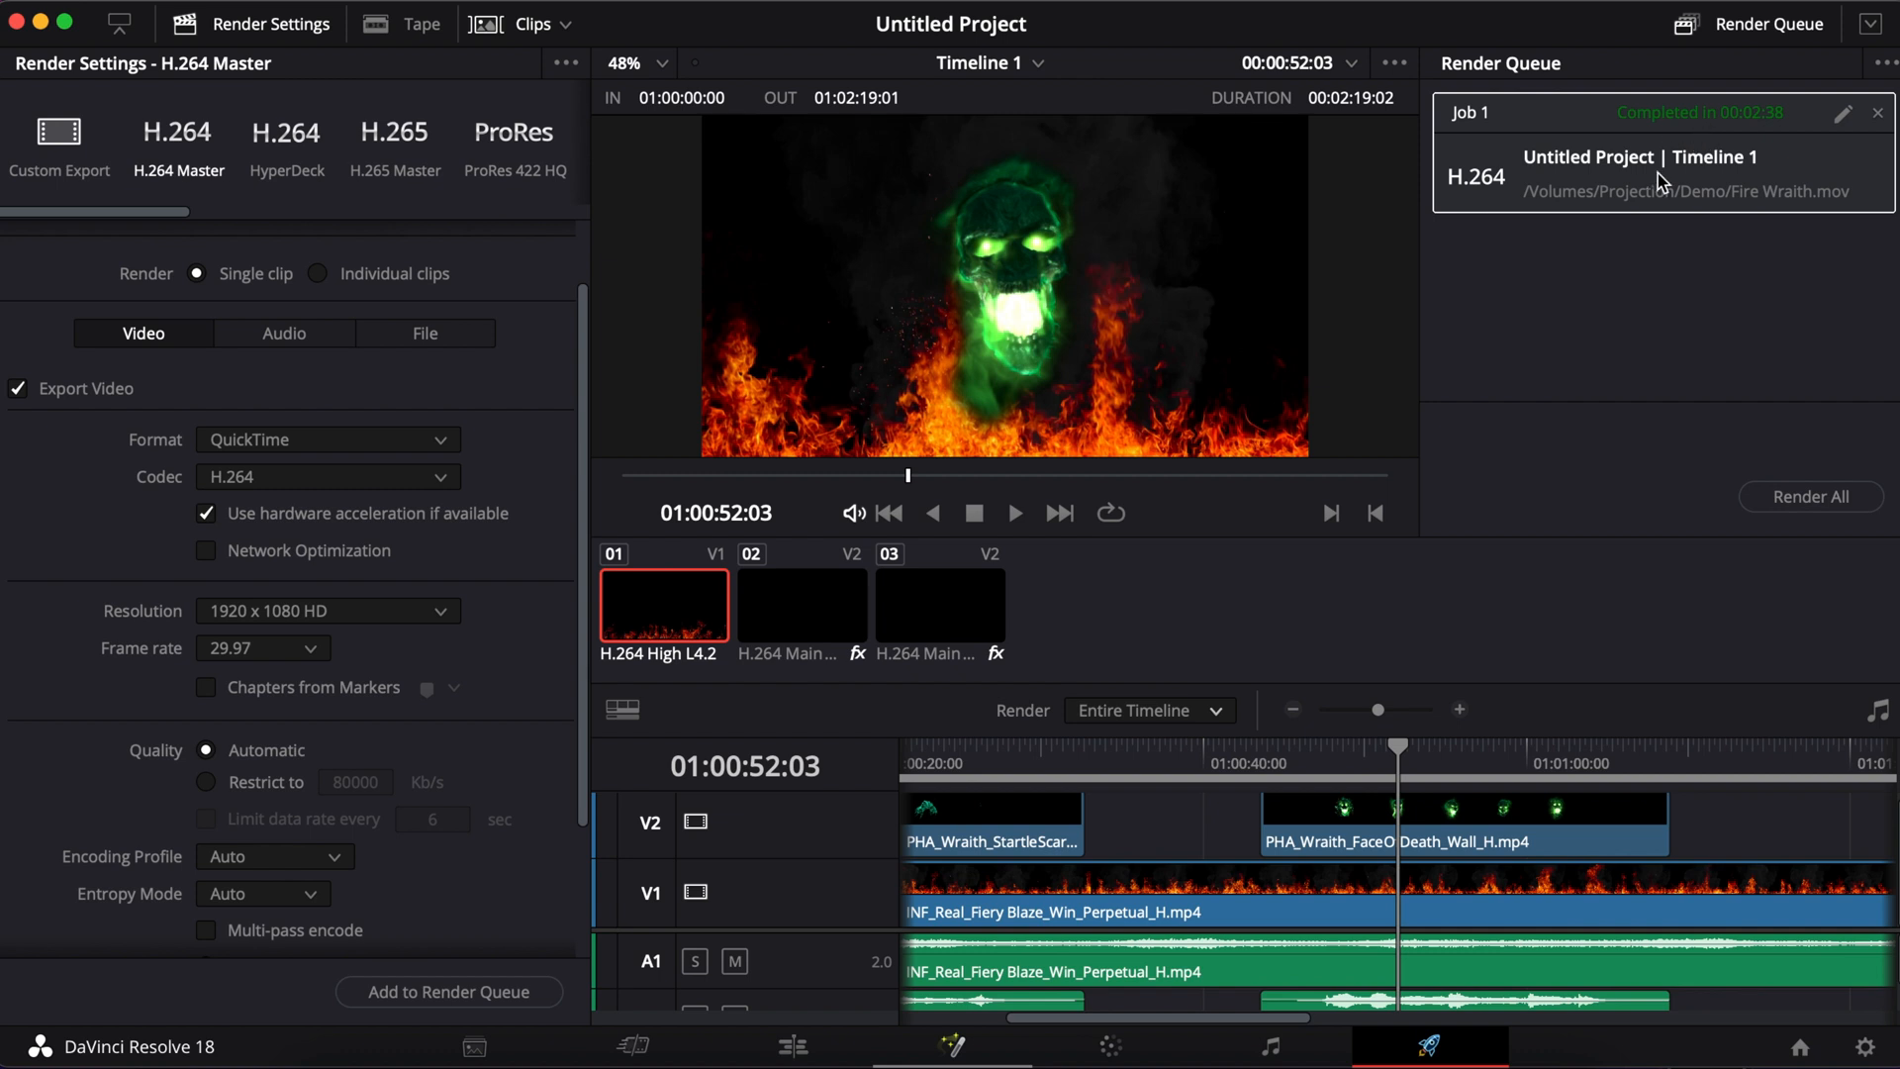
mouse_move(1742, 163)
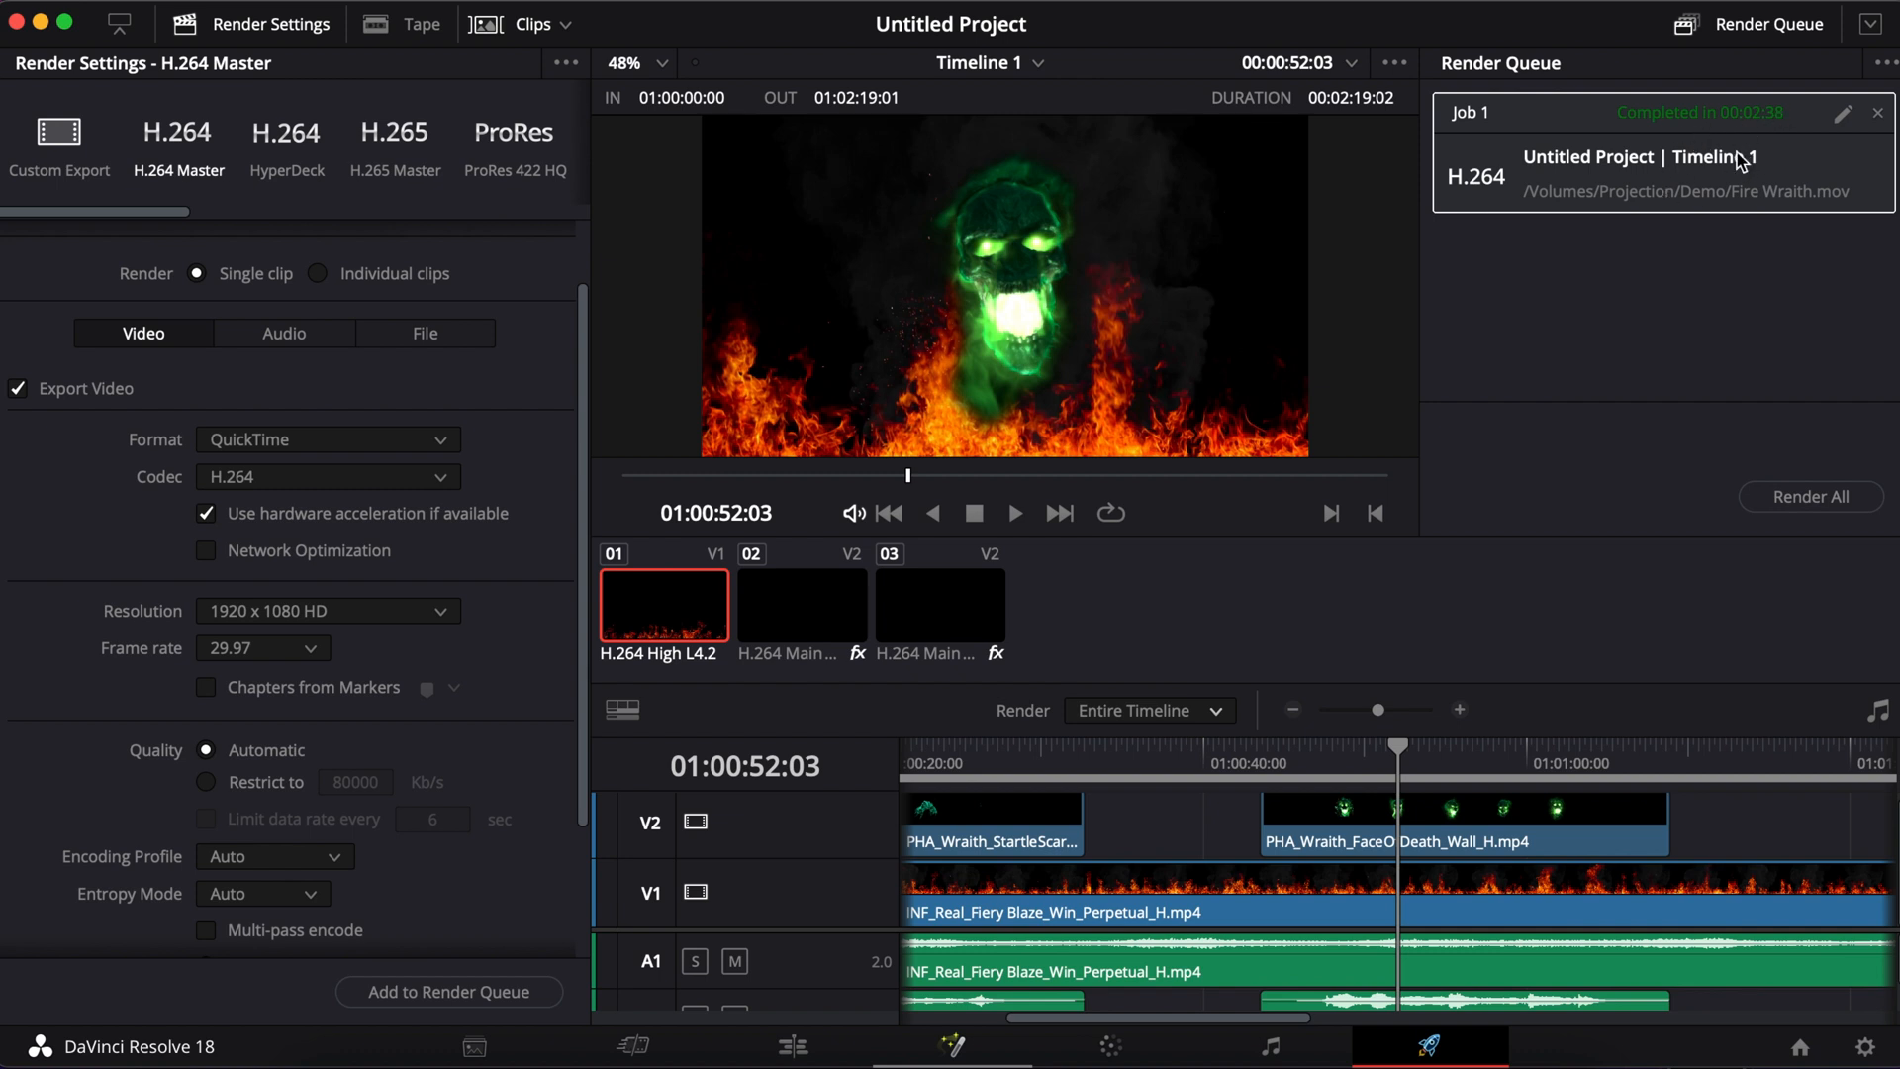
mouse_move(1754, 141)
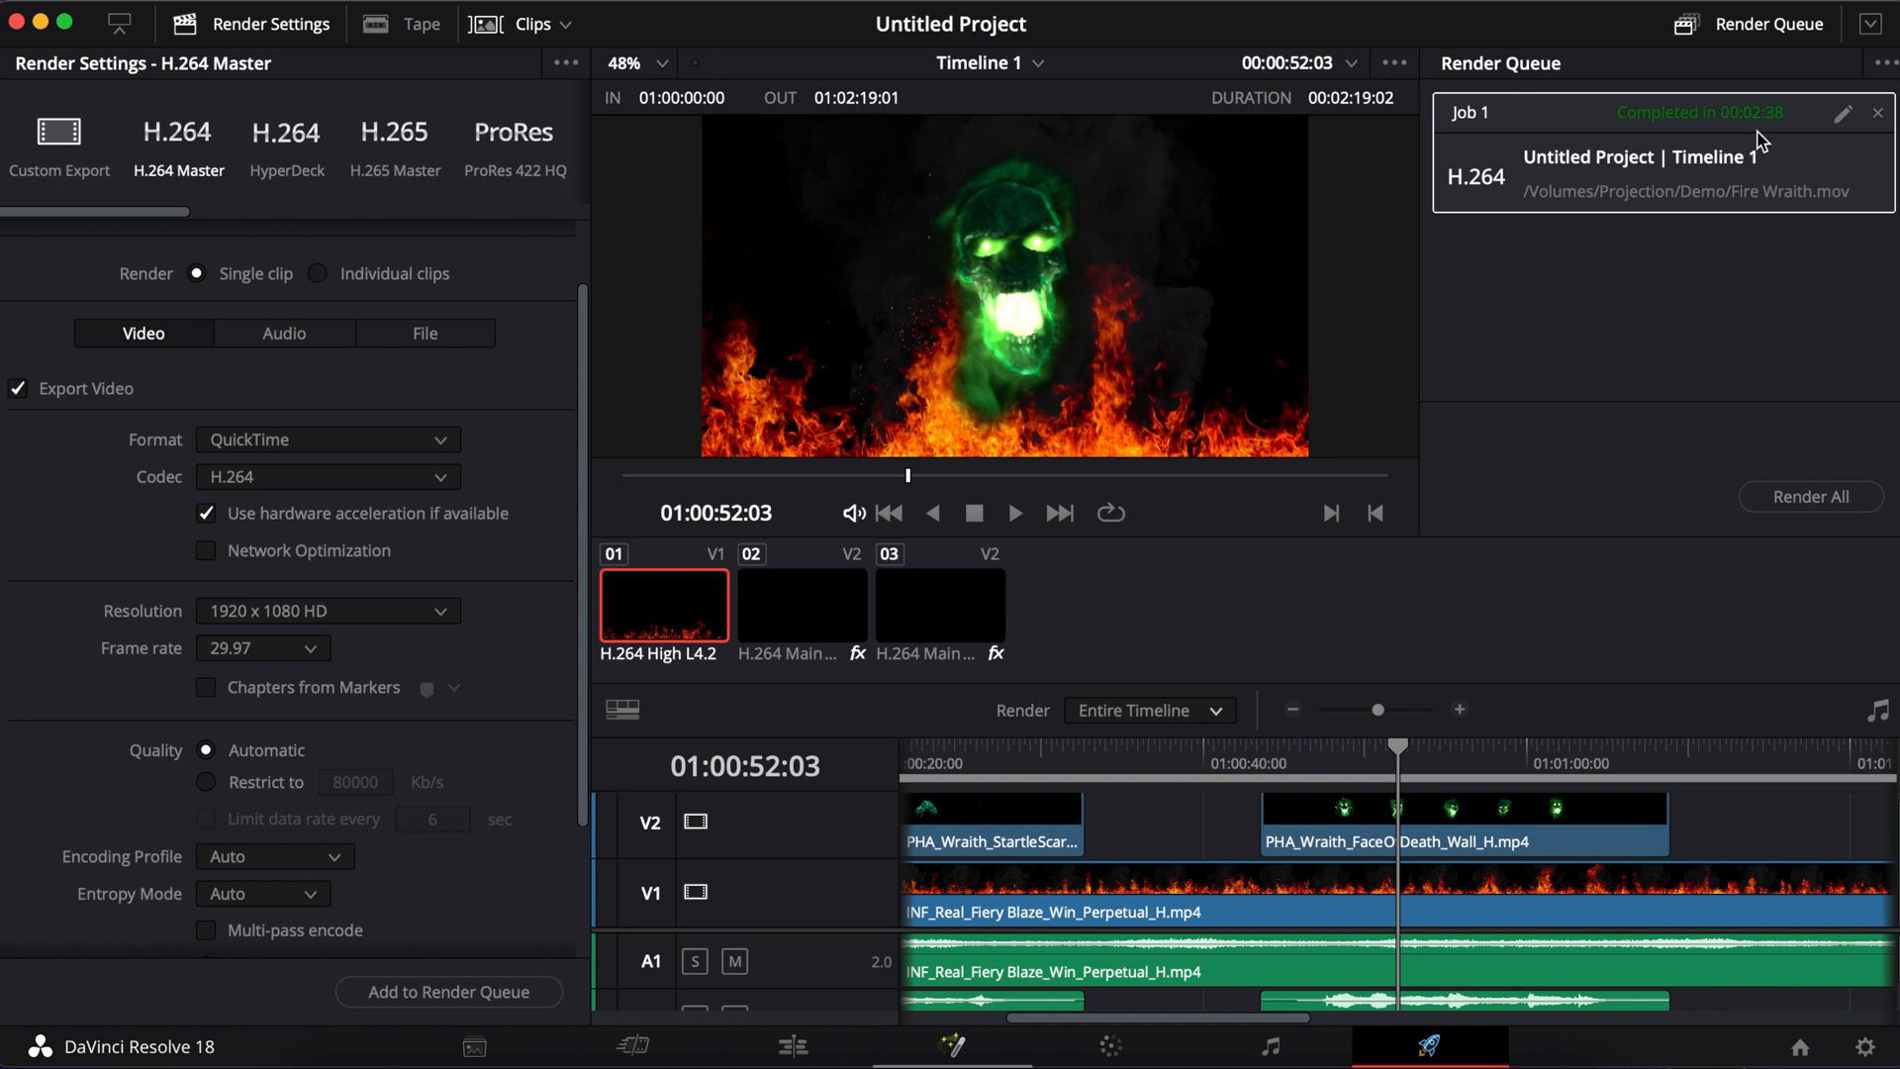
mouse_move(1432, 836)
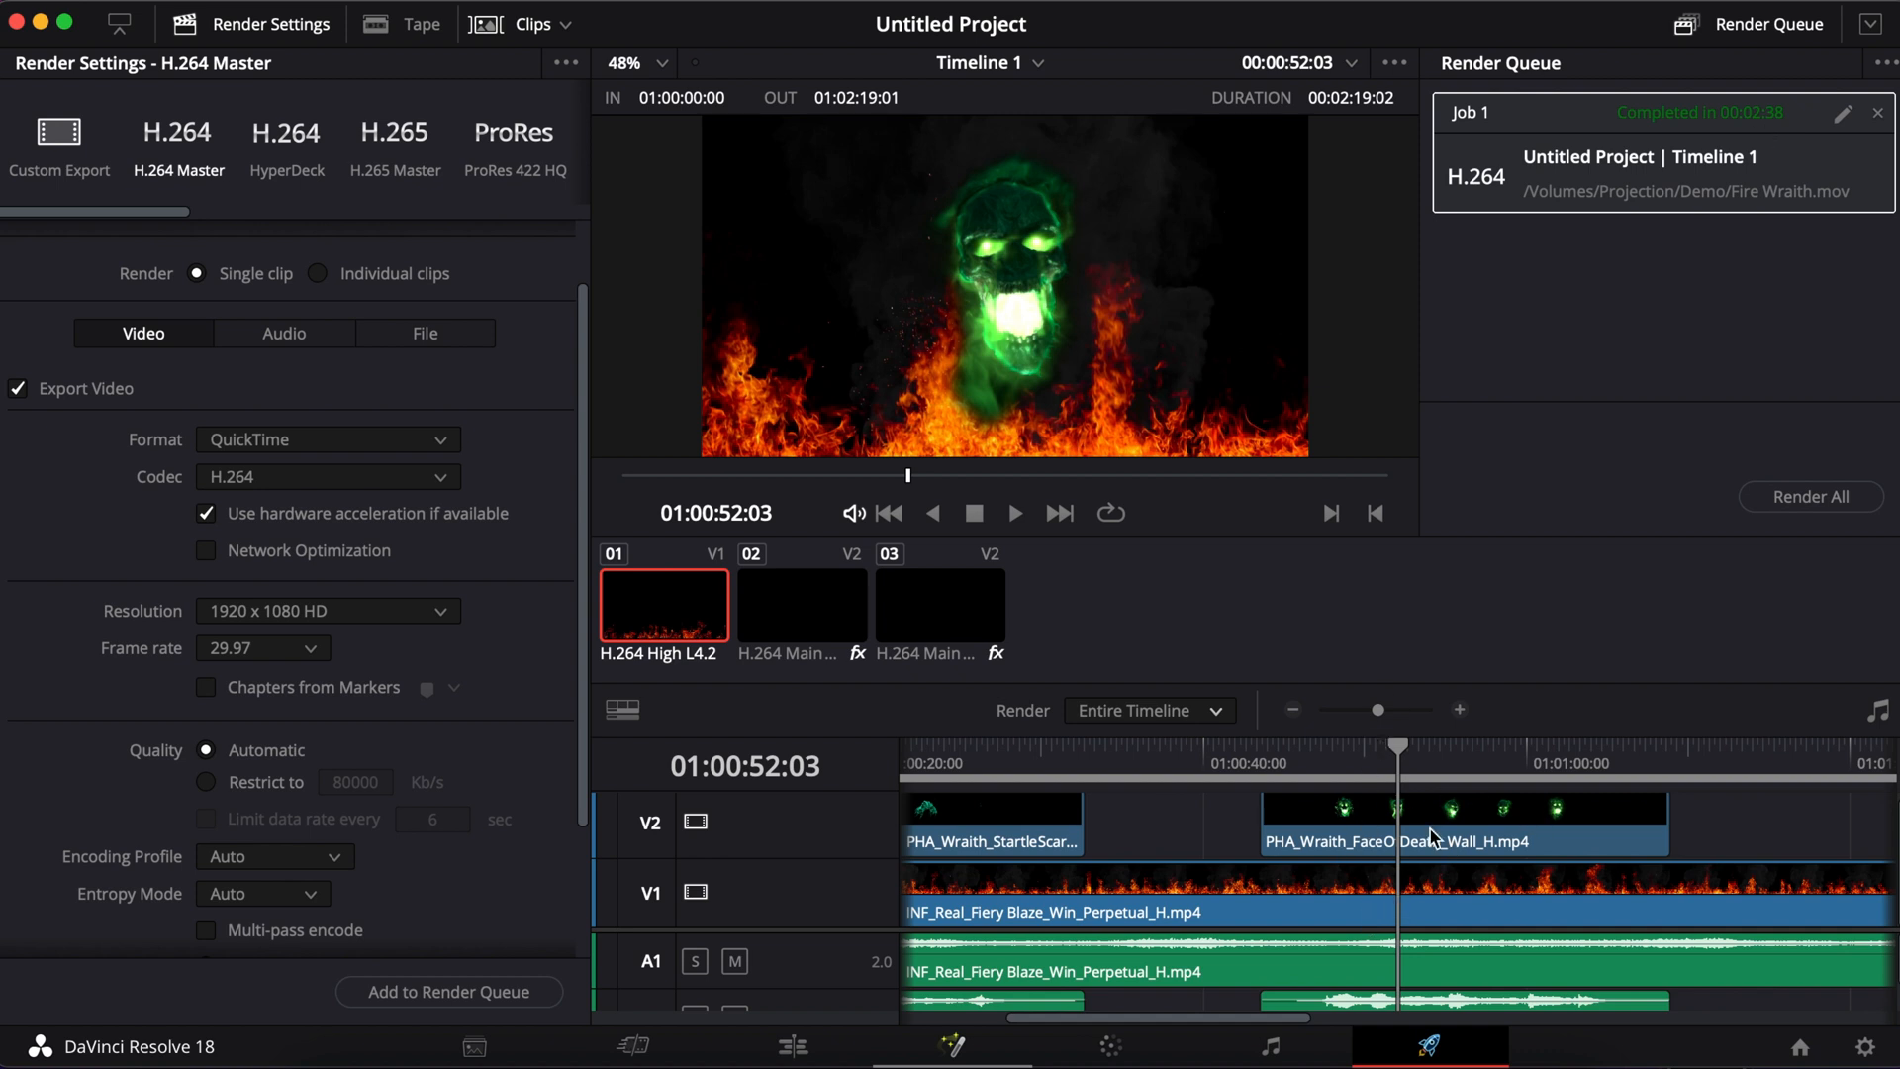
mouse_move(1756, 117)
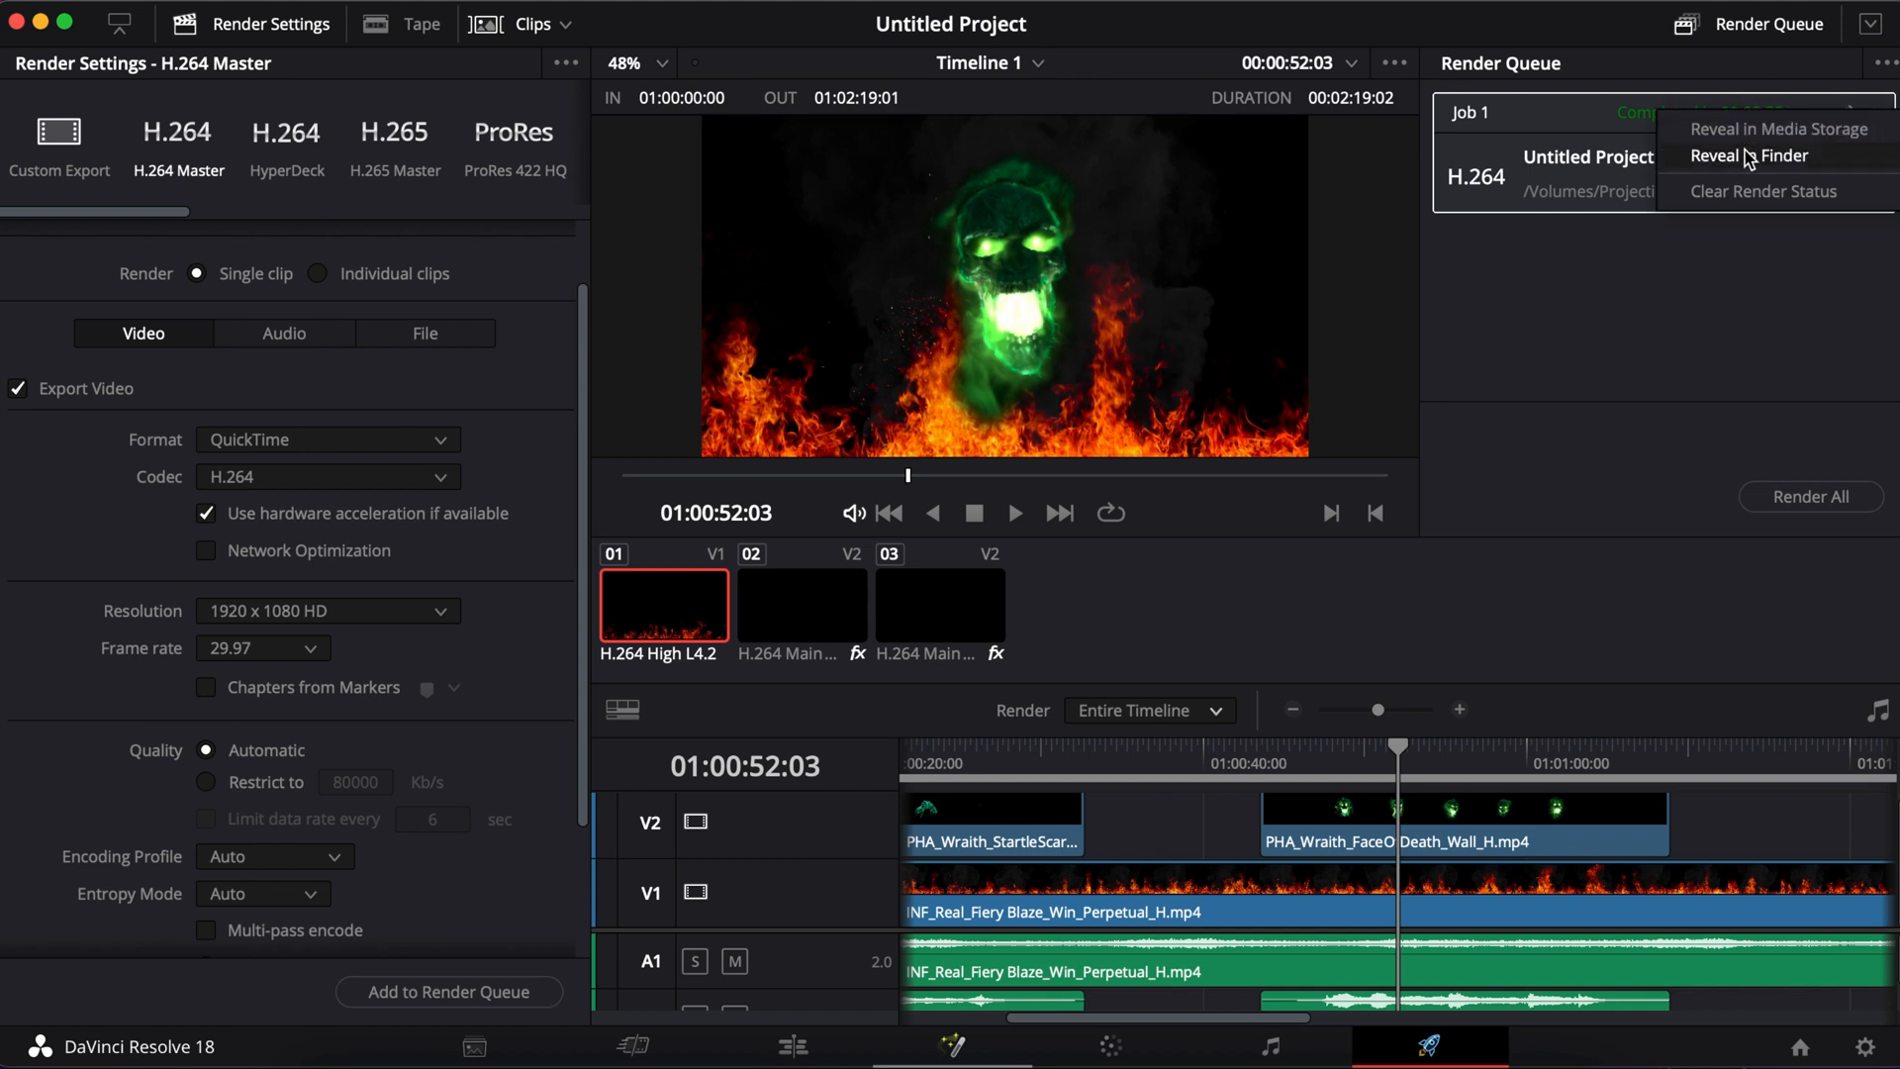
mouse_move(1748, 166)
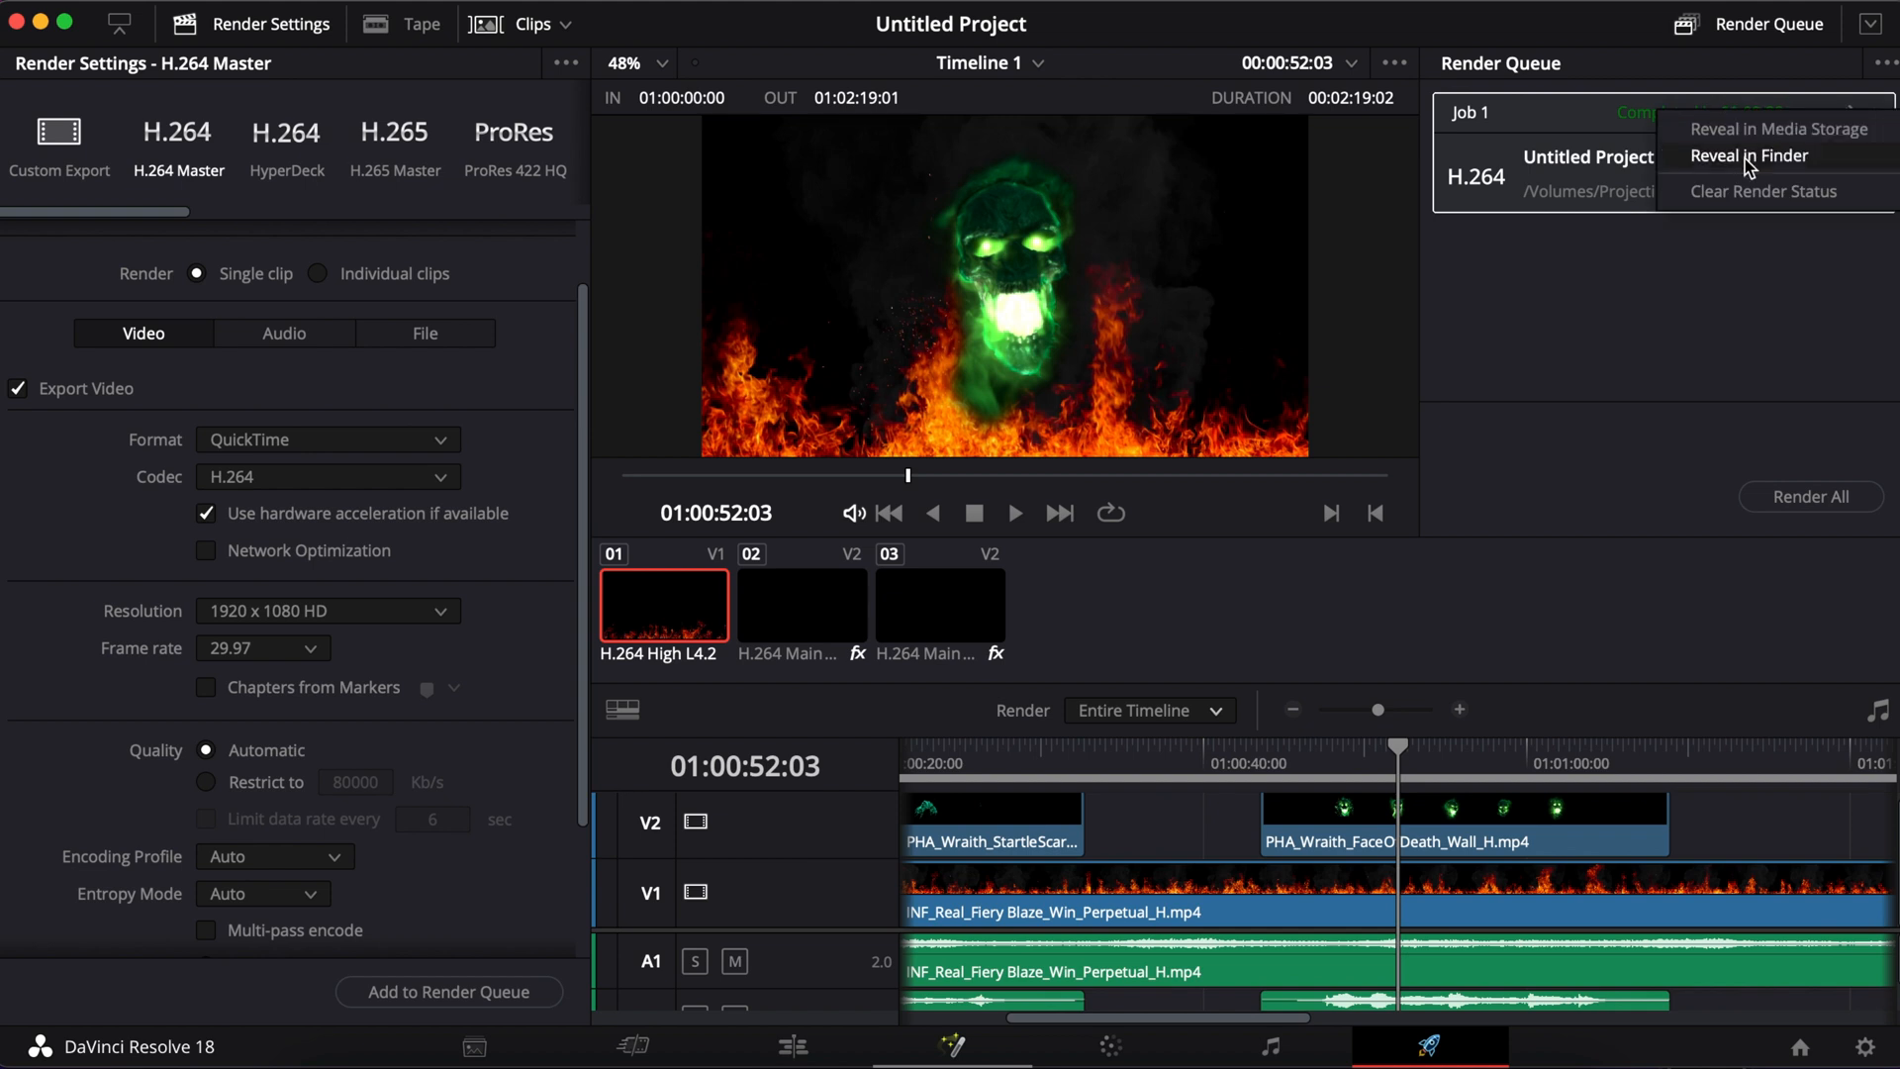
Step: Reveal Job 1 in Finder and open Fire Wraith.mov from the Demo folder
click(1749, 155)
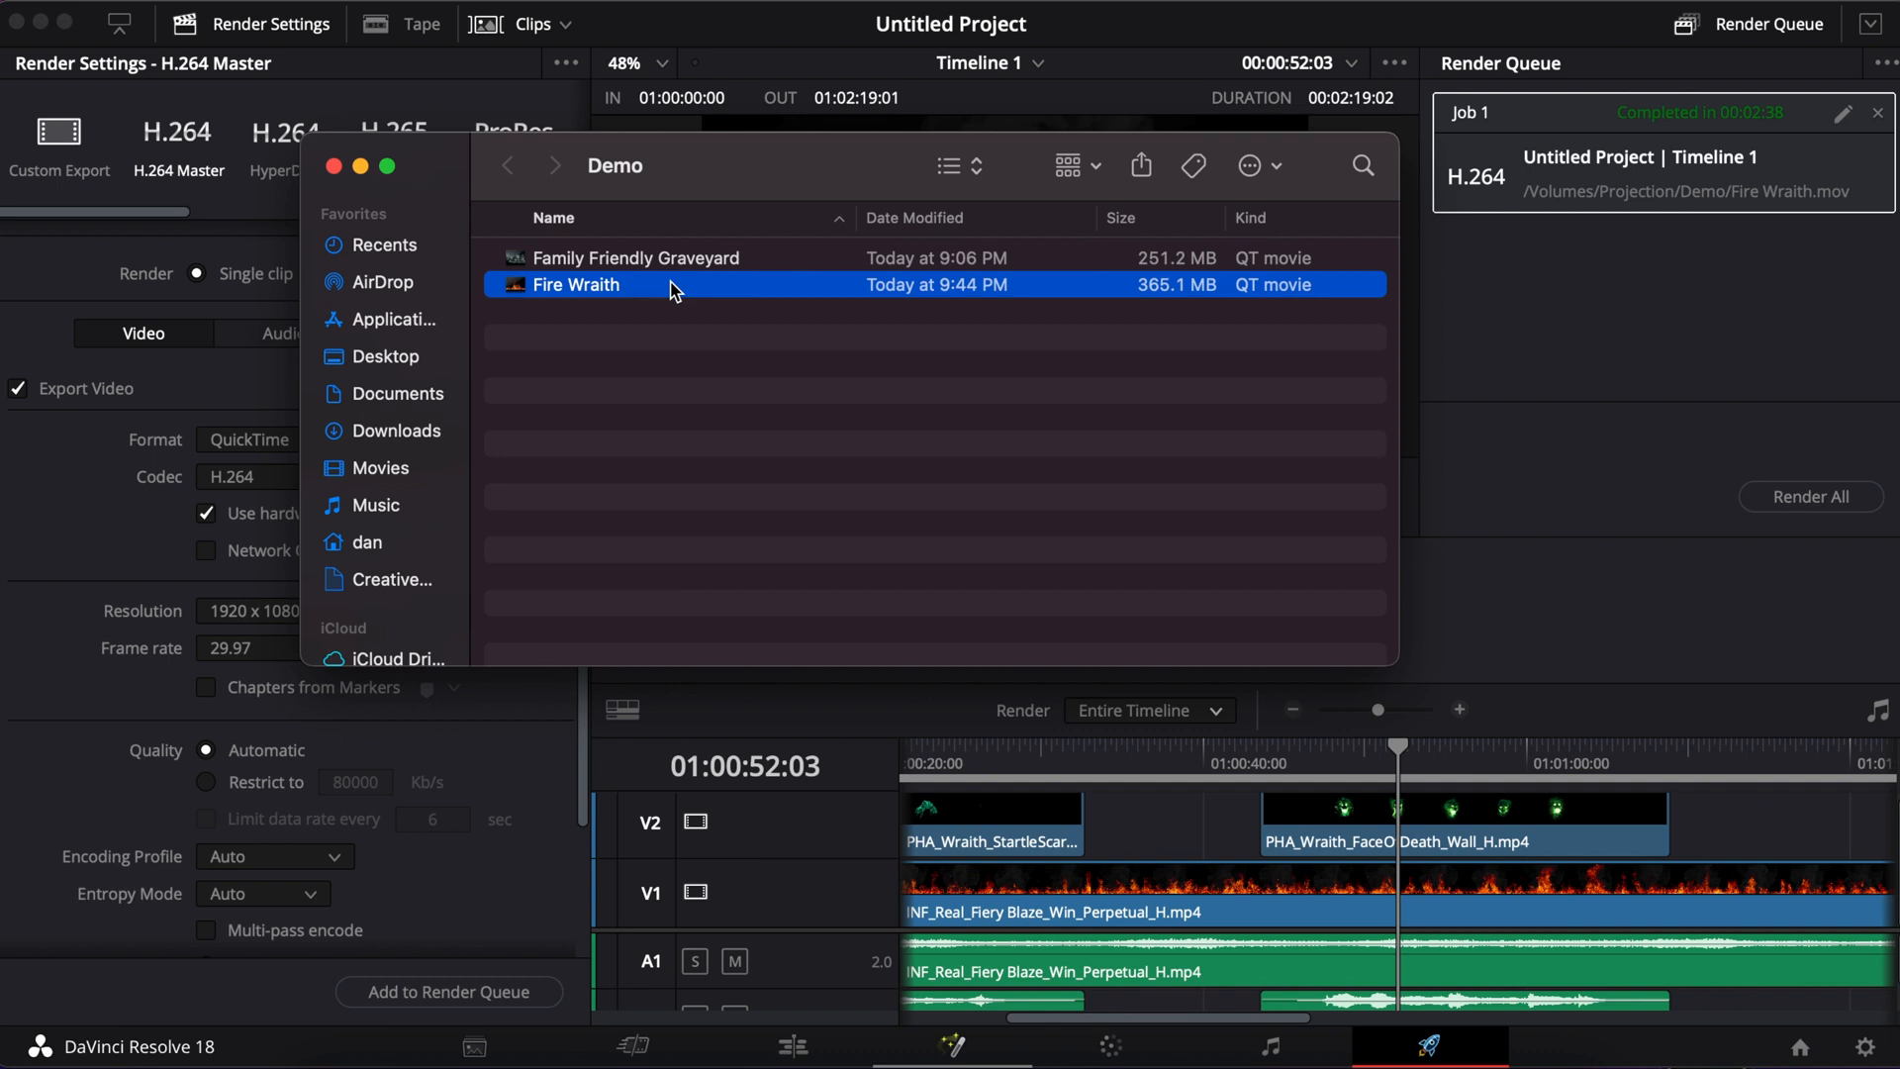
mouse_move(642, 298)
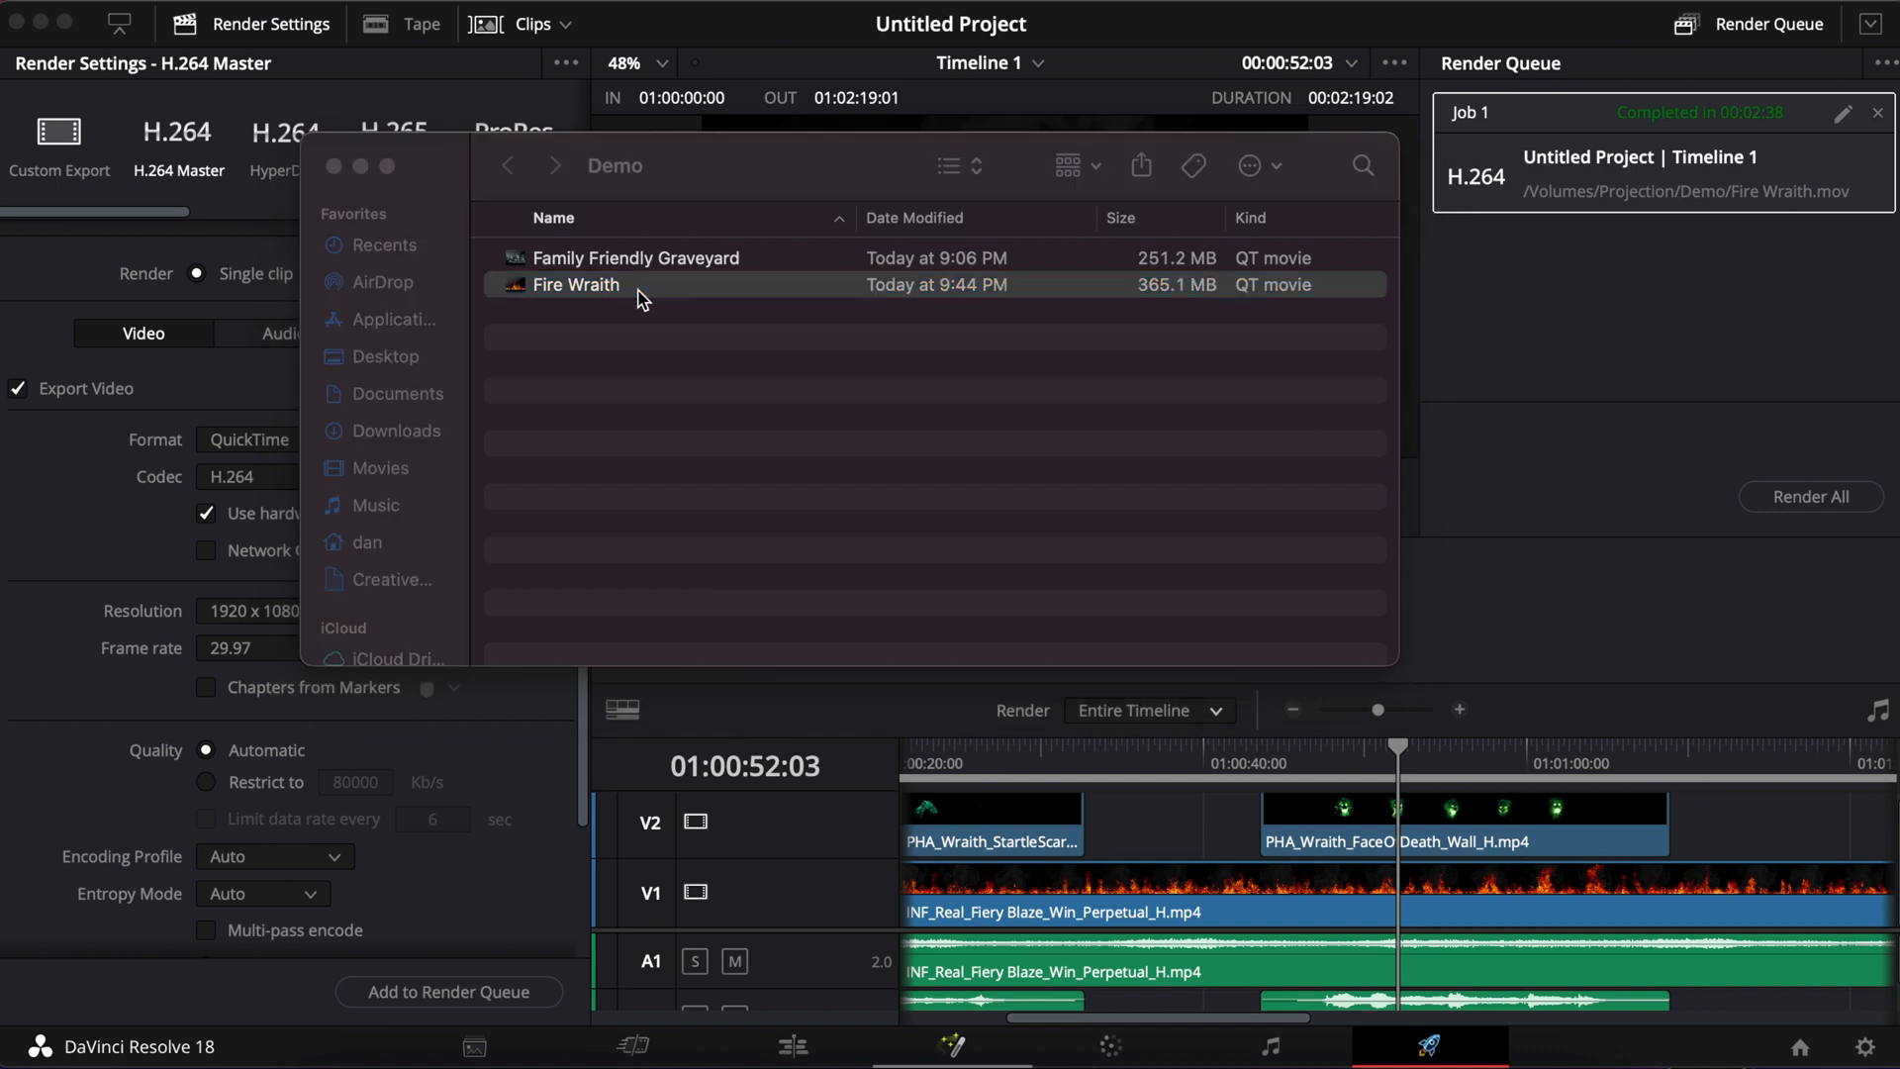
double_click(576, 285)
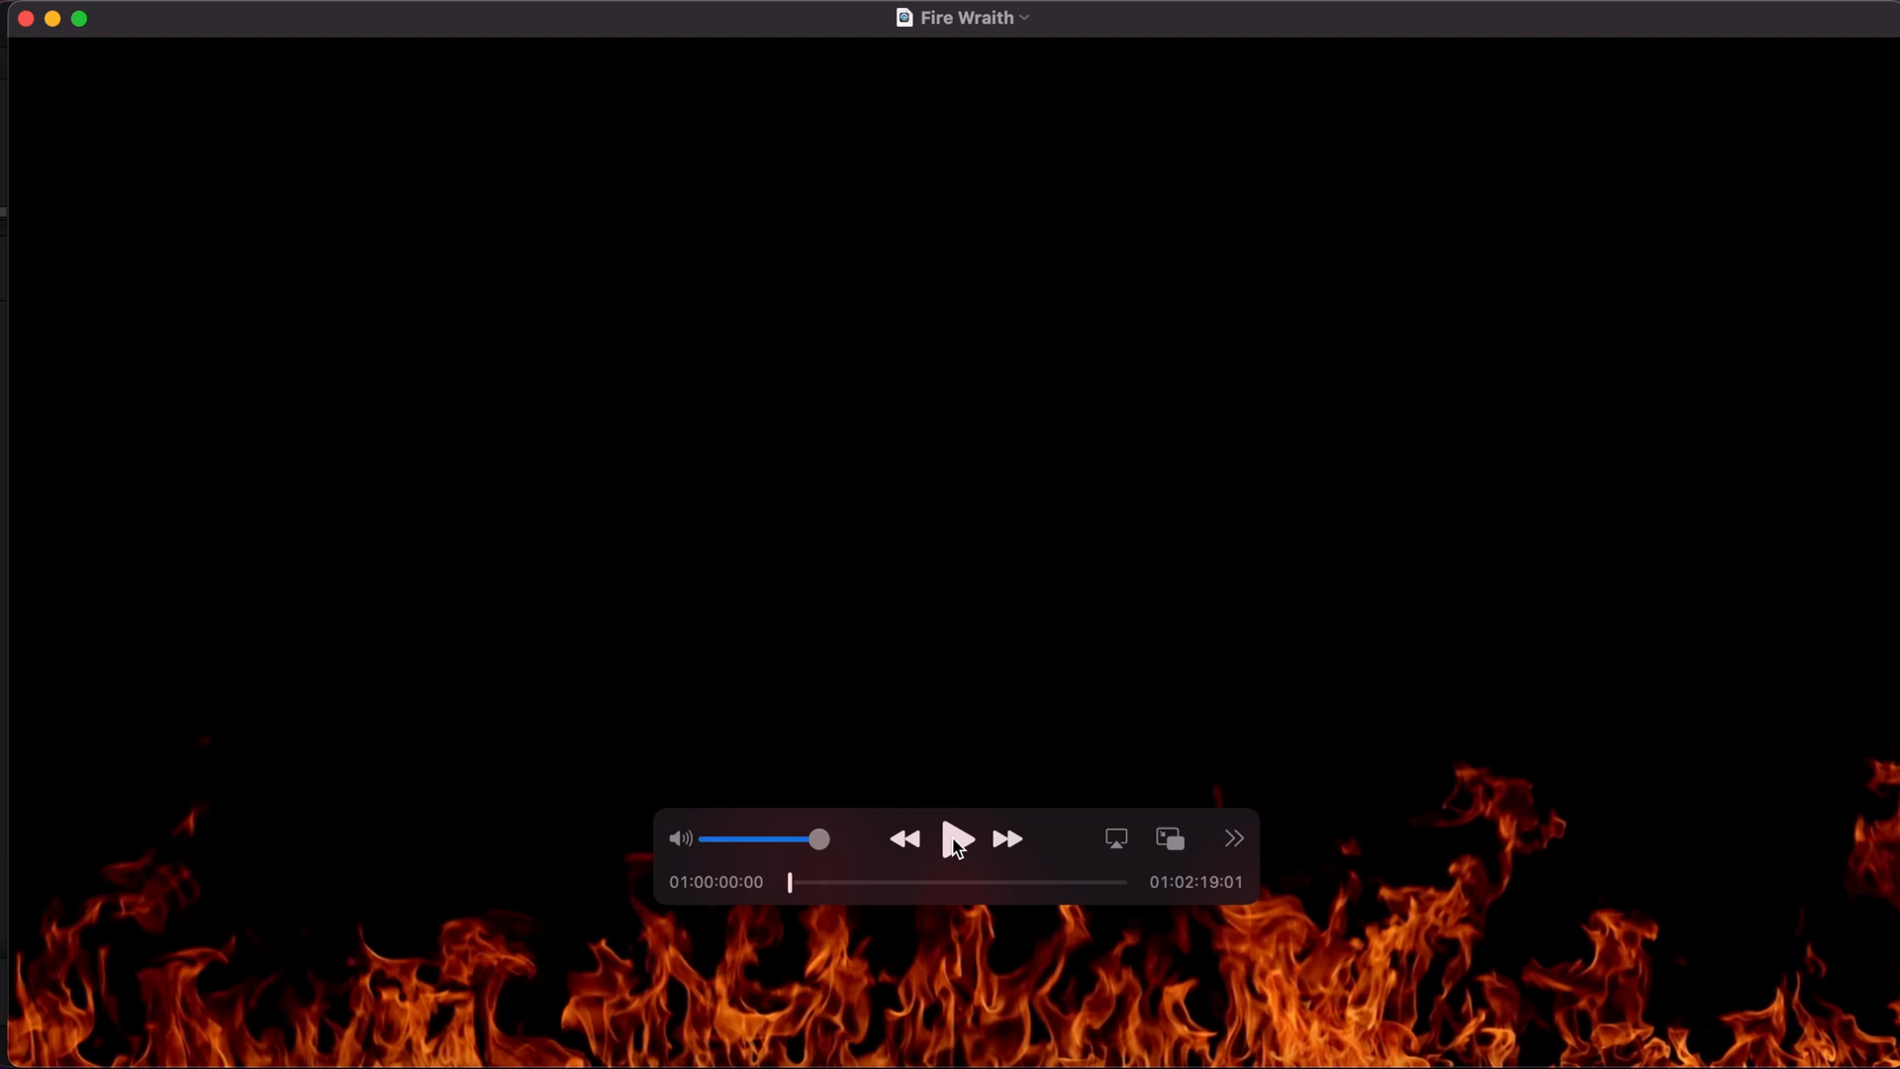
Step: Start playback of Fire Wraith.mov in QuickTime Player
click(955, 837)
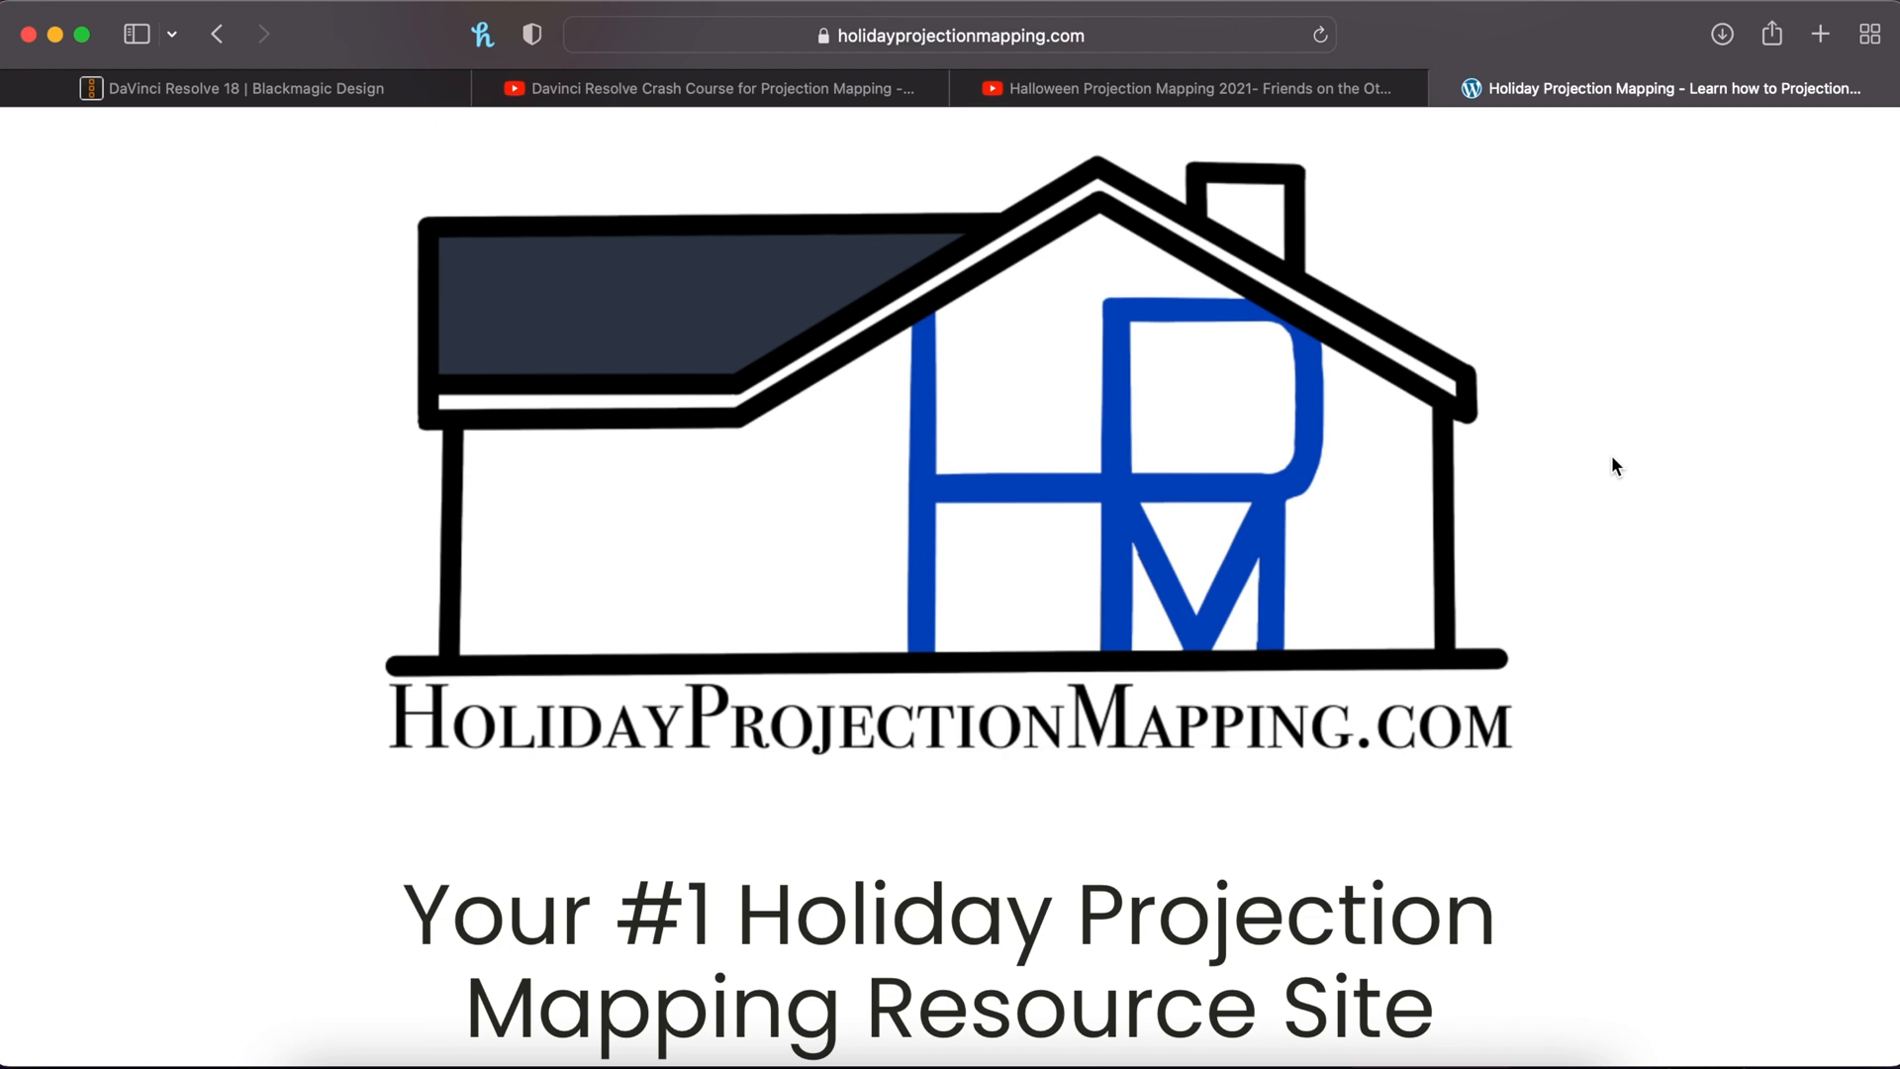
mouse_move(1610, 454)
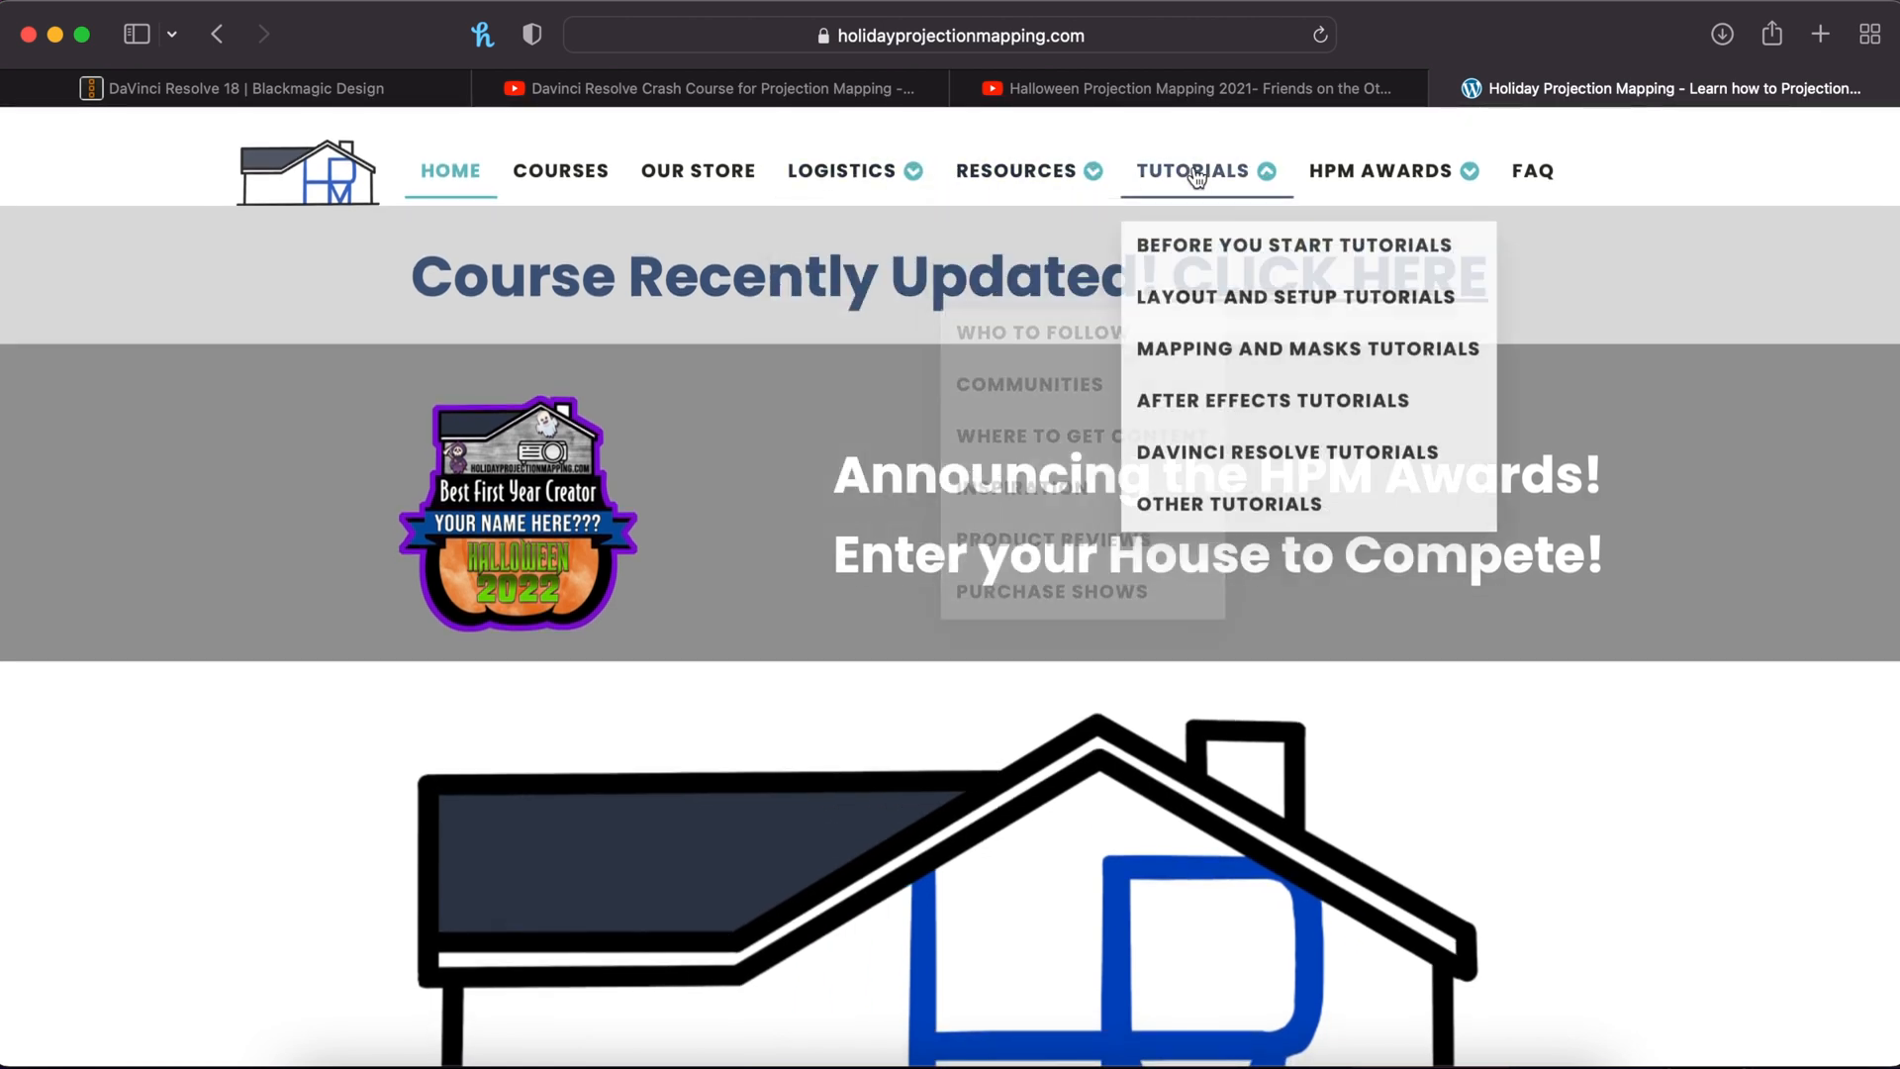
Step: Navigate from the site's Courses section to the Residential Projection Mapping course page
click(560, 169)
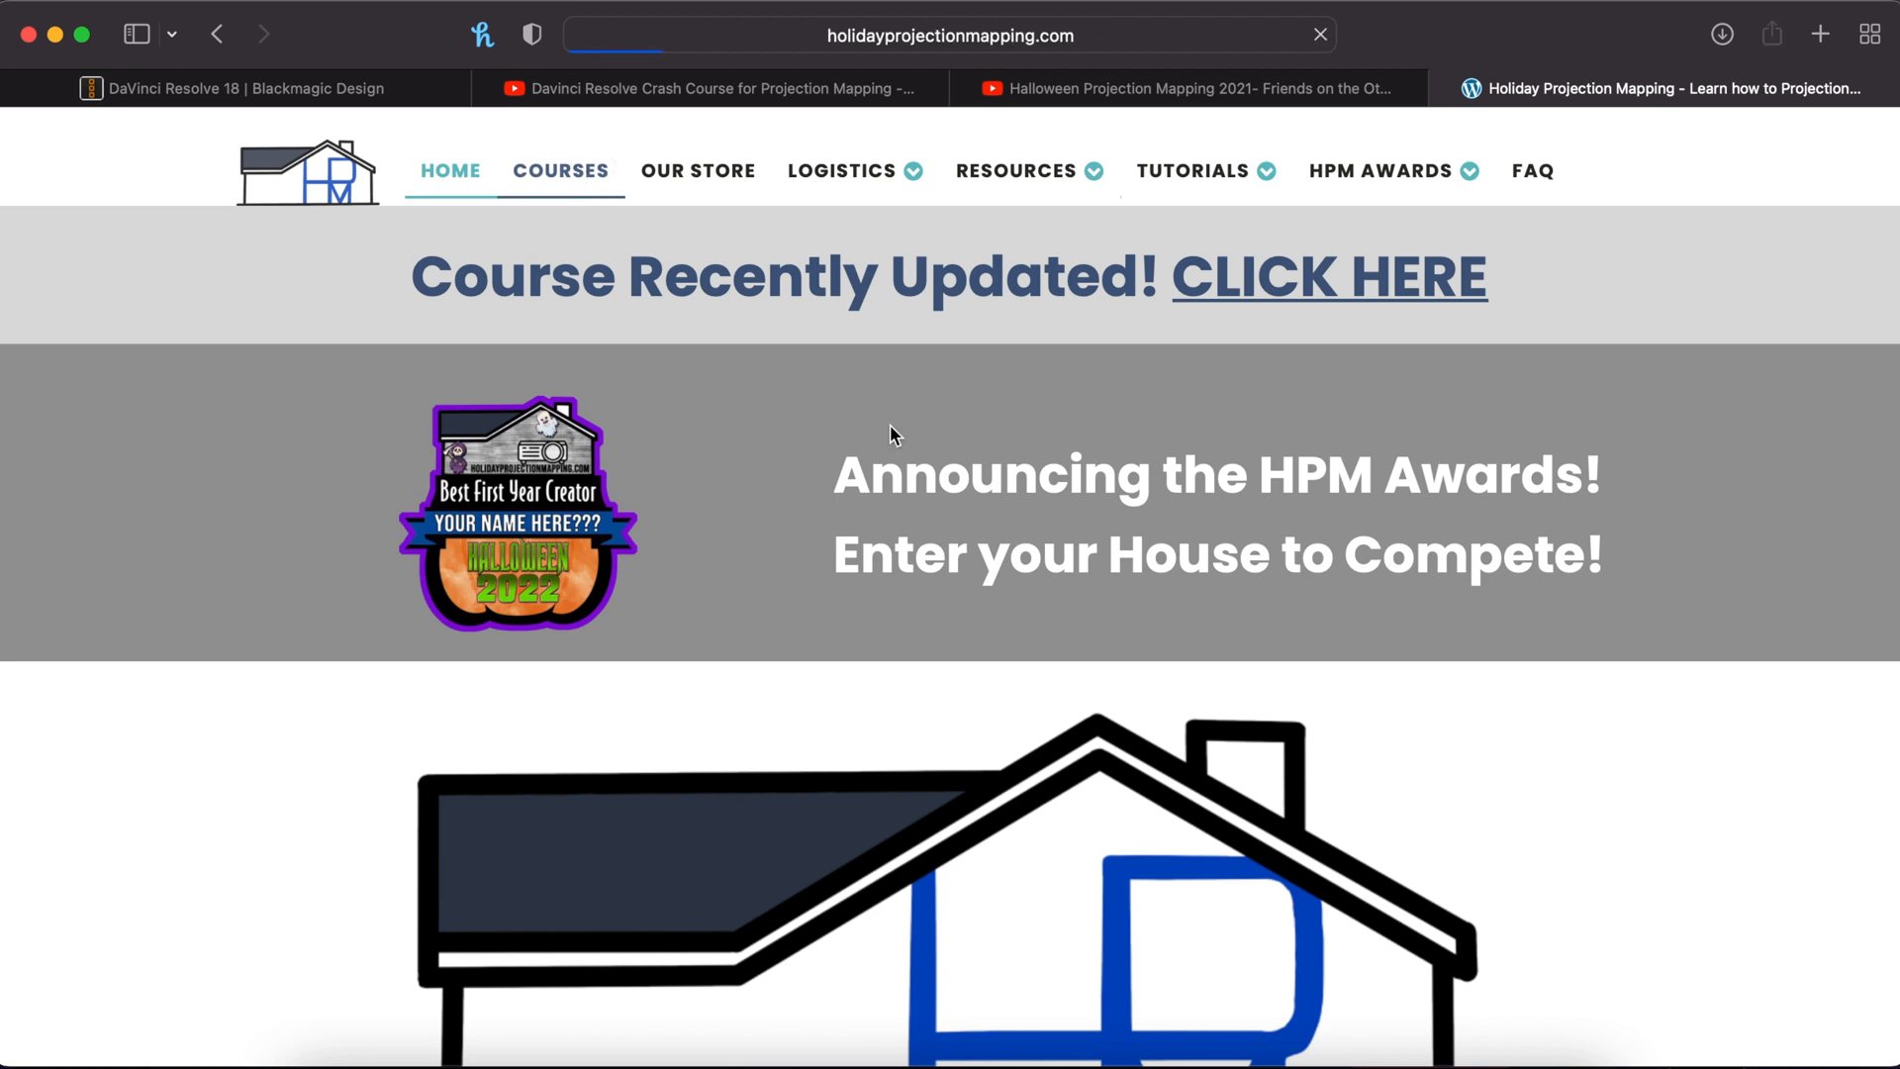
click(1328, 278)
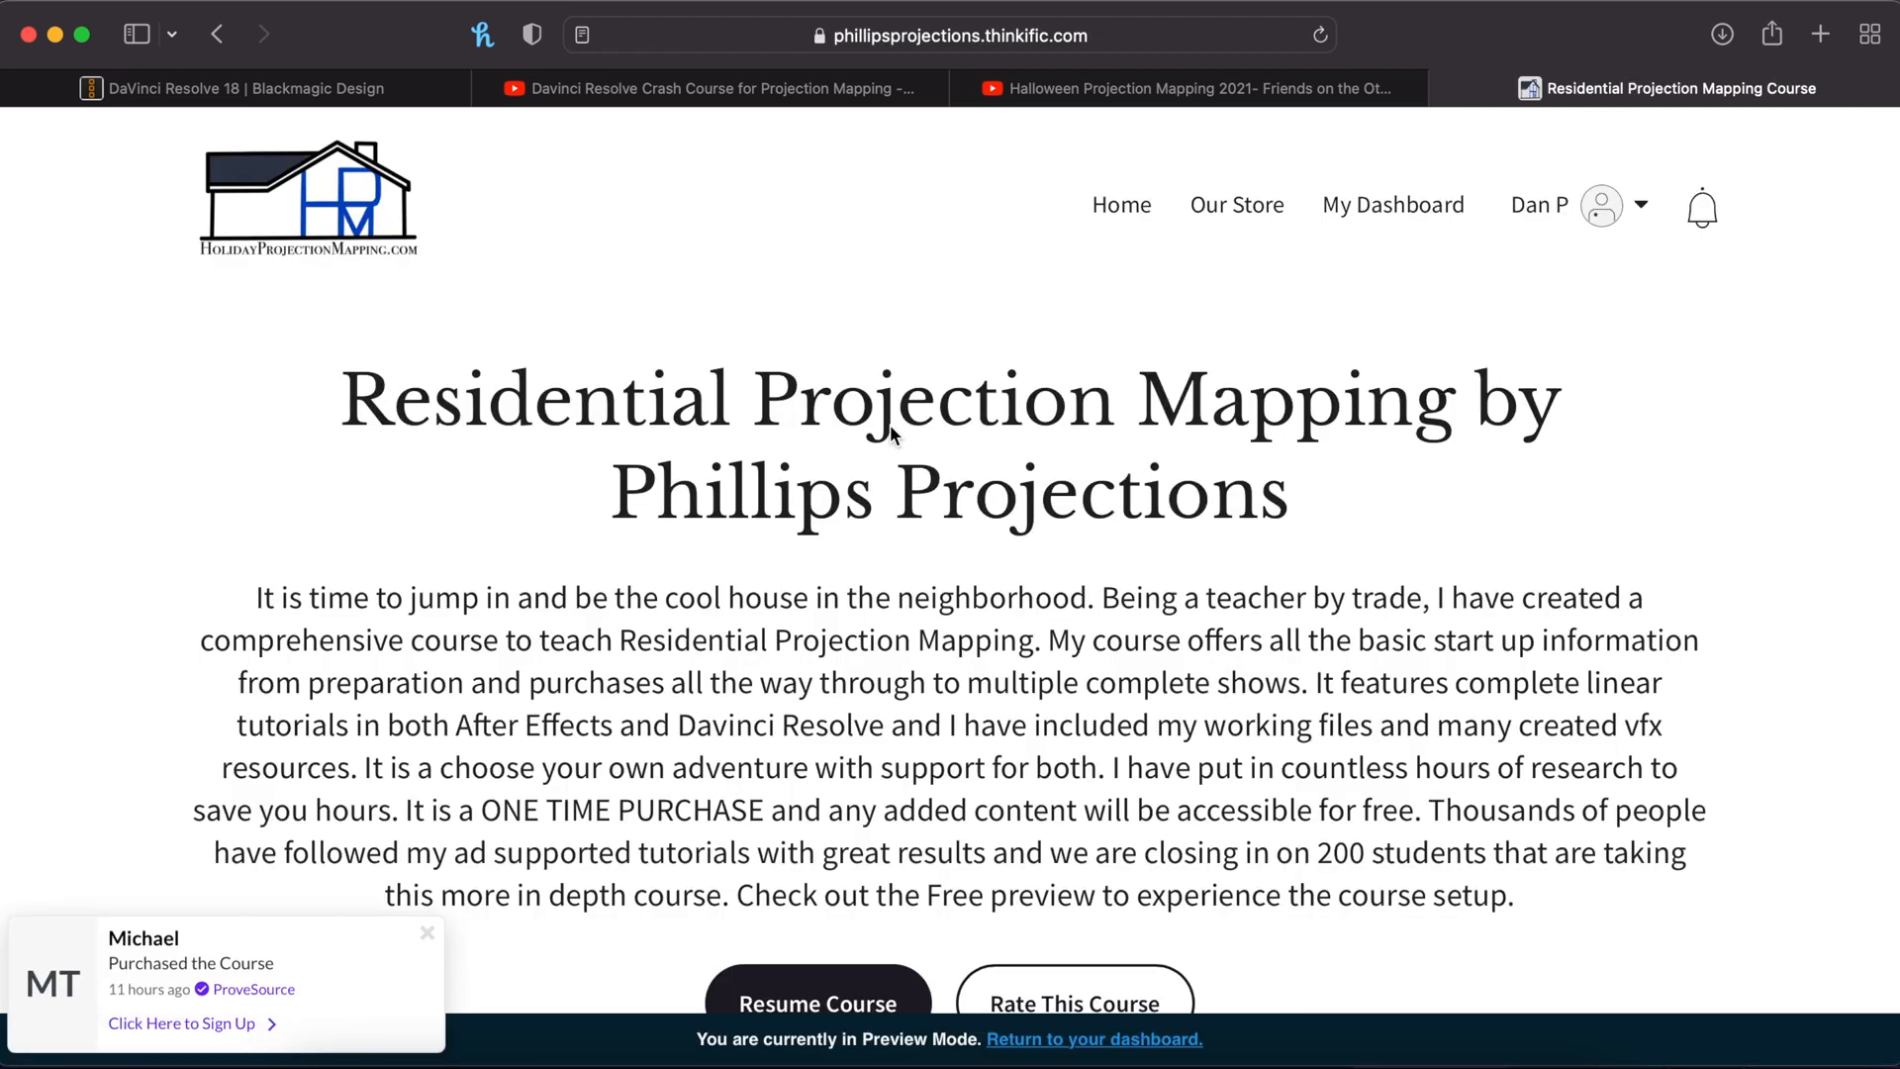
scroll(down, 3)
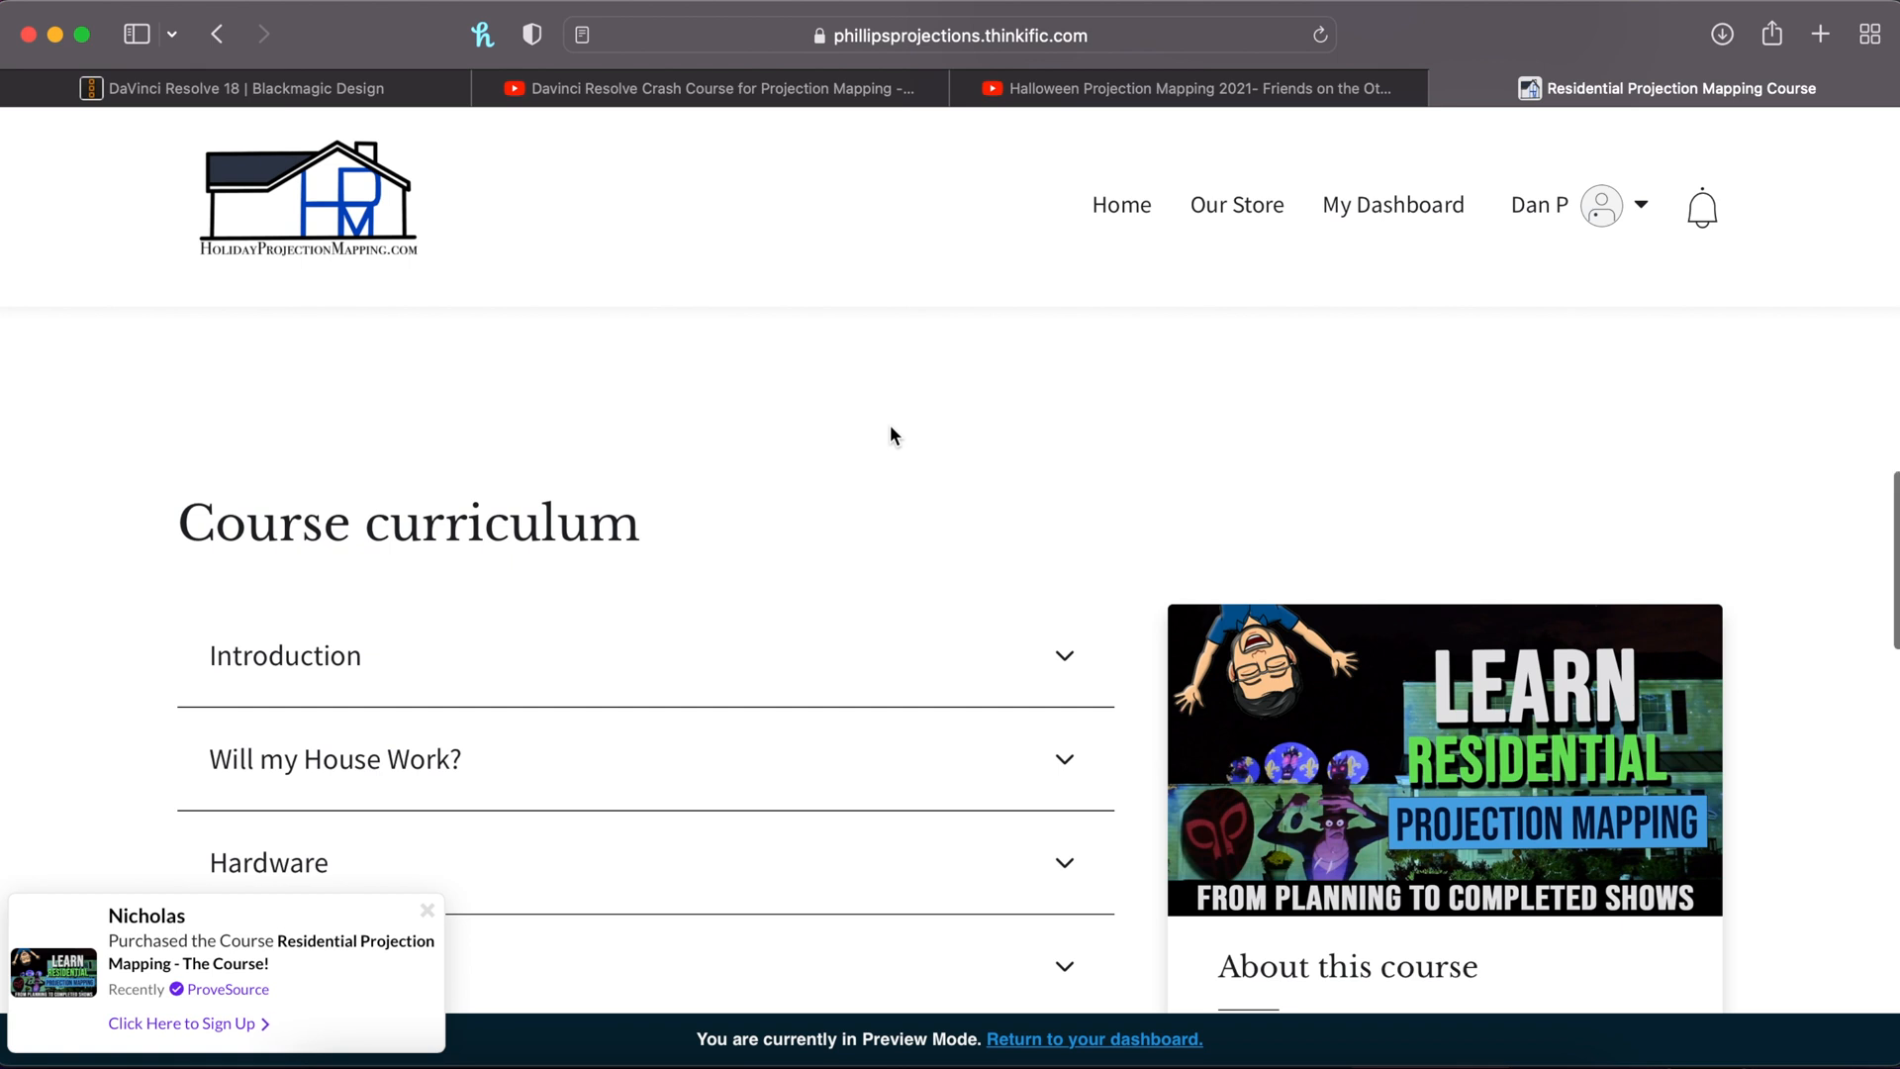
scroll(up, 3)
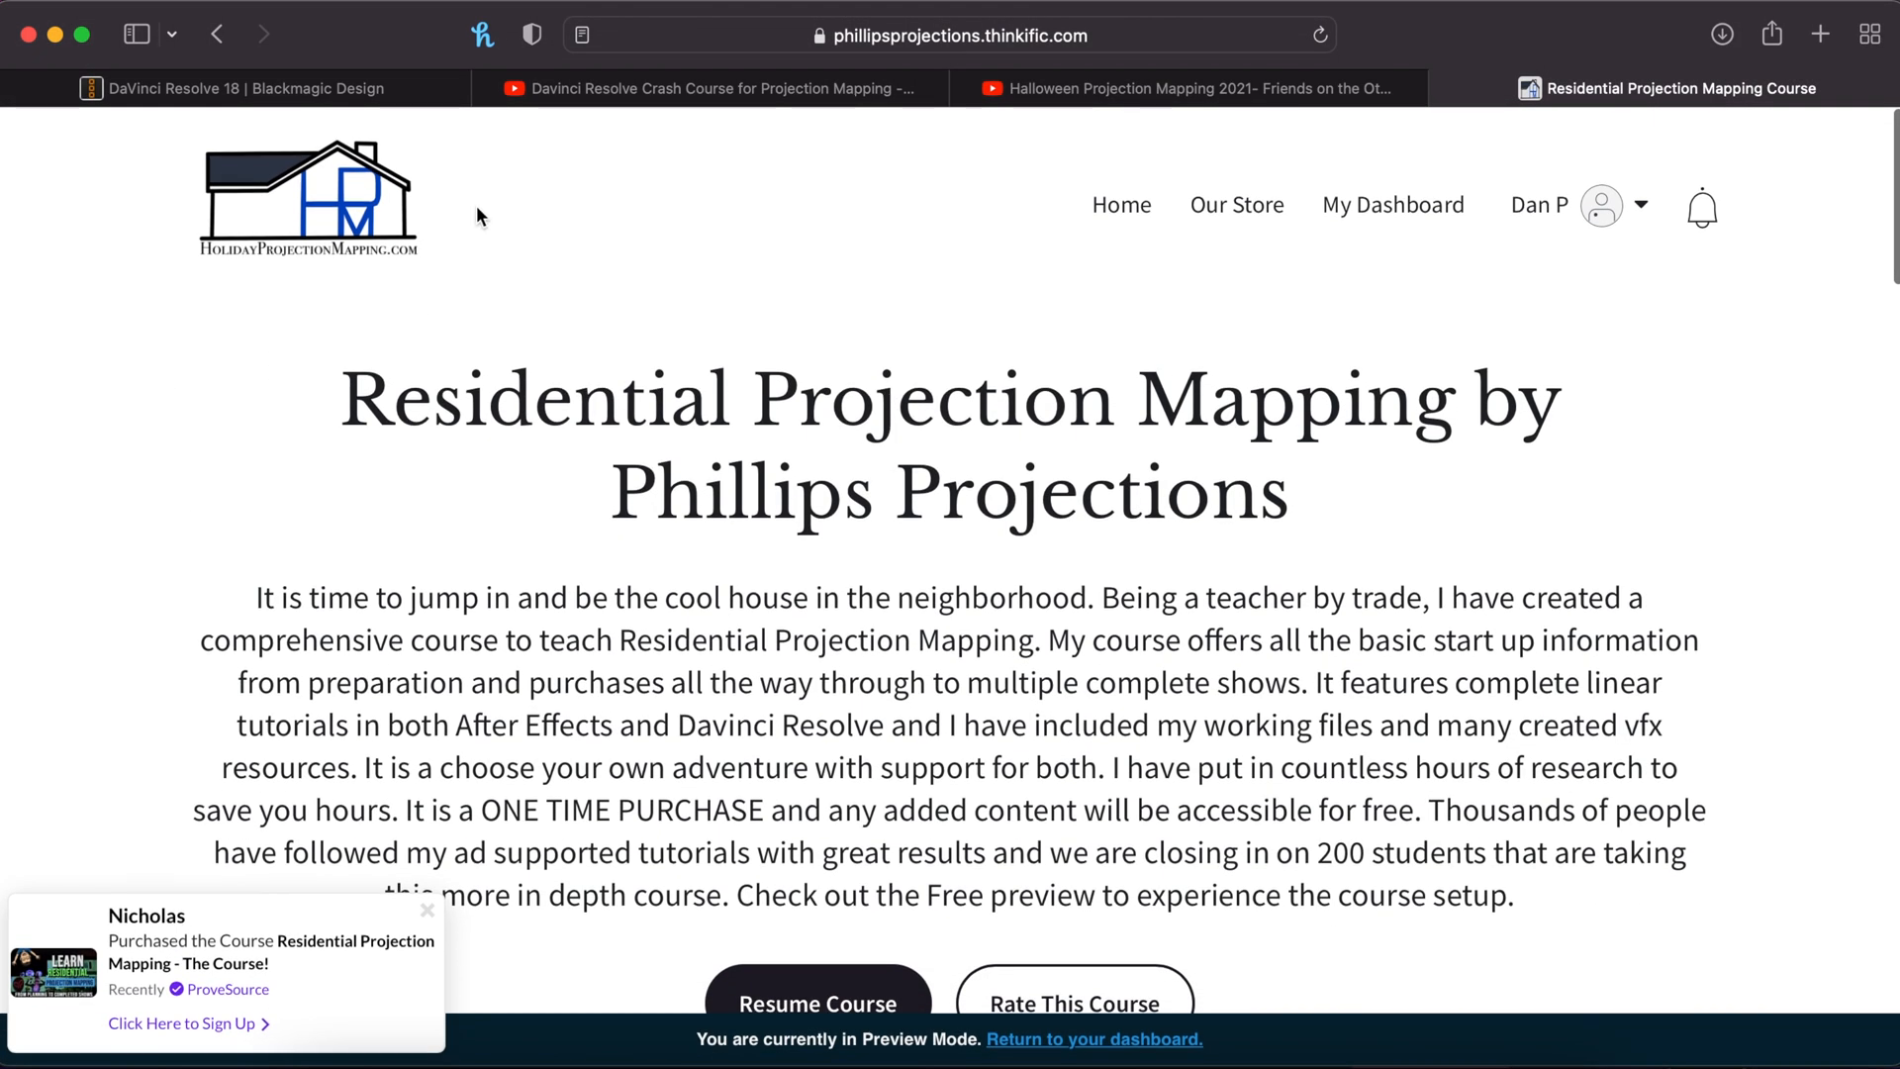